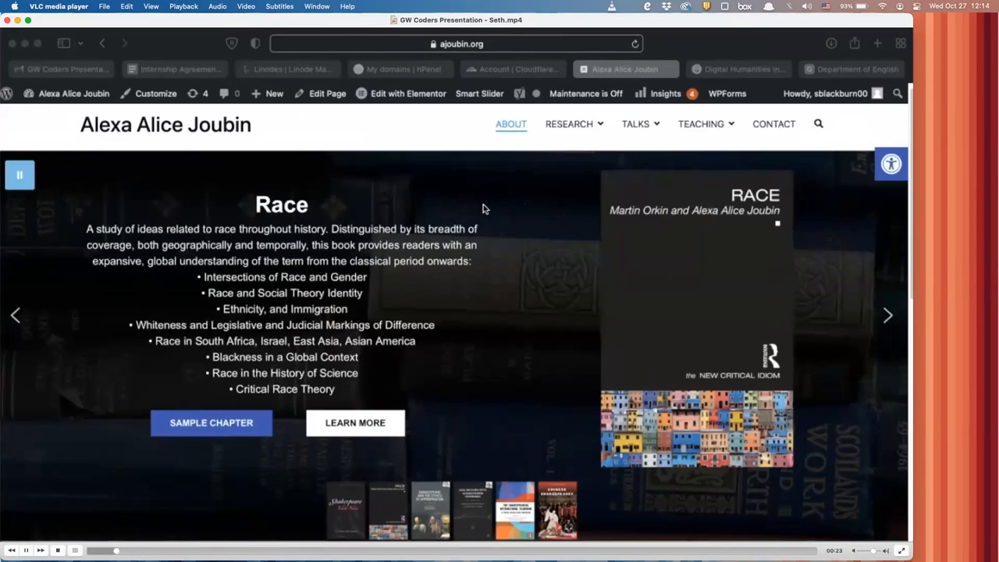
pyautogui.moveTo(519, 212)
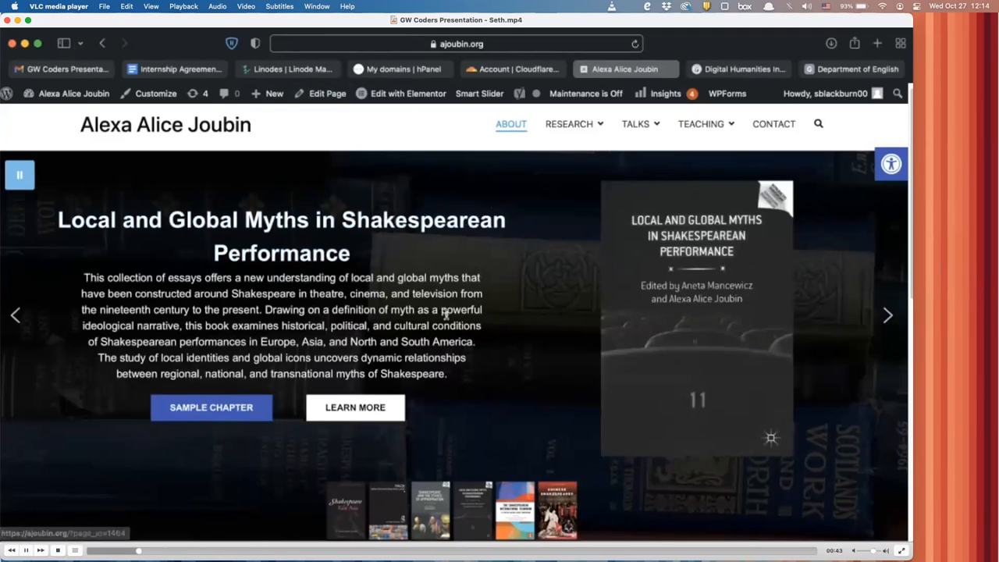
pyautogui.moveTo(424, 143)
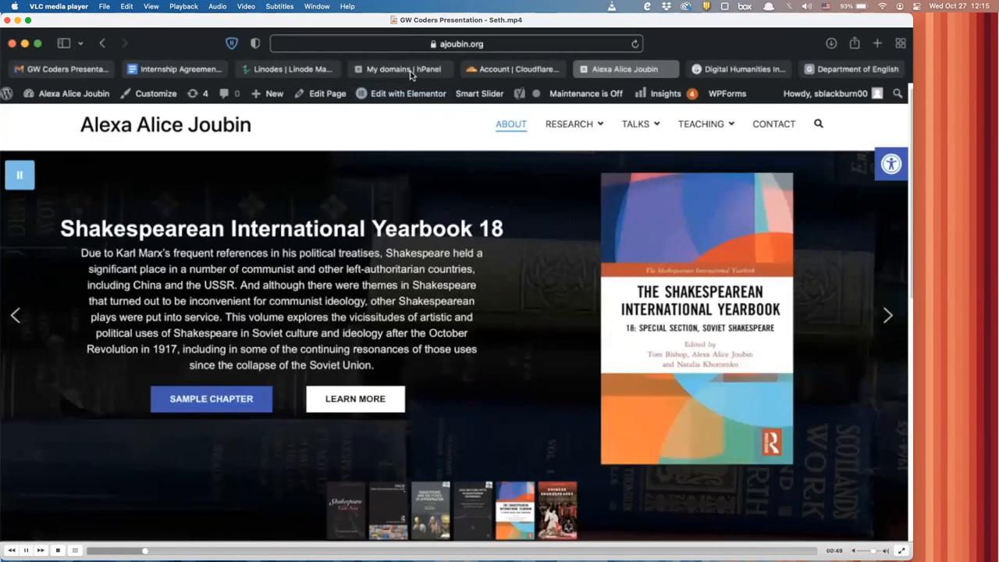
# Enter the managed client account listing ajoubin.net, ajoubin.org and gwdhi.org, dismissing the hosting offer.
pyautogui.click(400, 69)
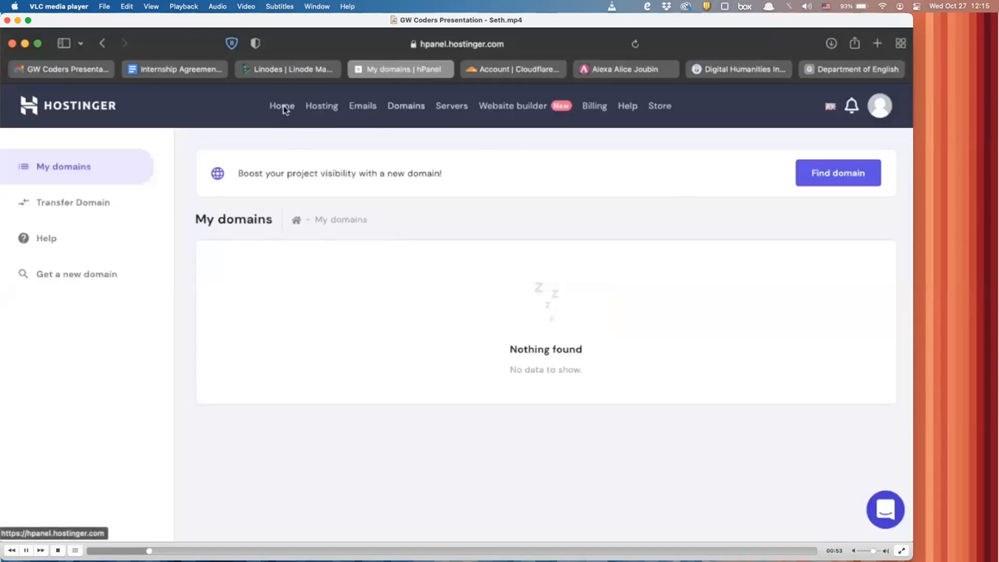
pyautogui.click(281, 107)
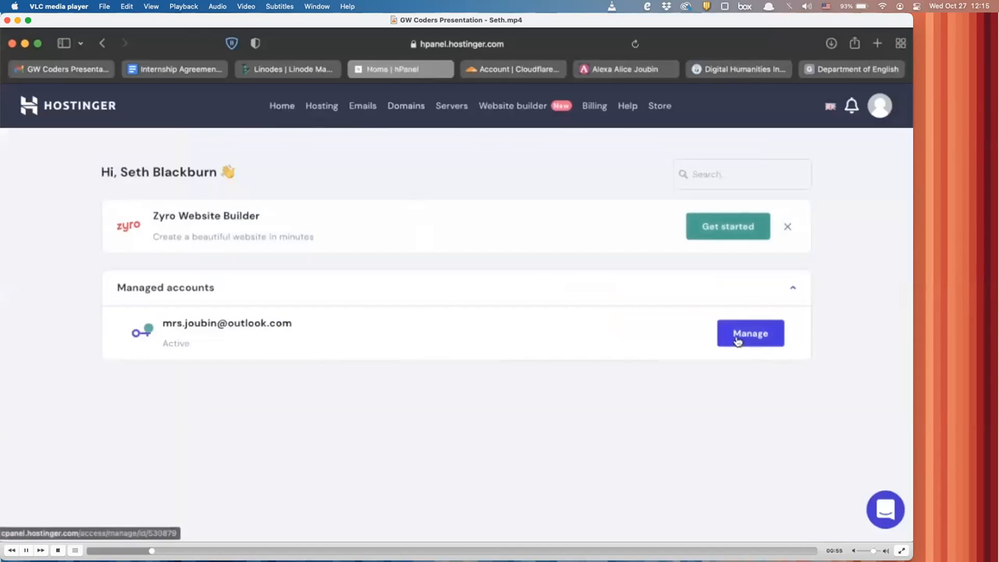
pyautogui.click(749, 334)
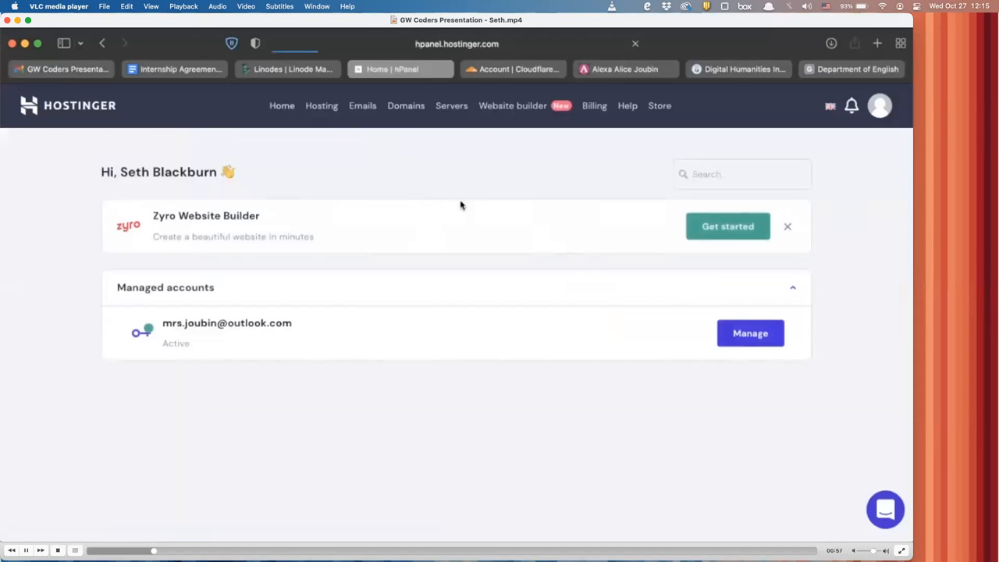
pyautogui.click(749, 333)
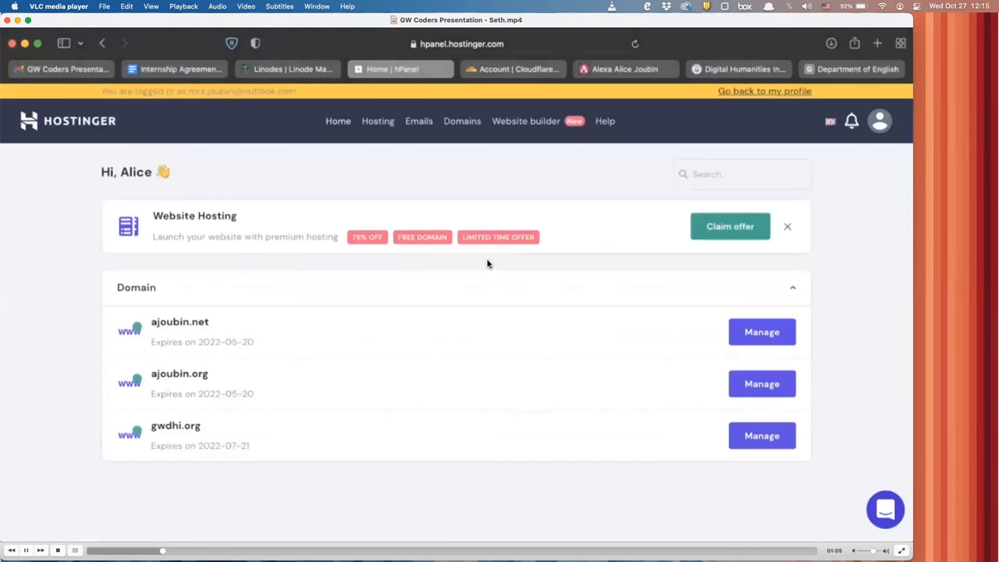
pyautogui.moveTo(259, 221)
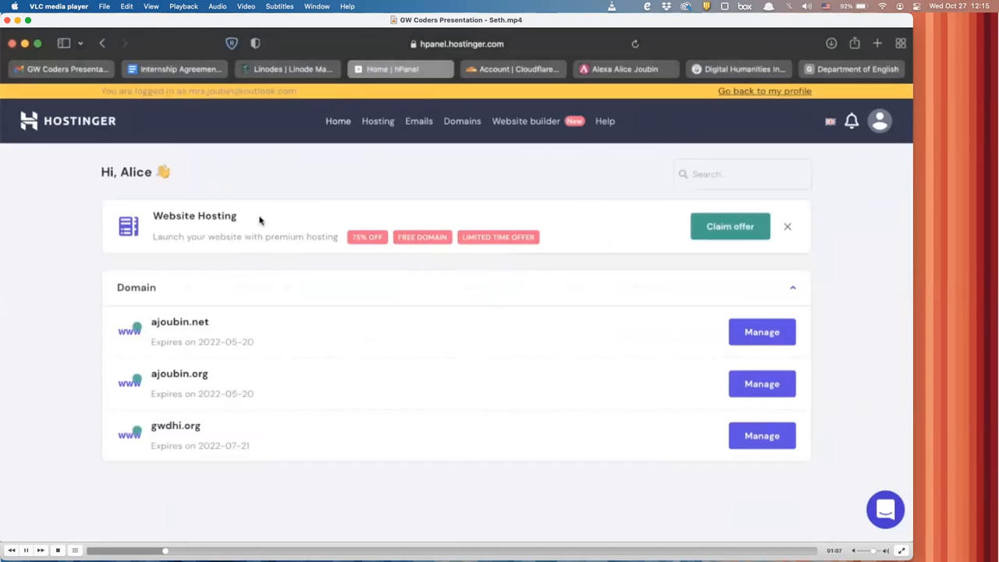
pyautogui.moveTo(784, 231)
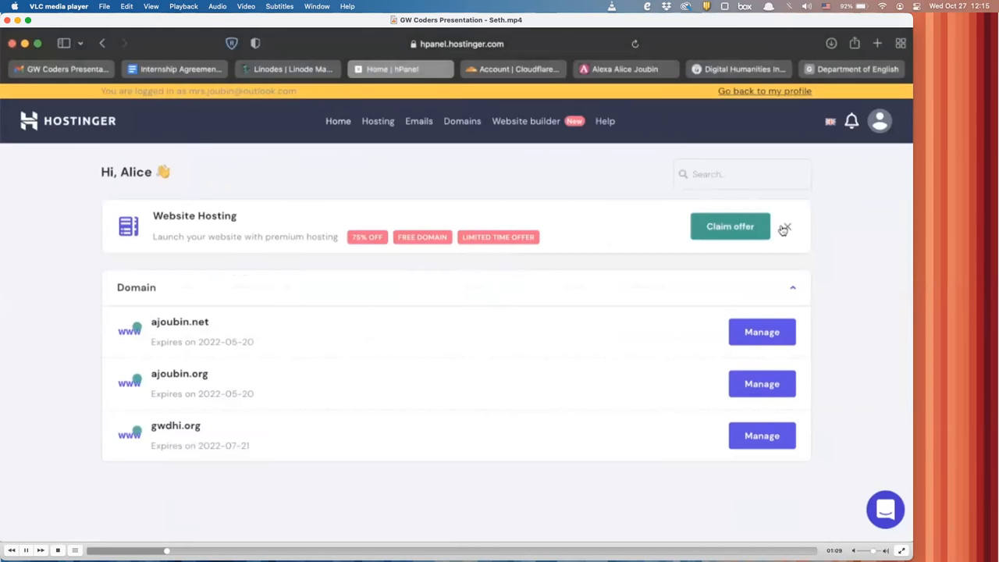
pyautogui.click(784, 228)
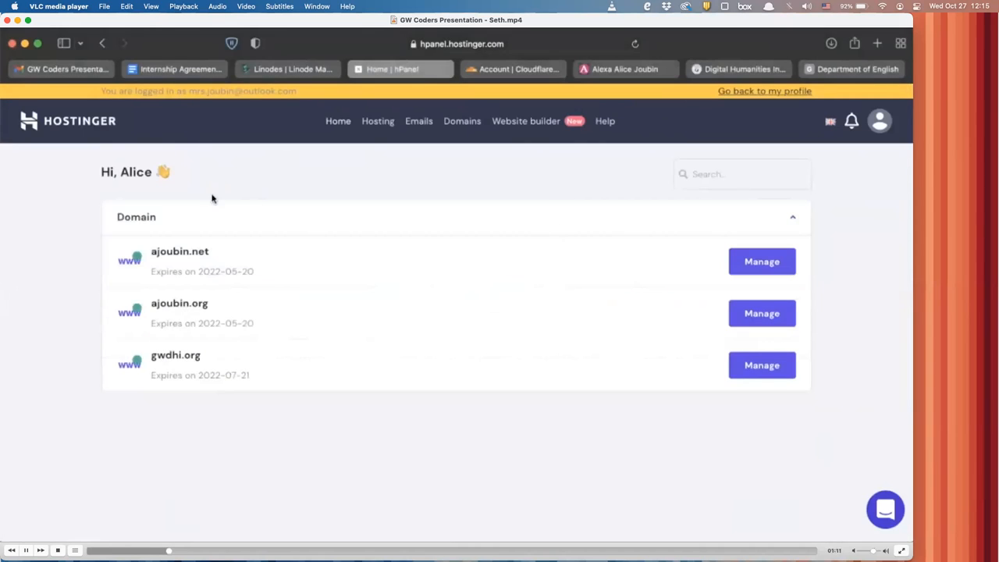
pyautogui.moveTo(418, 295)
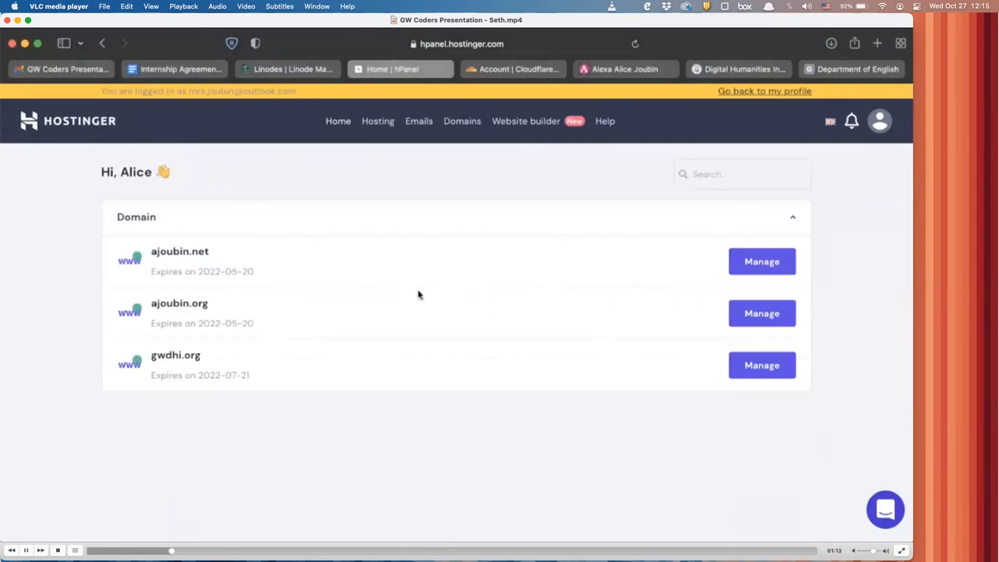
pyautogui.moveTo(821, 421)
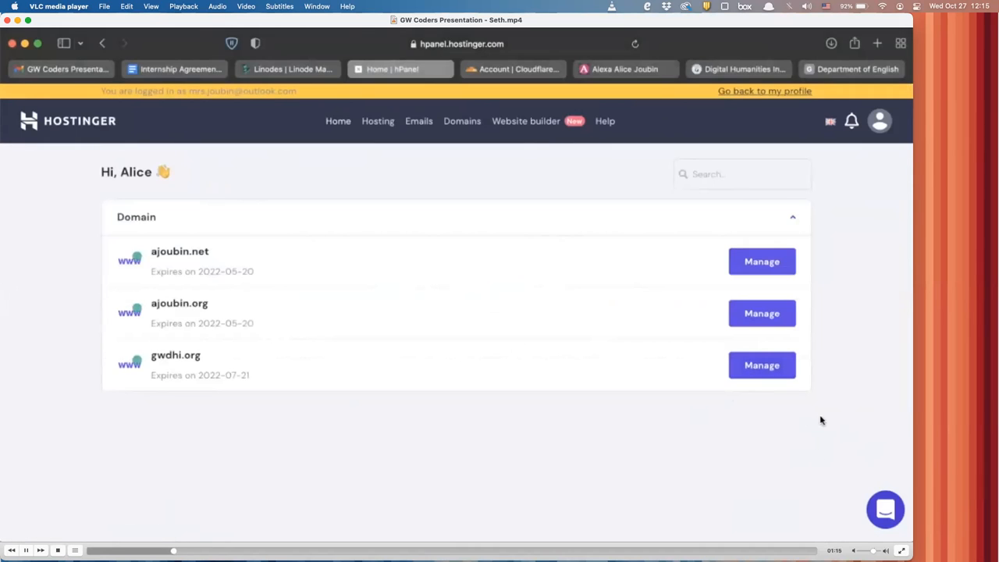
pyautogui.moveTo(468, 287)
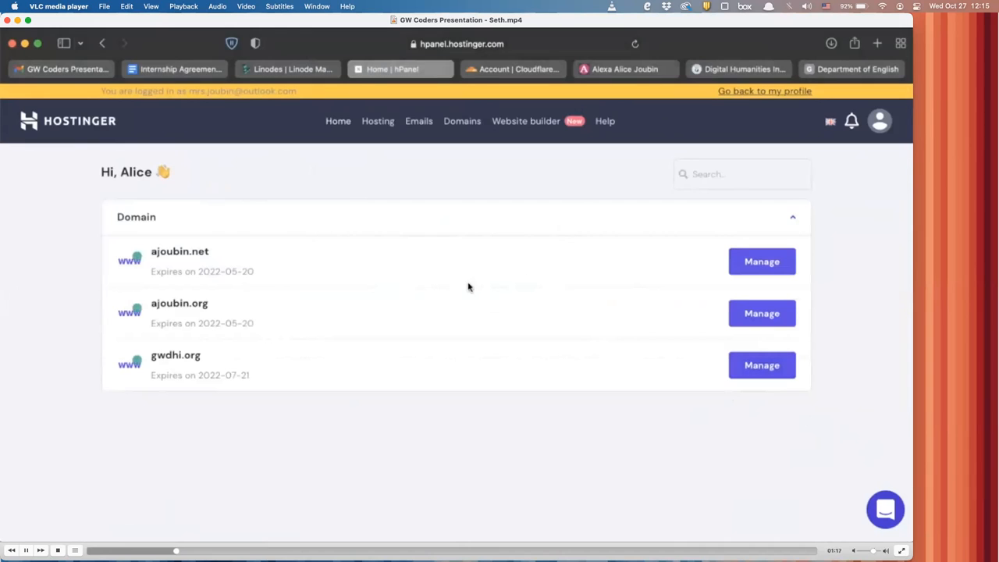
pyautogui.moveTo(359, 262)
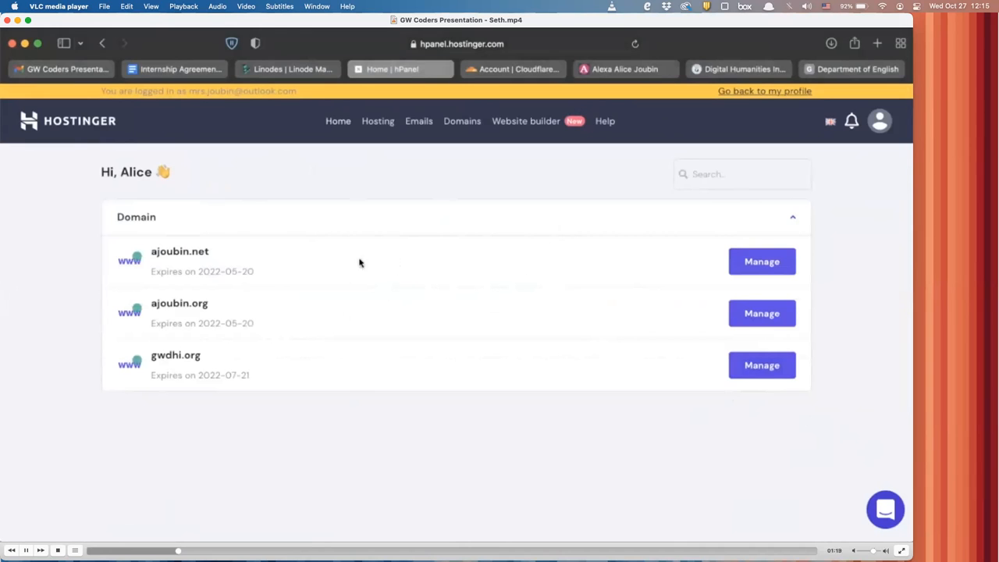
pyautogui.moveTo(284, 68)
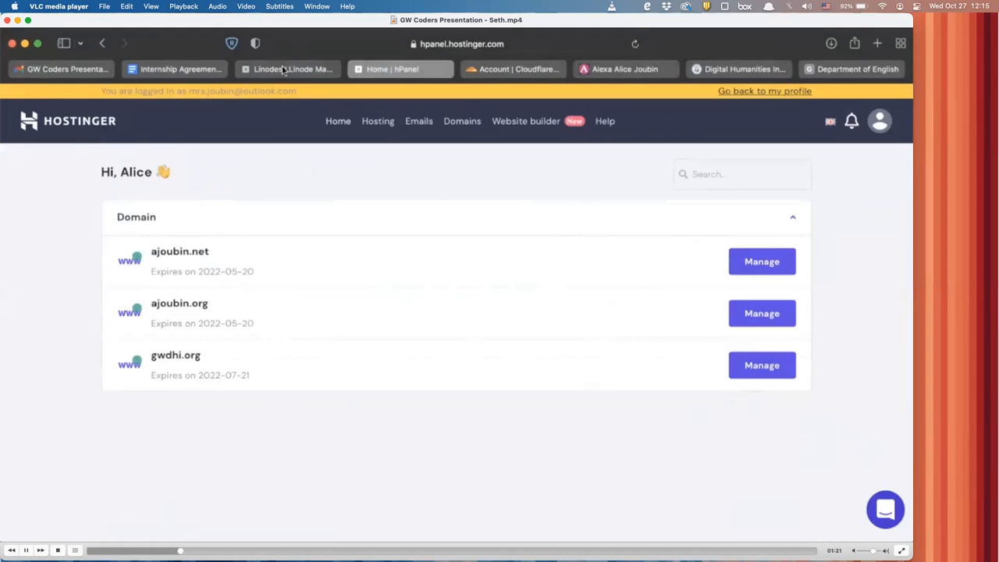
# Show the Linodes list with ajc-wordpress-website and gwdhi-wordpress-site running in Newark, NJ.
pyautogui.click(287, 68)
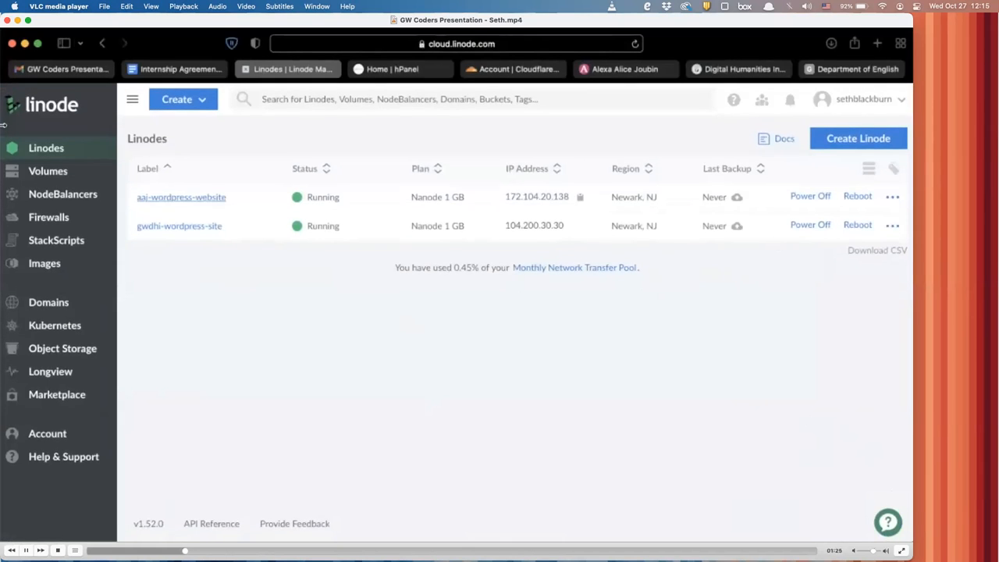
pyautogui.moveTo(325, 318)
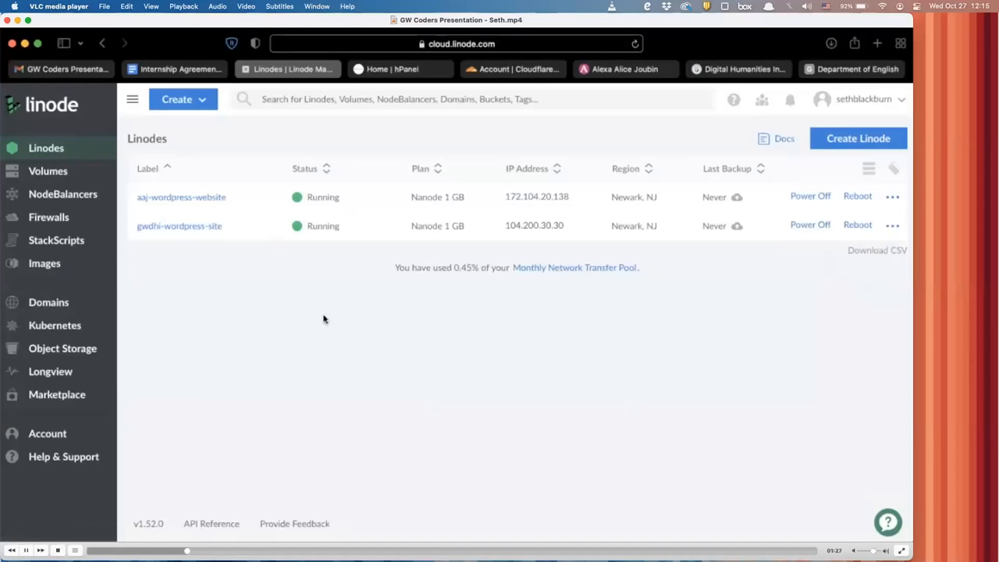
pyautogui.moveTo(359, 298)
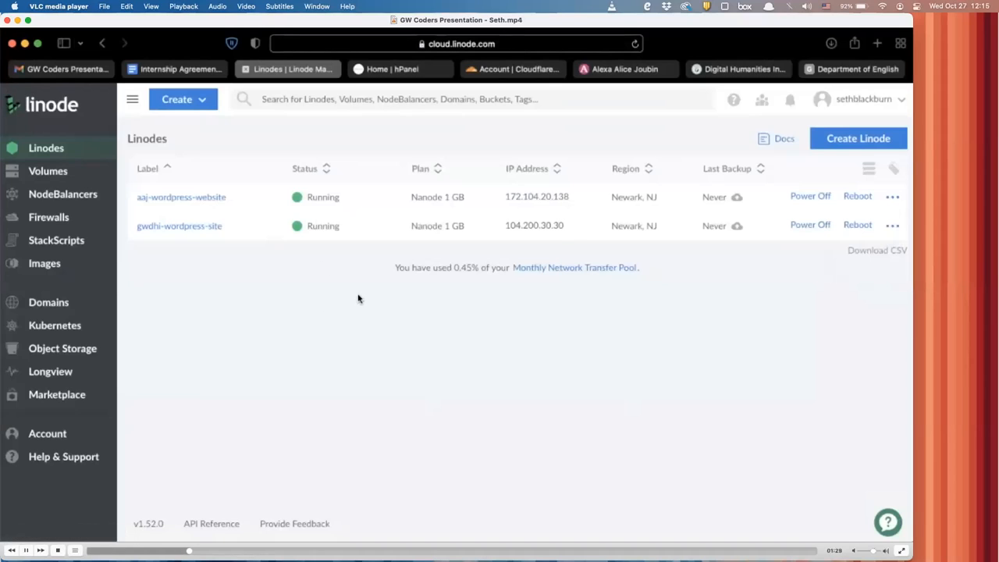
pyautogui.moveTo(429, 393)
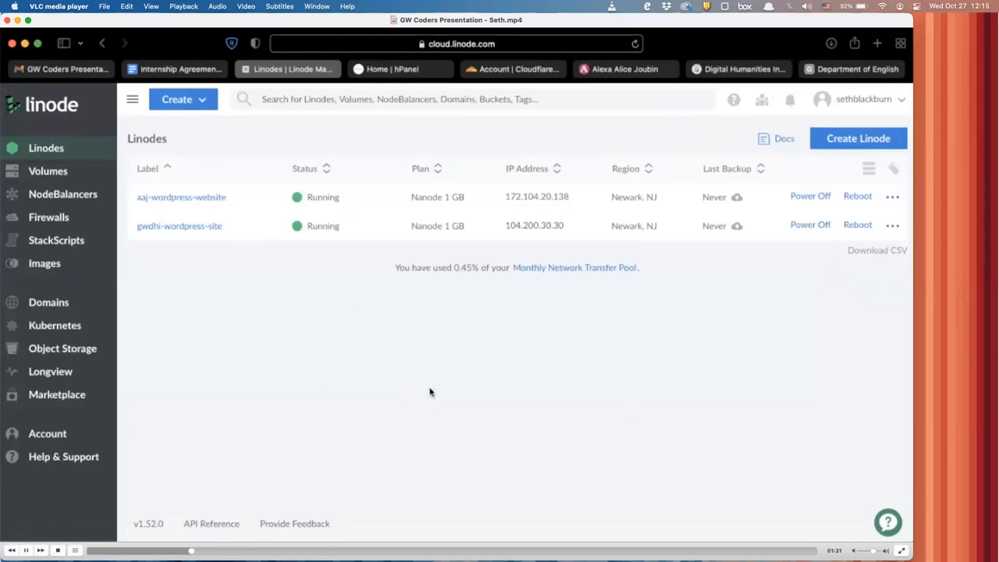
pyautogui.moveTo(328, 312)
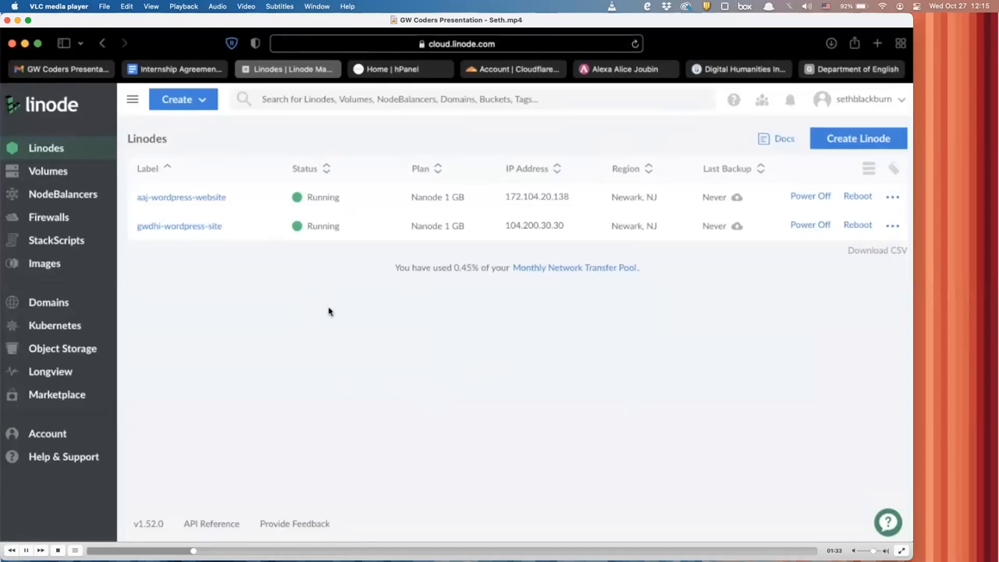
pyautogui.moveTo(428, 399)
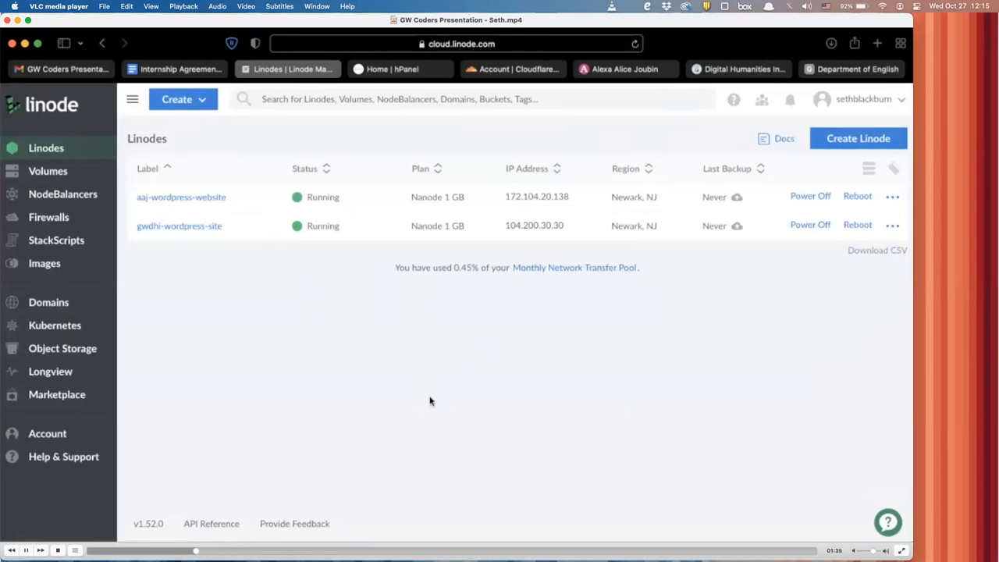
pyautogui.moveTo(440, 515)
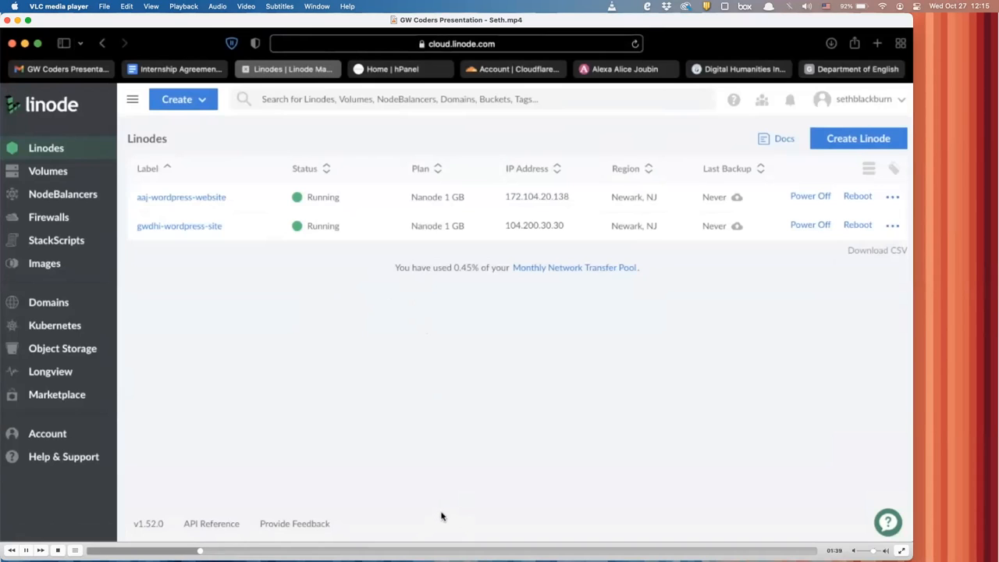
pyautogui.moveTo(575, 221)
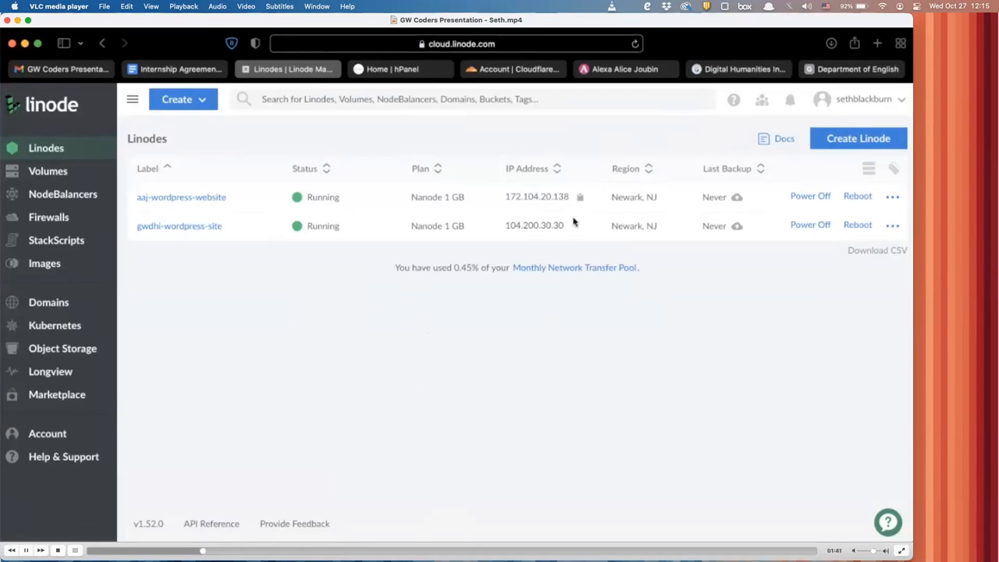
pyautogui.moveTo(503, 203)
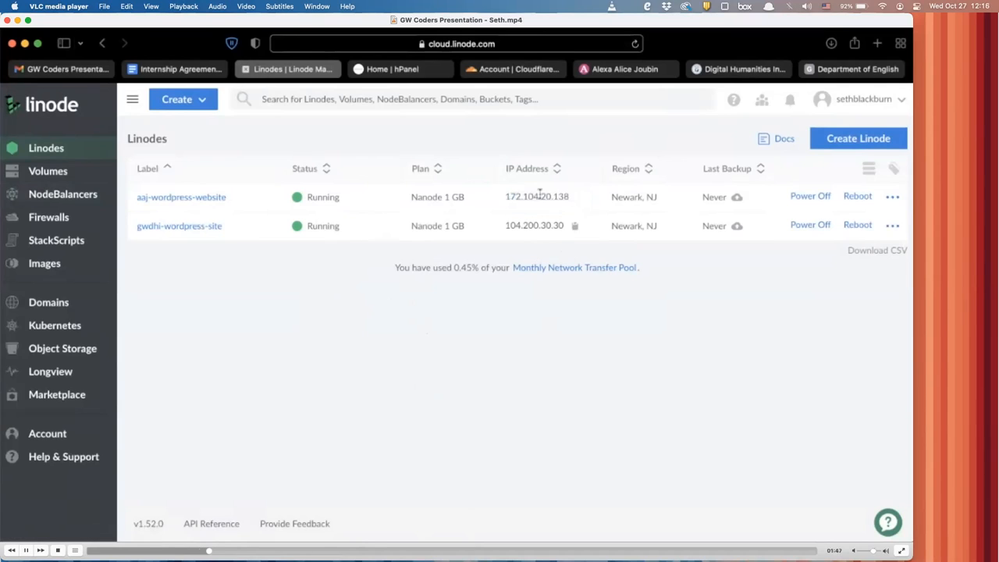
pyautogui.moveTo(409, 293)
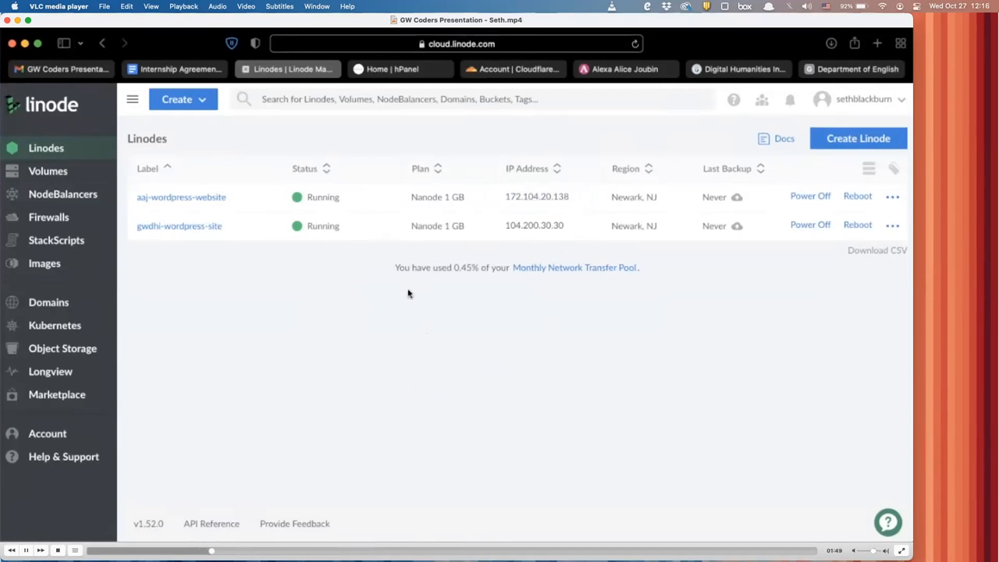
pyautogui.moveTo(311, 147)
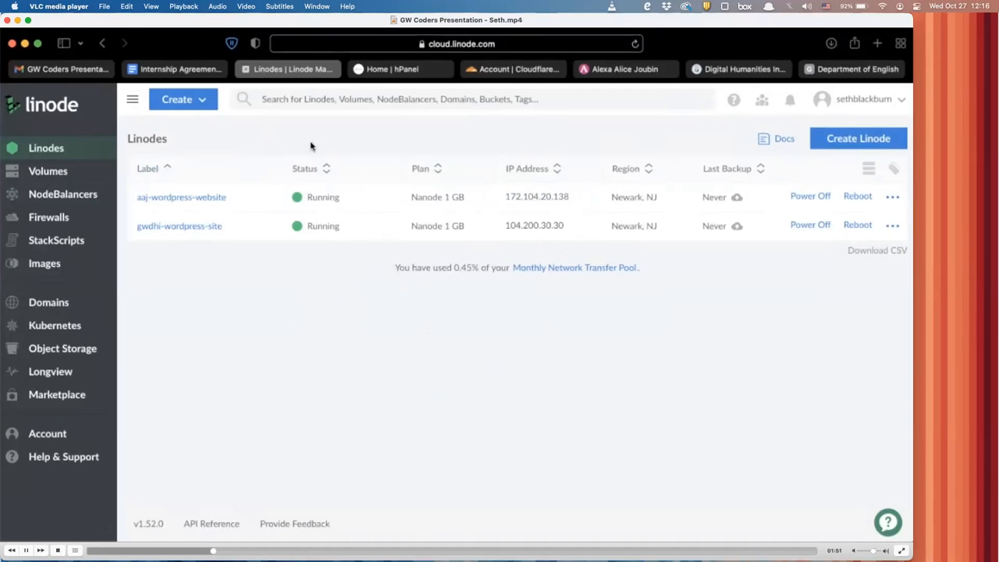
pyautogui.moveTo(175, 134)
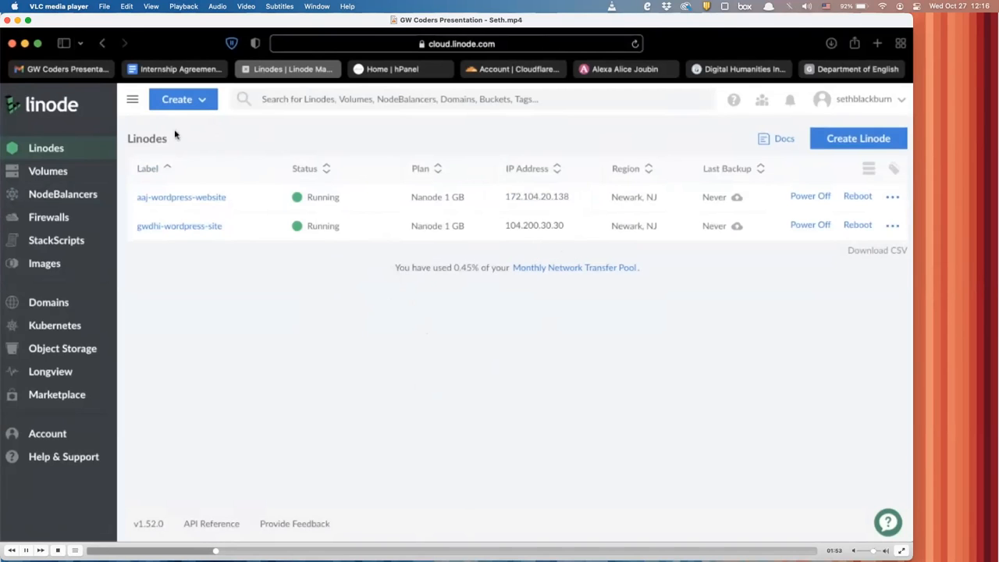
# Begin a new Linode from the Marketplace using the WordPress - Latest one-click app.
pyautogui.click(184, 100)
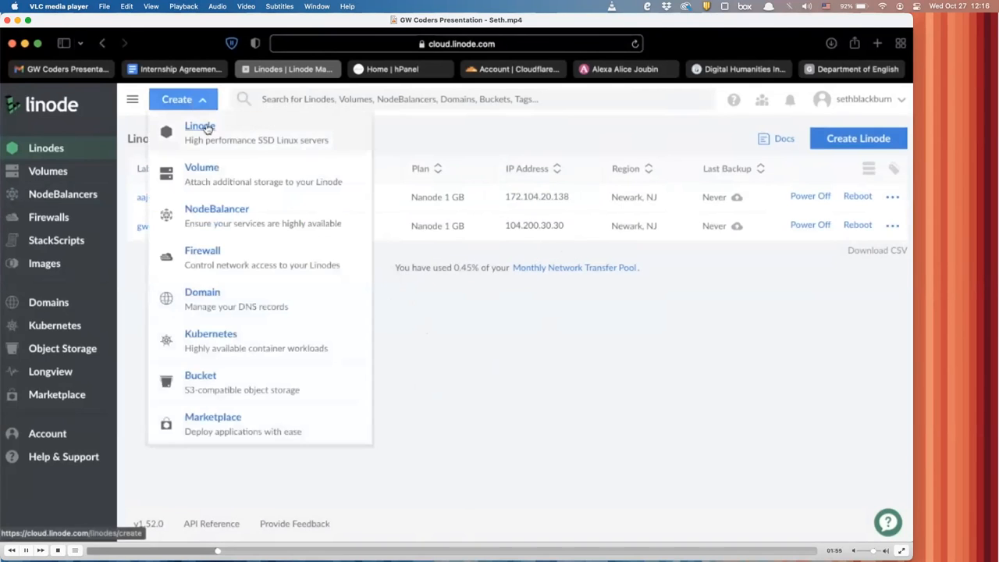
pyautogui.moveTo(284, 133)
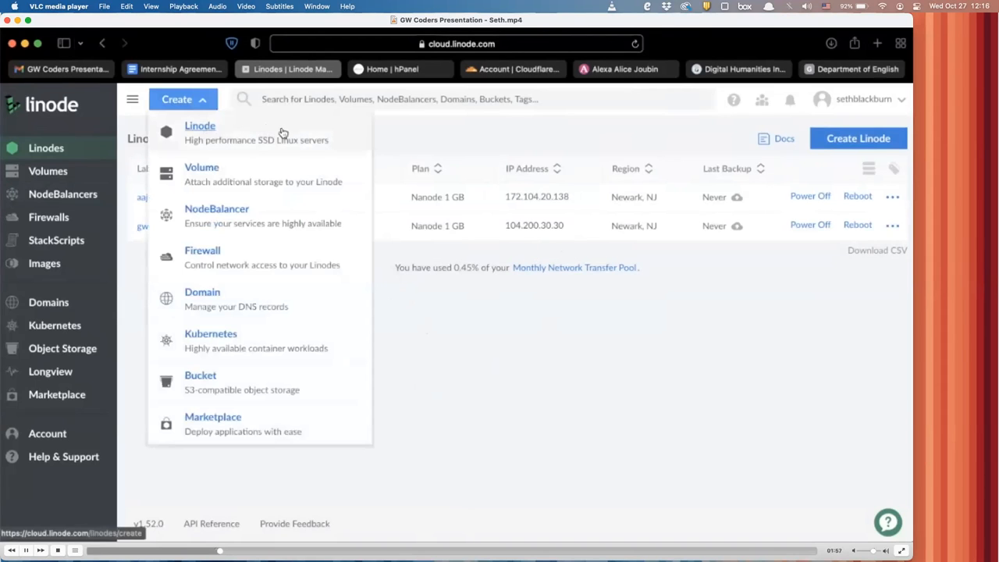
pyautogui.moveTo(219, 137)
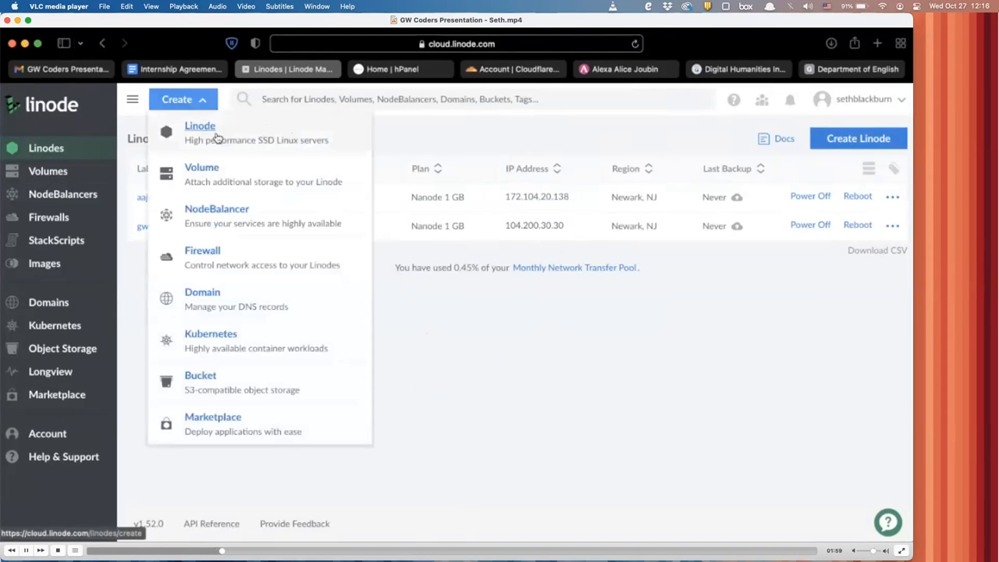
pyautogui.click(200, 125)
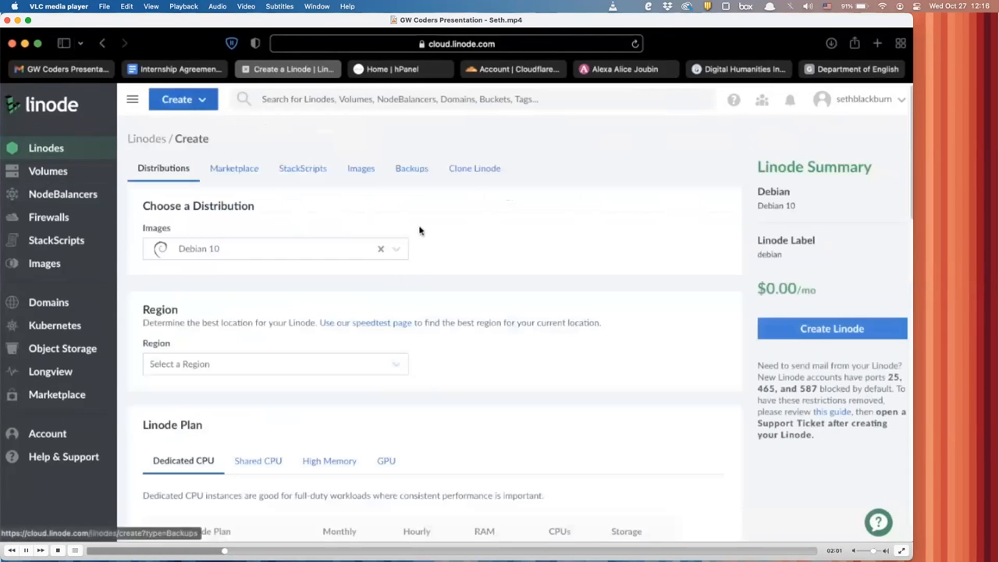
pyautogui.click(235, 169)
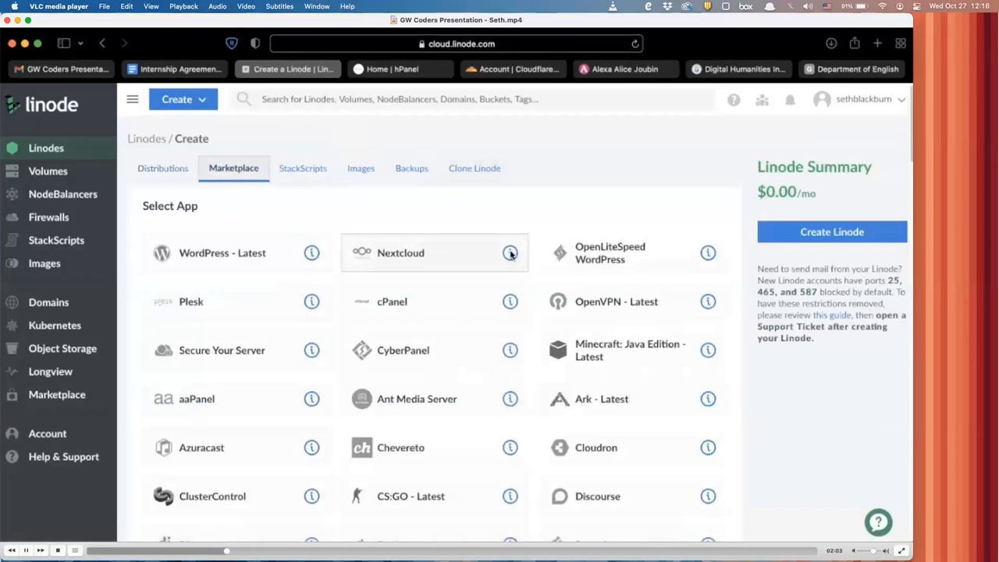
pyautogui.scroll(-3)
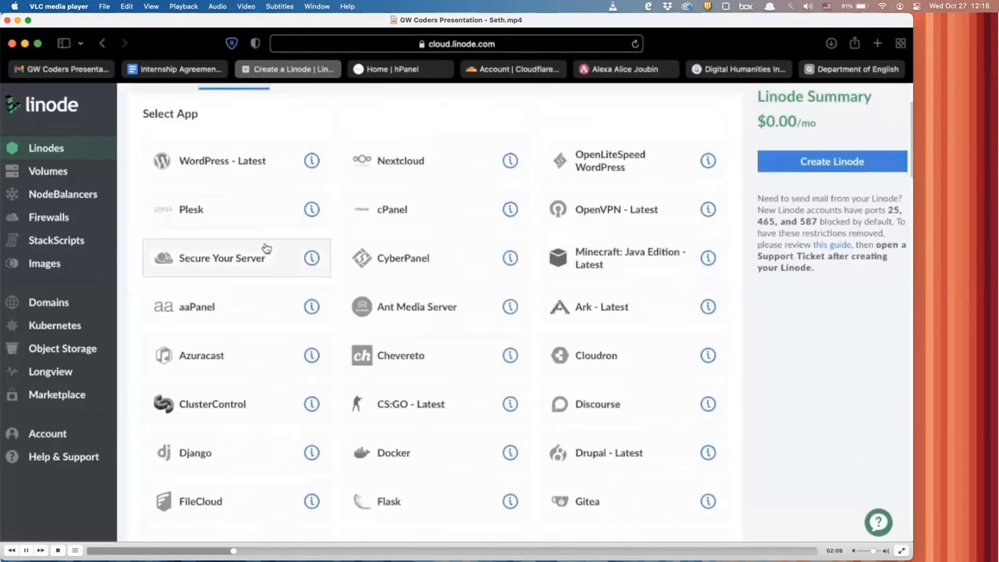
pyautogui.click(222, 160)
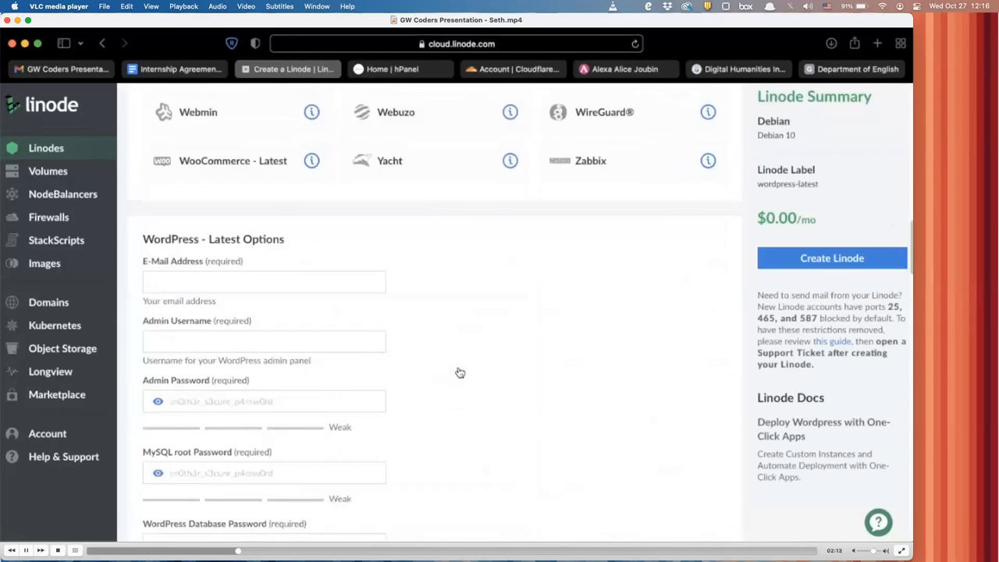
pyautogui.scroll(-3)
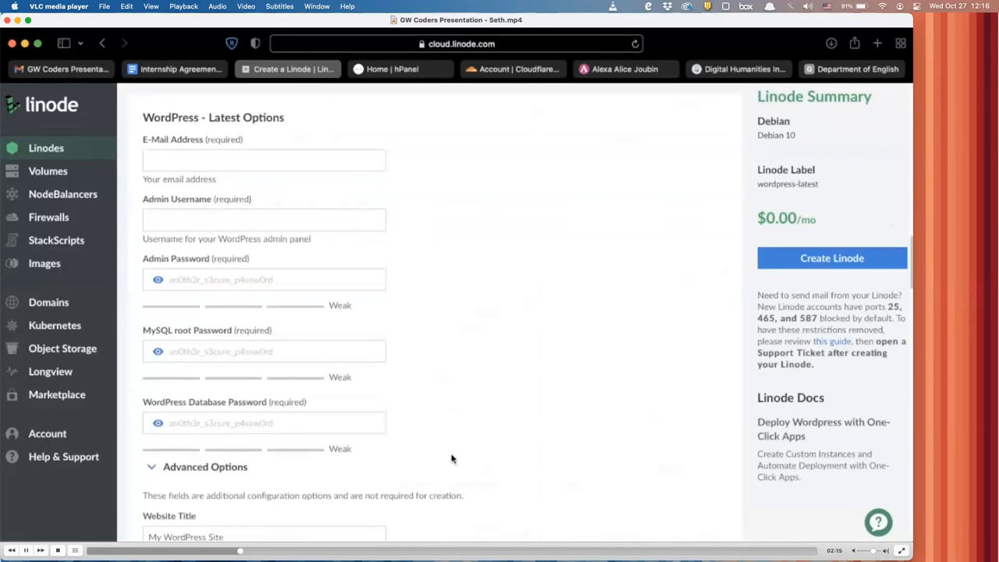
pyautogui.scroll(-3)
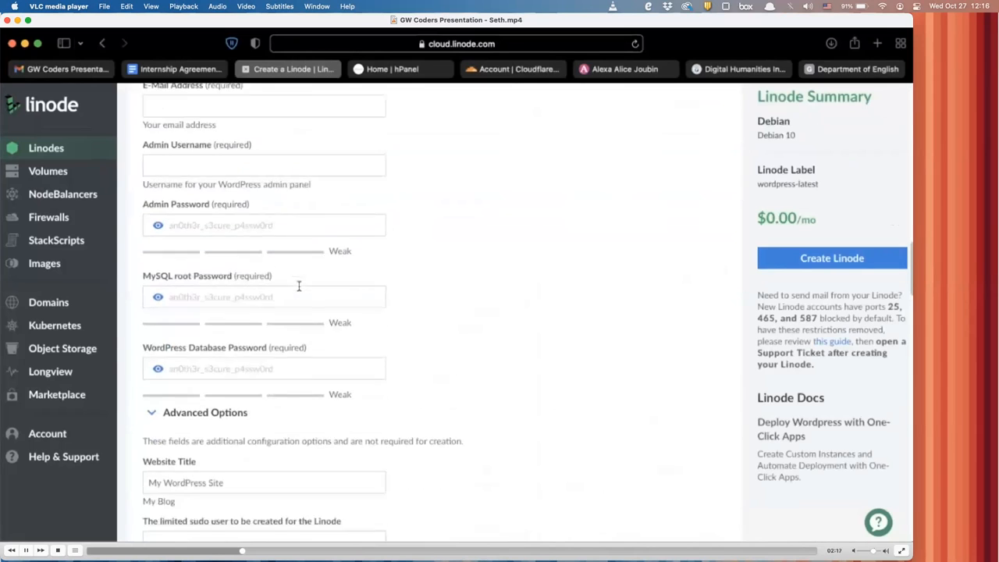
pyautogui.scroll(-3)
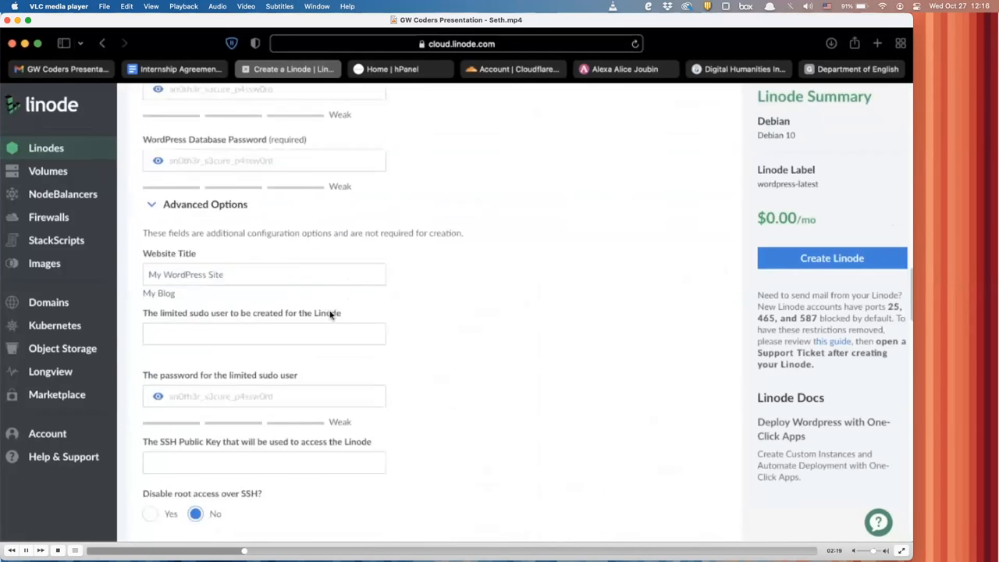
pyautogui.scroll(-3)
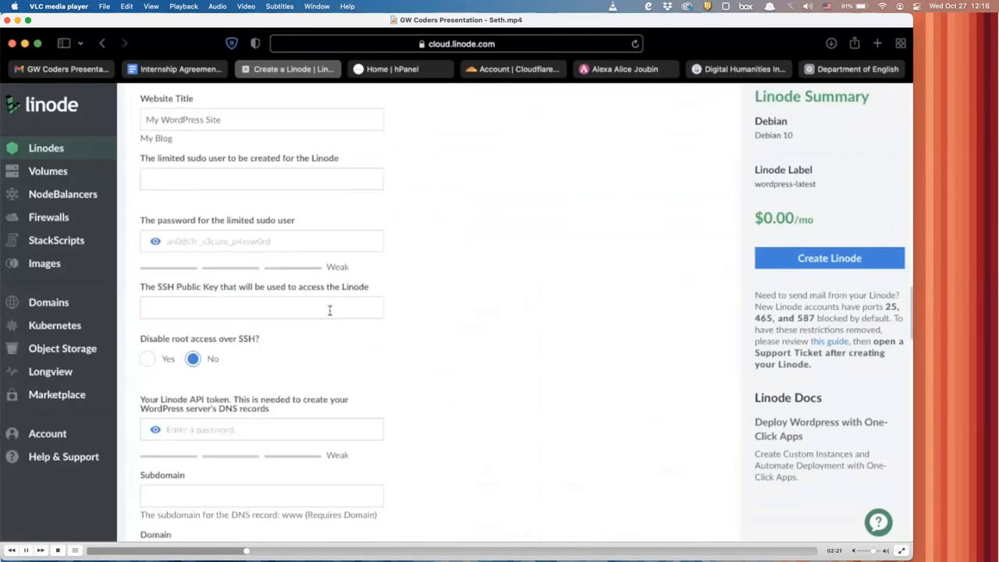
pyautogui.scroll(-3)
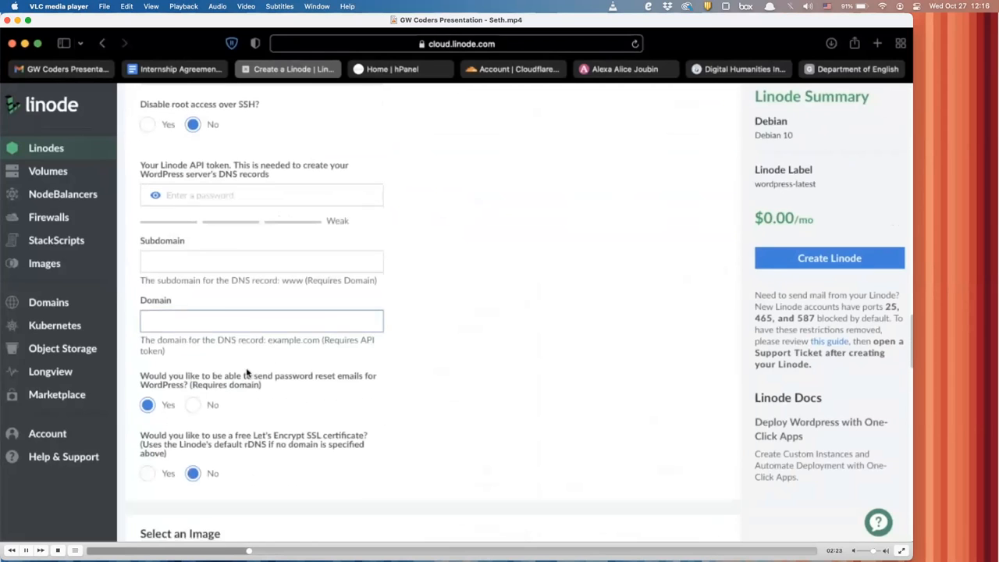
pyautogui.write('ejkwijf')
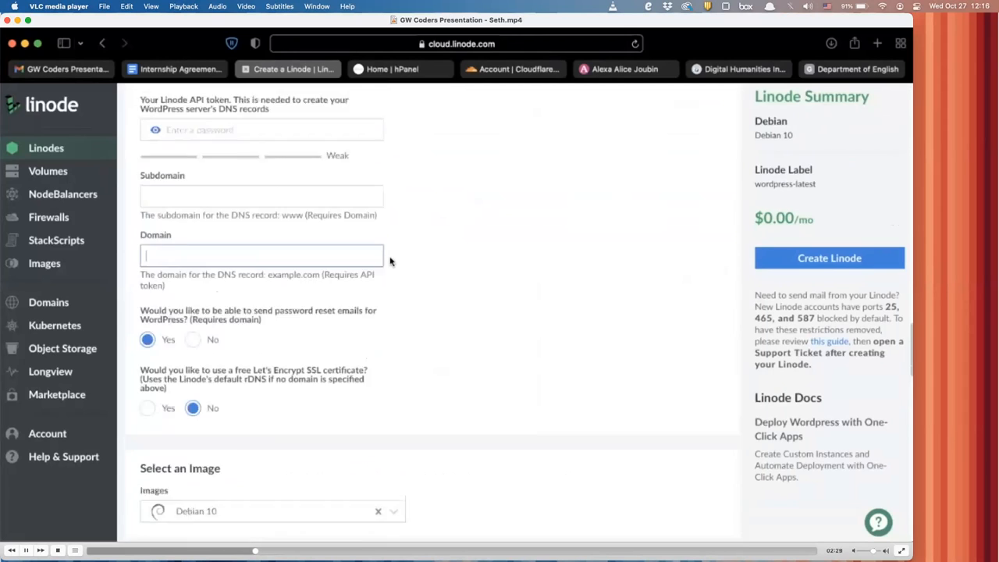
pyautogui.scroll(-3)
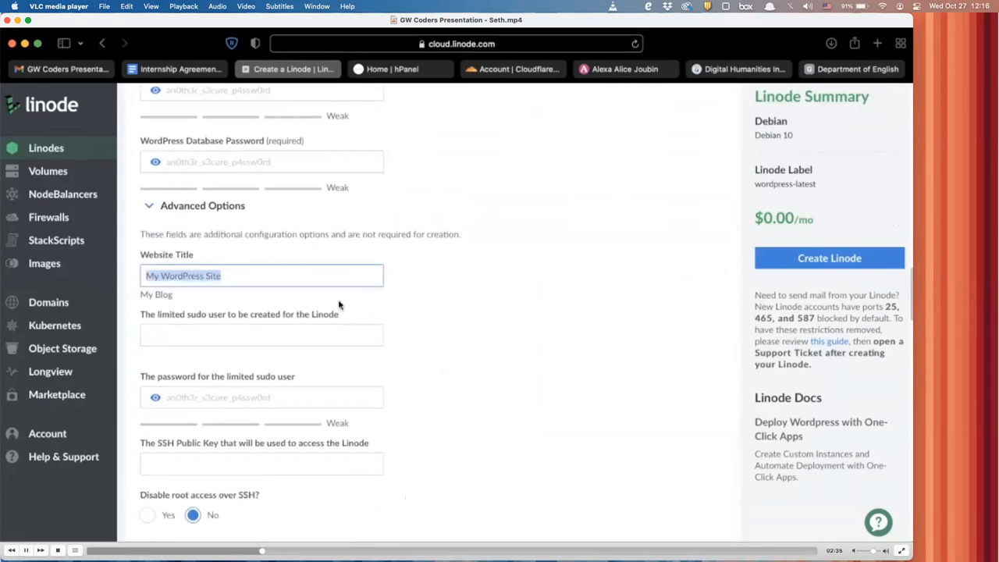
pyautogui.scroll(-3)
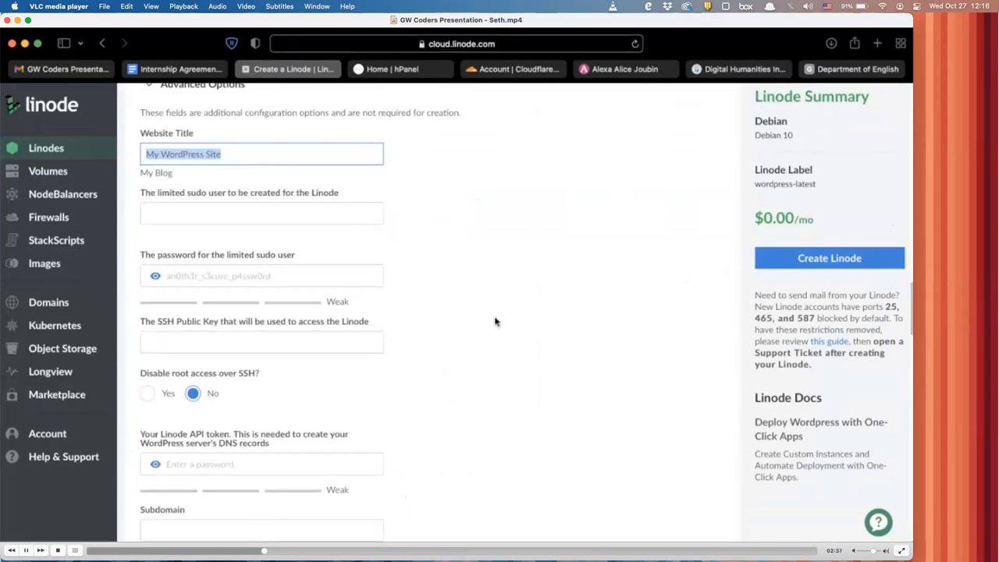
pyautogui.scroll(-3)
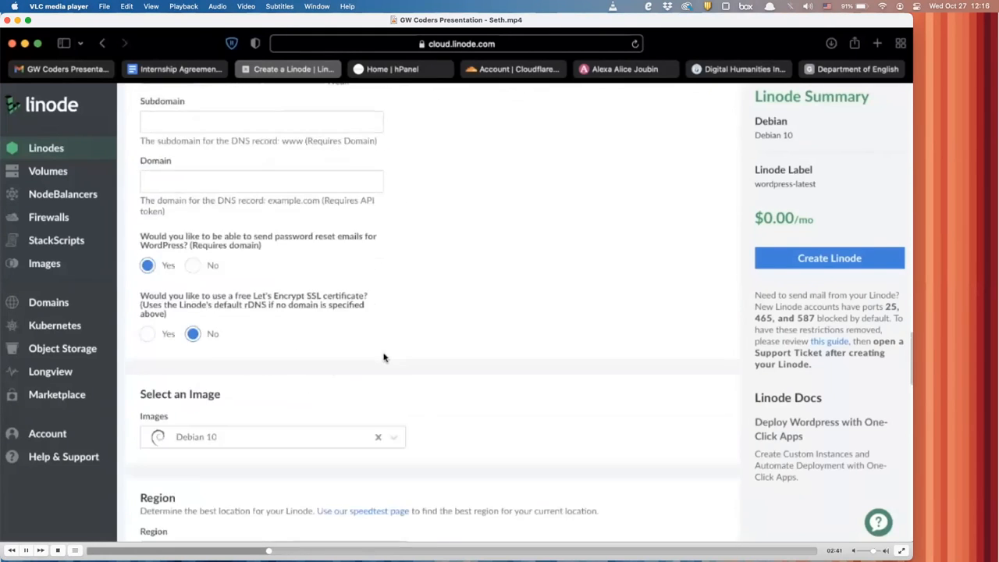
pyautogui.scroll(-3)
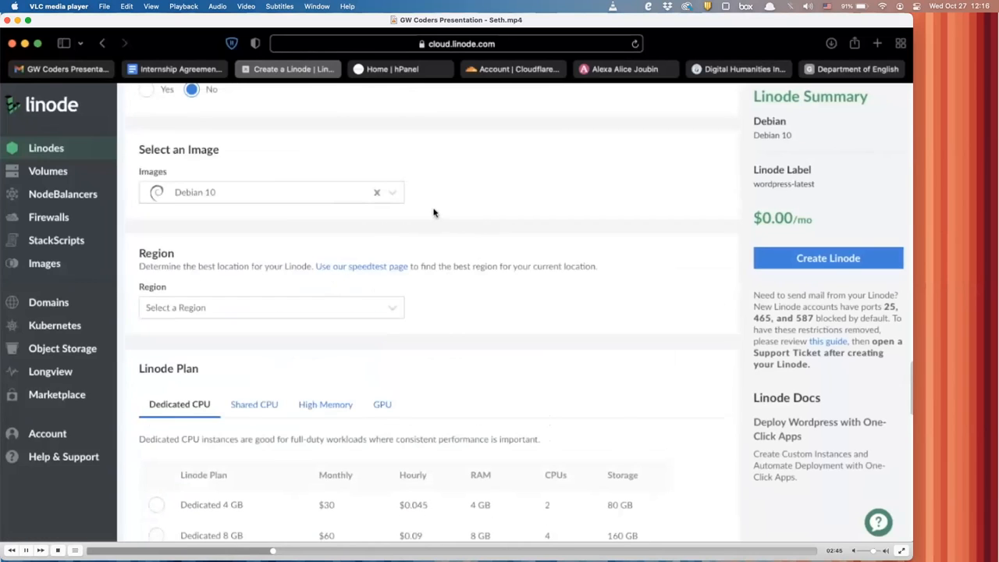
pyautogui.moveTo(444, 220)
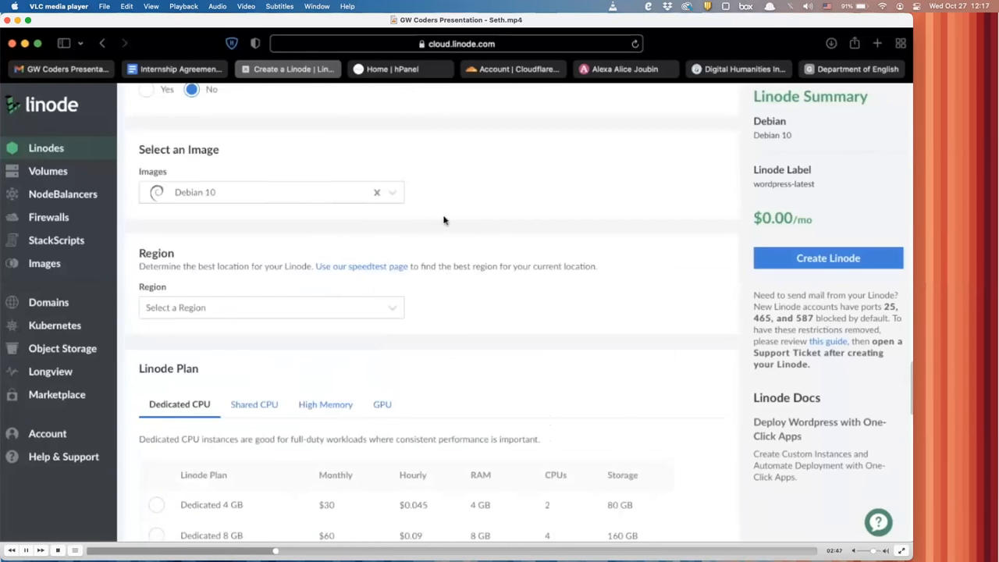
pyautogui.scroll(-3)
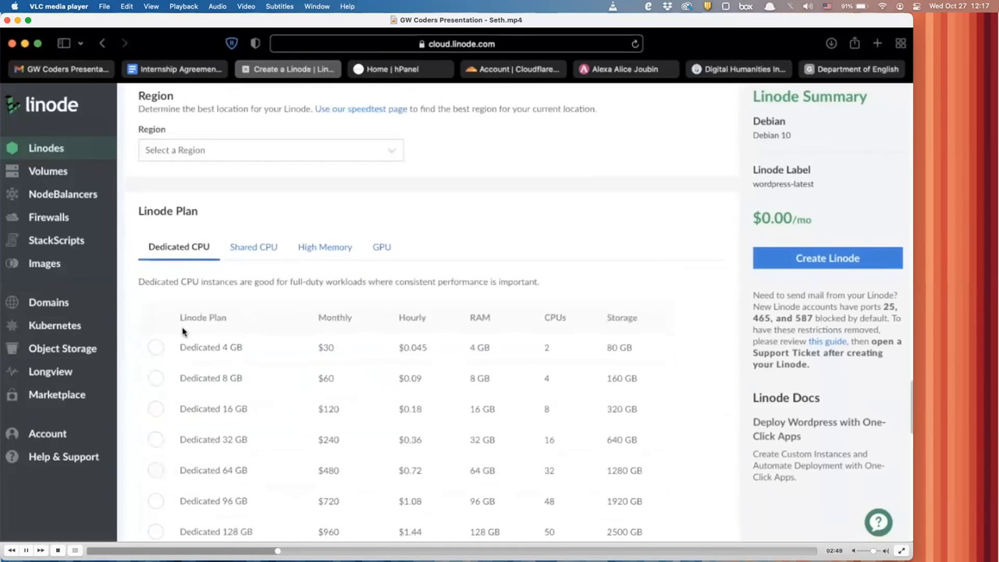
# Choose the Shared CPU Nanode 1 GB plan at $5 a month for the new server.
pyautogui.click(253, 247)
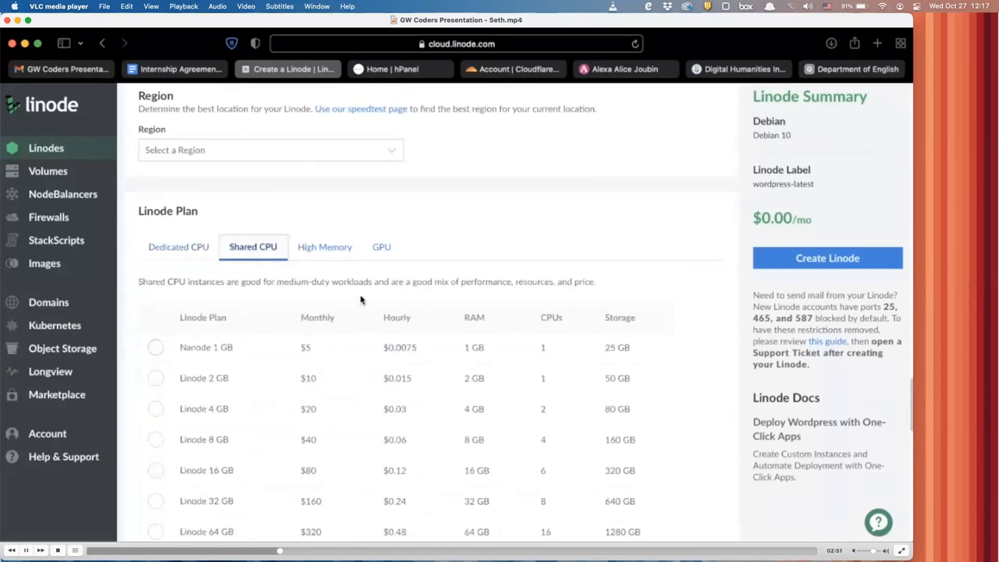
pyautogui.click(381, 247)
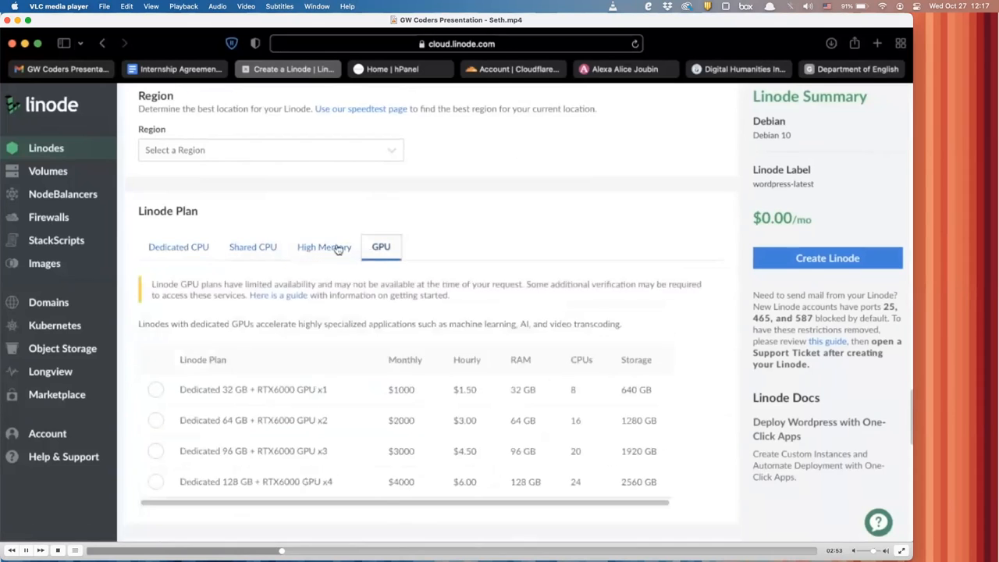
pyautogui.click(253, 247)
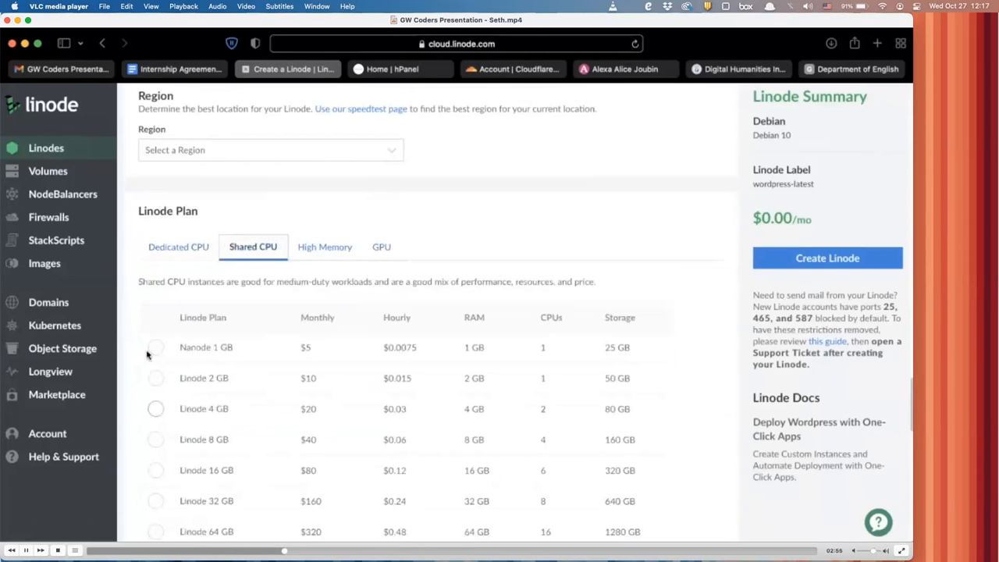
pyautogui.click(156, 347)
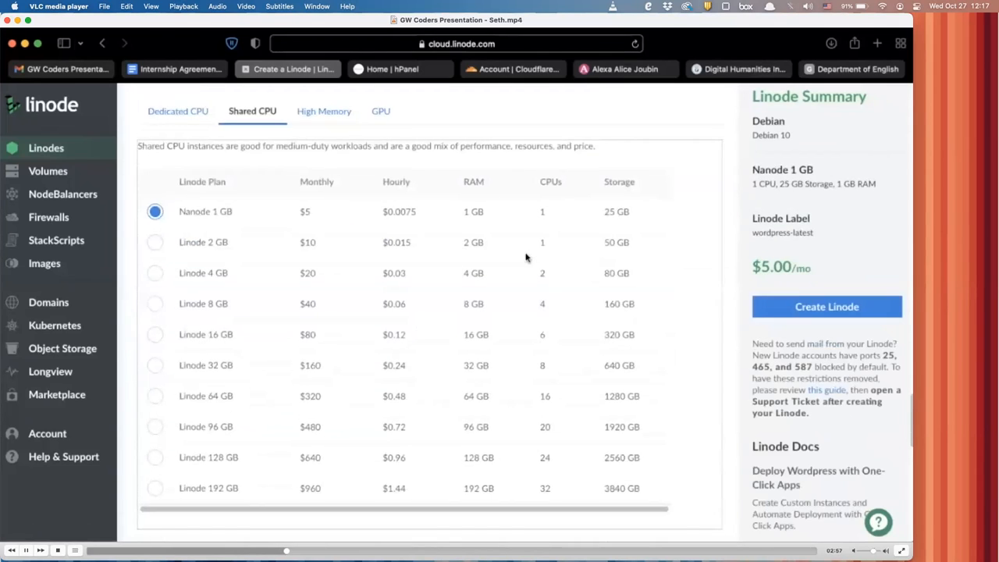
pyautogui.scroll(-3)
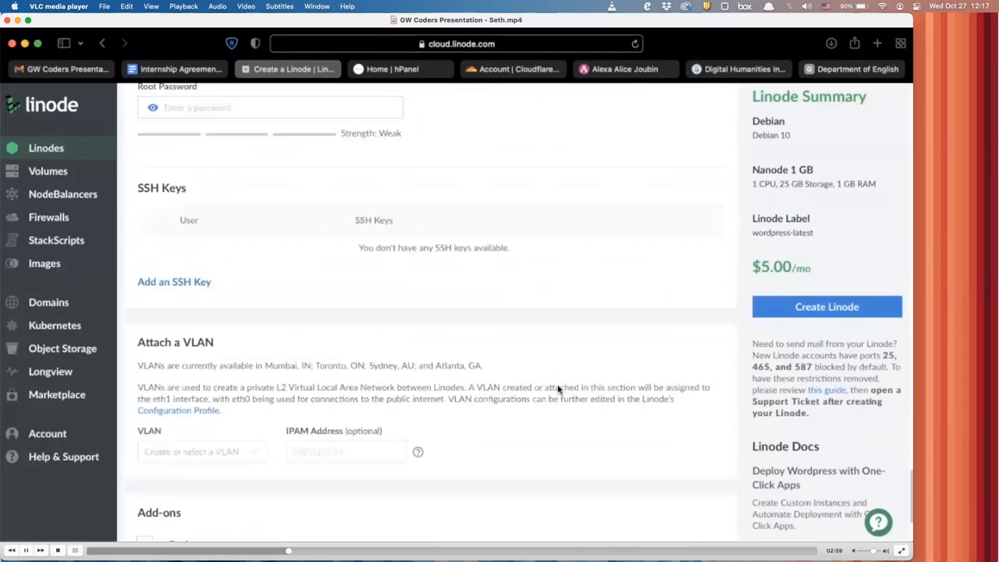
pyautogui.scroll(3)
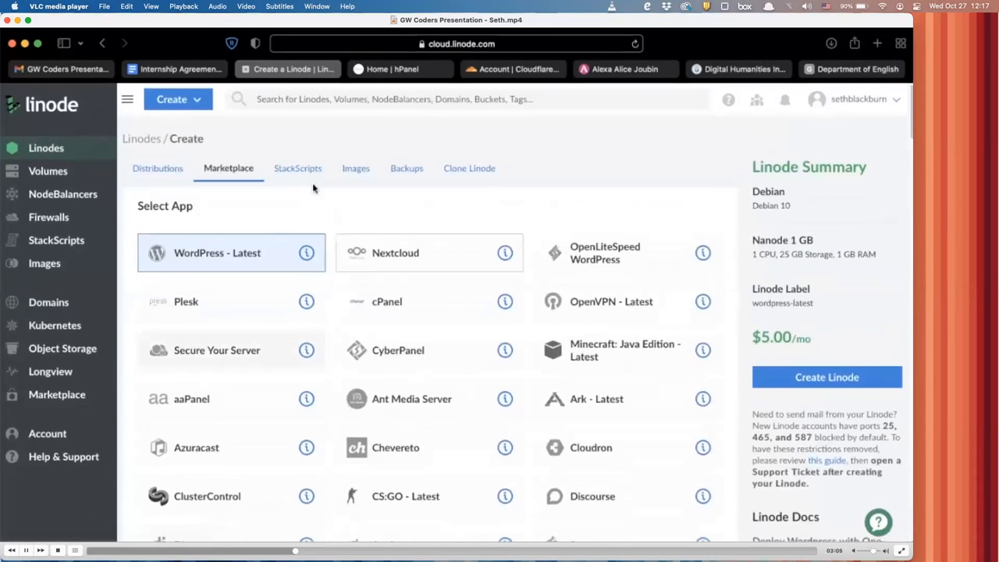
# Abandon the server setup and return to the list of the two running WordPress Linodes.
pyautogui.click(46, 147)
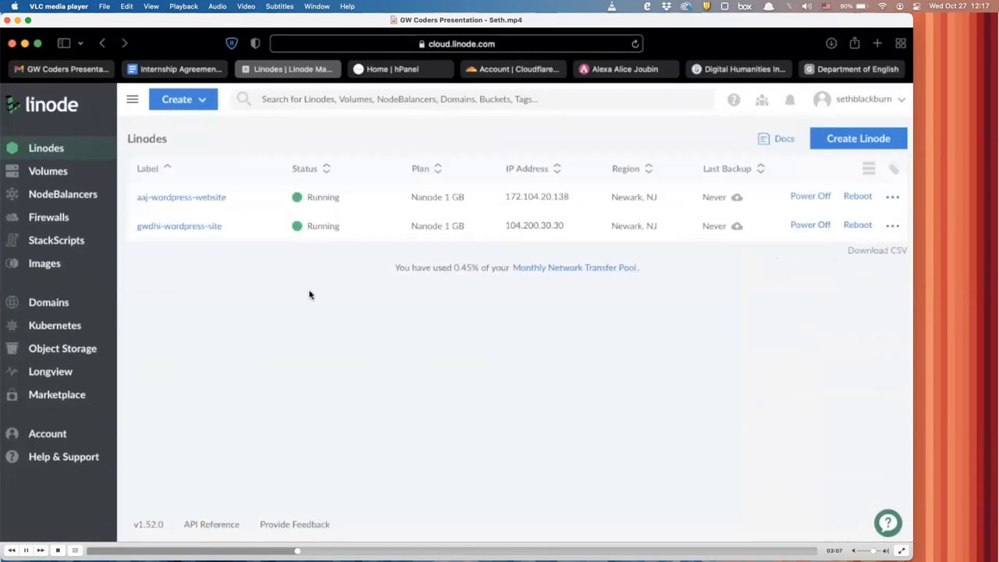
pyautogui.moveTo(394, 334)
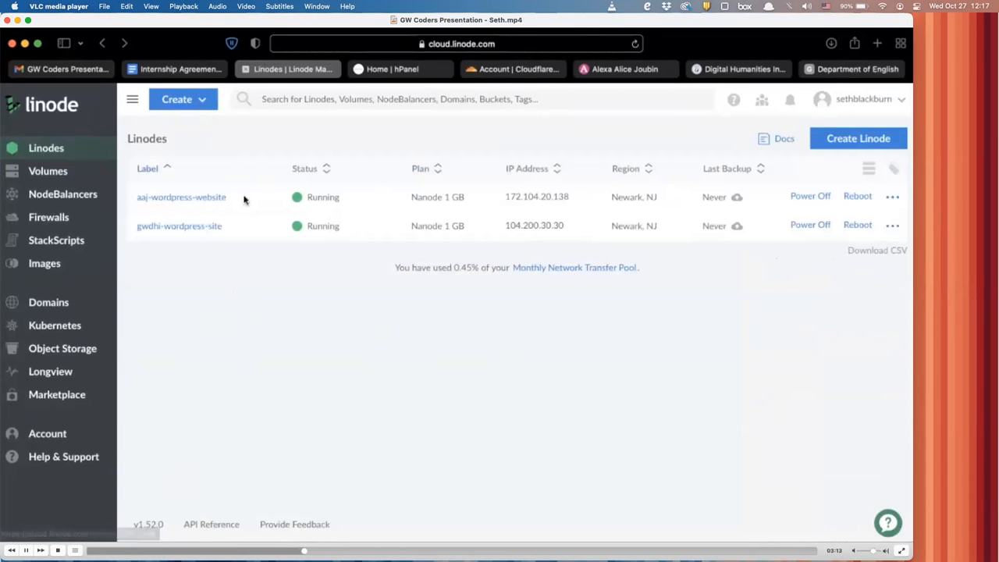
pyautogui.moveTo(211, 215)
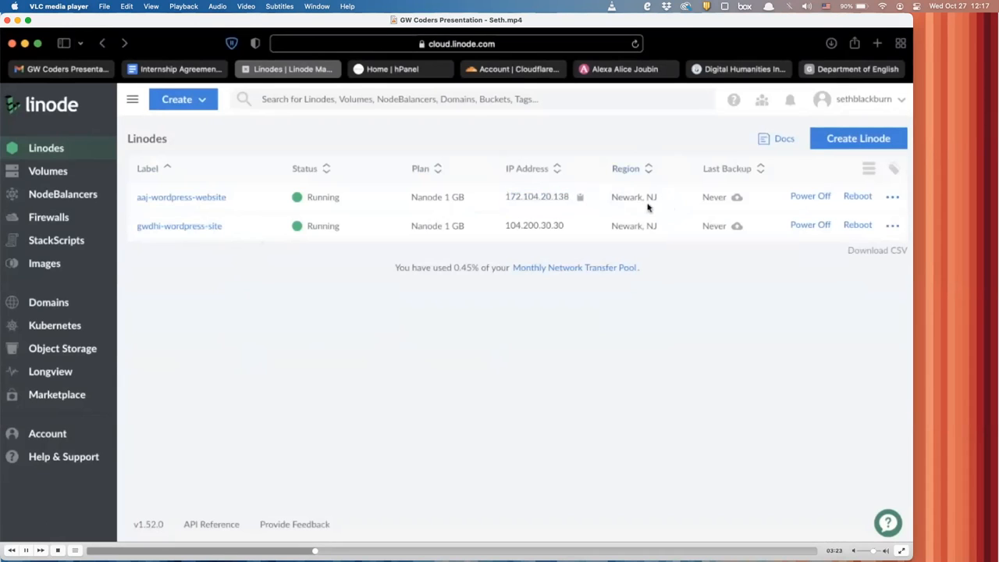
pyautogui.moveTo(630, 190)
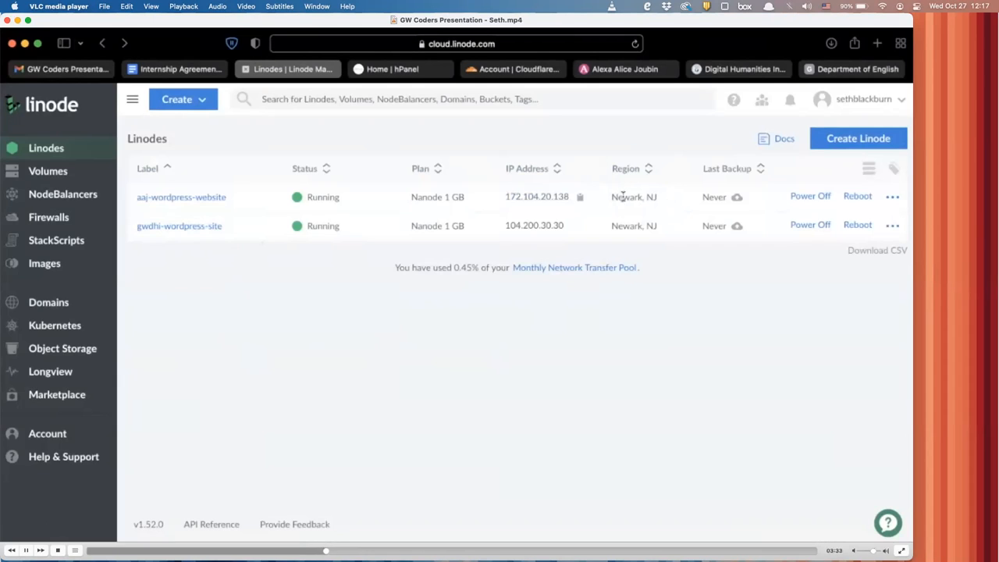
pyautogui.moveTo(330, 219)
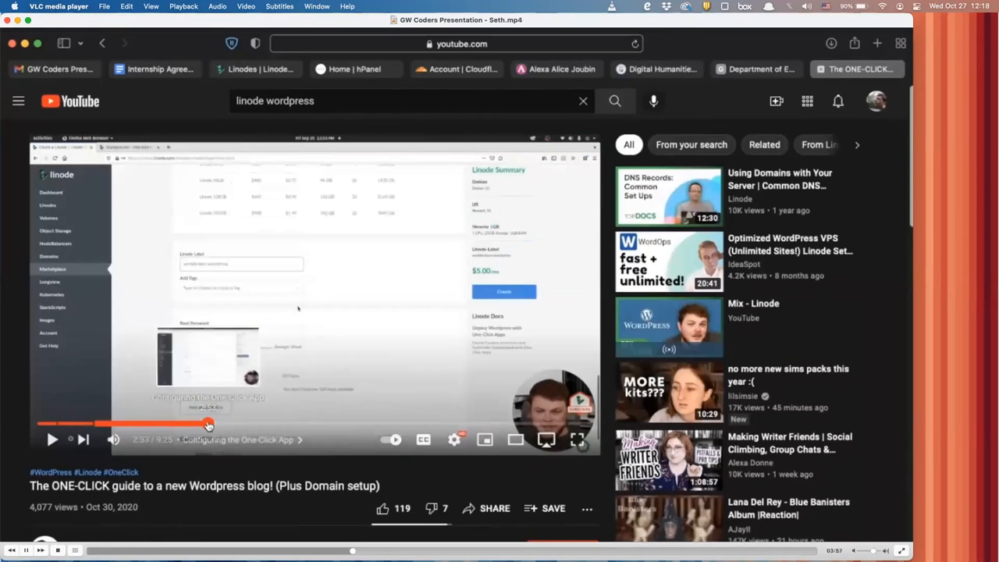
# Scrub ahead in the one-click WordPress blog guide, then switch to the ajoubin.org site tab.
pyautogui.moveTo(209, 425); pyautogui.dragTo(262, 425)
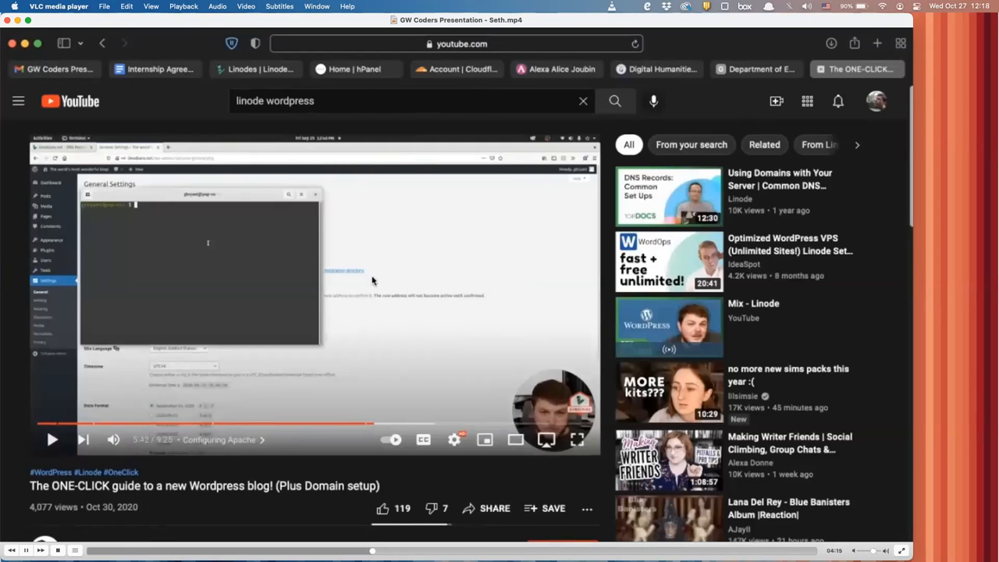
pyautogui.moveTo(365, 234)
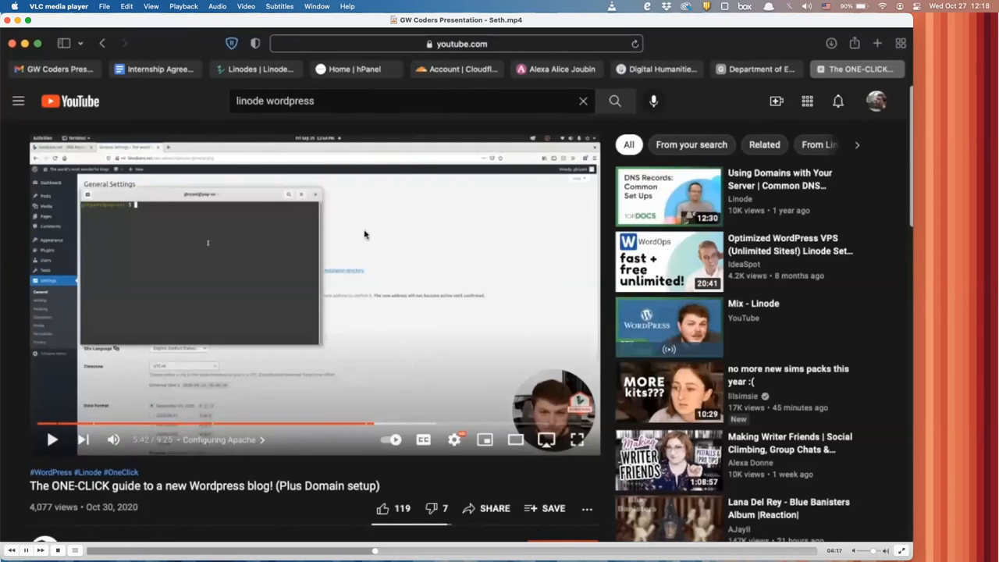
pyautogui.moveTo(419, 403)
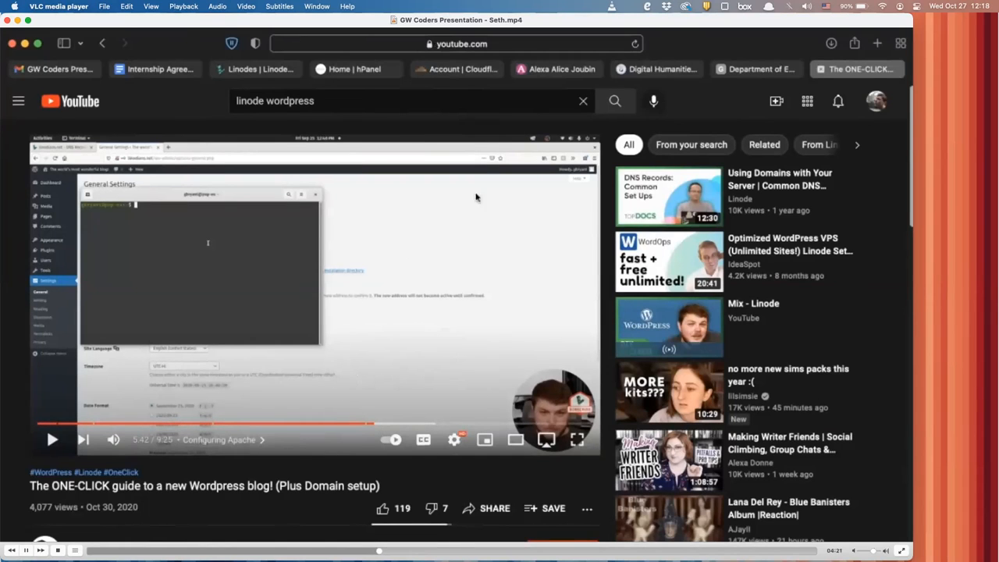
pyautogui.click(556, 68)
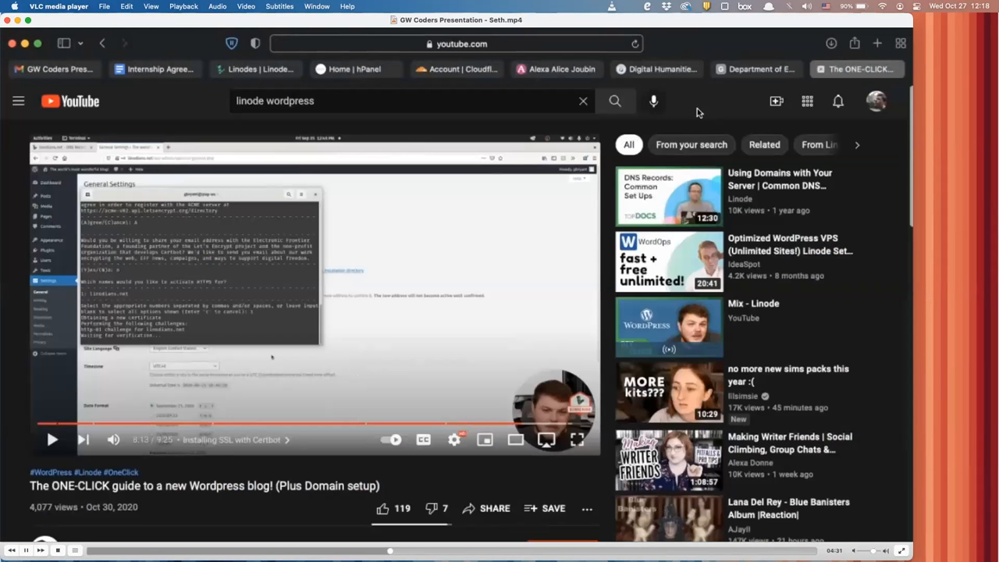
pyautogui.moveTo(484, 331)
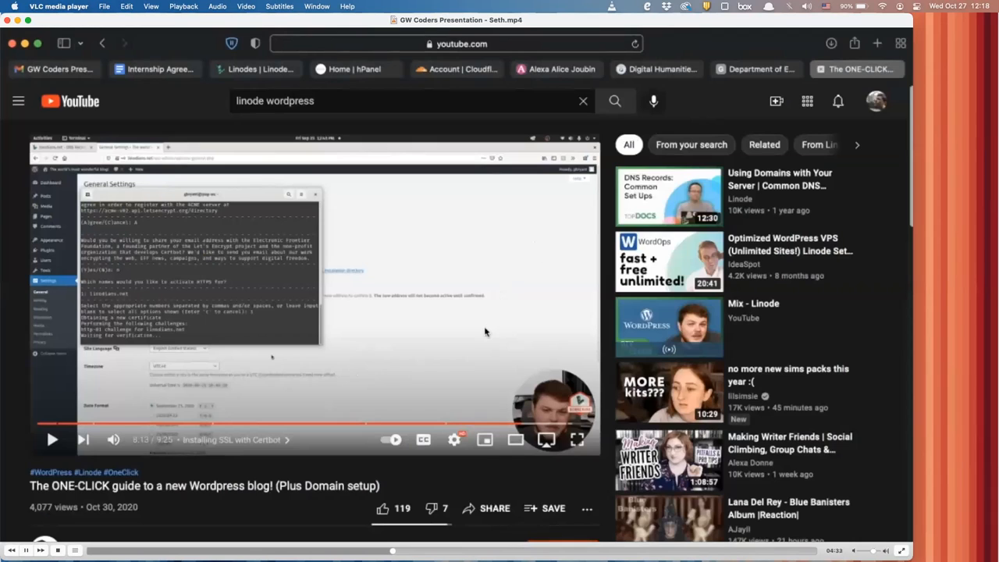
pyautogui.moveTo(518, 425)
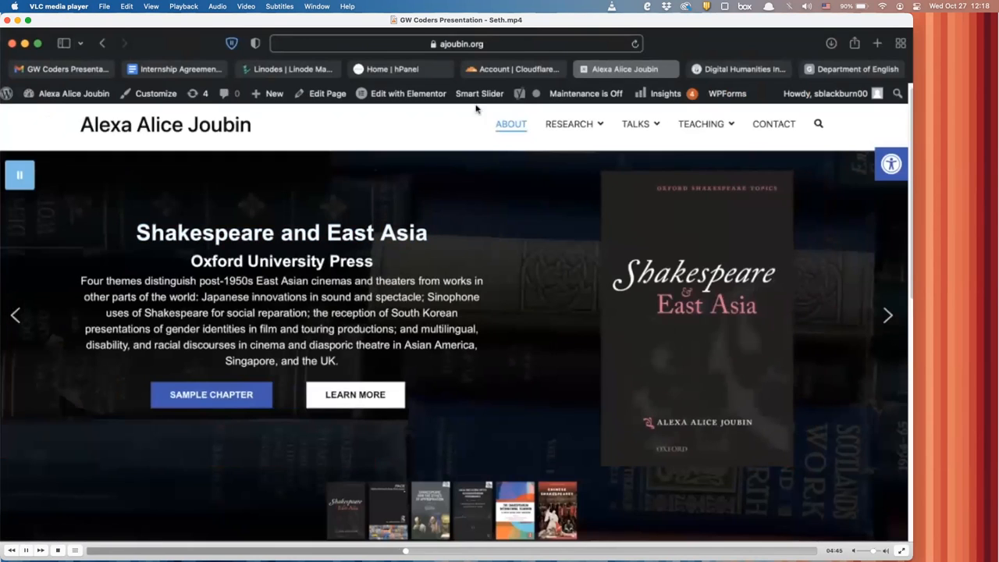
pyautogui.moveTo(299, 143)
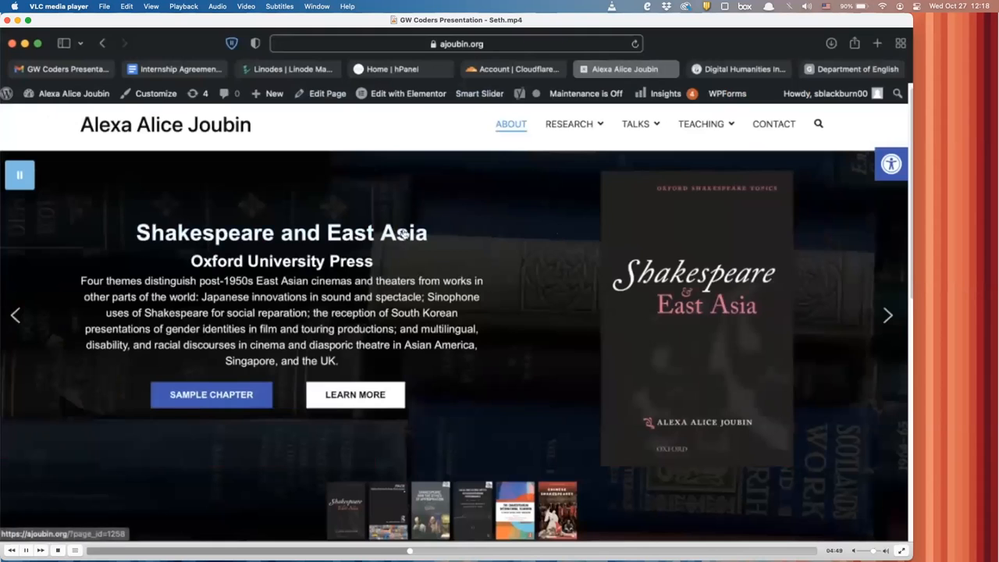
pyautogui.moveTo(546, 216)
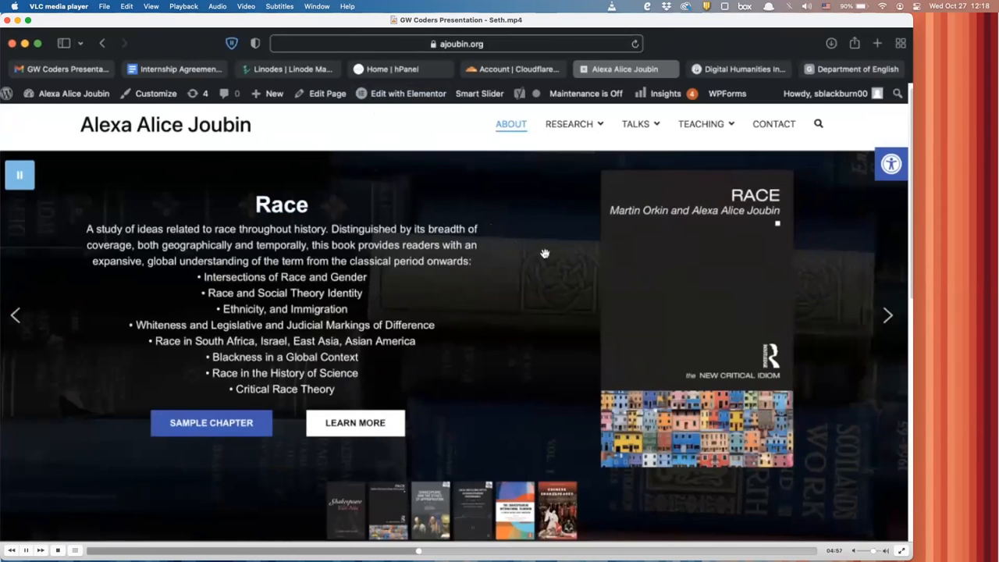
pyautogui.moveTo(295, 133)
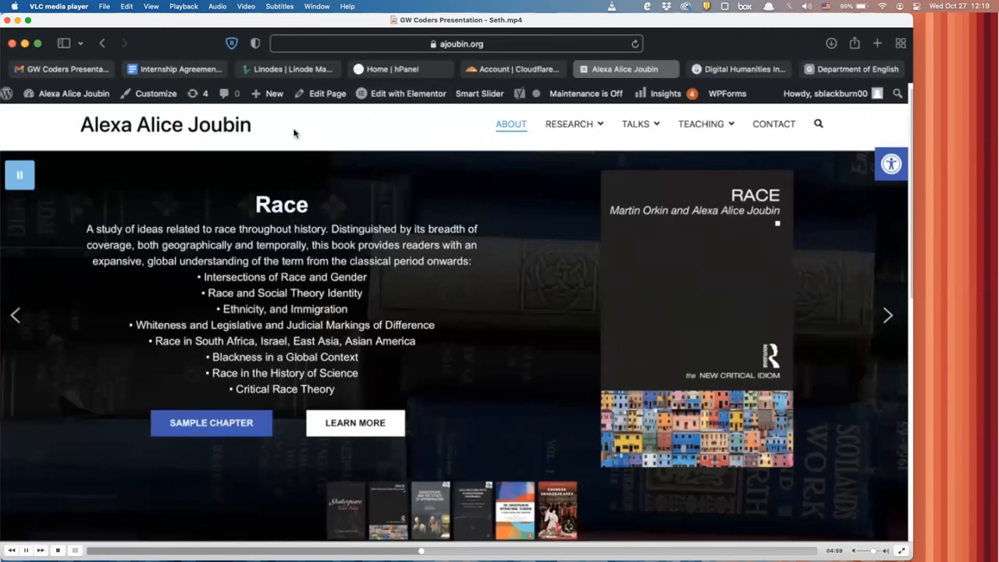
# Reveal the admin-bar shortcuts for Dashboard, Themes, Widgets and Menus from the home page.
pyautogui.click(75, 94)
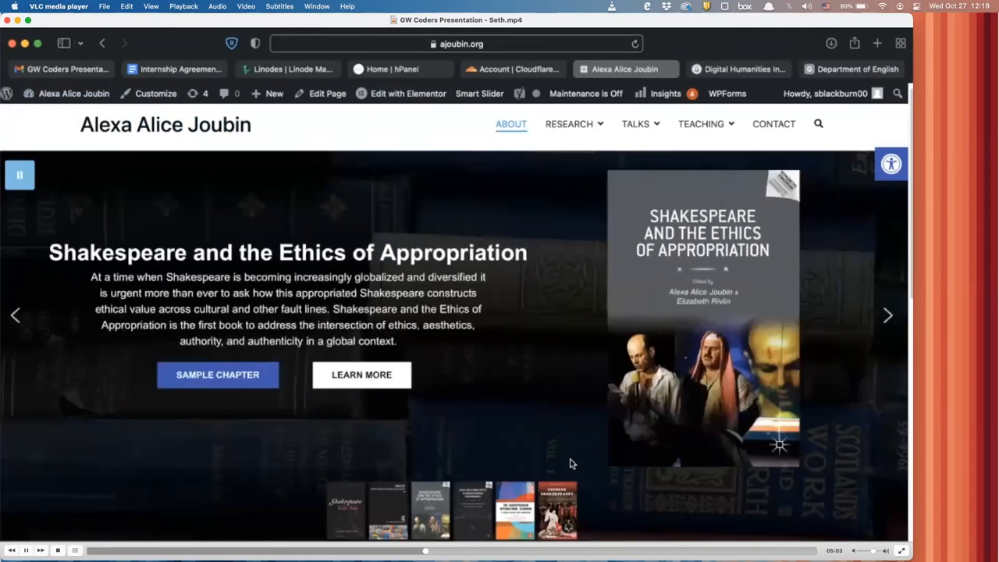
pyautogui.click(75, 93)
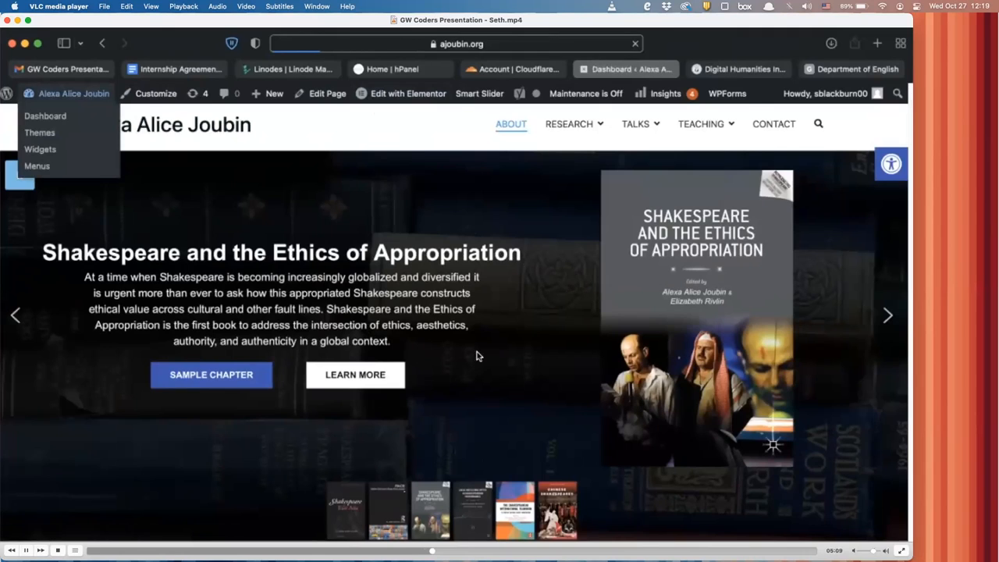
# Show the installed themes in the admin area and inspect the Zakra theme's details.
pyautogui.click(45, 116)
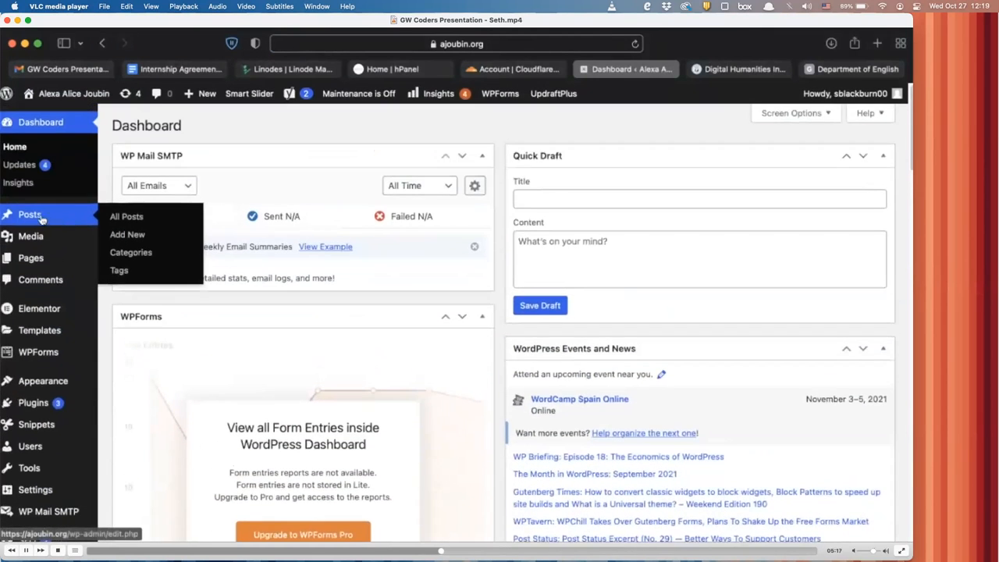
pyautogui.moveTo(32, 236)
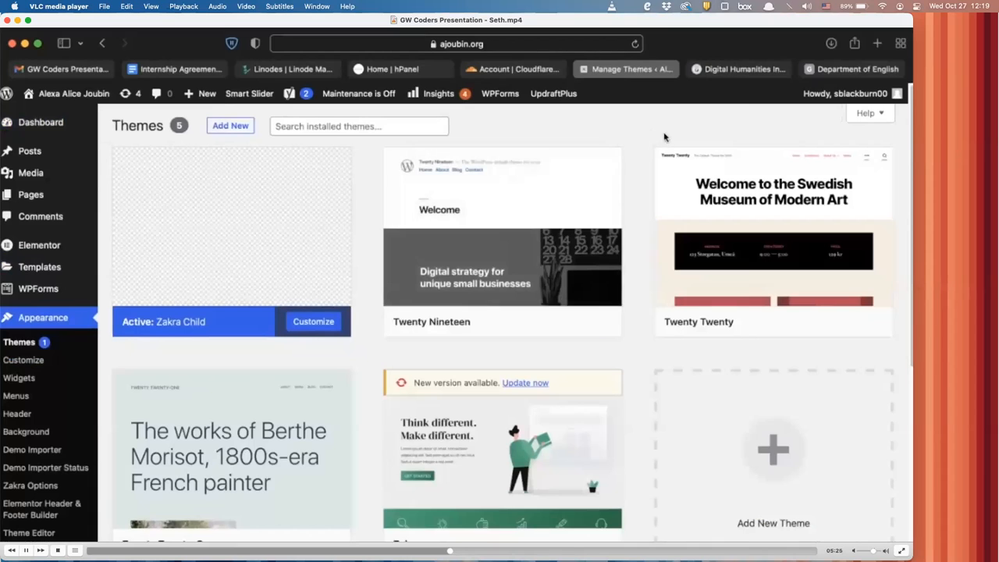
pyautogui.moveTo(668, 191)
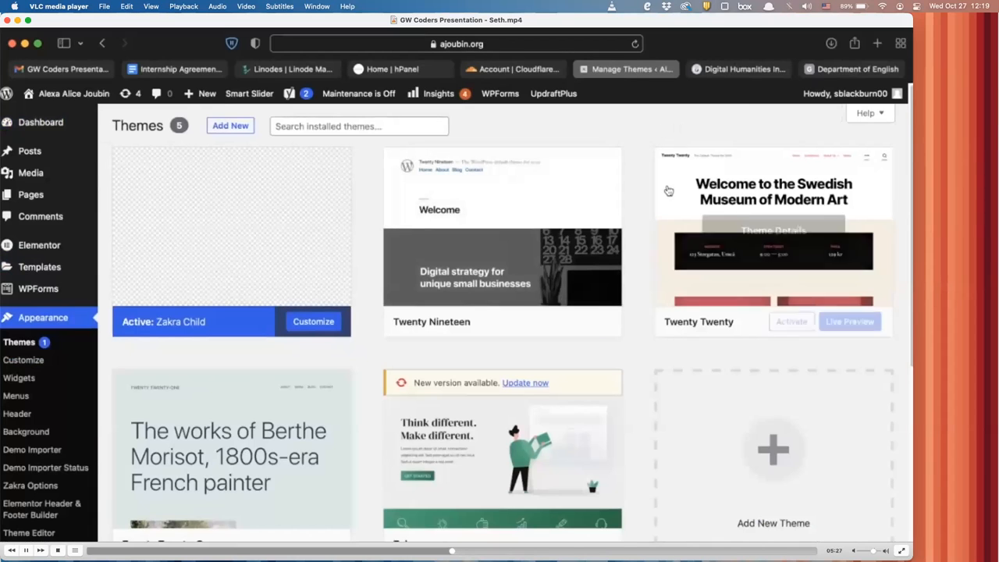
pyautogui.scroll(-3)
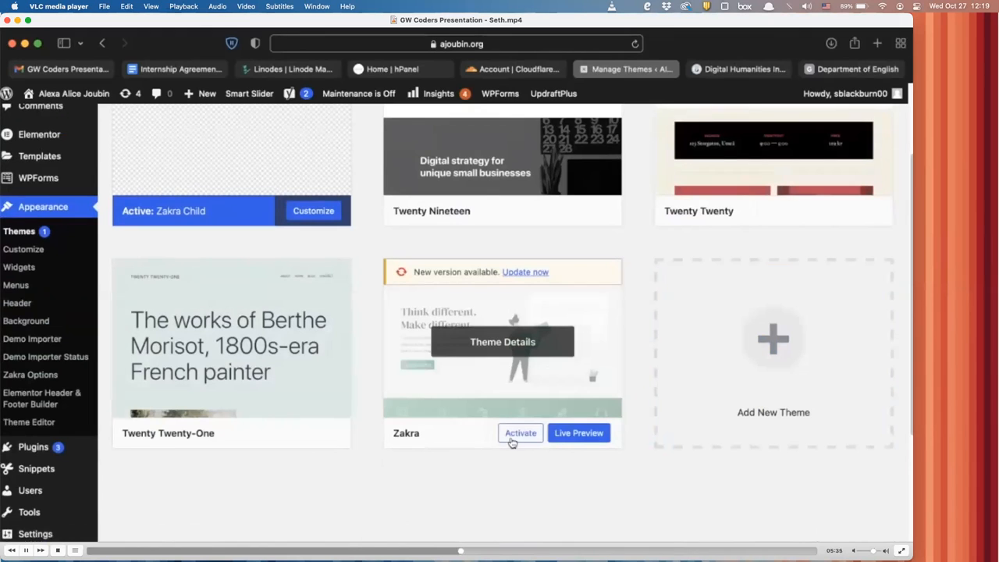
pyautogui.click(502, 342)
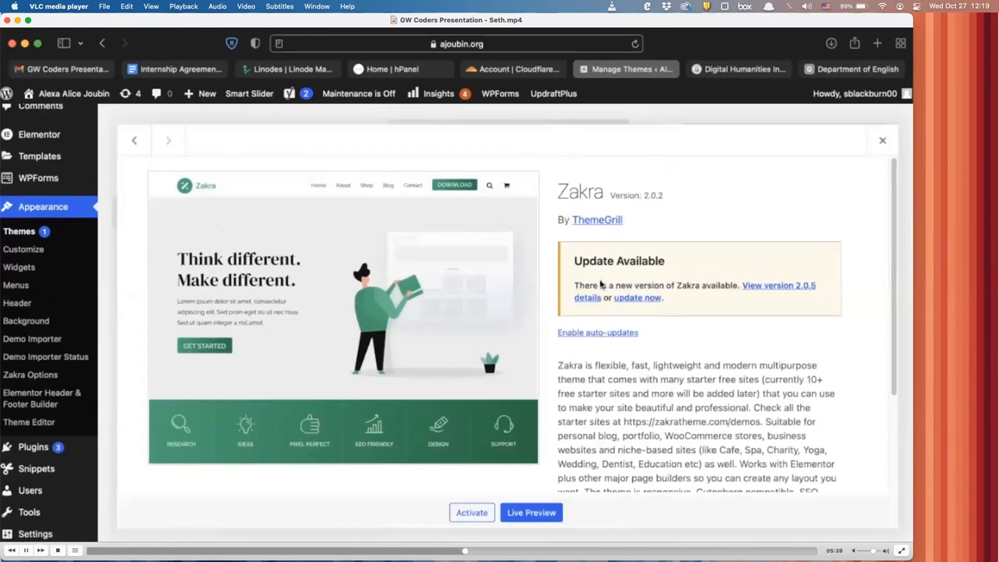
pyautogui.moveTo(402, 215)
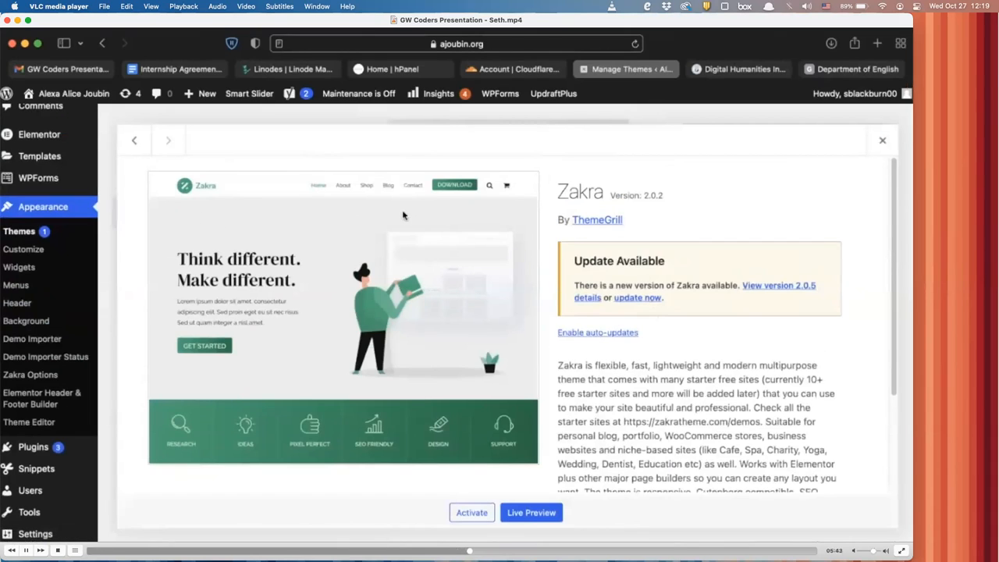
pyautogui.scroll(-3)
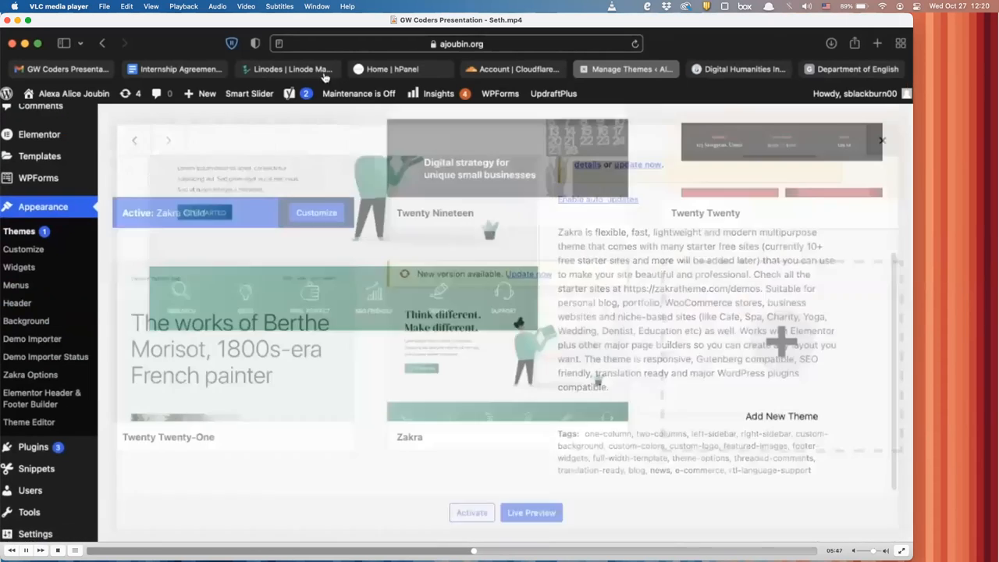
pyautogui.click(882, 140)
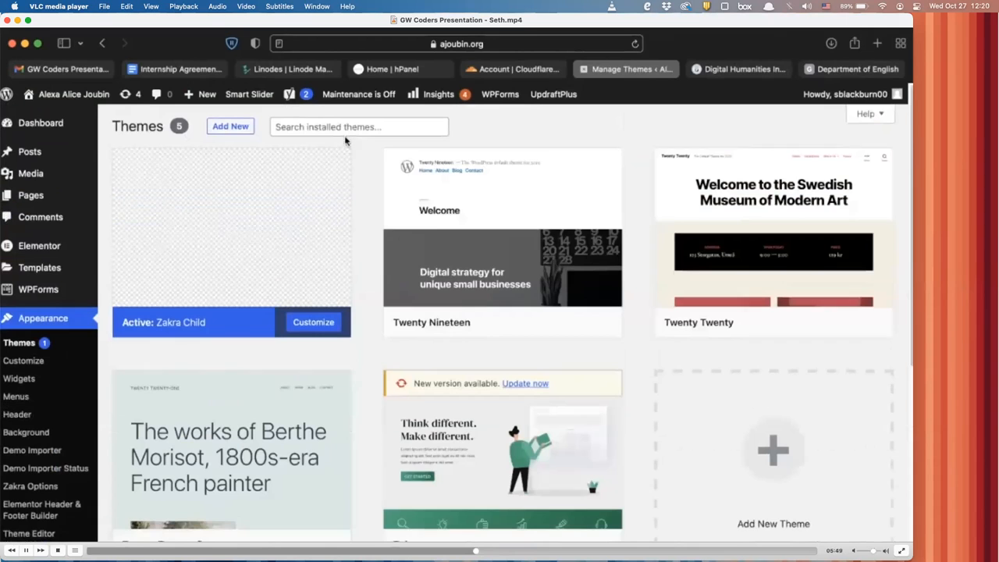
# Browse the remaining installed themes below the active Zakra Child theme.
pyautogui.scroll(-3)
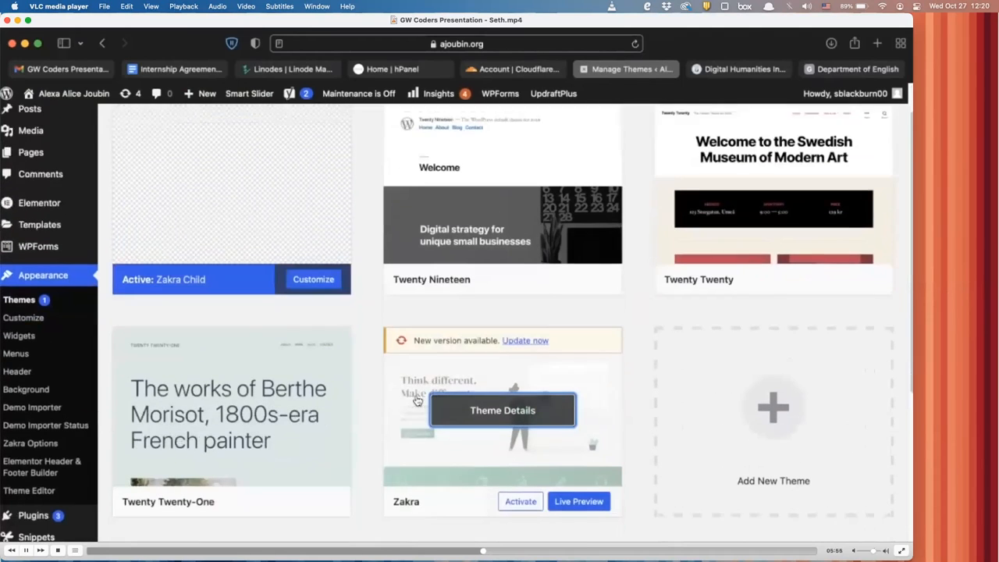
pyautogui.scroll(-3)
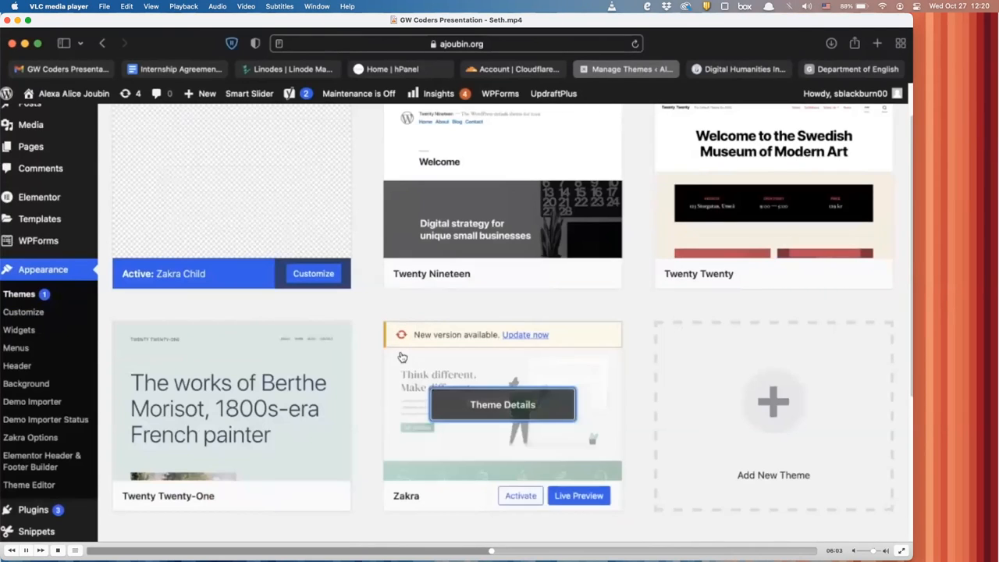
pyautogui.scroll(3)
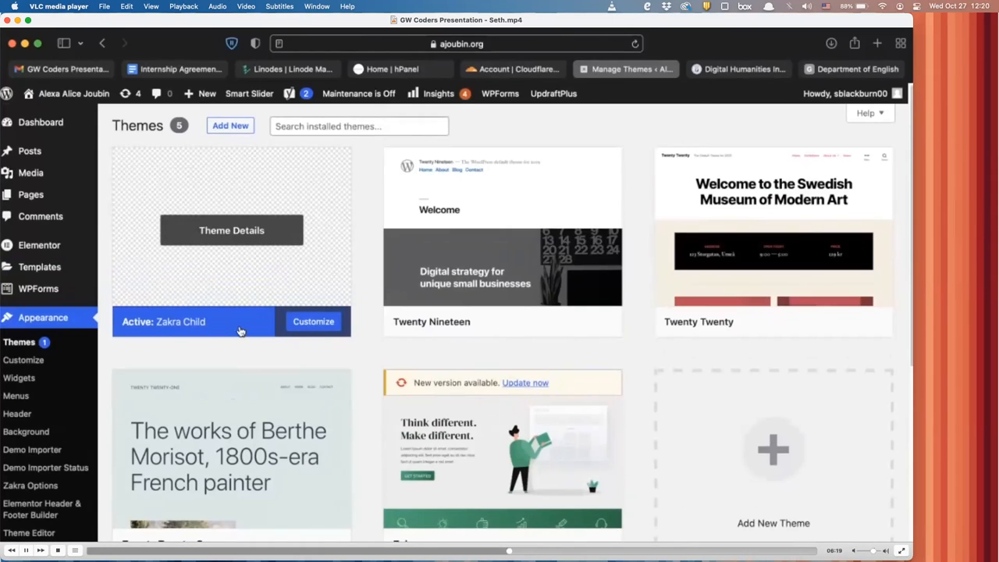
pyautogui.scroll(-3)
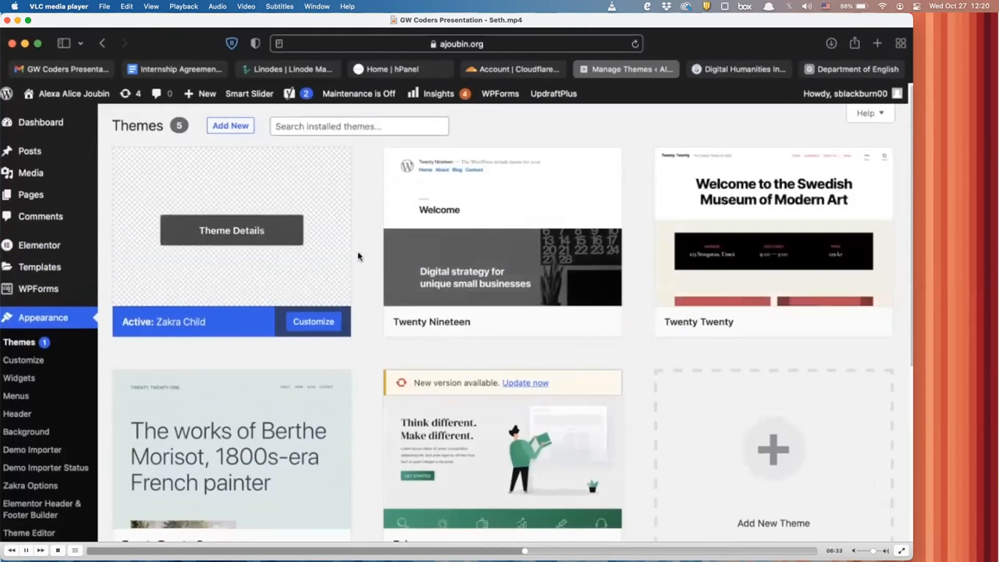
pyautogui.moveTo(206, 321)
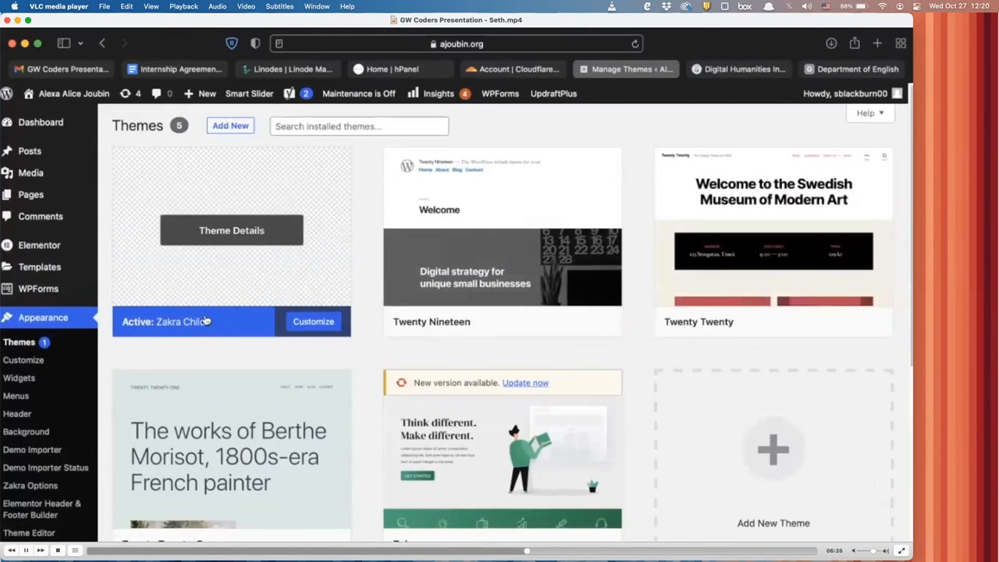
pyautogui.moveTo(206, 325)
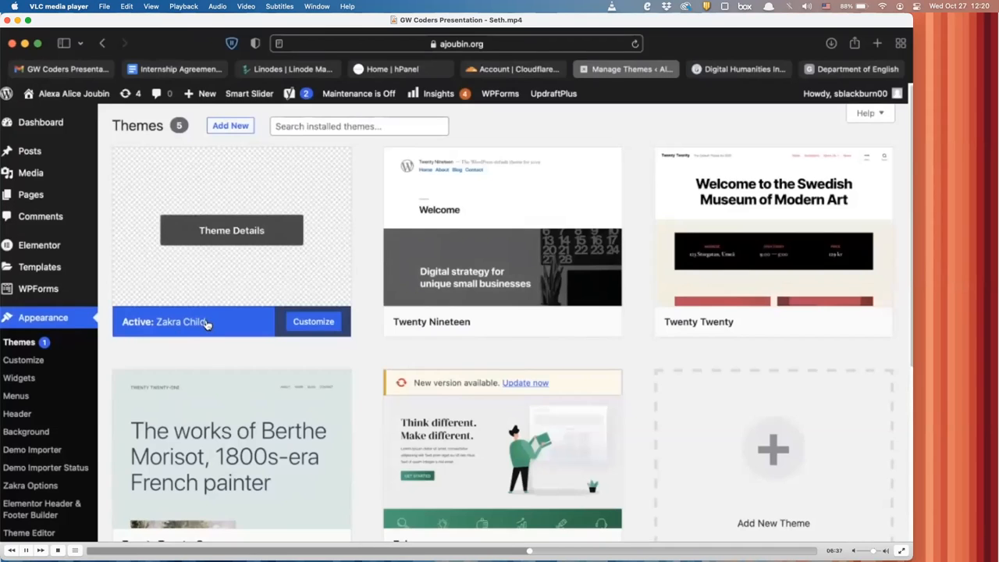
pyautogui.moveTo(269, 302)
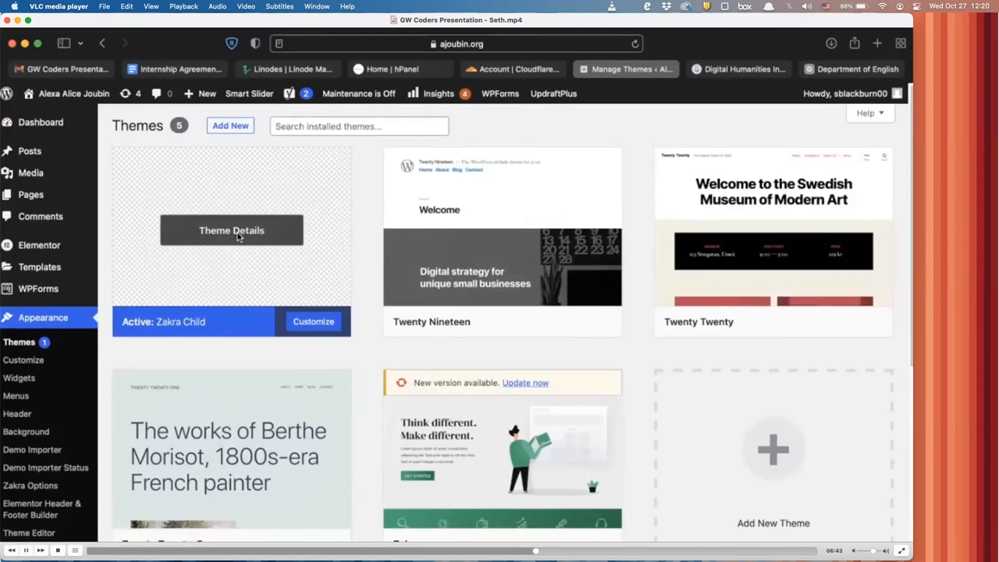
pyautogui.moveTo(206, 212)
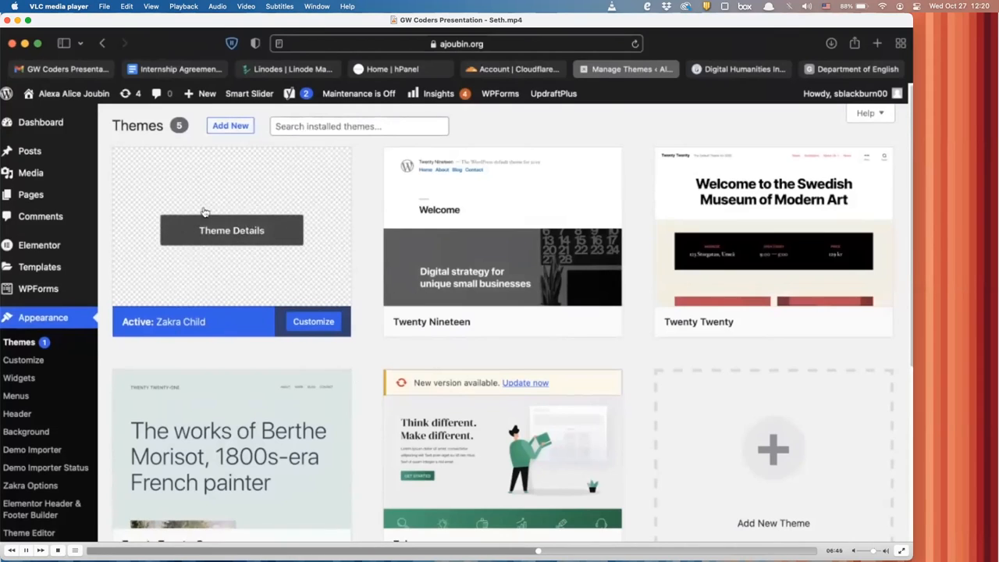
pyautogui.moveTo(73, 93)
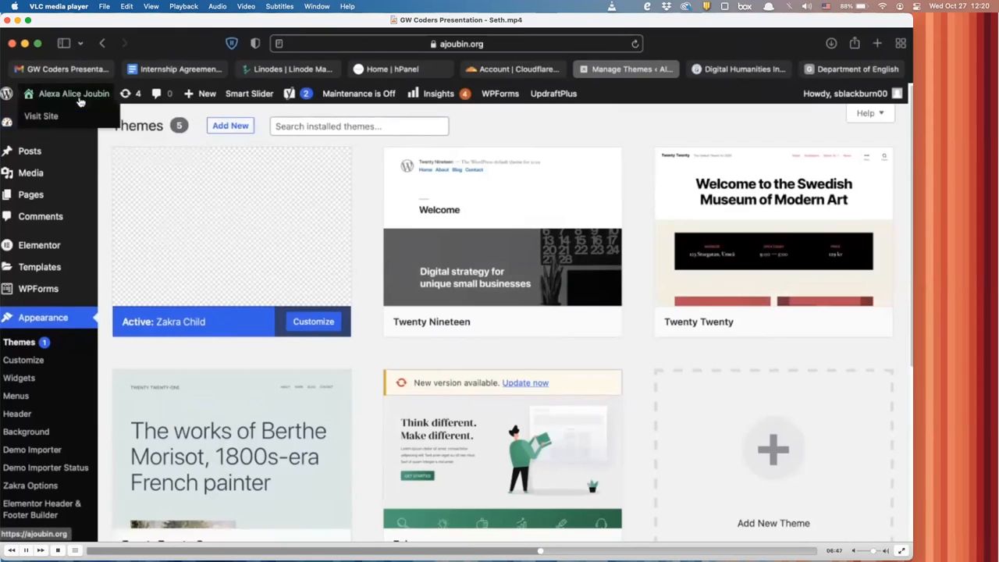
pyautogui.scroll(-3)
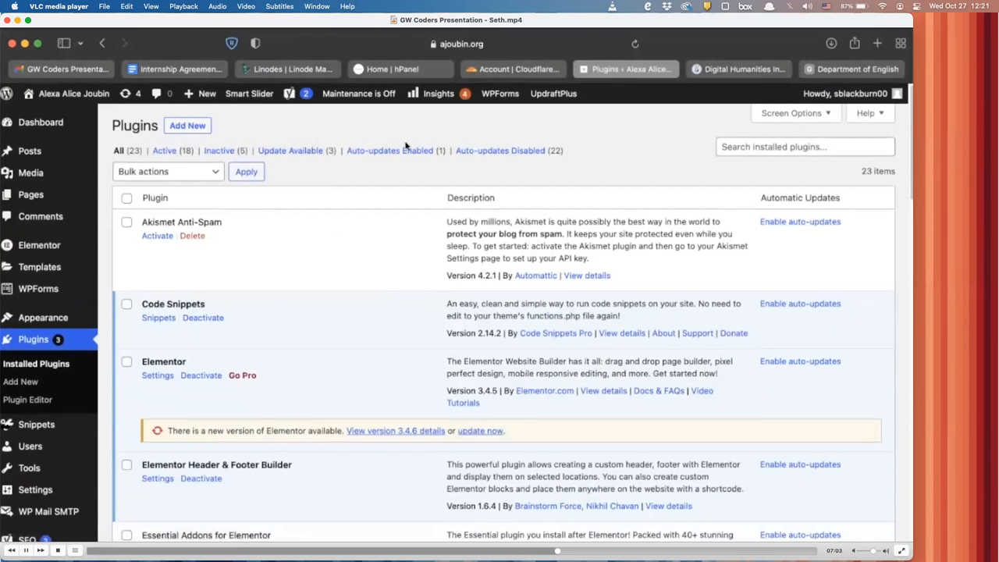
# Scroll the installed plugins list from Akismet down to Yoast SEO and back to Elementor.
pyautogui.scroll(-3)
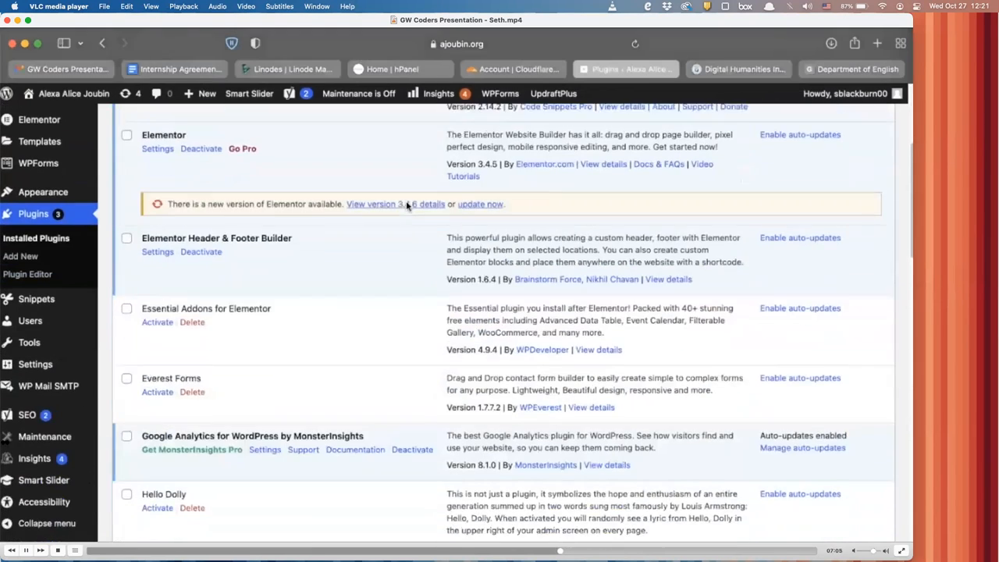
pyautogui.scroll(-3)
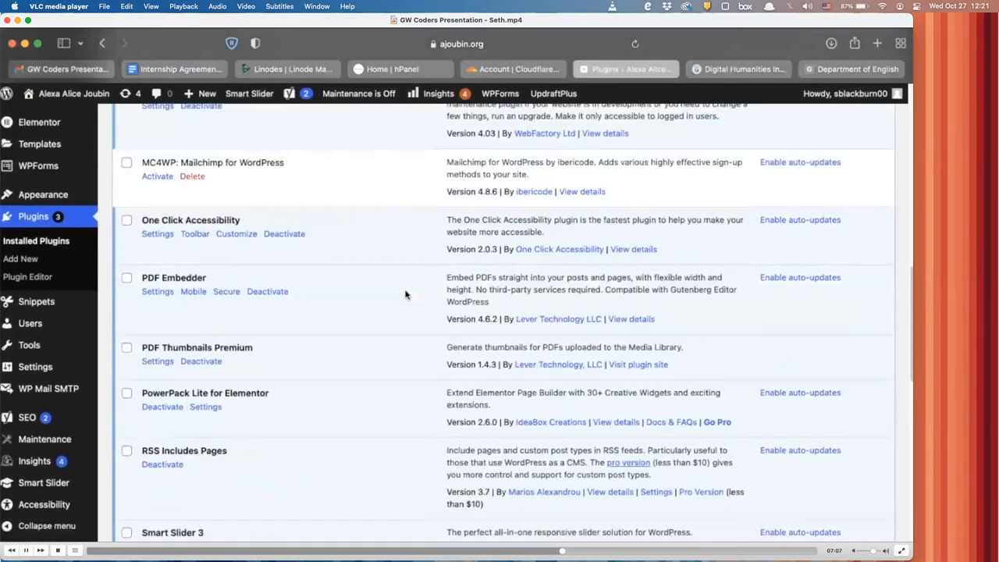
pyautogui.scroll(-3)
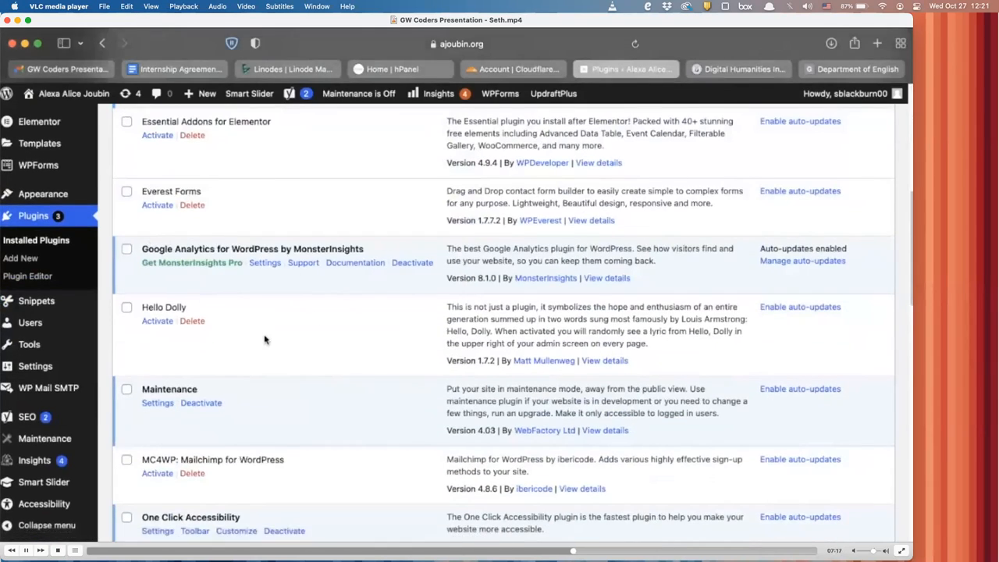
pyautogui.scroll(-3)
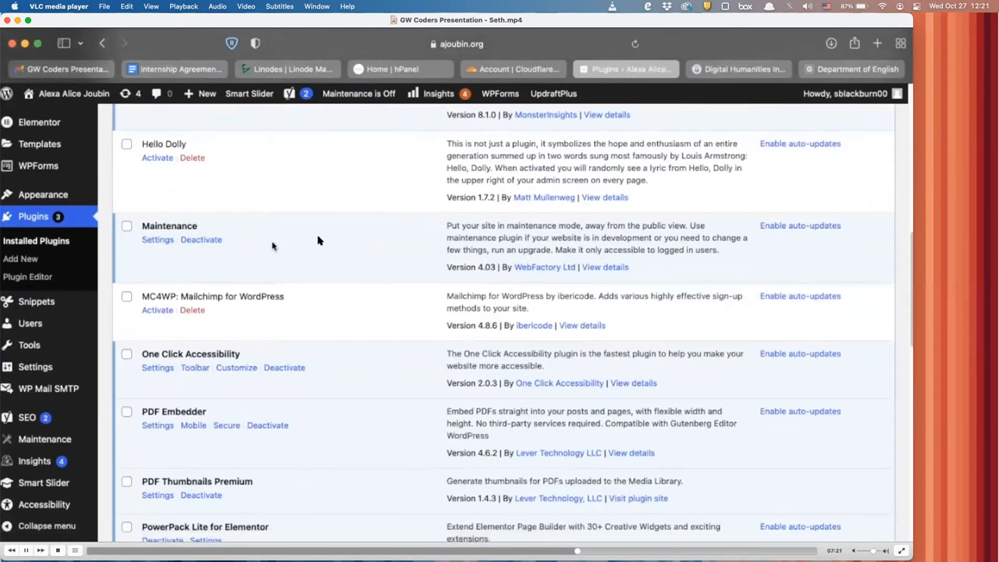
pyautogui.moveTo(284, 368)
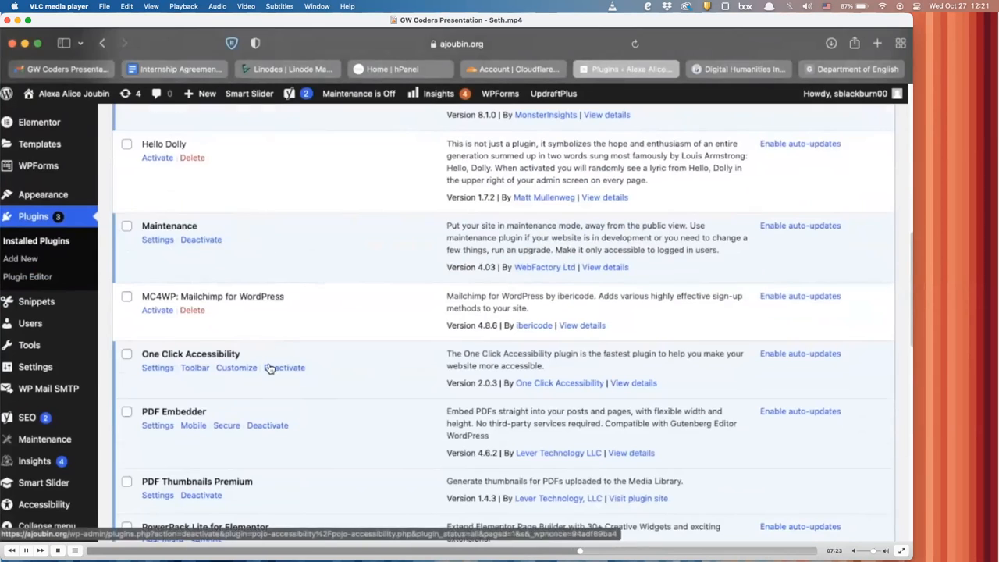
pyautogui.scroll(-3)
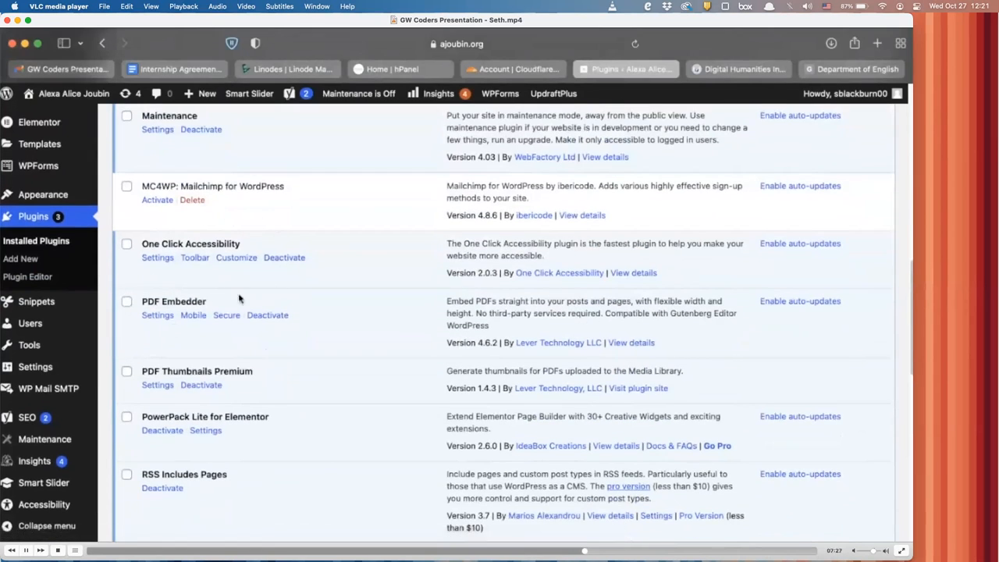
pyautogui.scroll(-3)
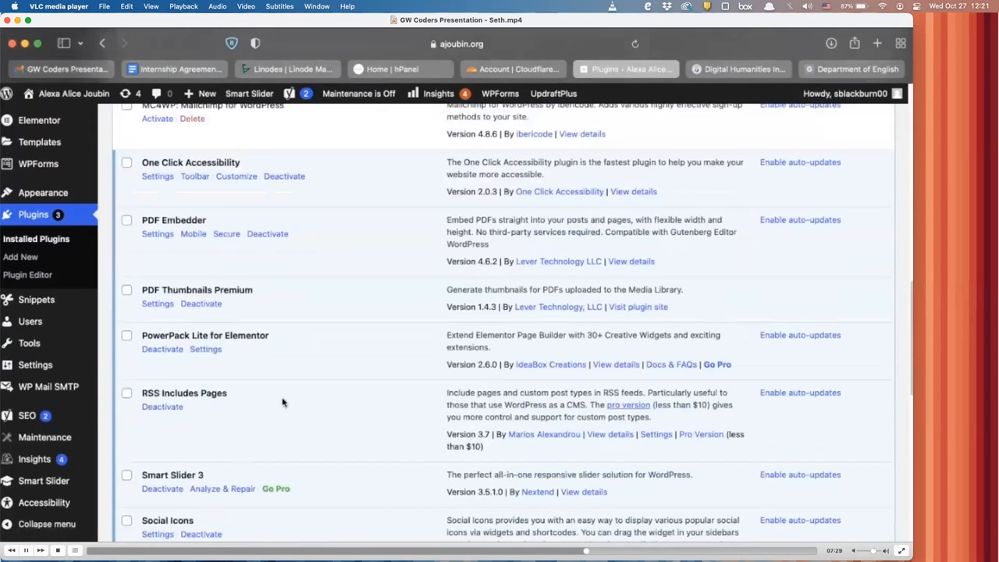
pyautogui.scroll(-3)
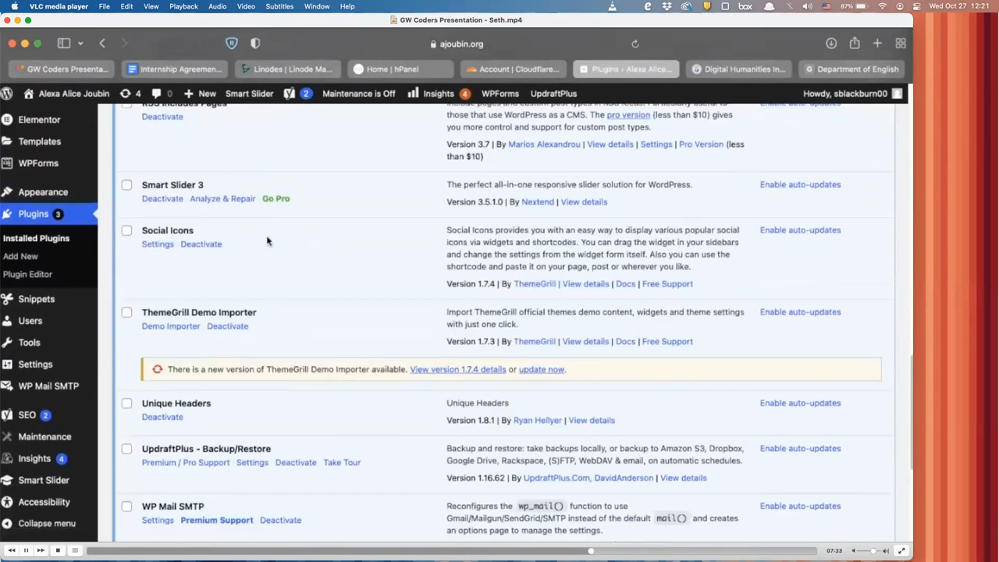
pyautogui.click(624, 69)
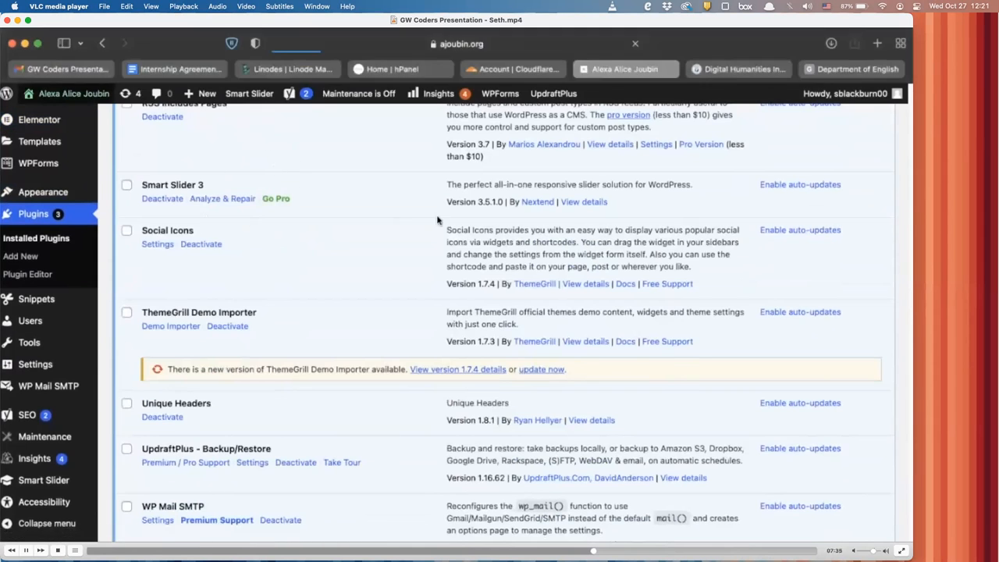
pyautogui.click(103, 44)
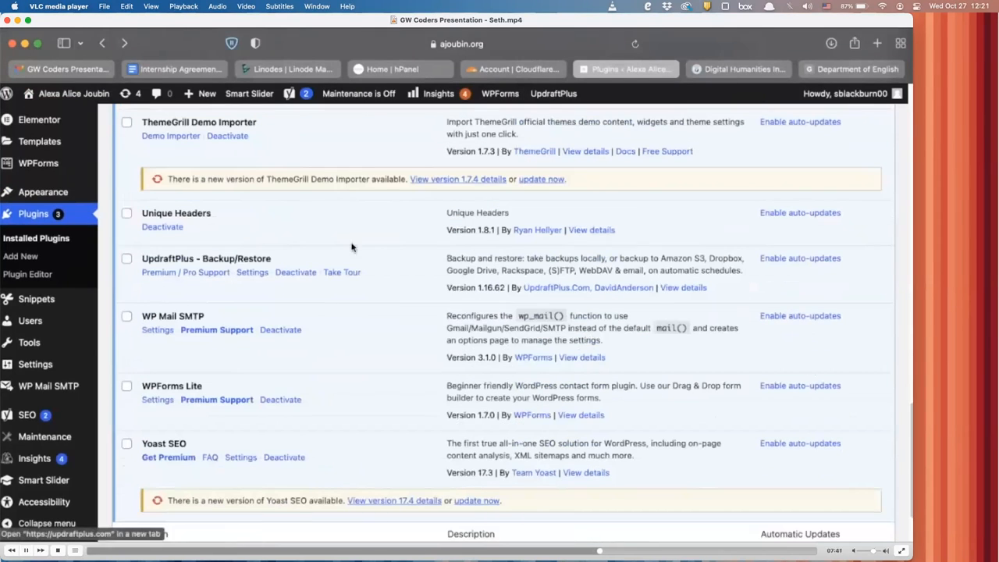
pyautogui.scroll(-3)
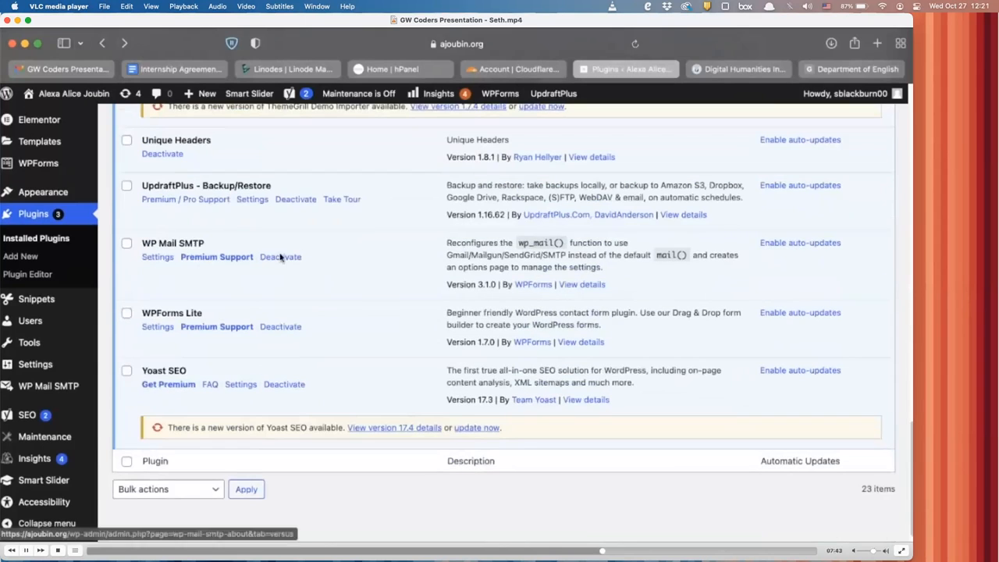
pyautogui.moveTo(280, 304)
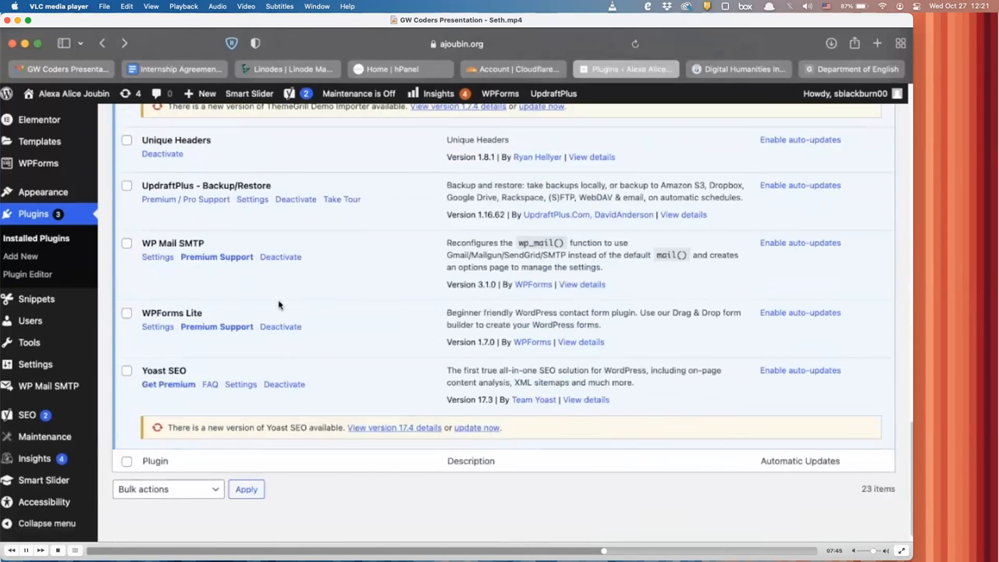
pyautogui.scroll(3)
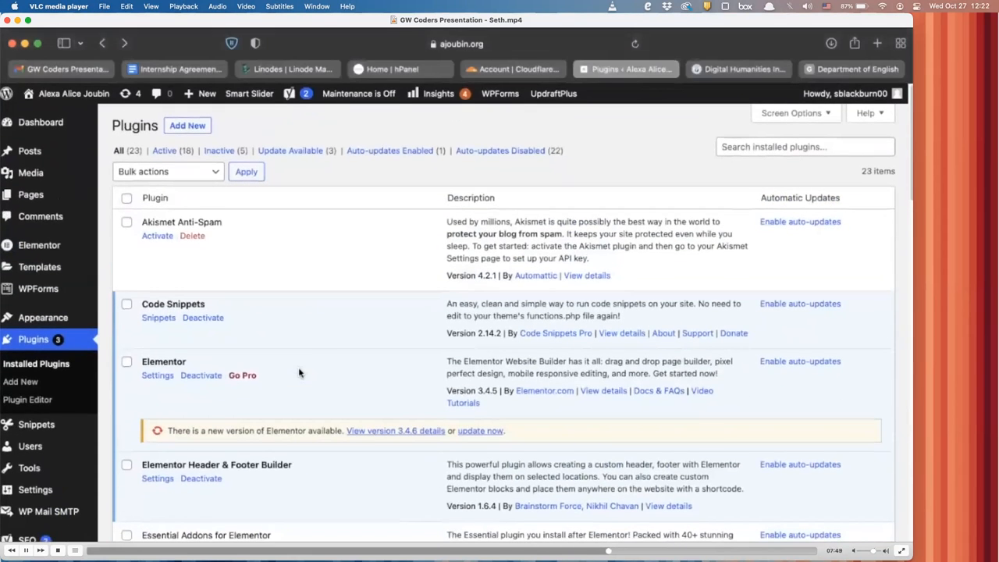
pyautogui.scroll(-3)
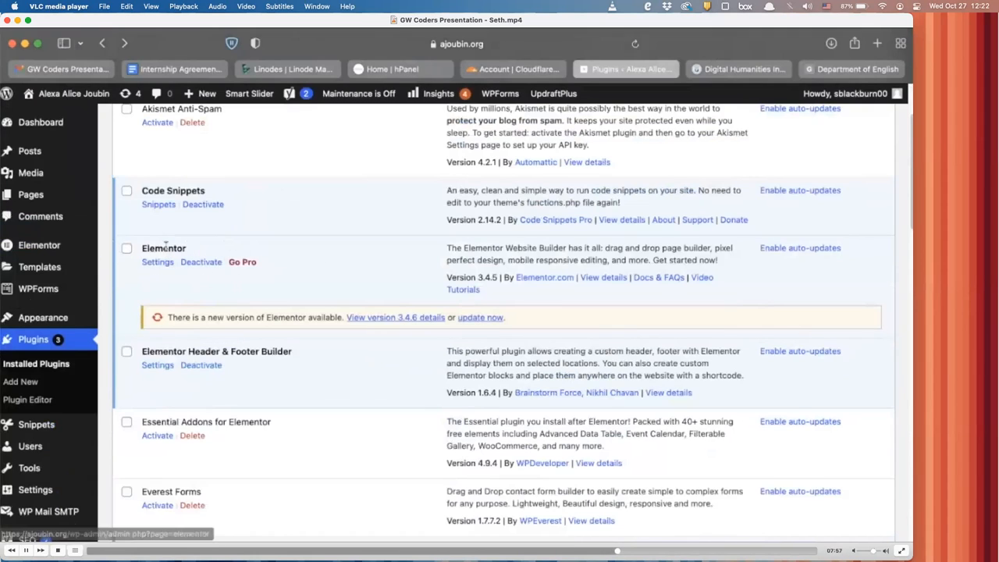
pyautogui.moveTo(73, 94)
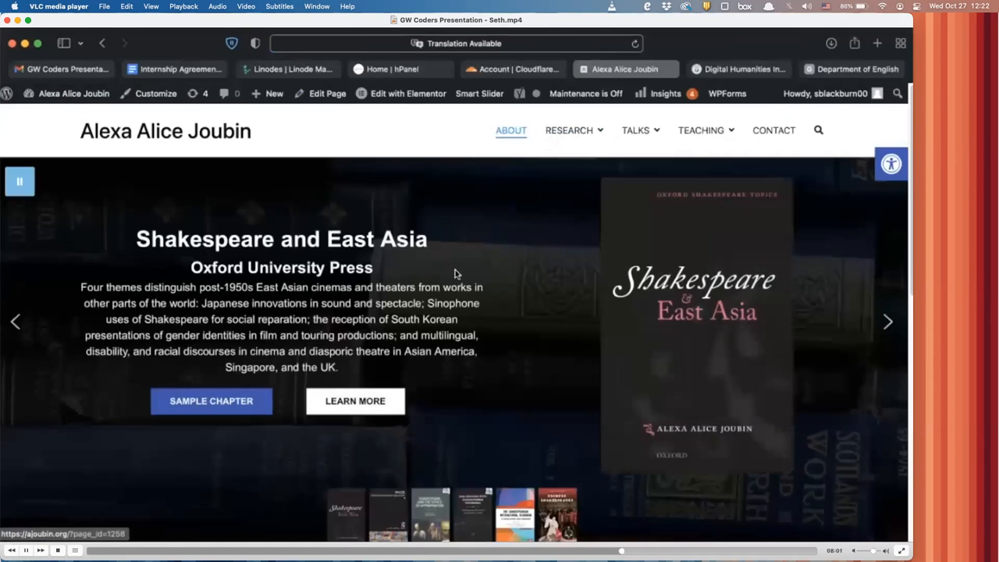
# Visit the live site from the admin bar and load its Research page.
pyautogui.click(568, 131)
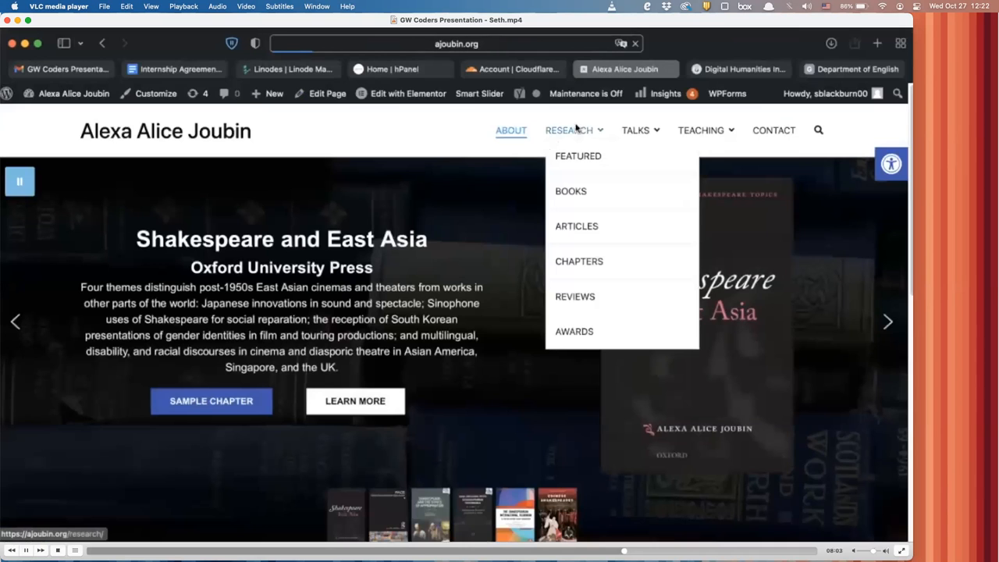
pyautogui.click(568, 131)
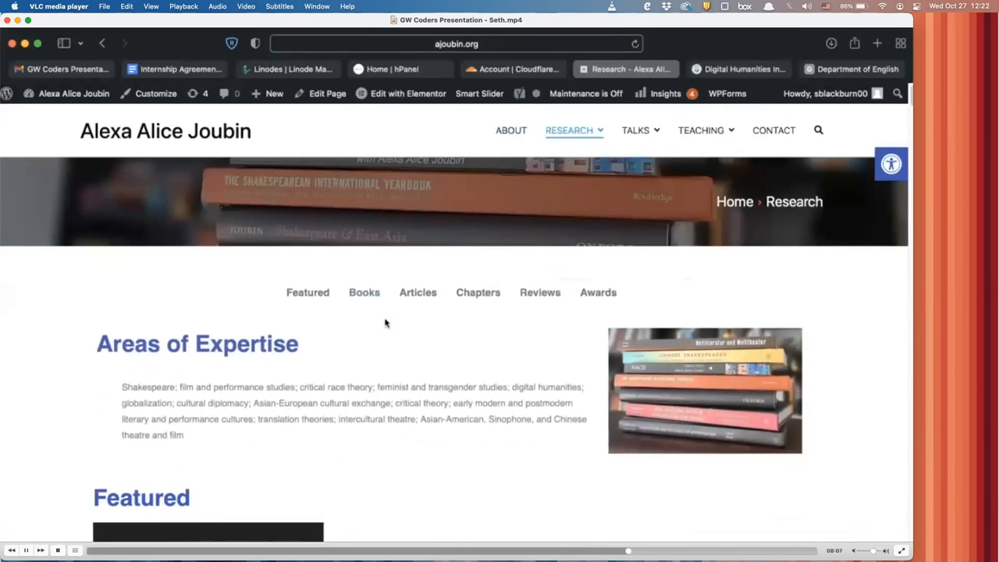
pyautogui.scroll(-3)
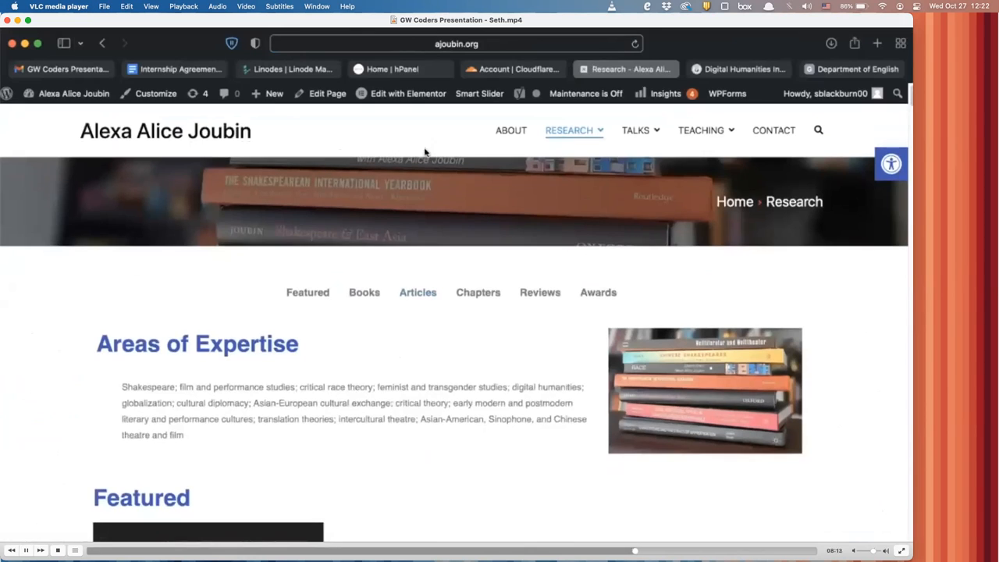
pyautogui.click(399, 93)
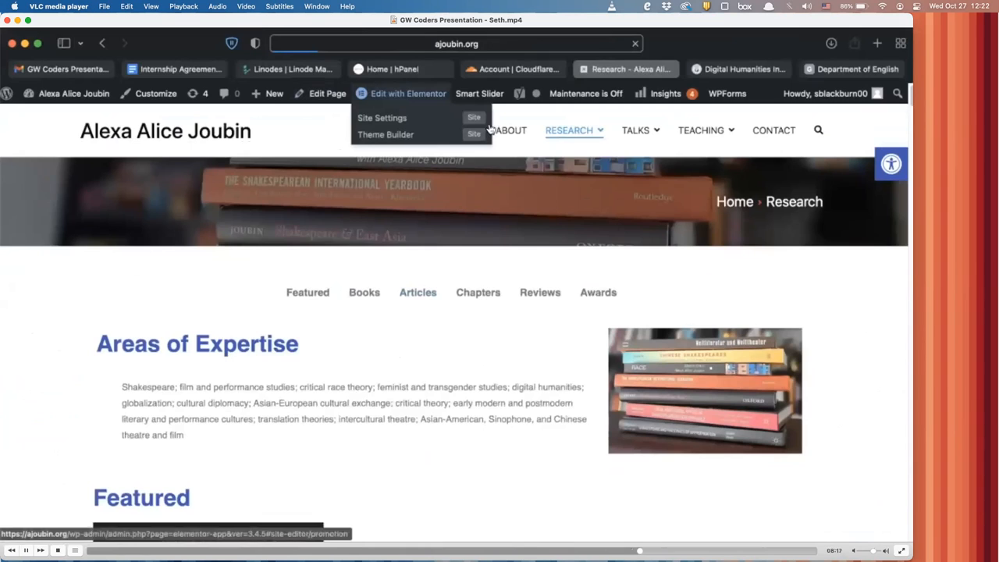
# Load the Research page in the Elementor editor and look through its sections.
pyautogui.click(407, 94)
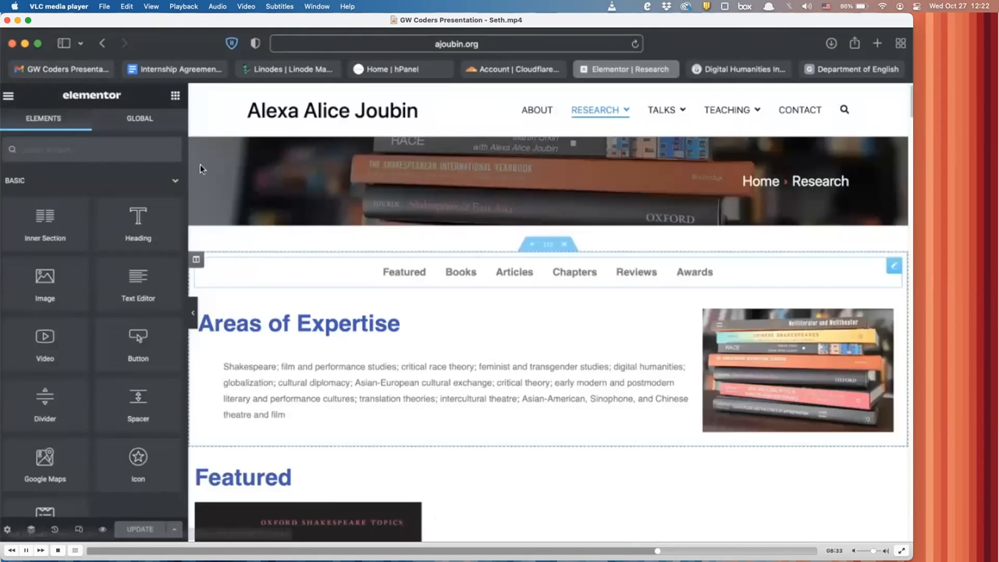
pyautogui.scroll(-3)
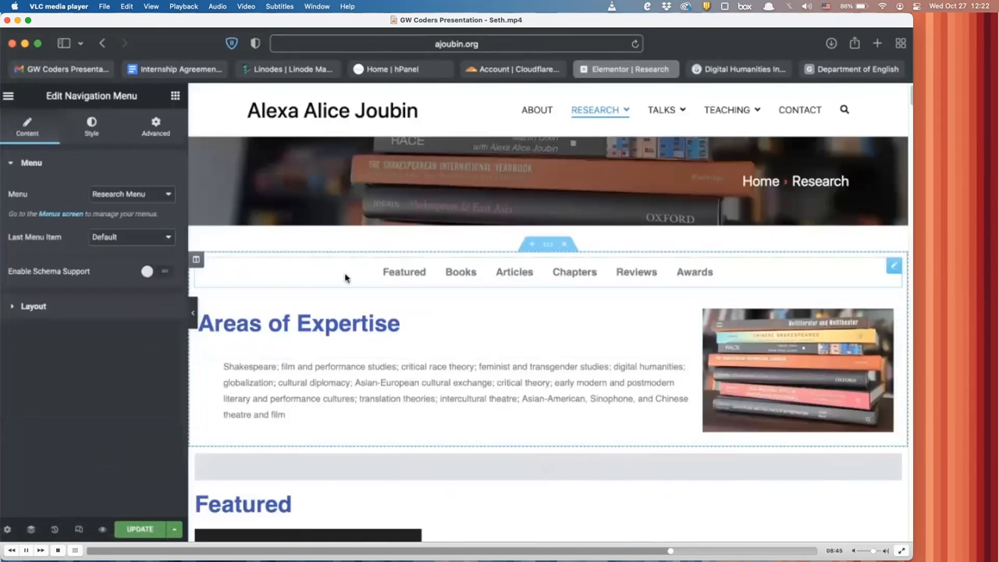
pyautogui.scroll(-3)
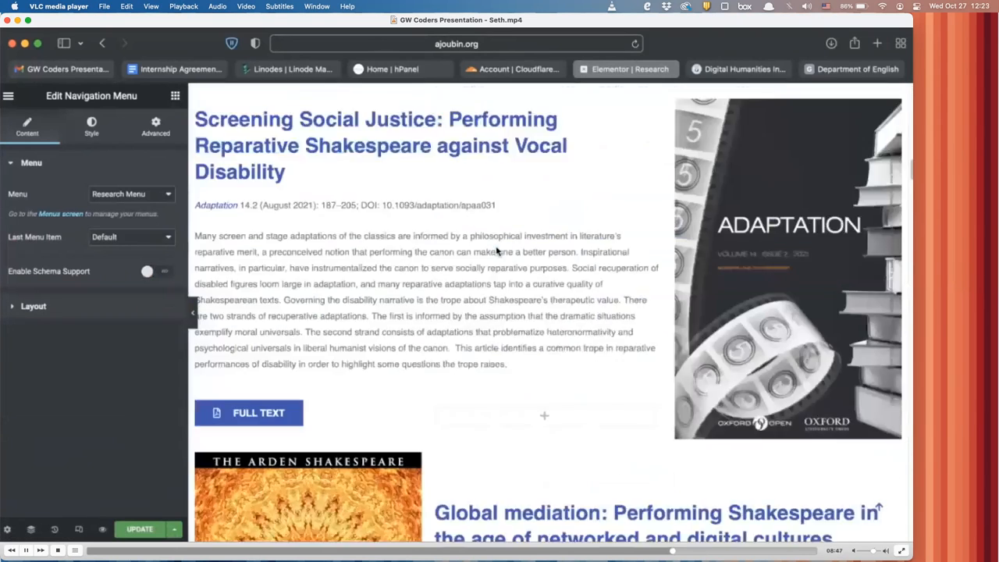
pyautogui.scroll(-3)
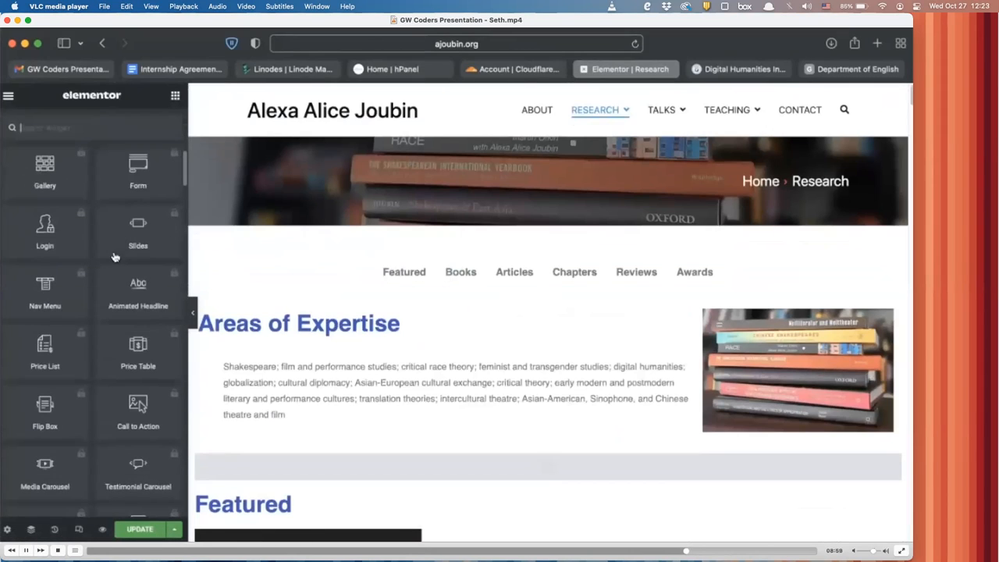
pyautogui.scroll(-3)
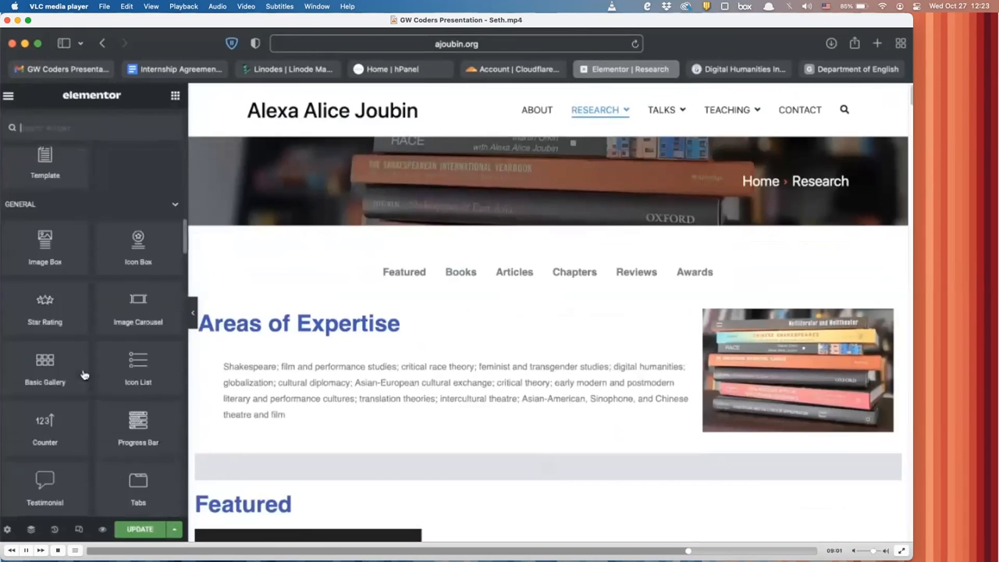
pyautogui.scroll(-3)
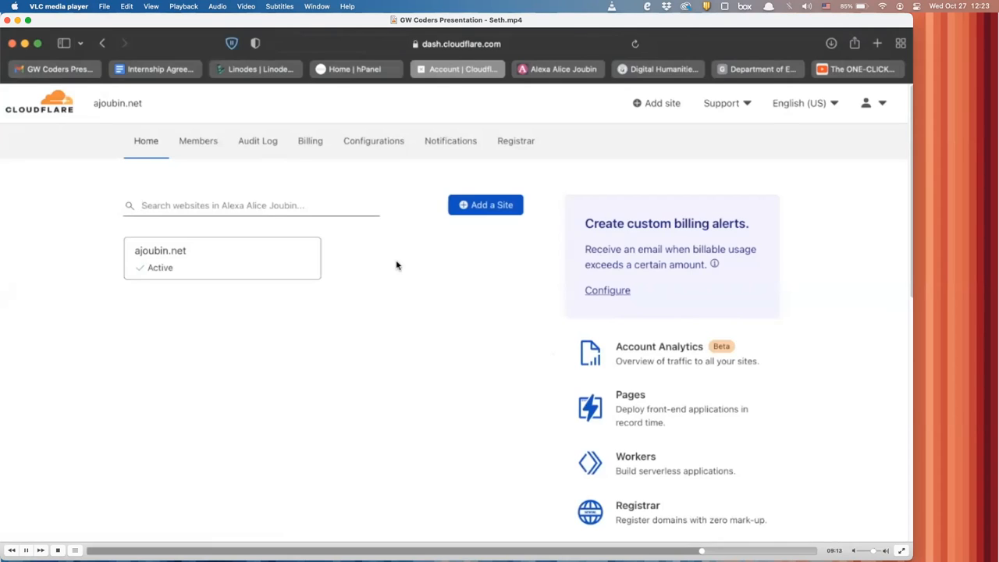
# Open ajoubin.net from the Cloudflare account home and review its 24-hour analytics (18 unique visitors, 32 requests).
pyautogui.click(249, 206)
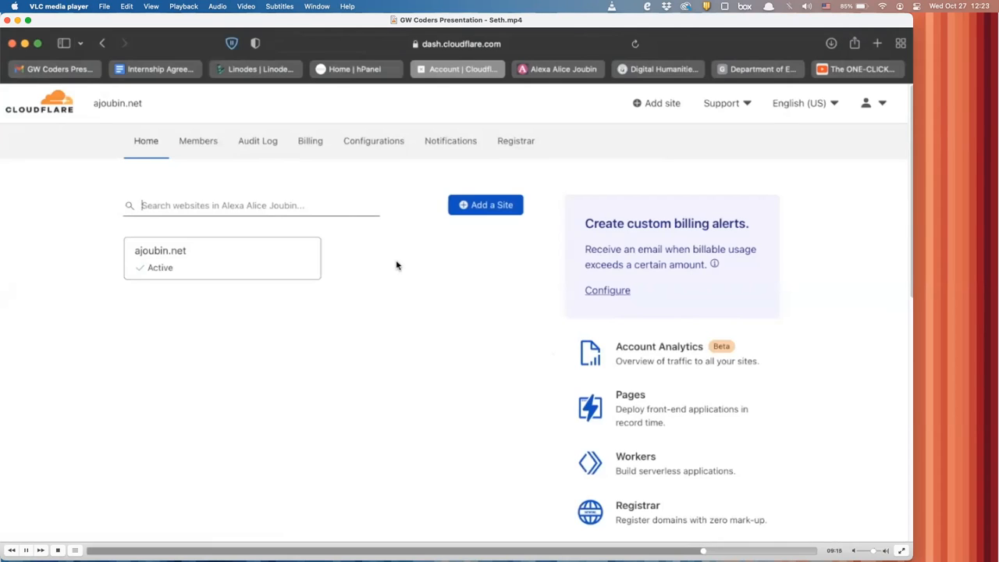
pyautogui.moveTo(432, 223)
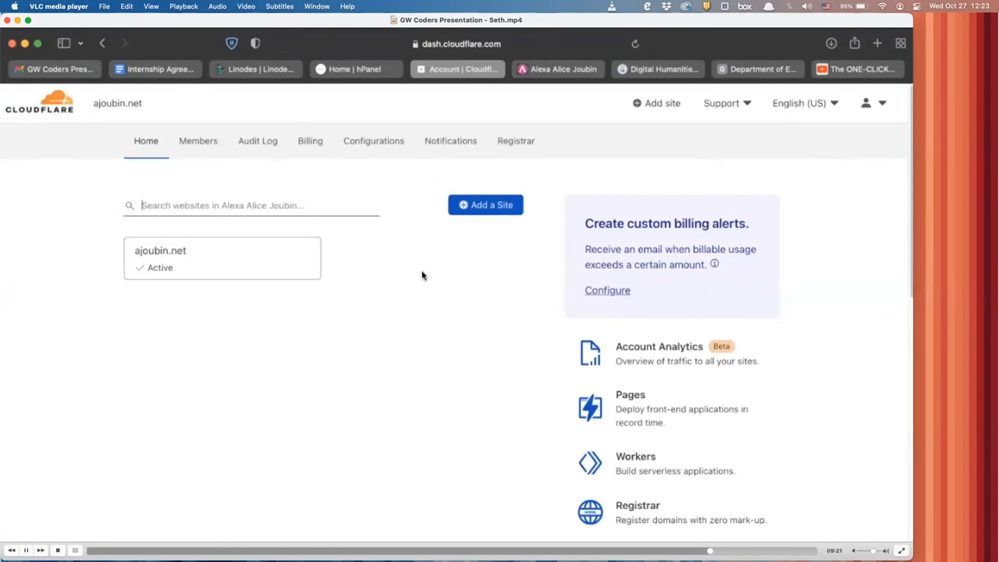
pyautogui.moveTo(268, 275)
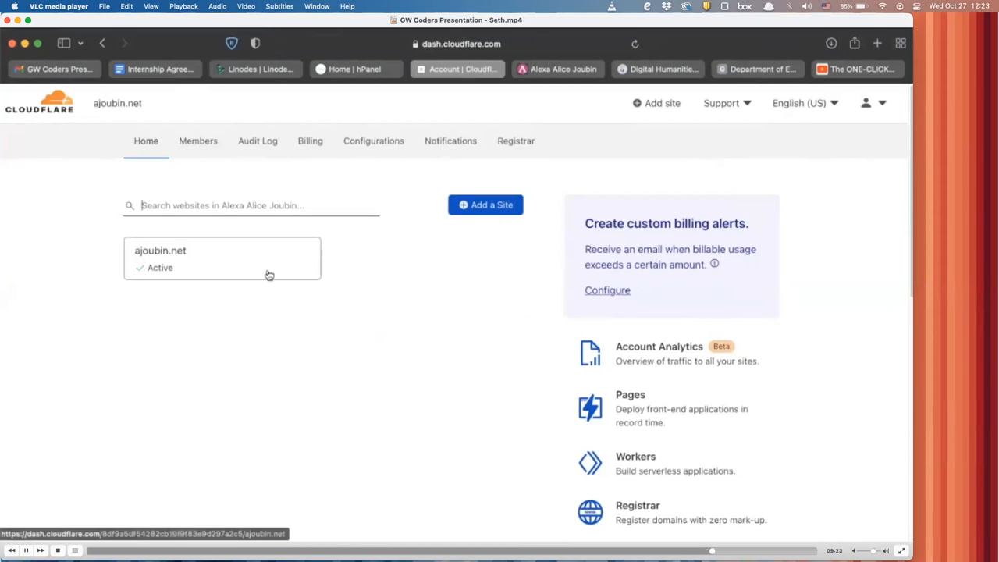
pyautogui.moveTo(326, 275)
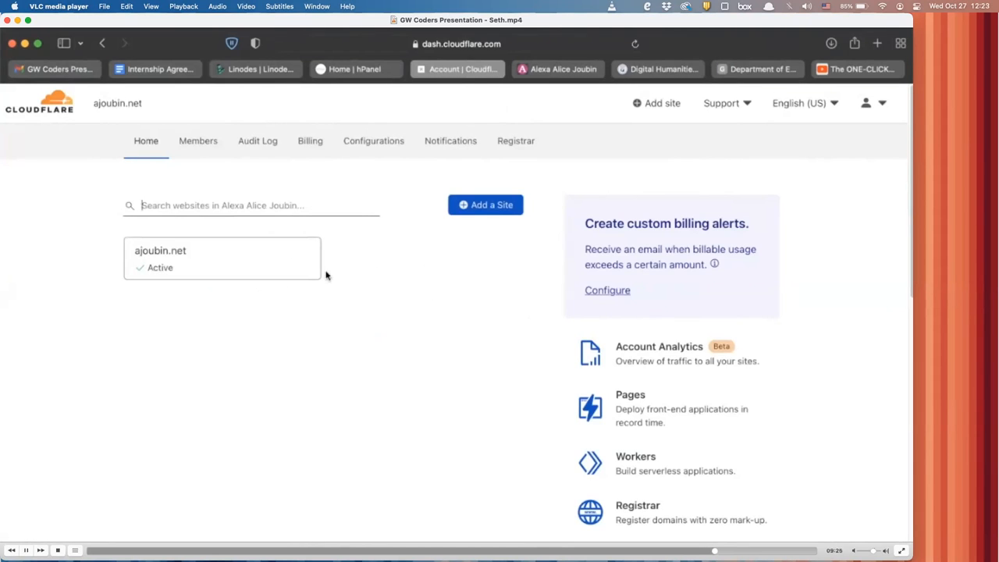
pyautogui.click(555, 68)
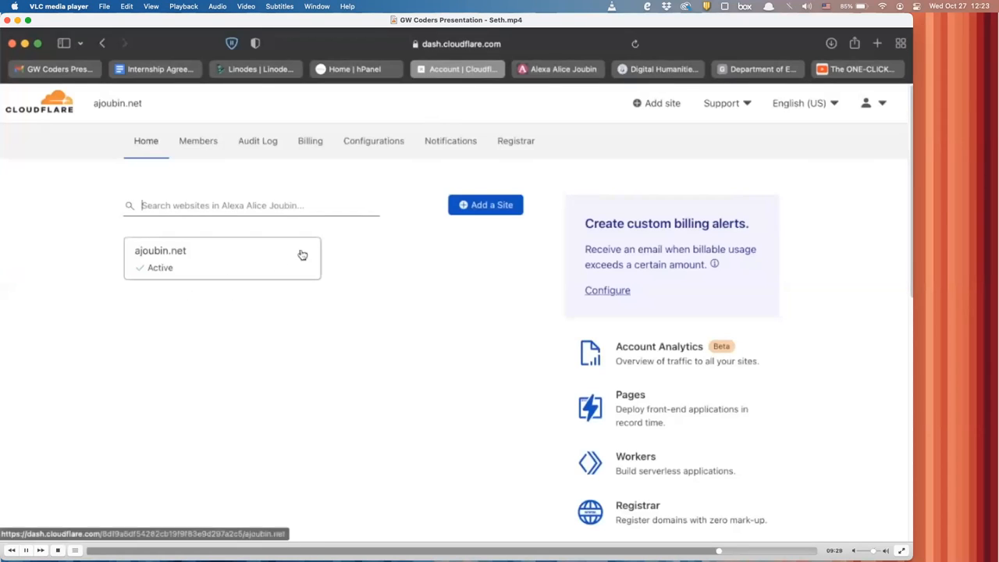
pyautogui.moveTo(194, 262)
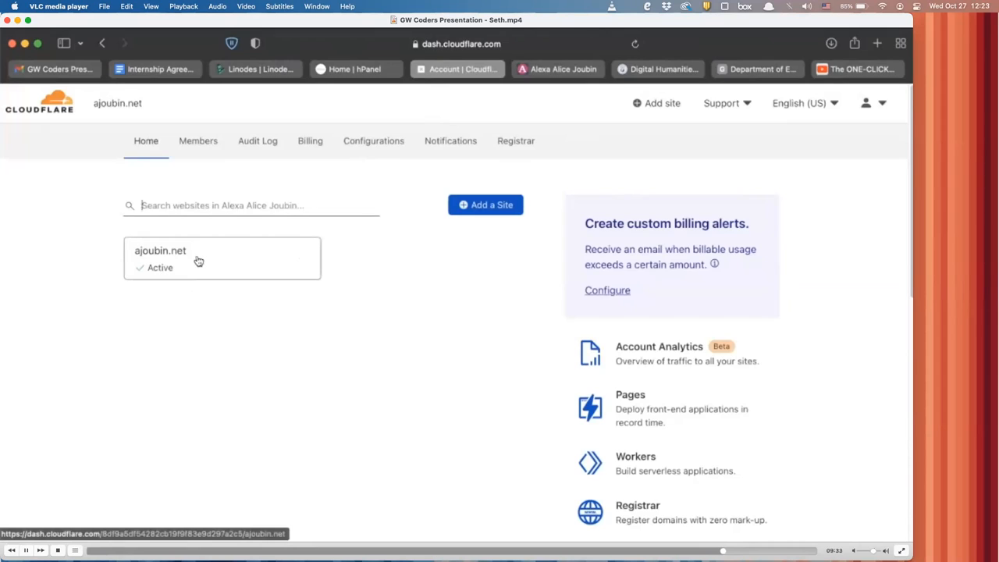
pyautogui.moveTo(484, 205)
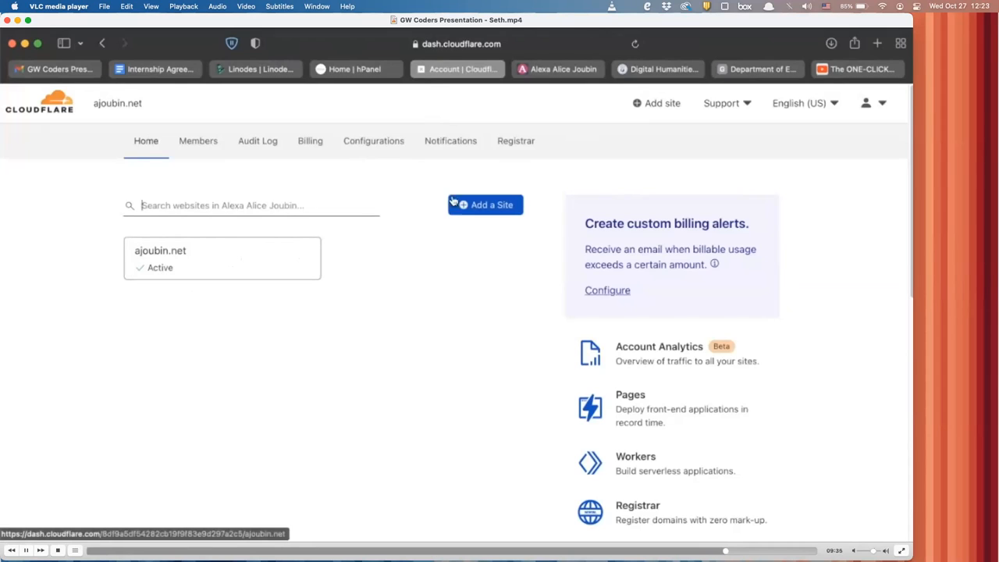
pyautogui.moveTo(91, 226)
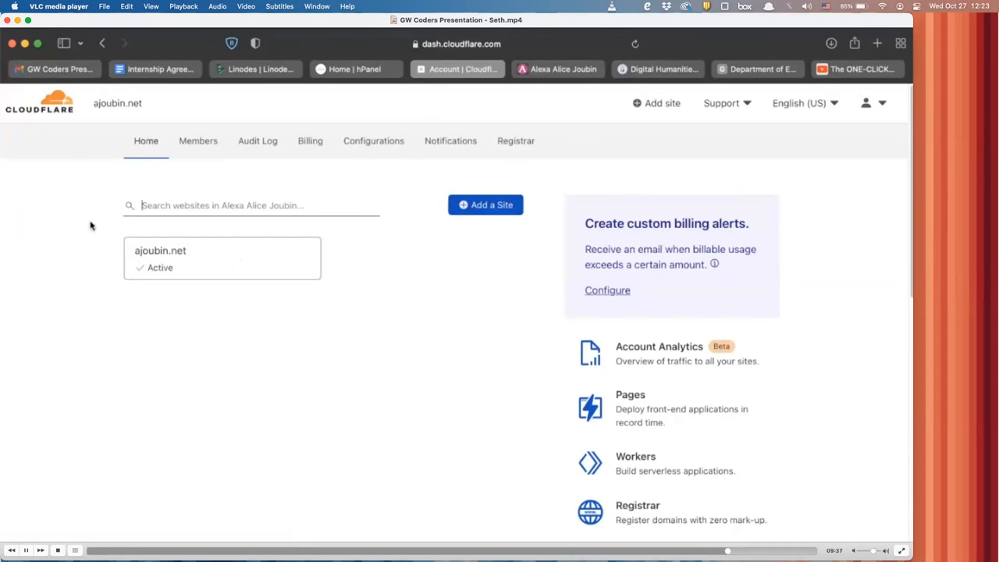
pyautogui.moveTo(320, 258)
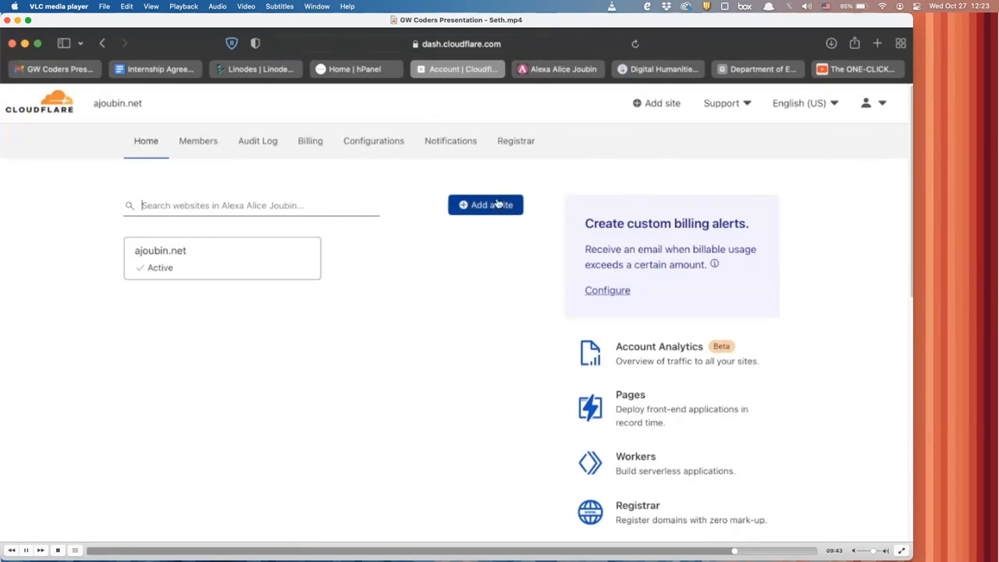
pyautogui.moveTo(331, 296)
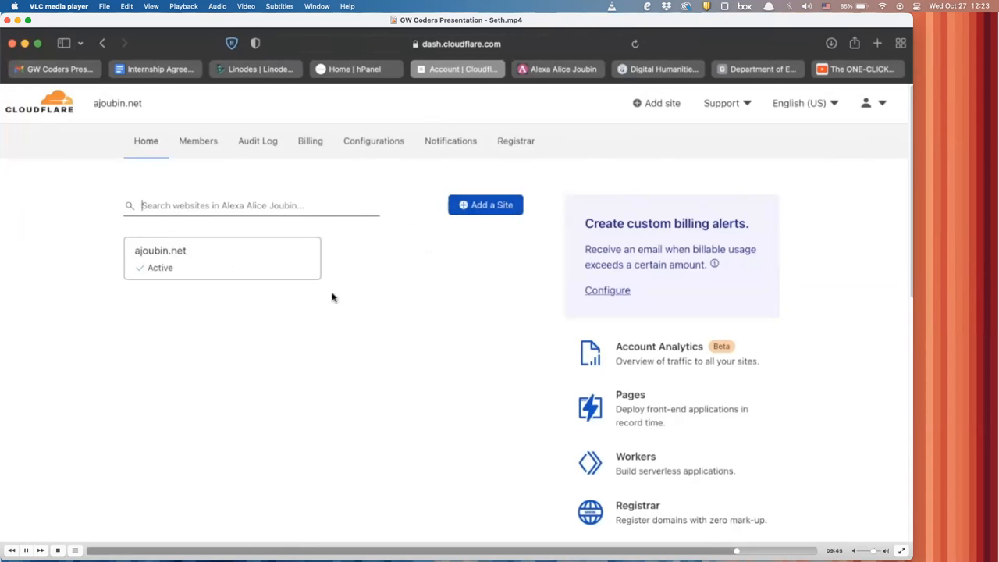
pyautogui.scroll(-3)
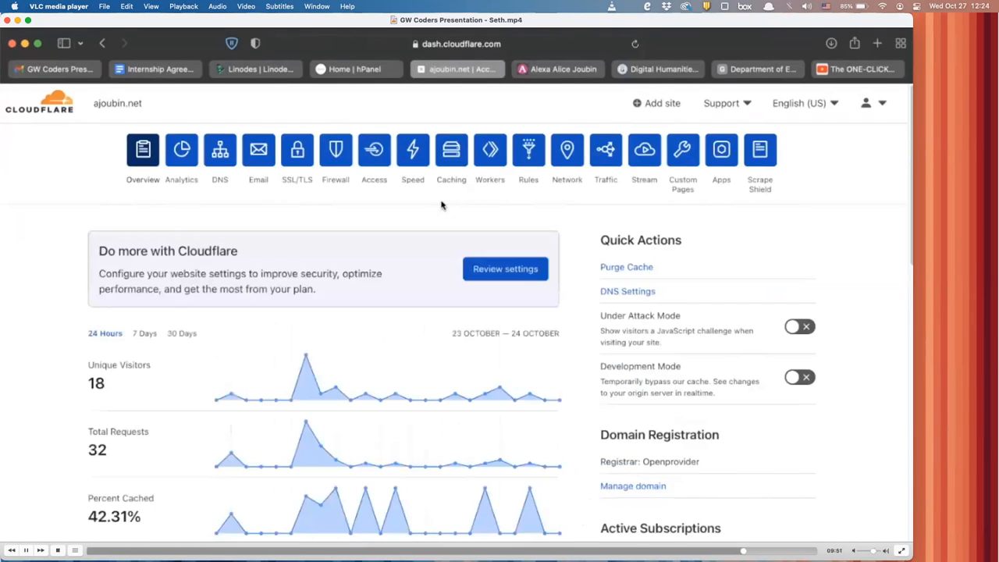
pyautogui.moveTo(496, 190)
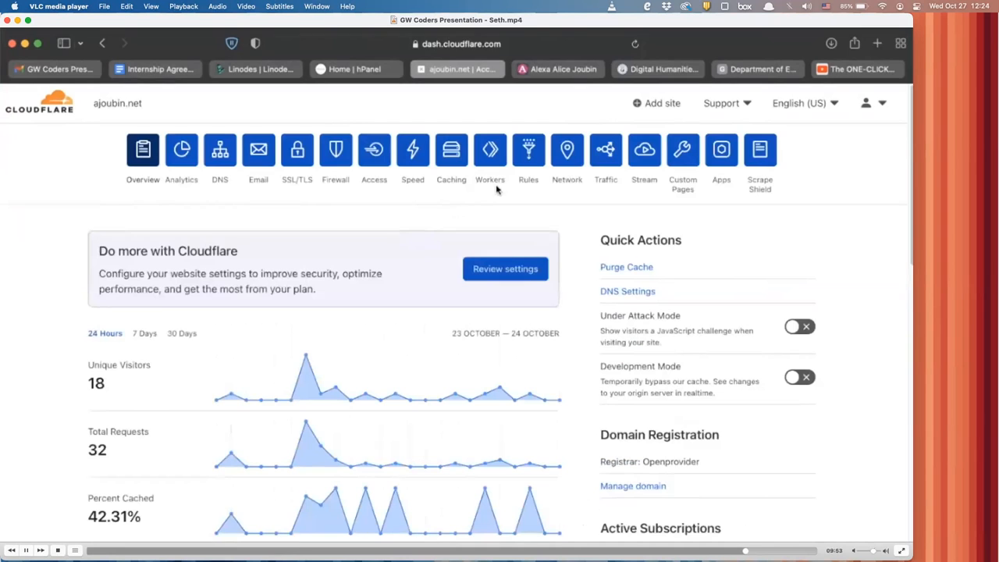
pyautogui.moveTo(402, 322)
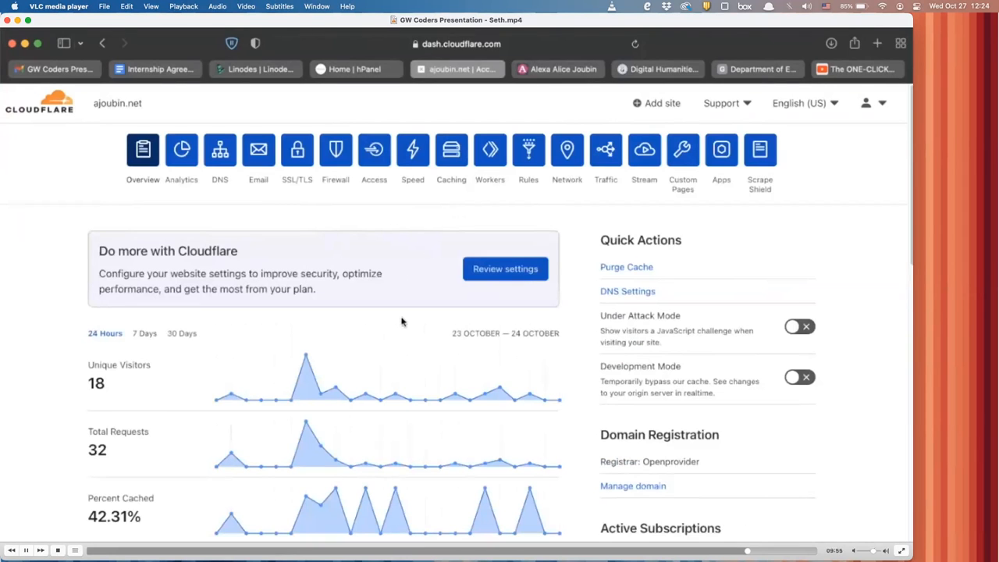
pyautogui.scroll(-3)
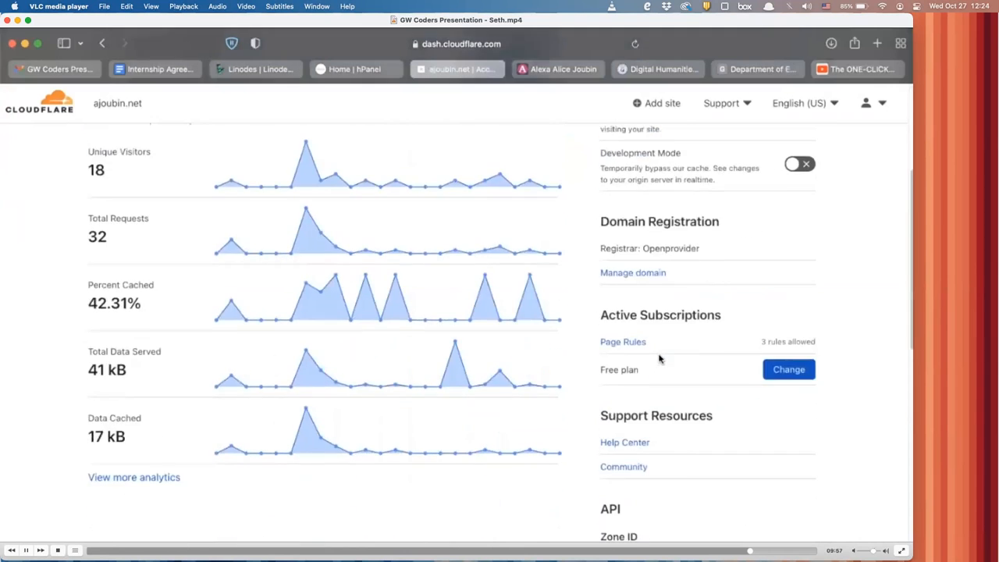
pyautogui.scroll(3)
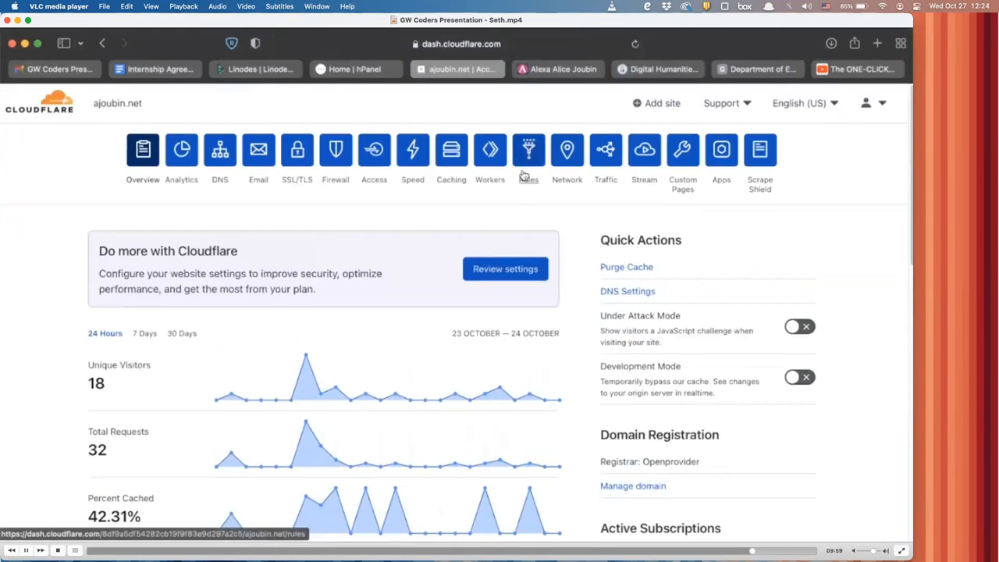
pyautogui.moveTo(528, 150)
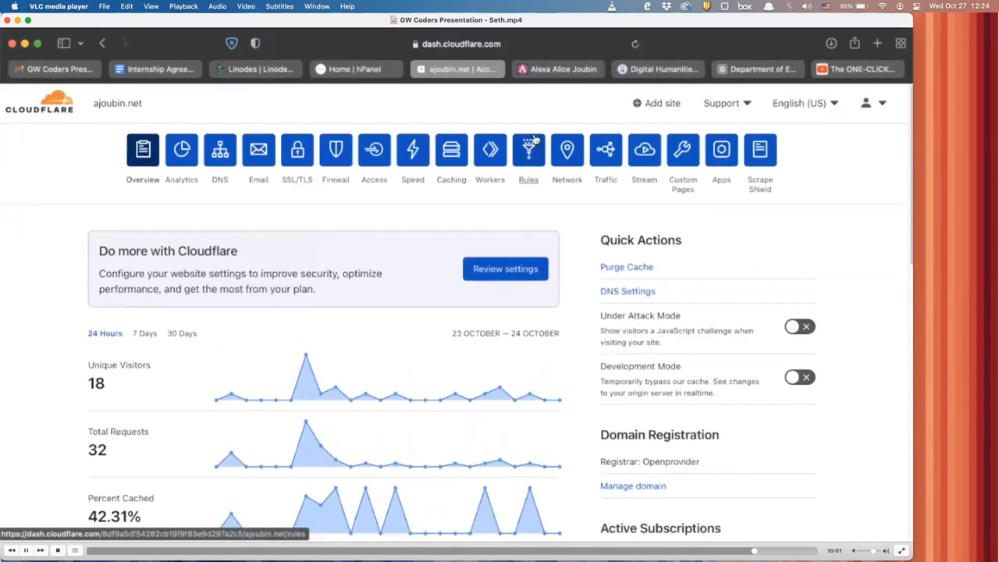
pyautogui.click(528, 150)
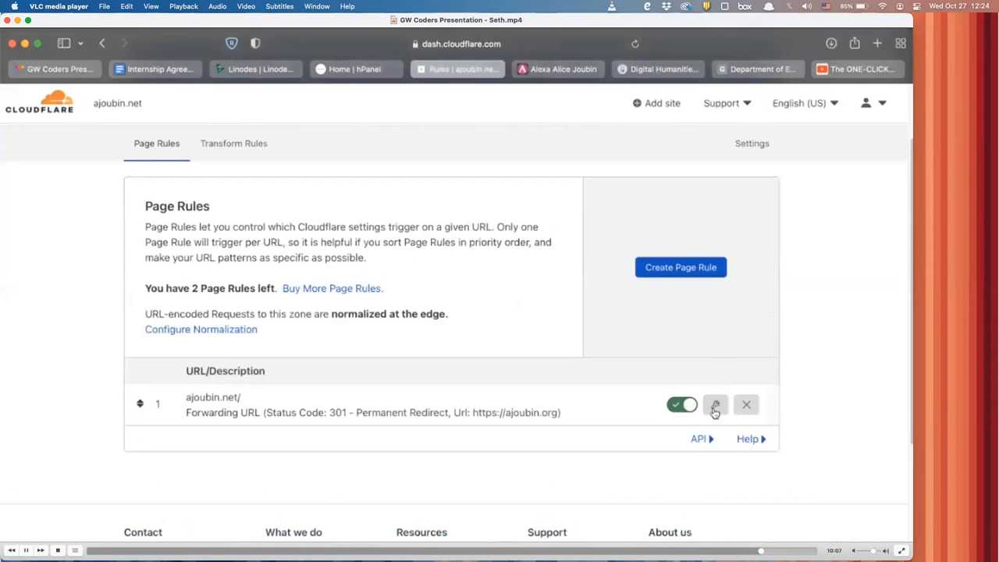
pyautogui.click(715, 404)
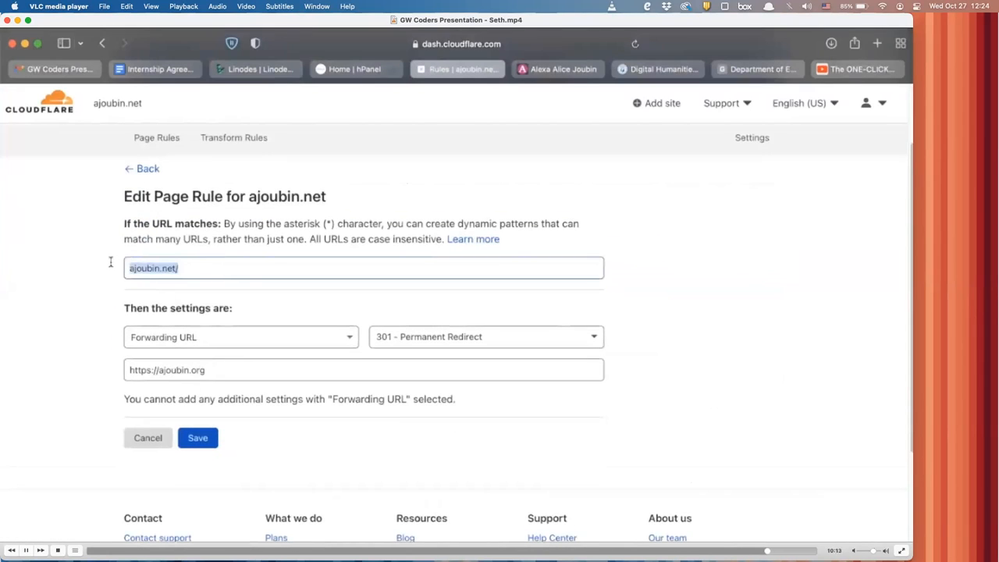
pyautogui.click(240, 327)
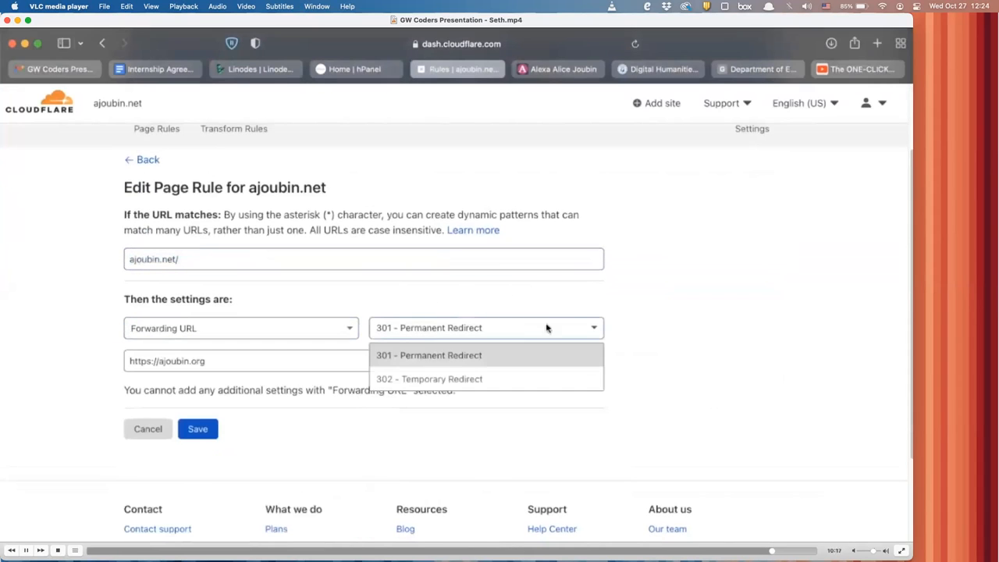
pyautogui.click(427, 356)
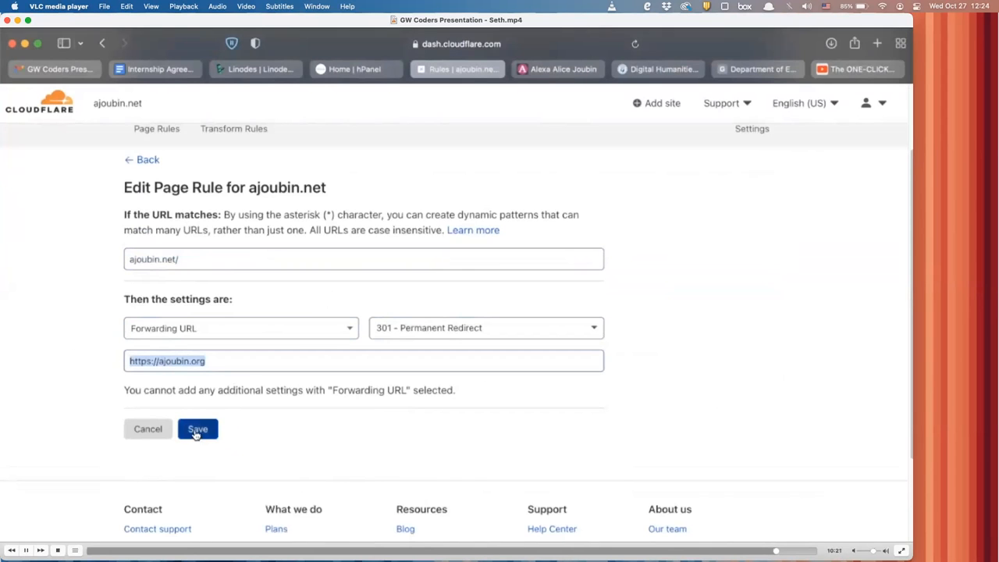
pyautogui.click(197, 427)
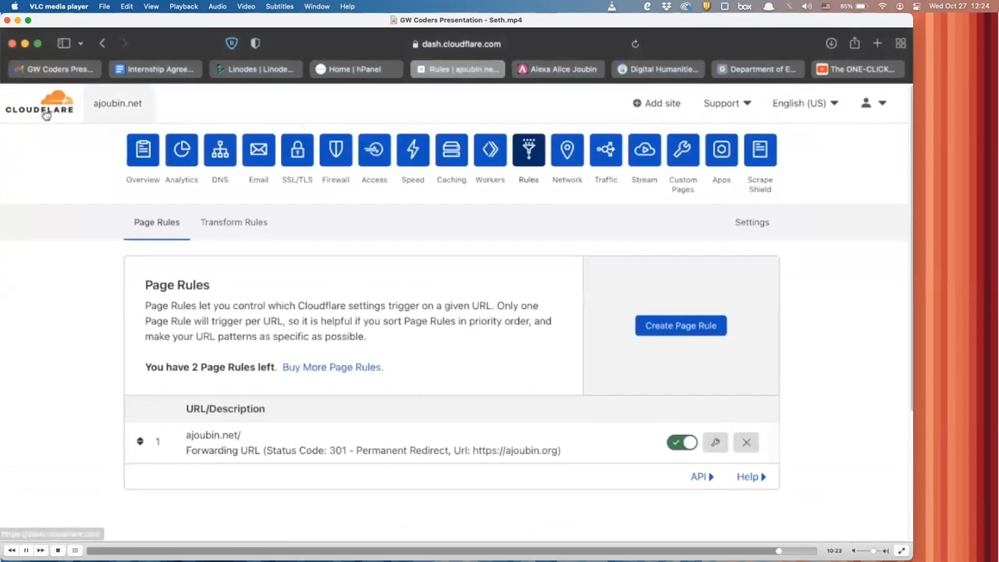
# Flip back through the Cloudflare home, Linode servers, Hostinger domains and ajoubin.org WordPress tabs.
pyautogui.click(39, 103)
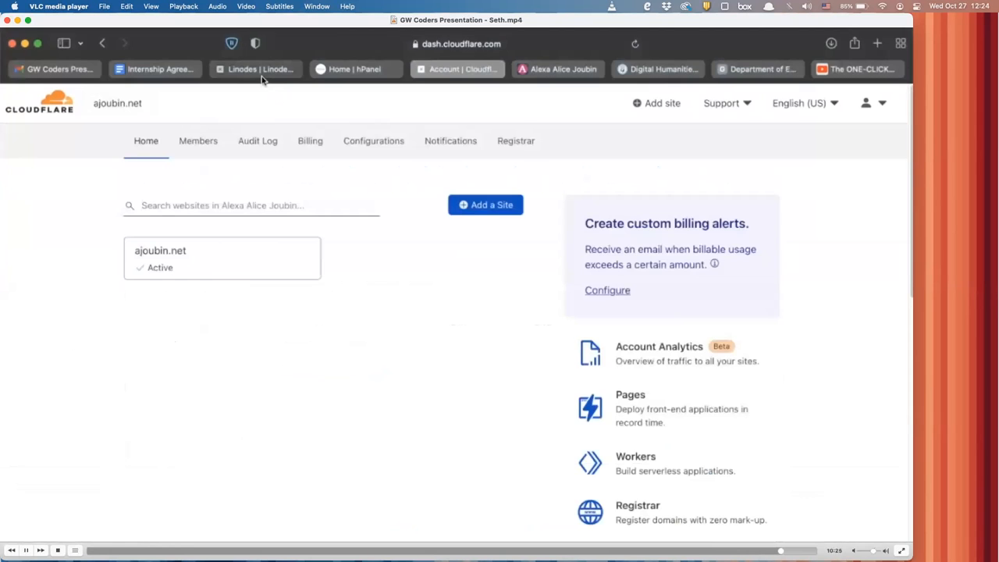
pyautogui.click(256, 69)
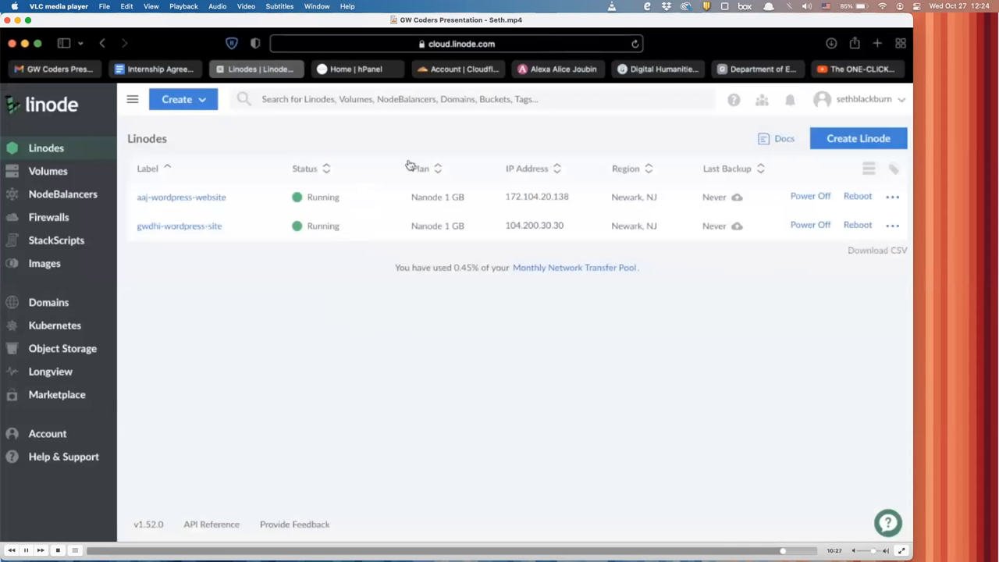
pyautogui.click(356, 68)
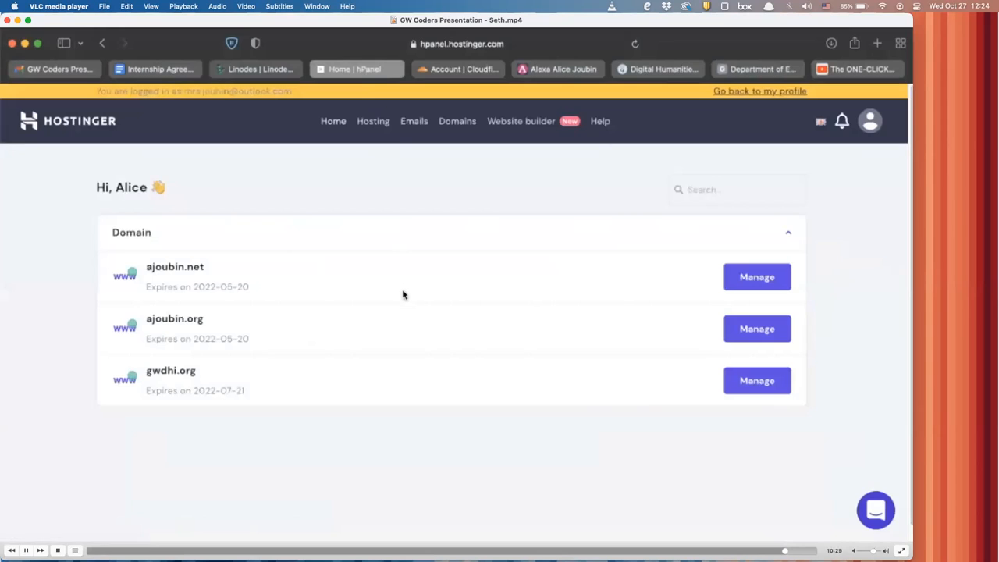
pyautogui.moveTo(524, 164)
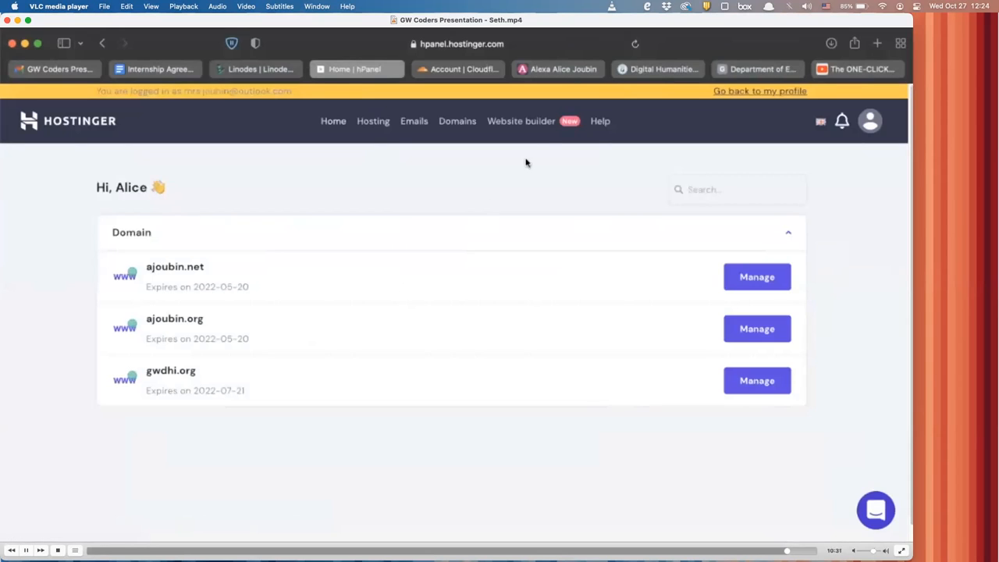
pyautogui.click(556, 69)
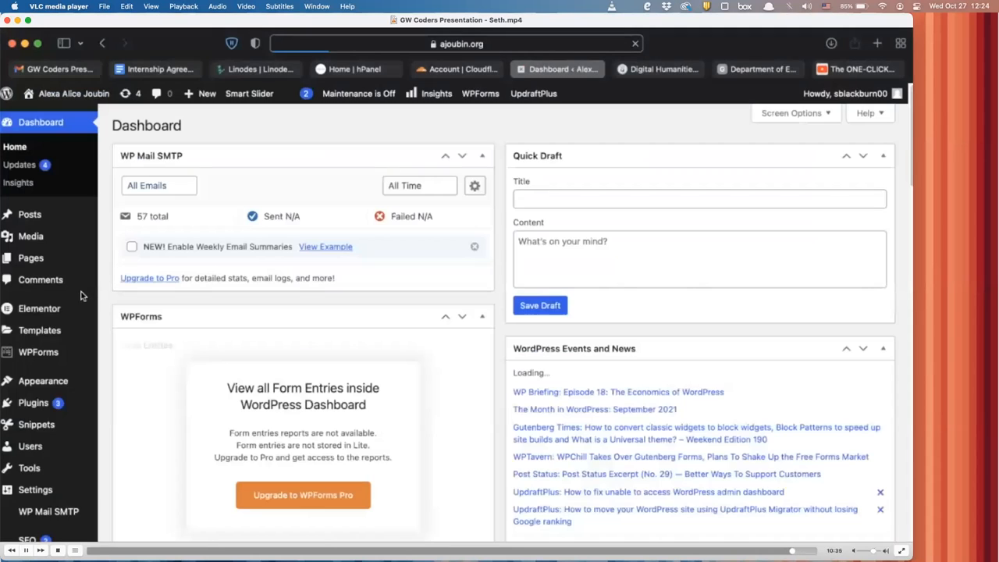
# Land on the Digital Humanities Institute homepage at gwdhi.org with its COVID-19 banner.
pyautogui.click(34, 403)
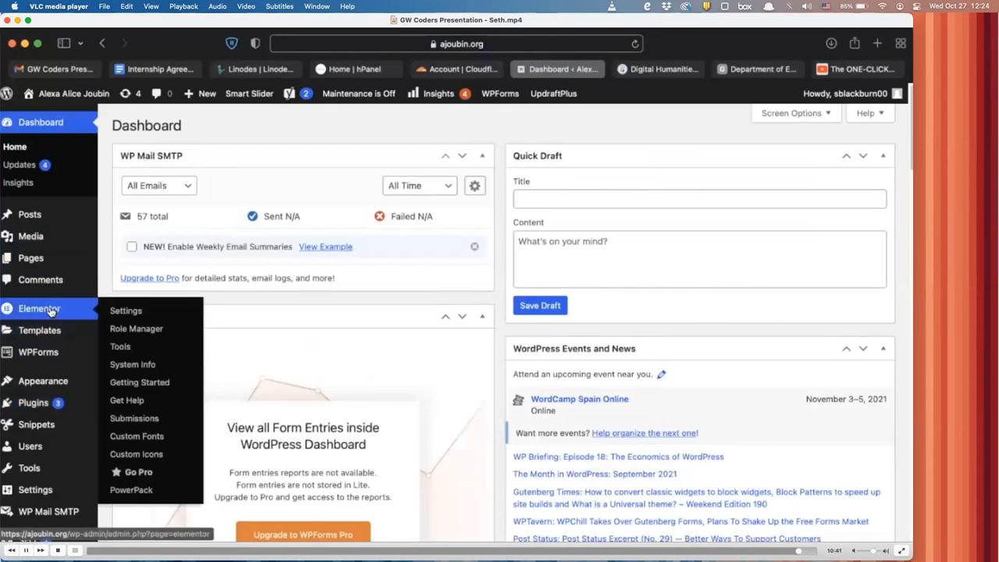
pyautogui.moveTo(672, 78)
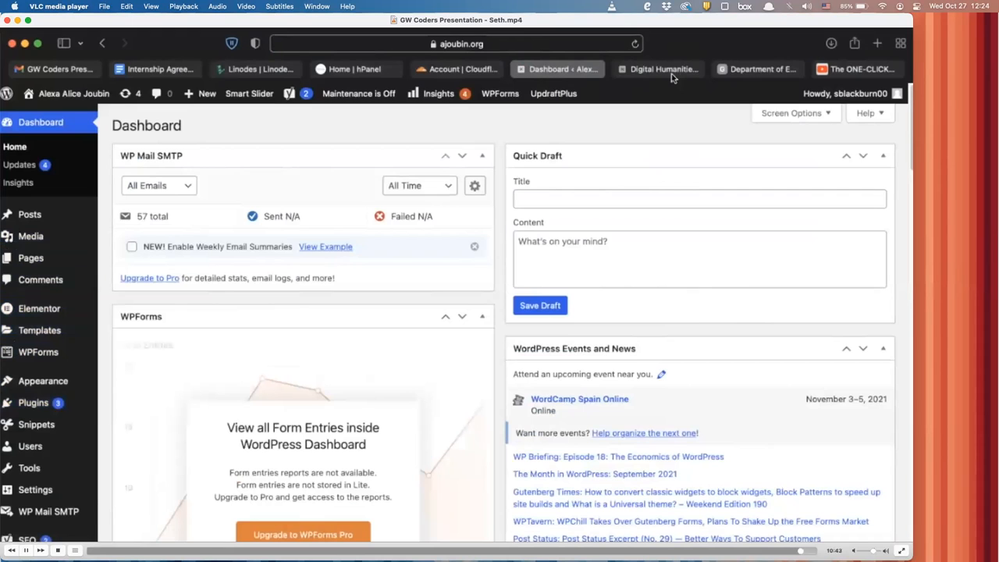
pyautogui.moveTo(855, 93)
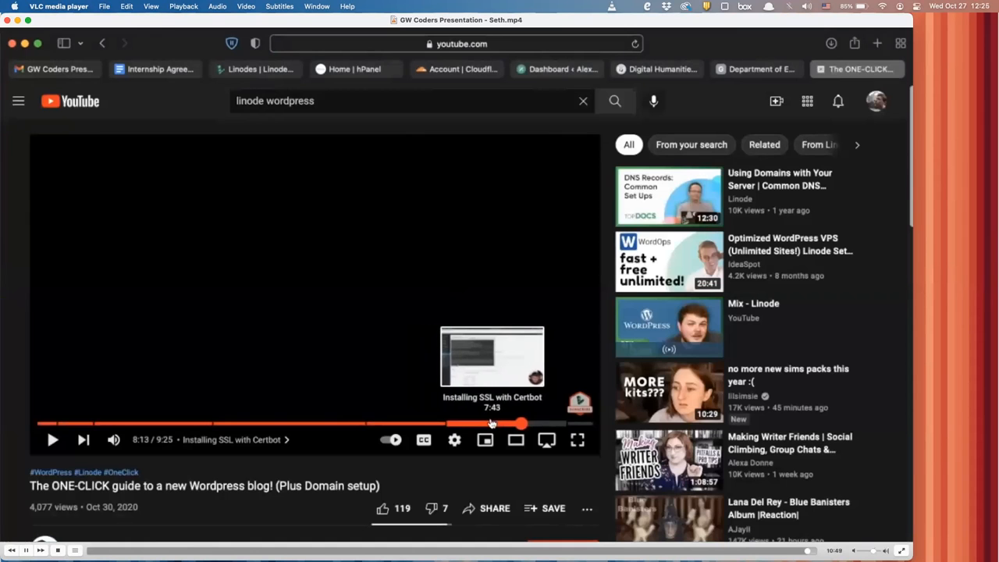
pyautogui.click(655, 69)
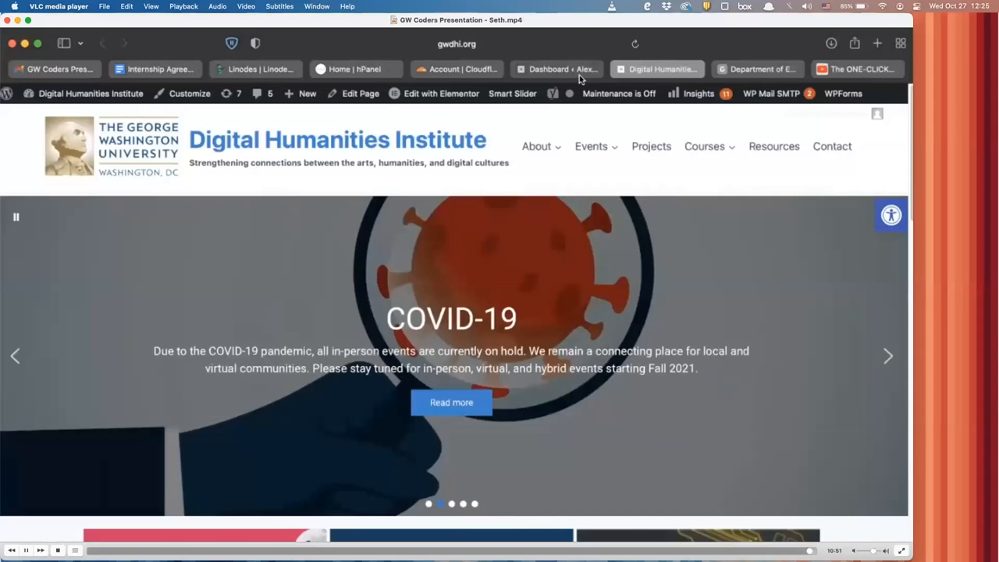
# Show the gwdhi.org homepage in Chrome with the GW Libraries $500K Mellon grant slide.
pyautogui.click(555, 69)
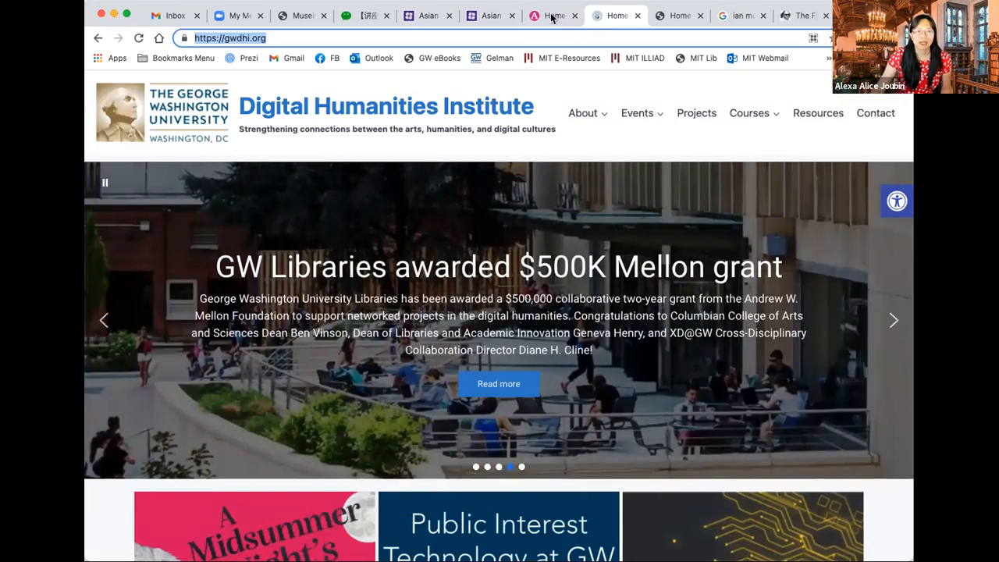
# Glance at the Shakespeare research site, then scroll the gwdhi.org homepage down to its People section.
pyautogui.click(554, 16)
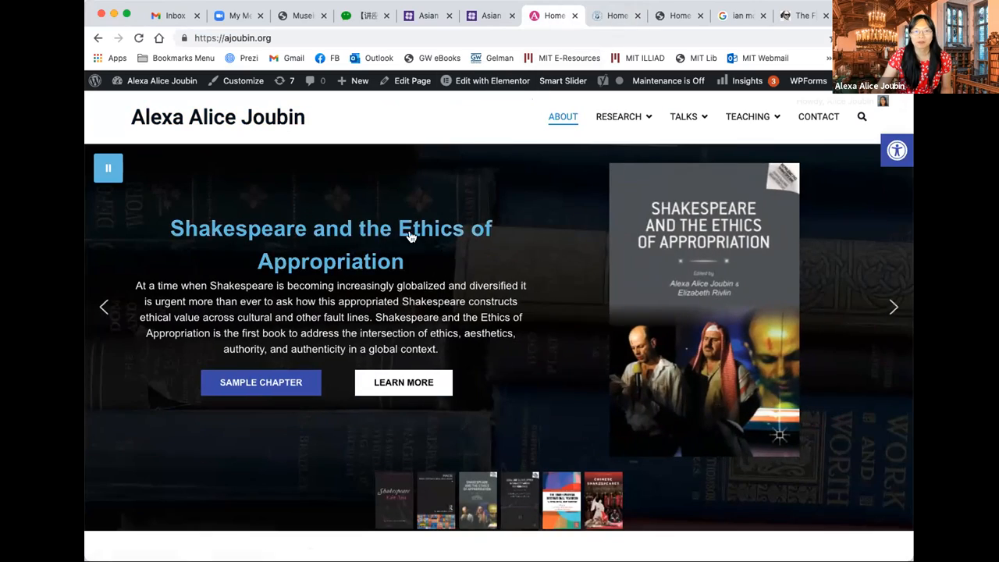
pyautogui.click(617, 16)
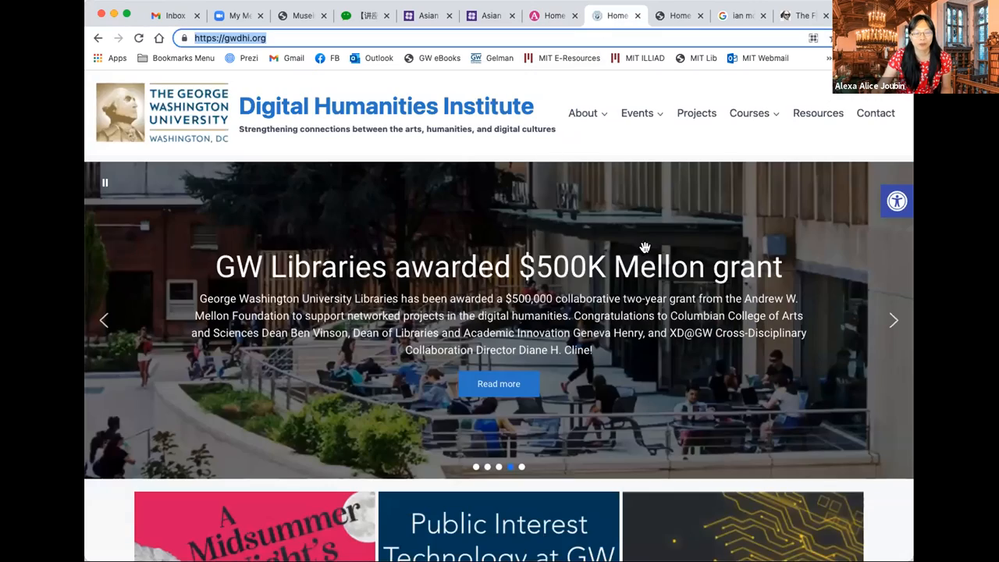
pyautogui.scroll(-3)
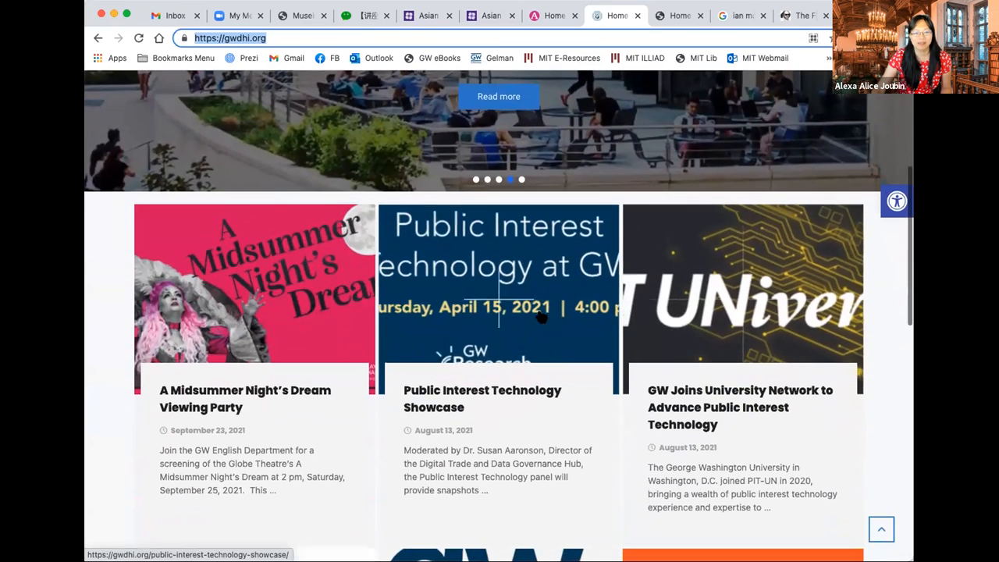
pyautogui.scroll(-3)
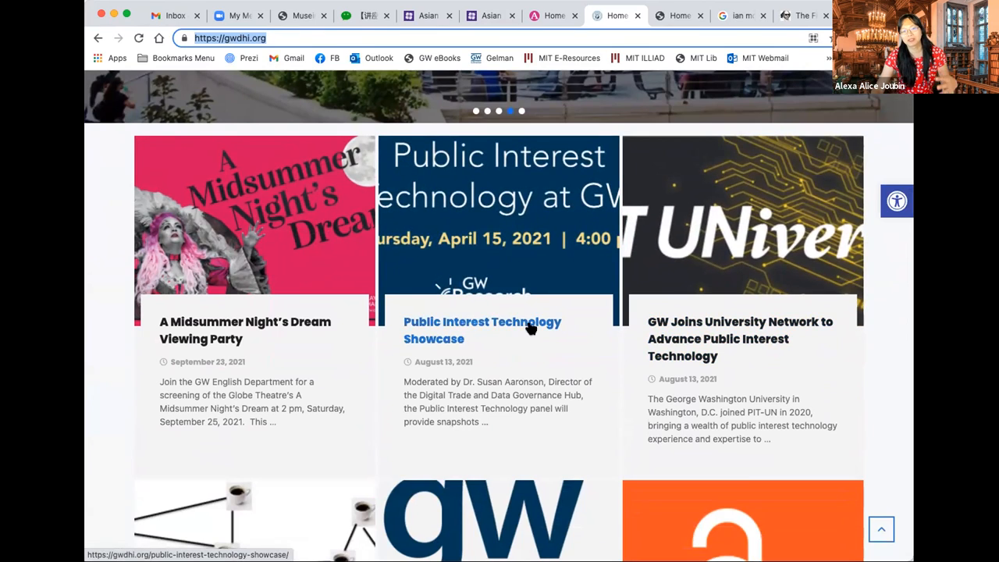
pyautogui.scroll(-3)
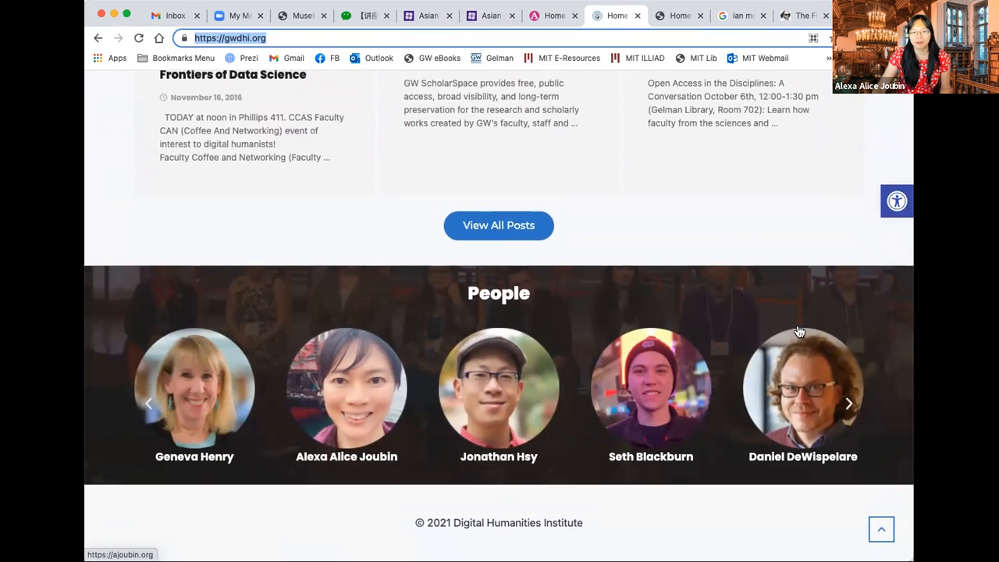
pyautogui.moveTo(830, 399)
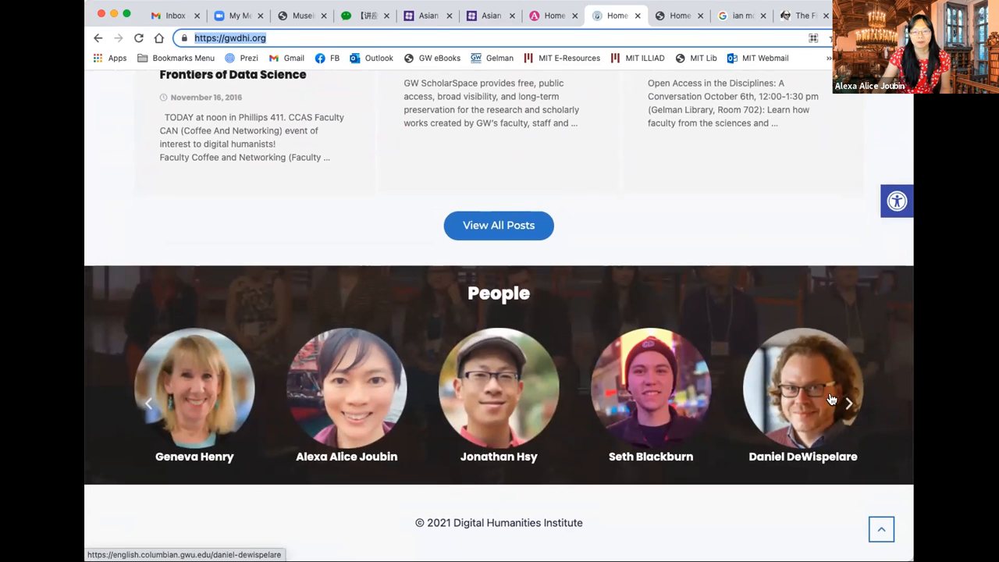
pyautogui.moveTo(845, 403)
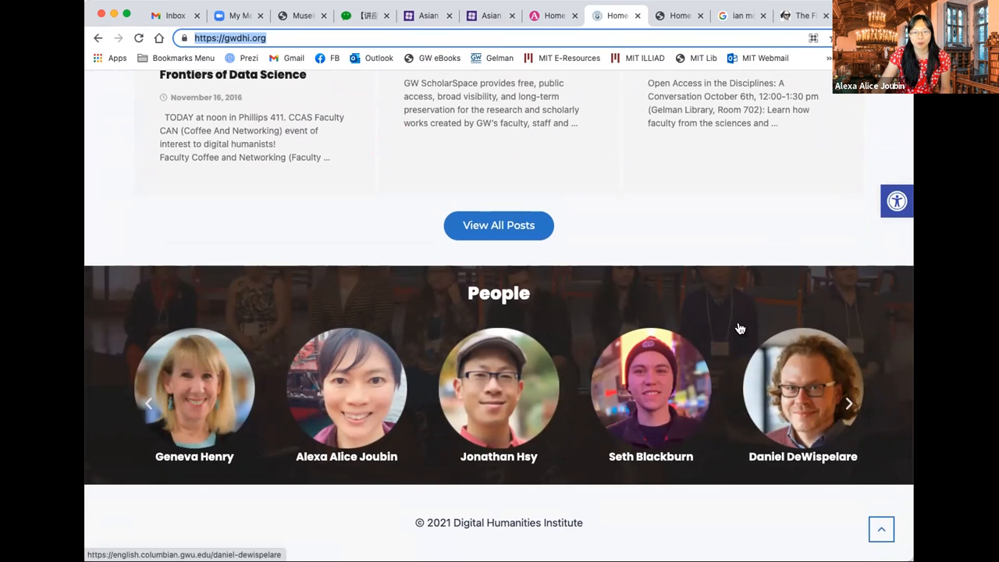
pyautogui.click(849, 403)
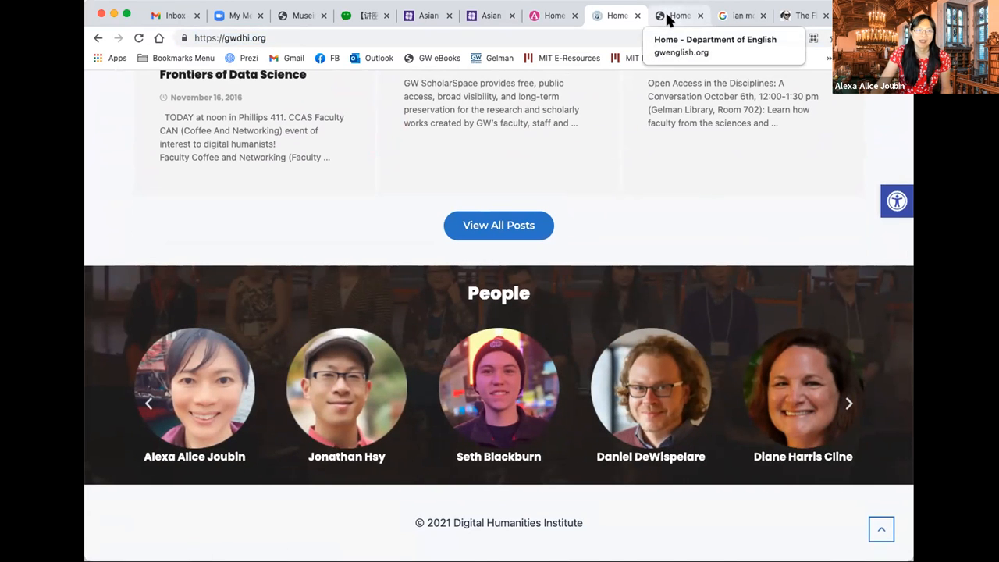
# Browse the gwenglish.org homepage down through its recent posts grid and back up to the spotlight slider.
pyautogui.click(679, 16)
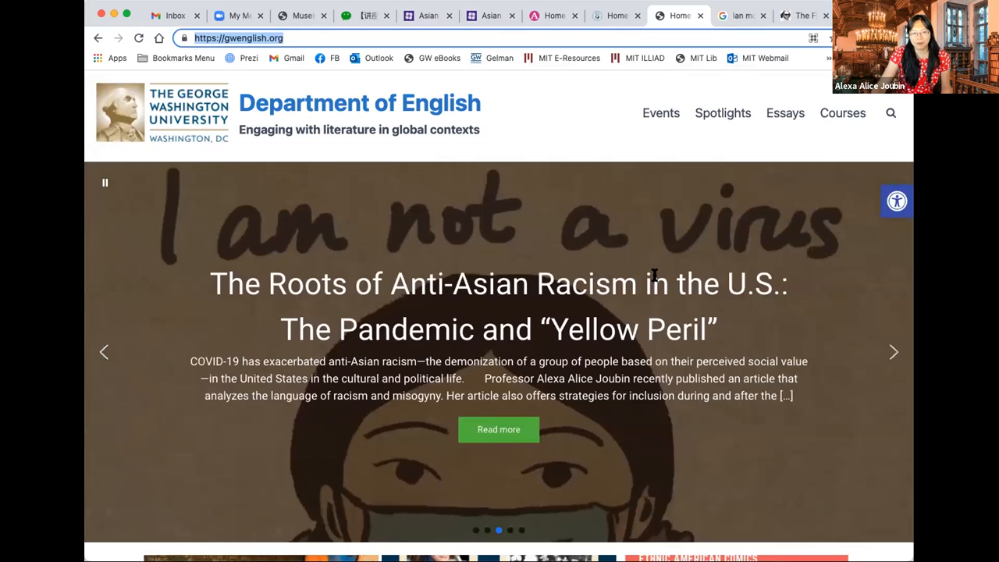
pyautogui.moveTo(656, 275)
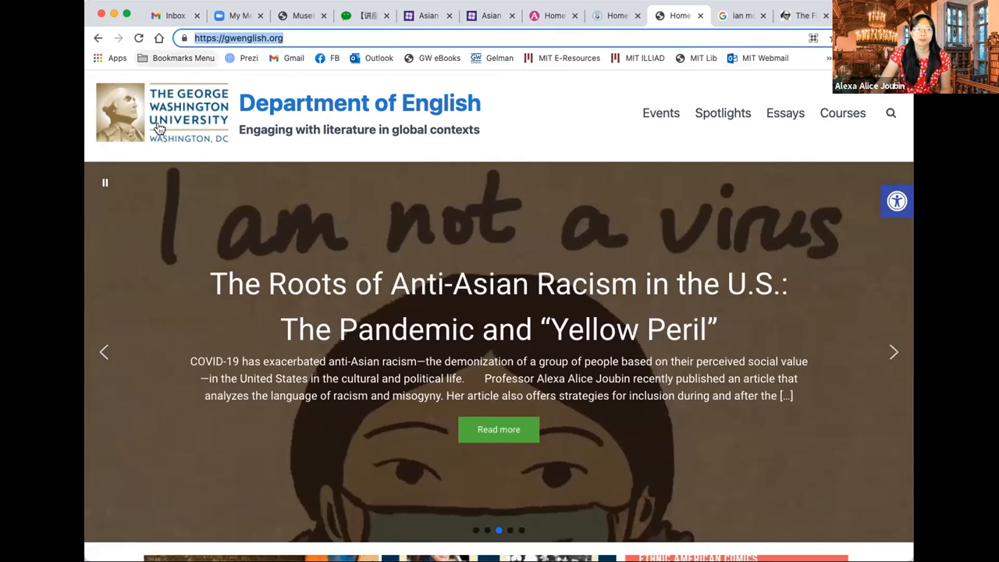
pyautogui.moveTo(766, 228)
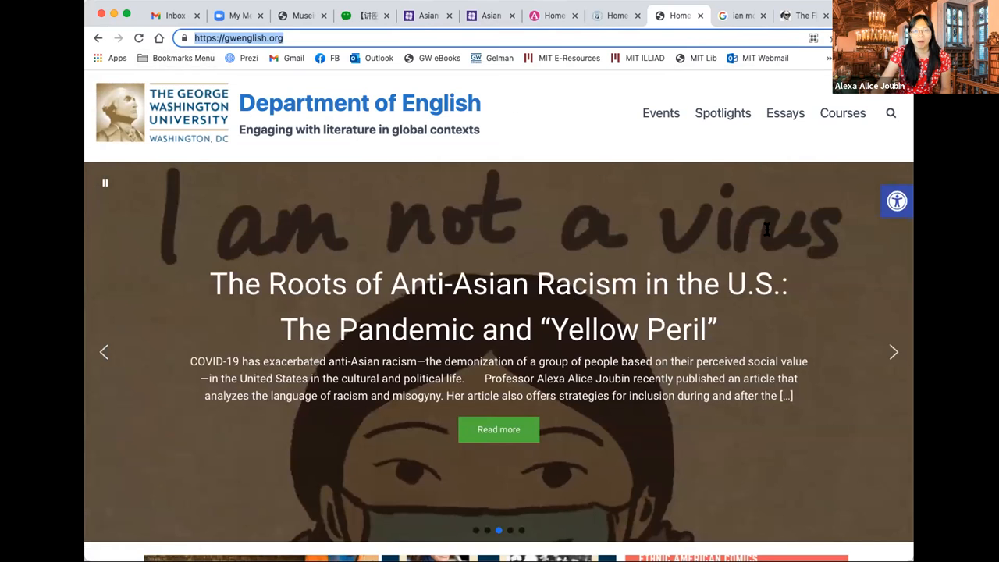
pyautogui.scroll(-3)
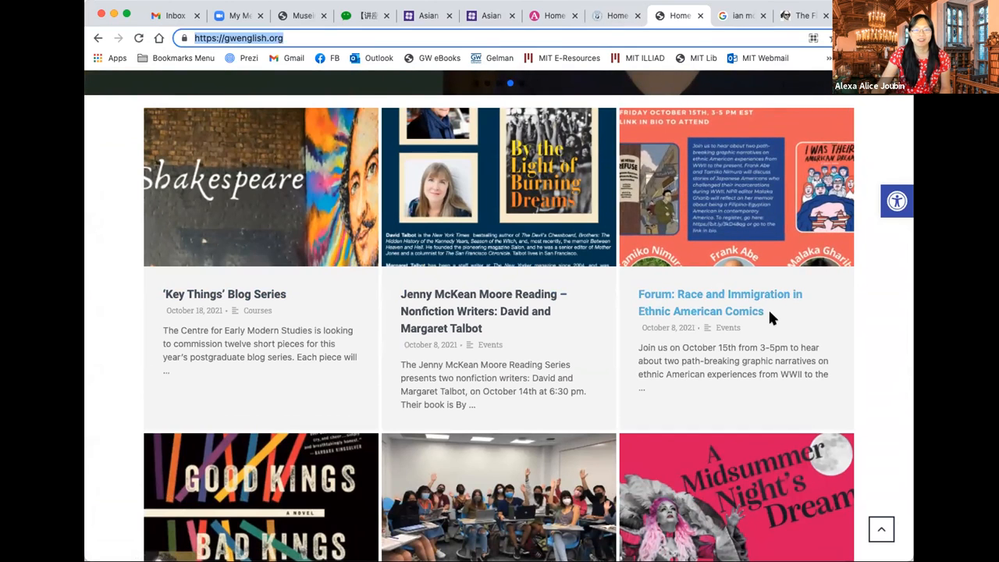
pyautogui.scroll(-3)
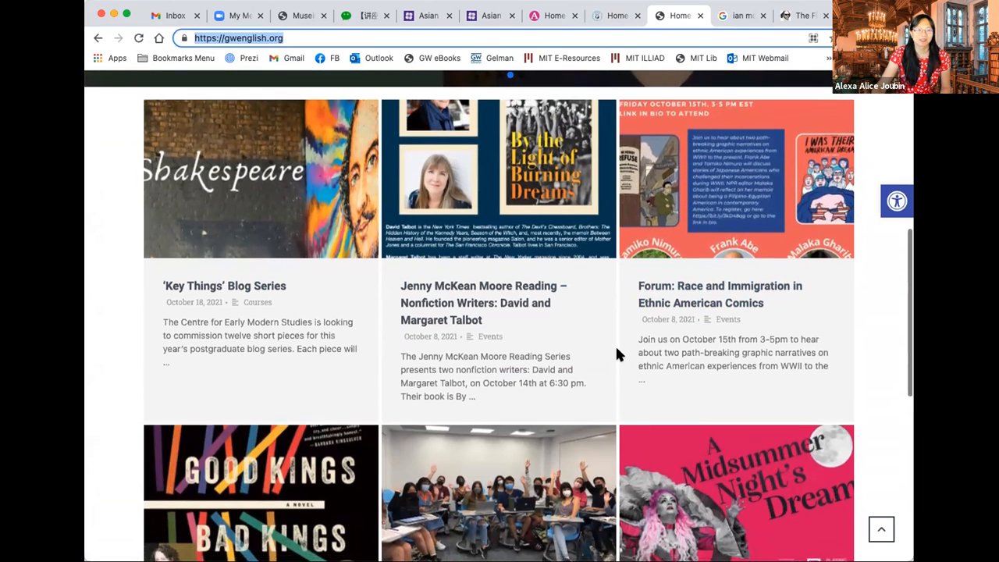
pyautogui.scroll(-3)
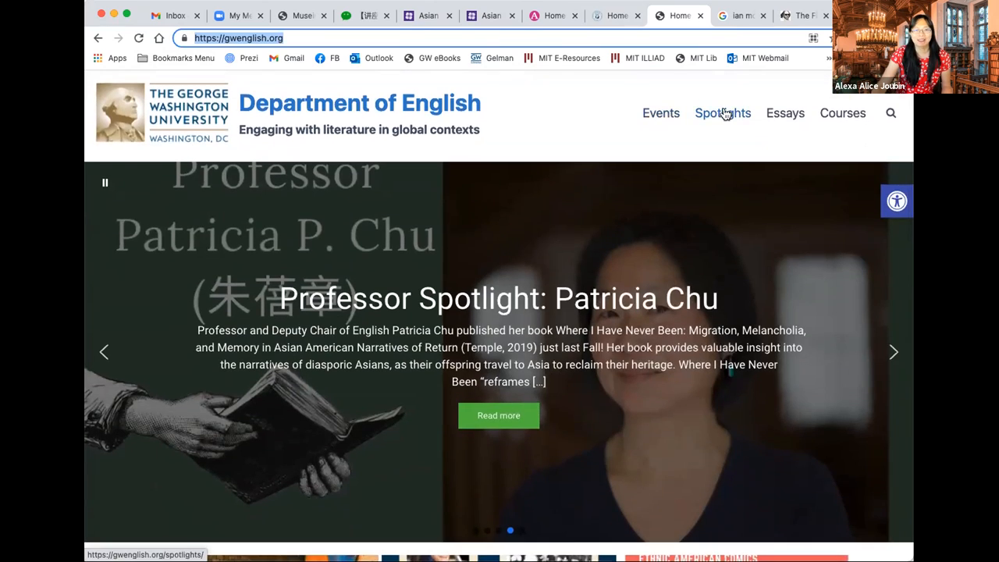
pyautogui.moveTo(842, 113)
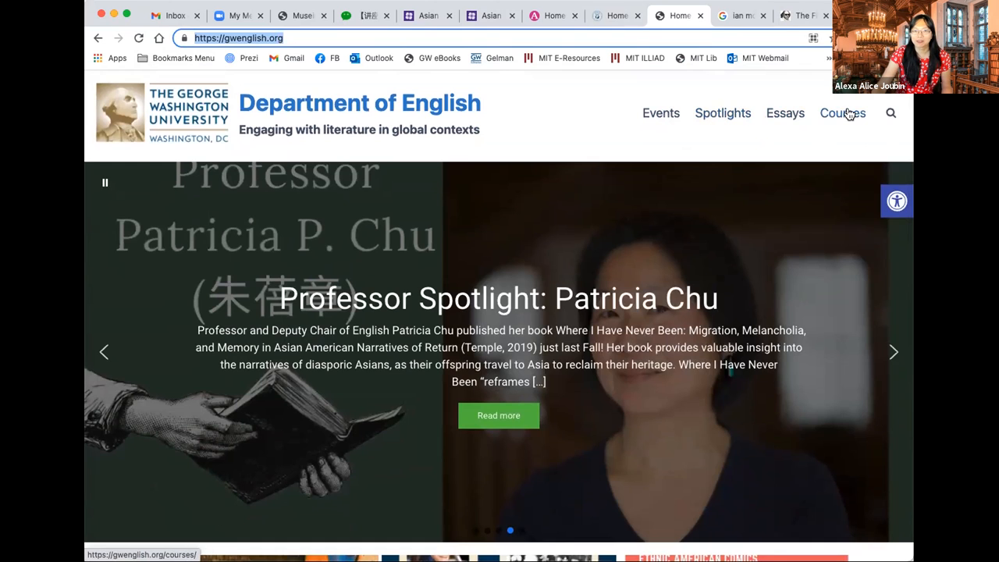
pyautogui.moveTo(739, 240)
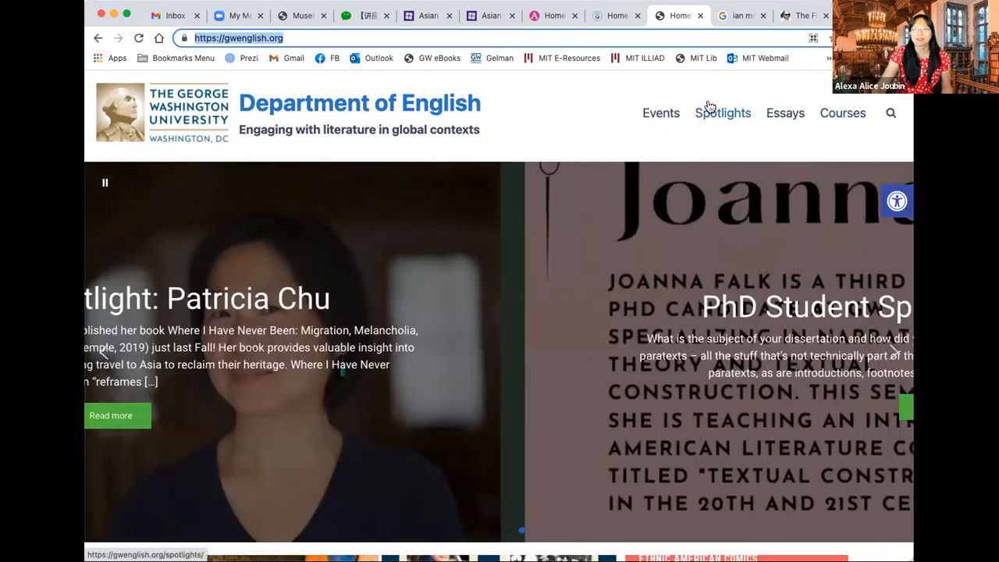
pyautogui.scroll(-3)
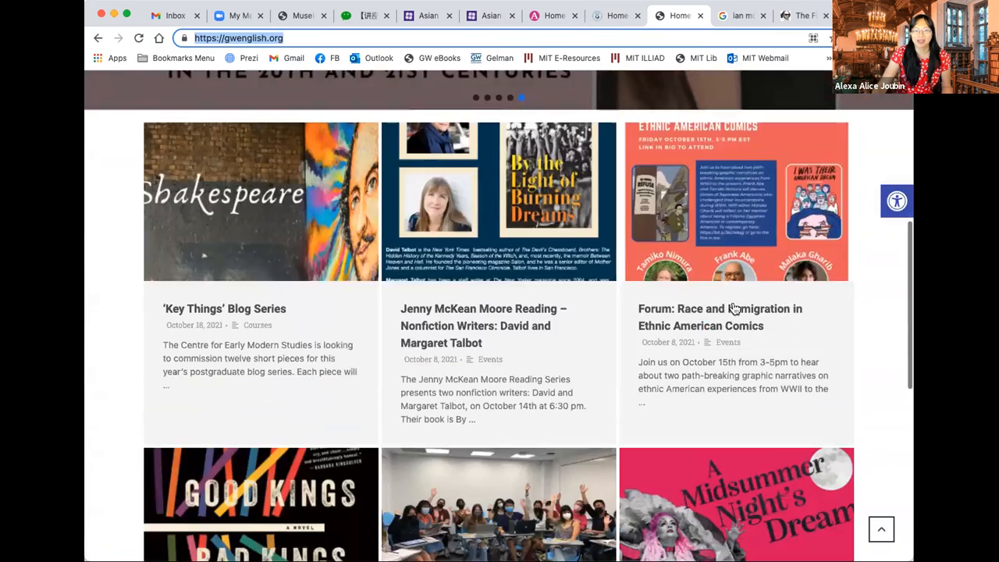
pyautogui.scroll(-3)
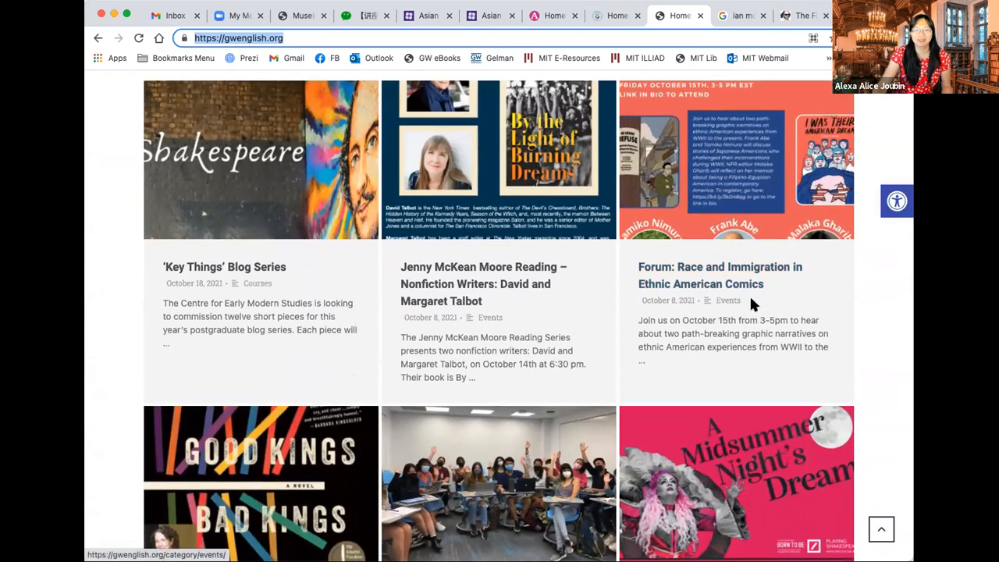
pyautogui.scroll(3)
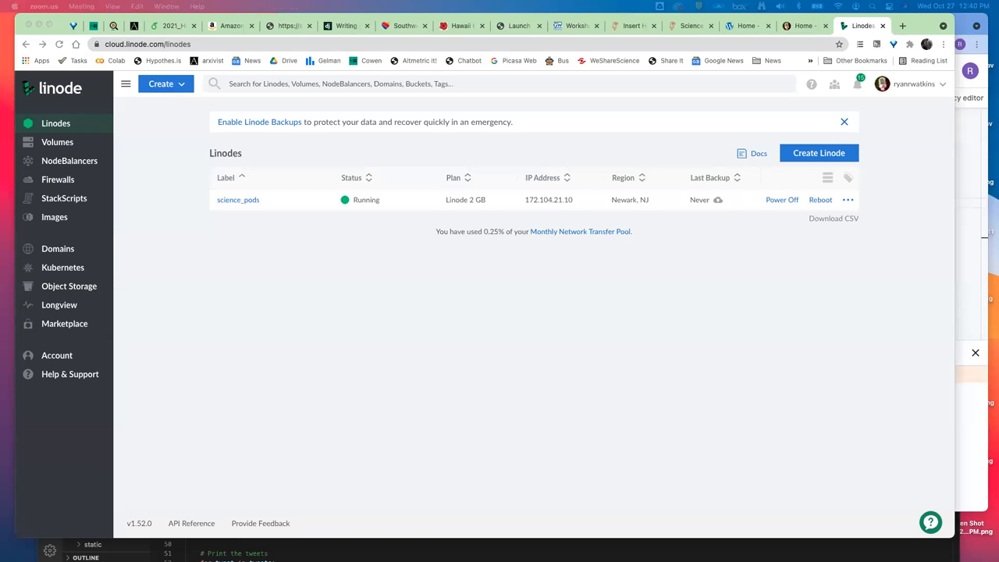
pyautogui.moveTo(128, 271)
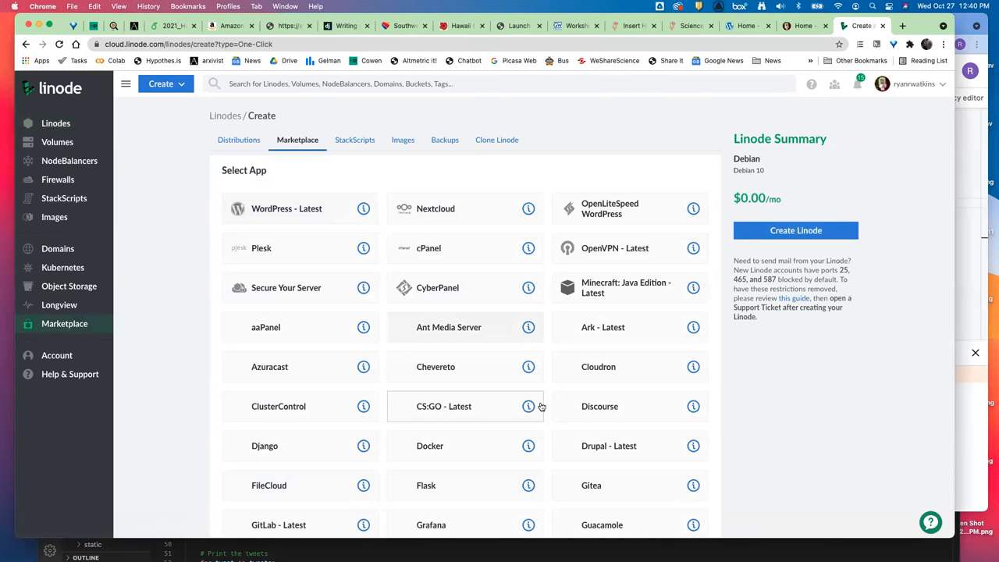
# Scroll through the Linode Marketplace one-click app catalogue in the Create Linode flow.
pyautogui.scroll(-3)
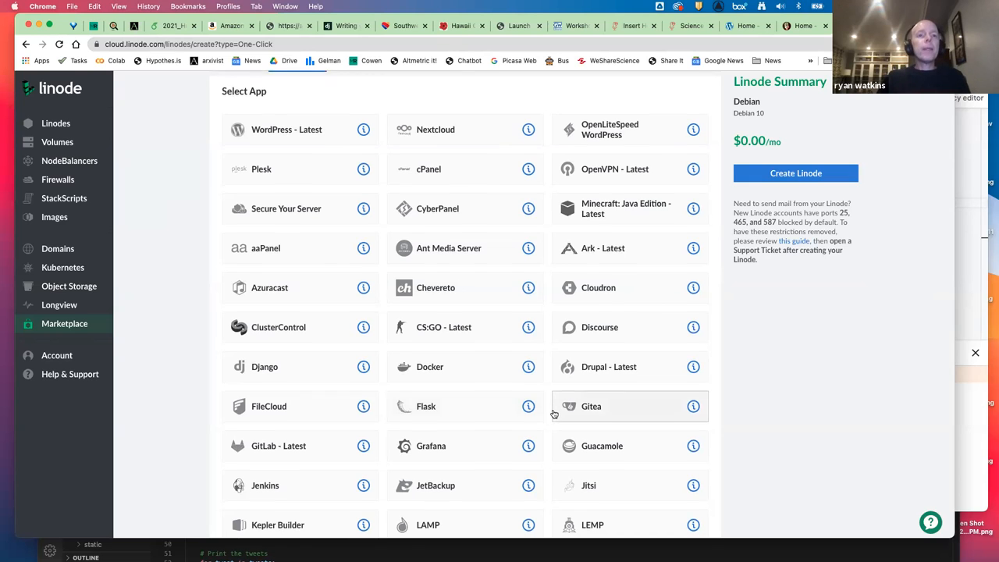
pyautogui.scroll(-3)
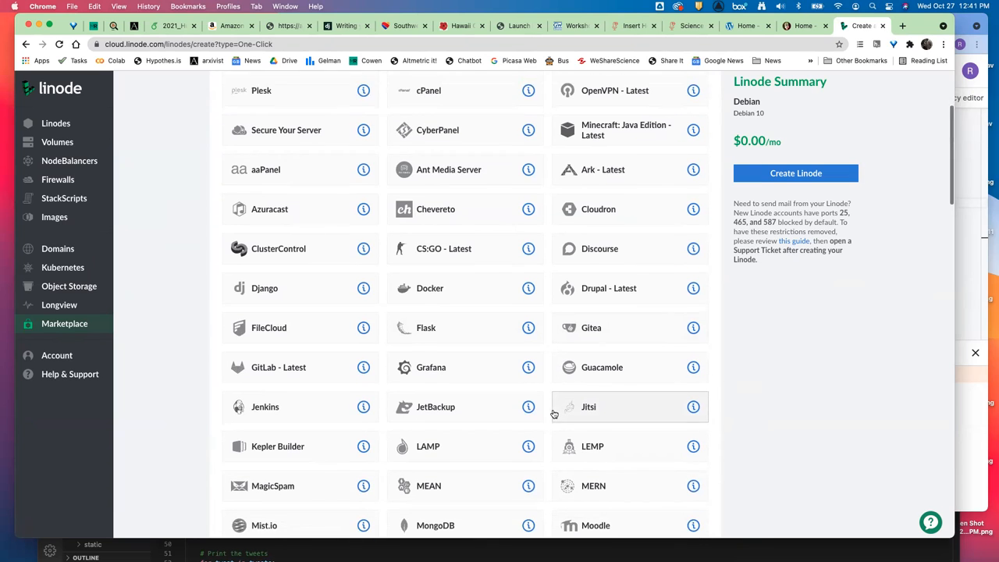
pyautogui.scroll(-3)
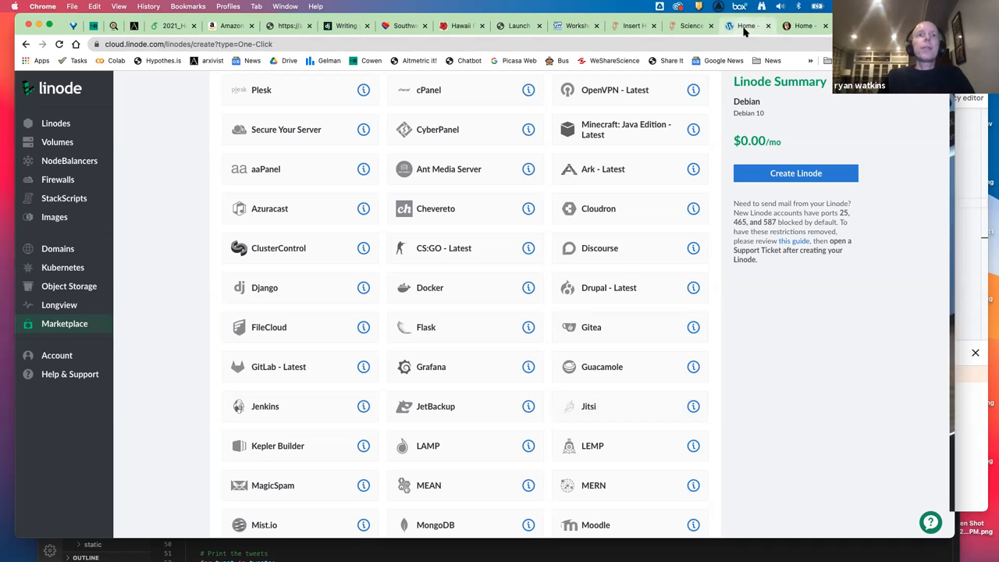
pyautogui.click(746, 25)
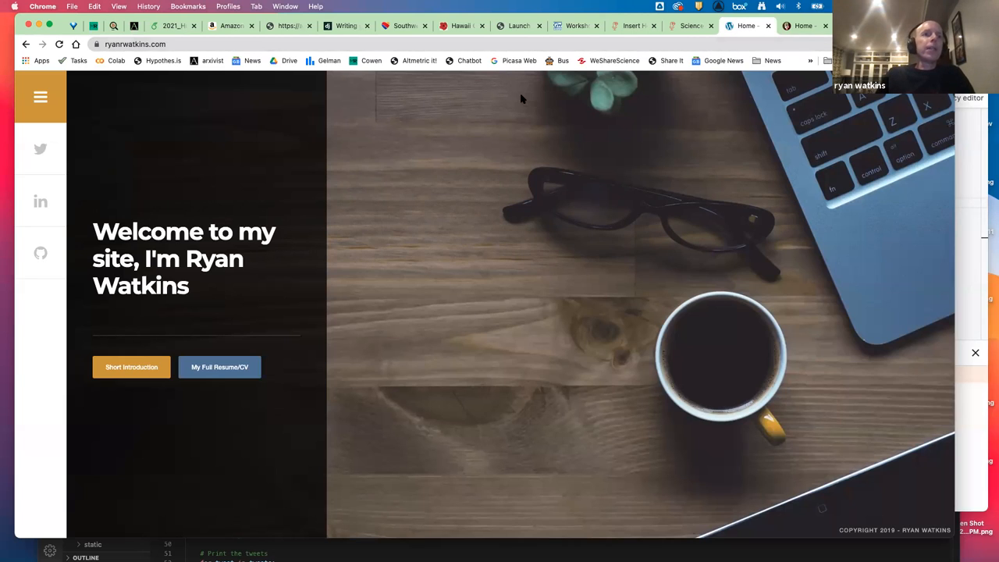
pyautogui.moveTo(385, 303)
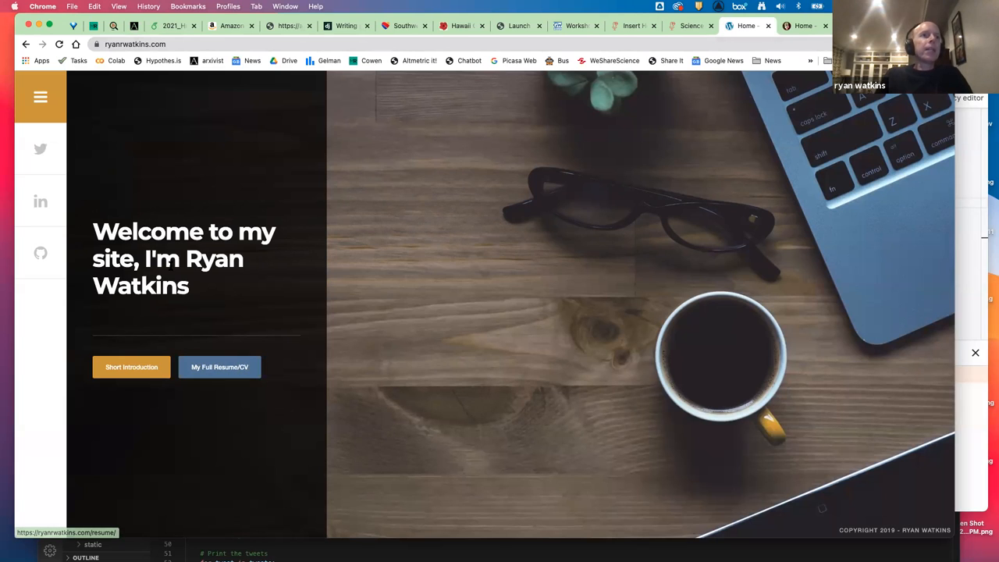
pyautogui.click(40, 97)
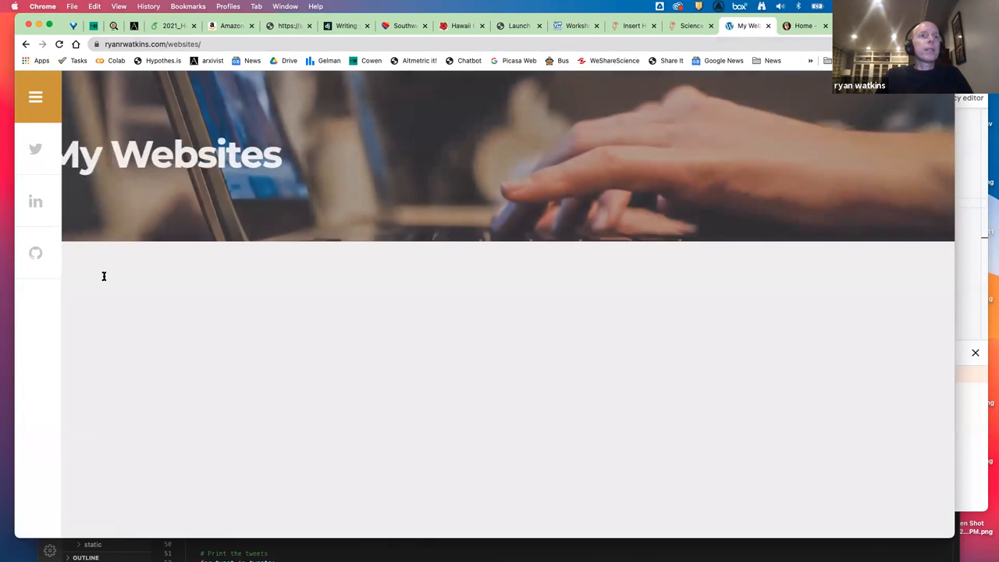
pyautogui.scroll(-3)
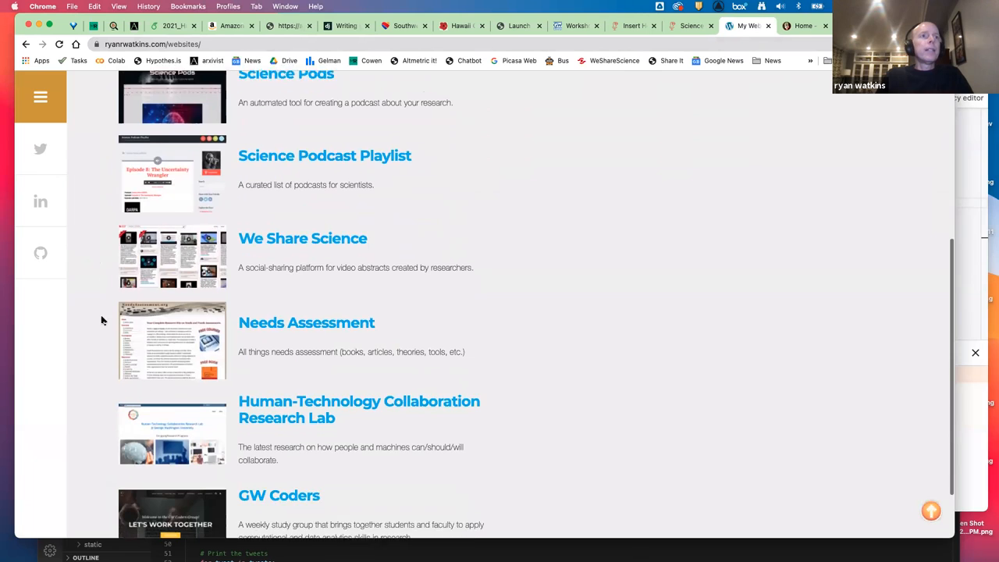
pyautogui.click(41, 97)
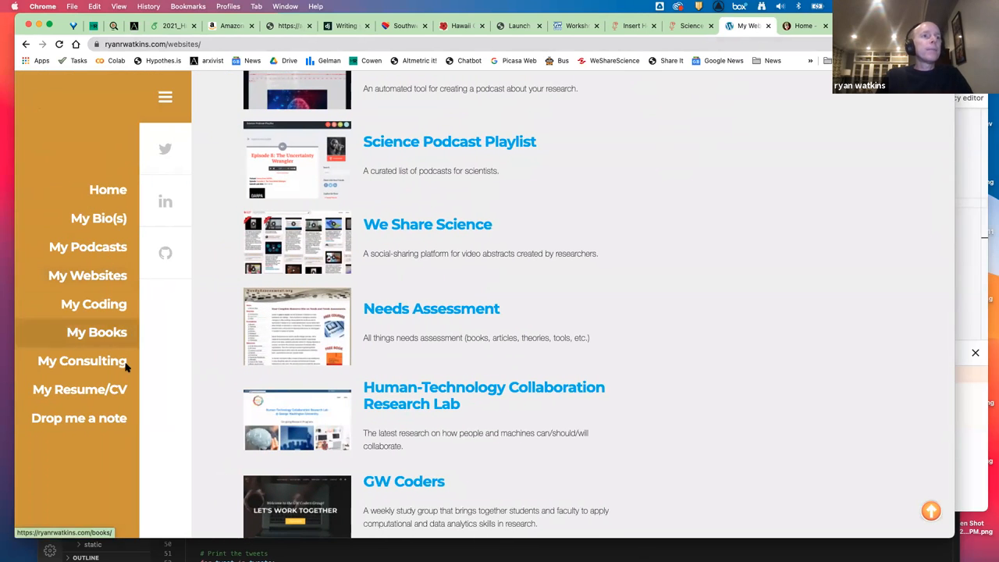
pyautogui.moveTo(172, 453)
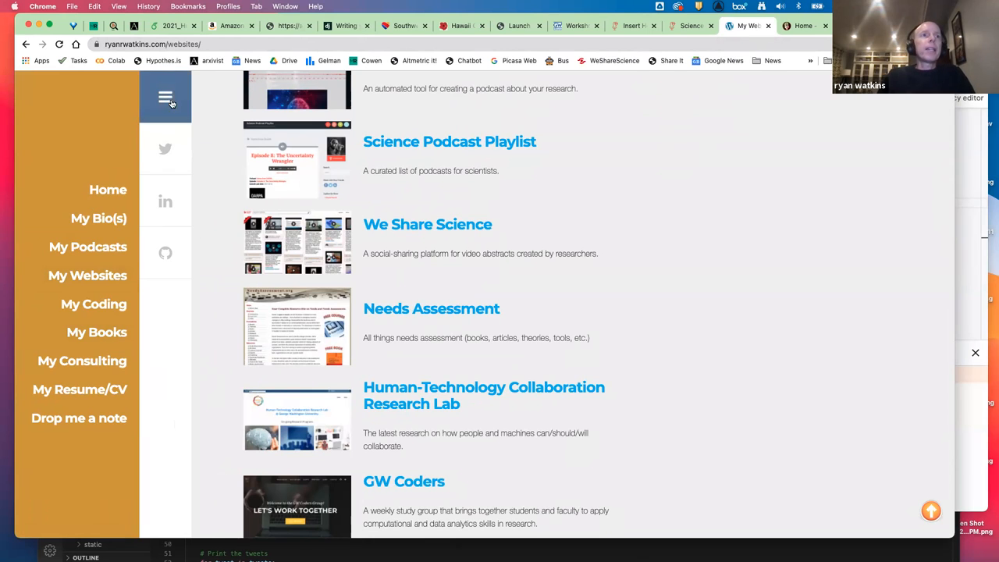
pyautogui.click(166, 96)
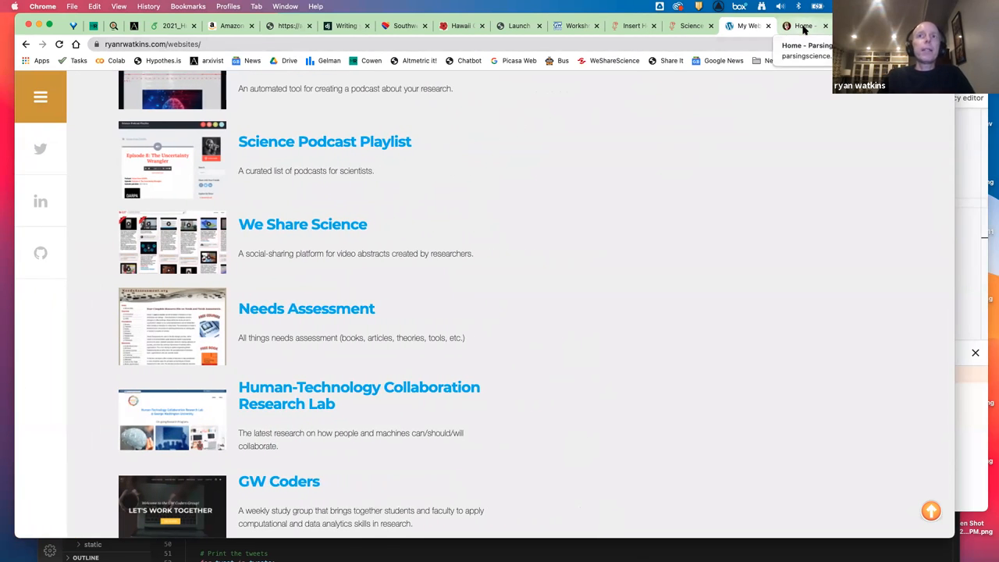
# Browse down through the Parsing Science podcast episodes at parsingscience.org.
pyautogui.click(802, 25)
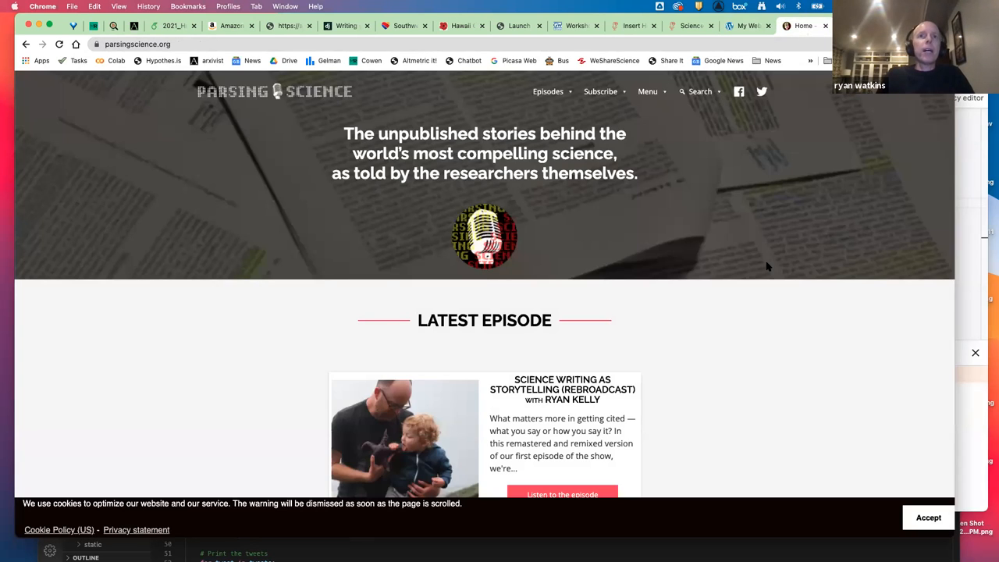
pyautogui.scroll(-3)
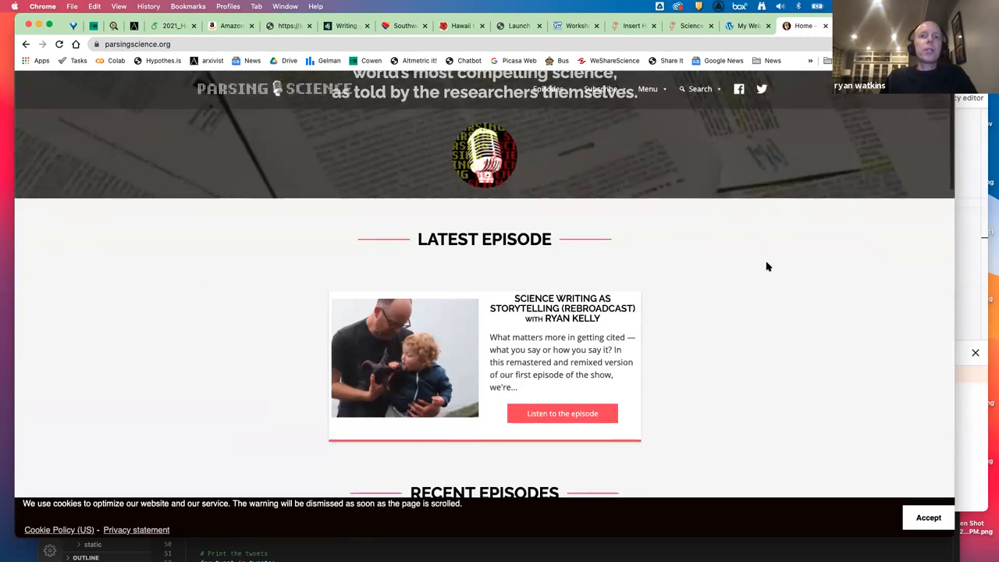
pyautogui.scroll(-3)
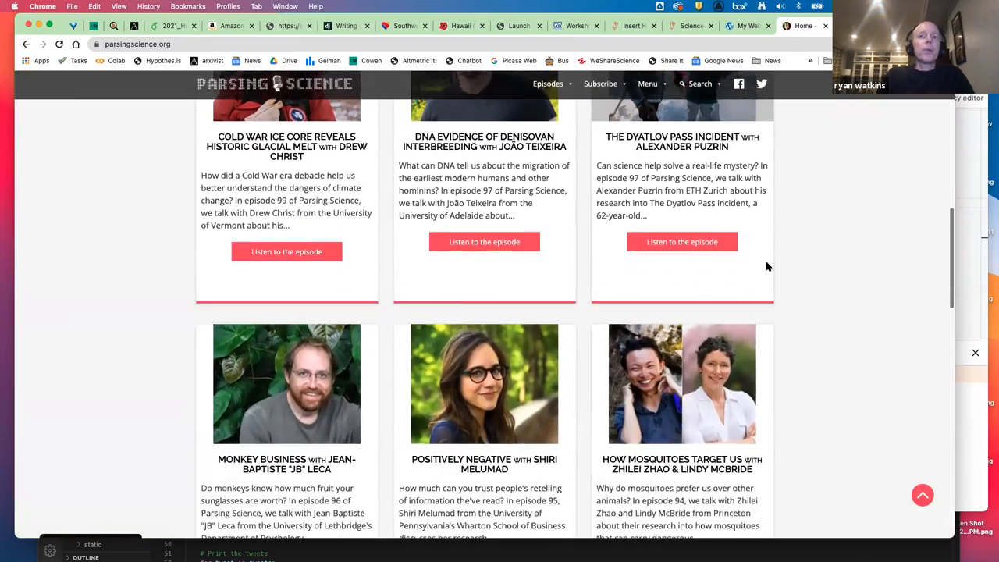
pyautogui.scroll(-3)
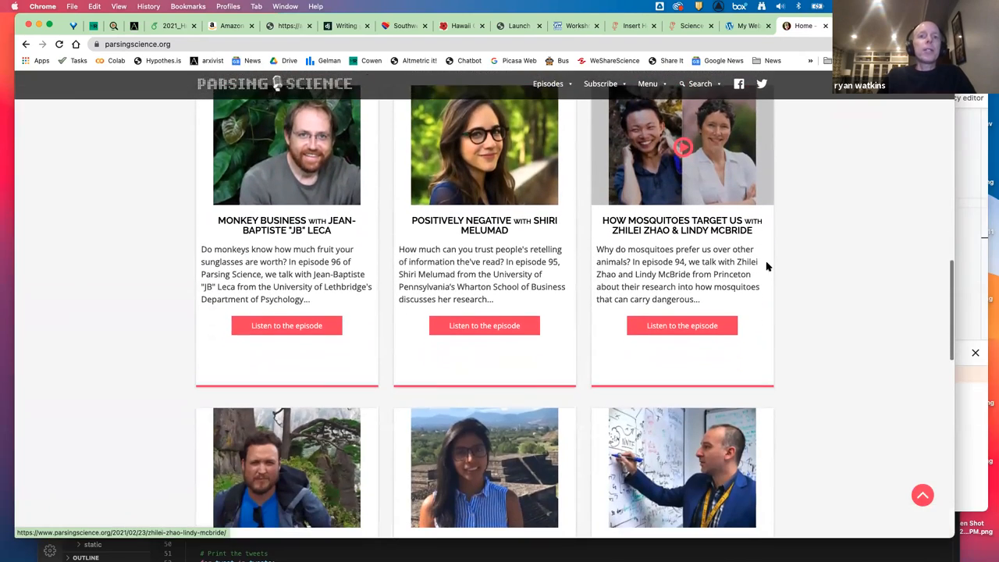
pyautogui.scroll(-3)
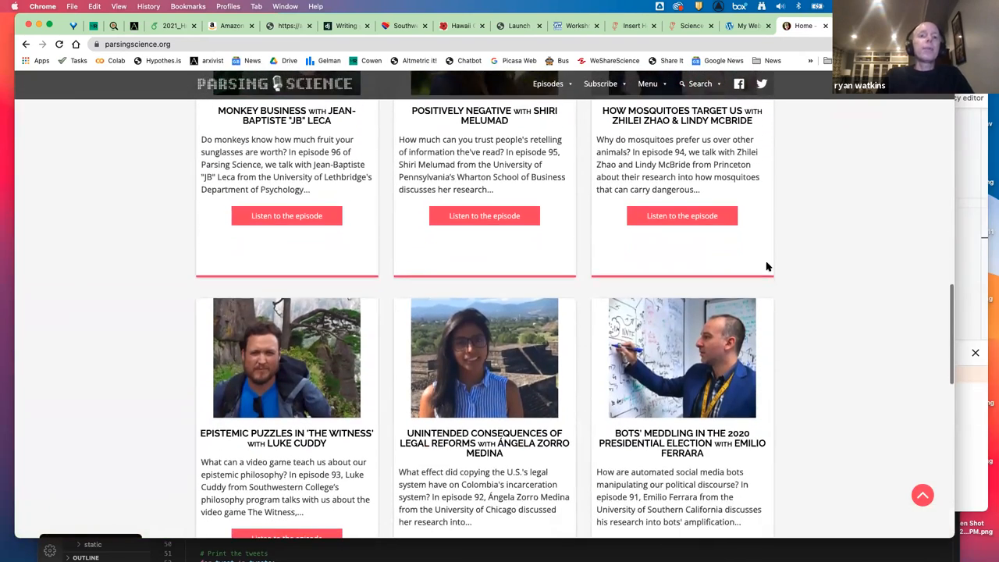
pyautogui.scroll(-3)
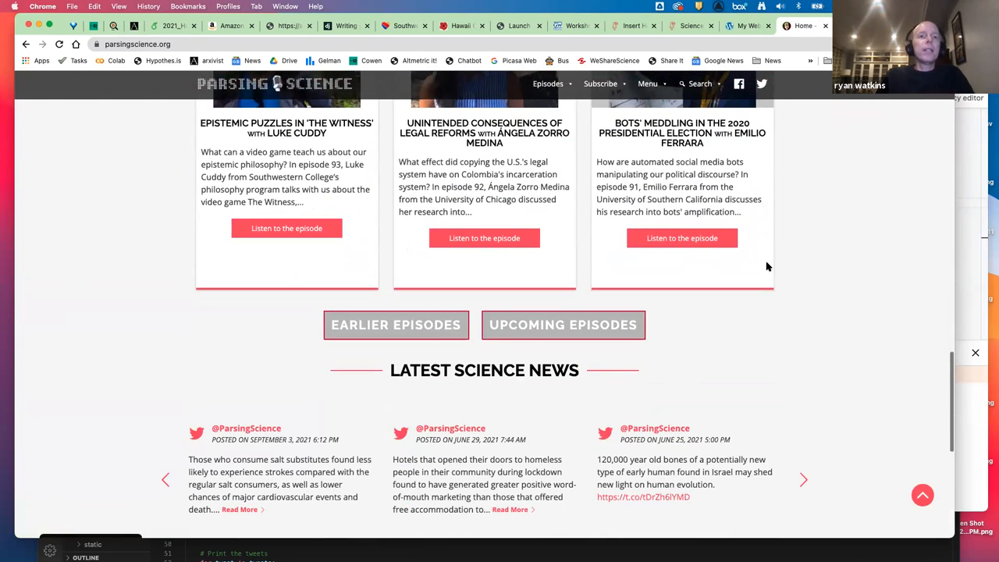
pyautogui.scroll(-3)
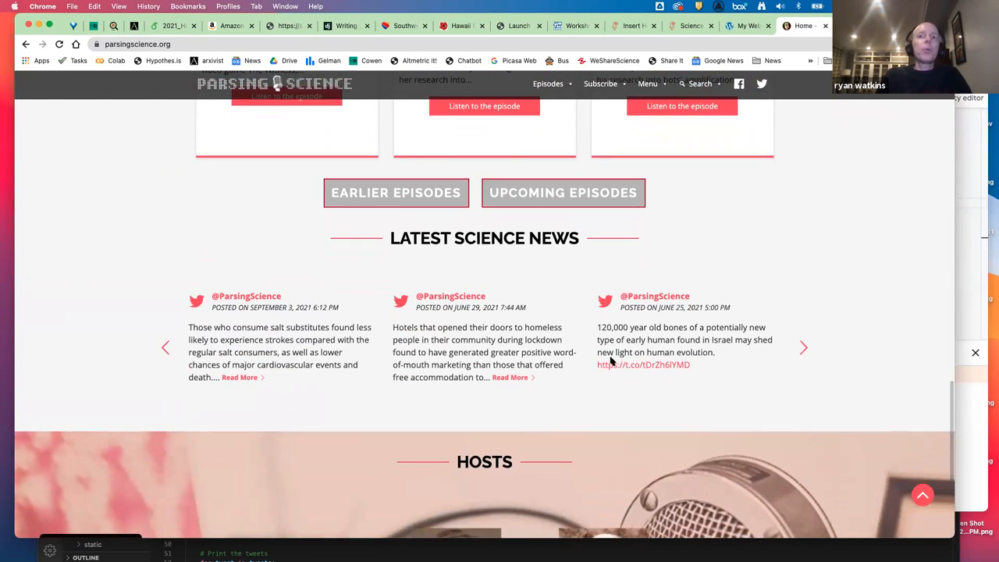
pyautogui.scroll(-3)
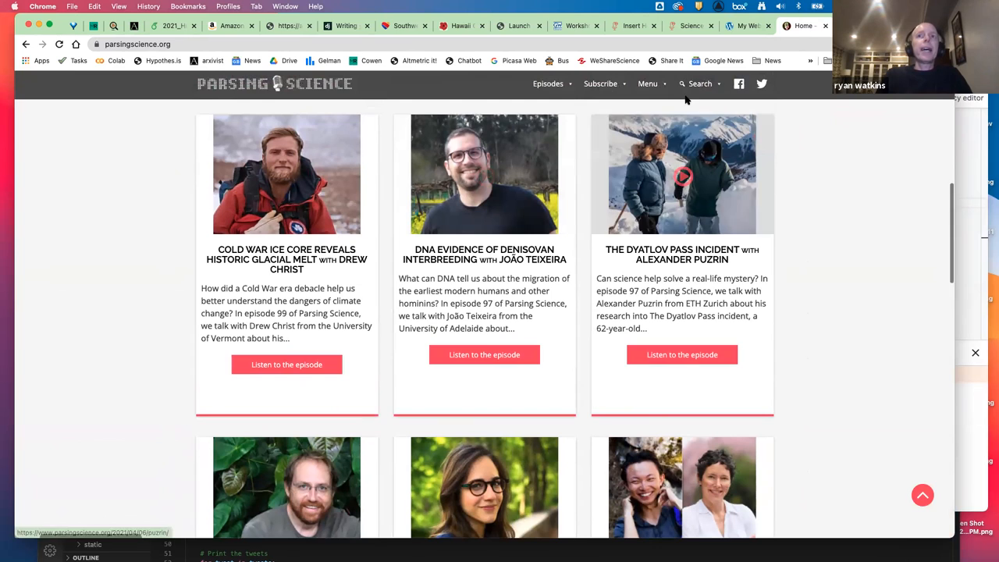
# Bring up the header episode search and return to the latest episode at the top.
pyautogui.click(699, 84)
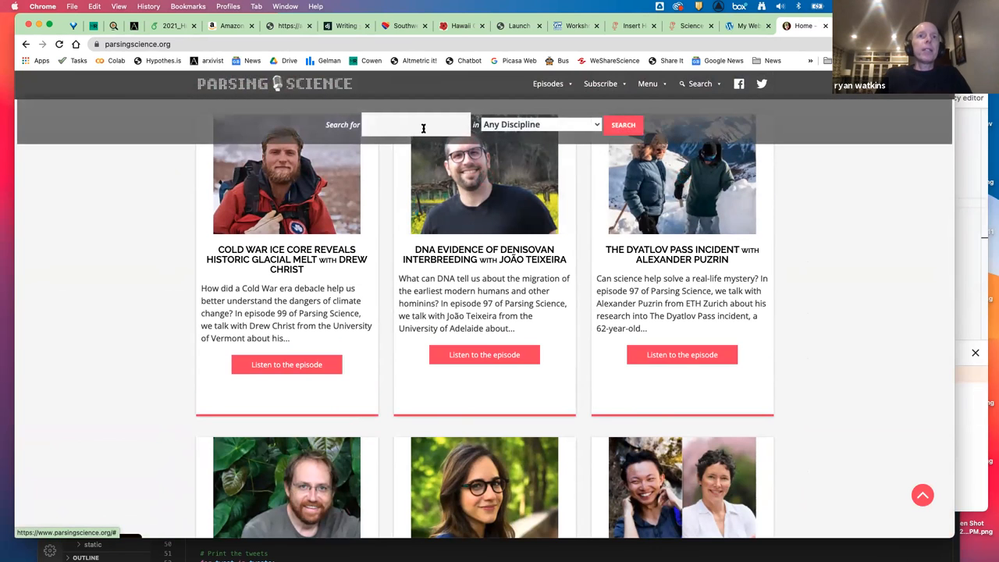
pyautogui.click(540, 125)
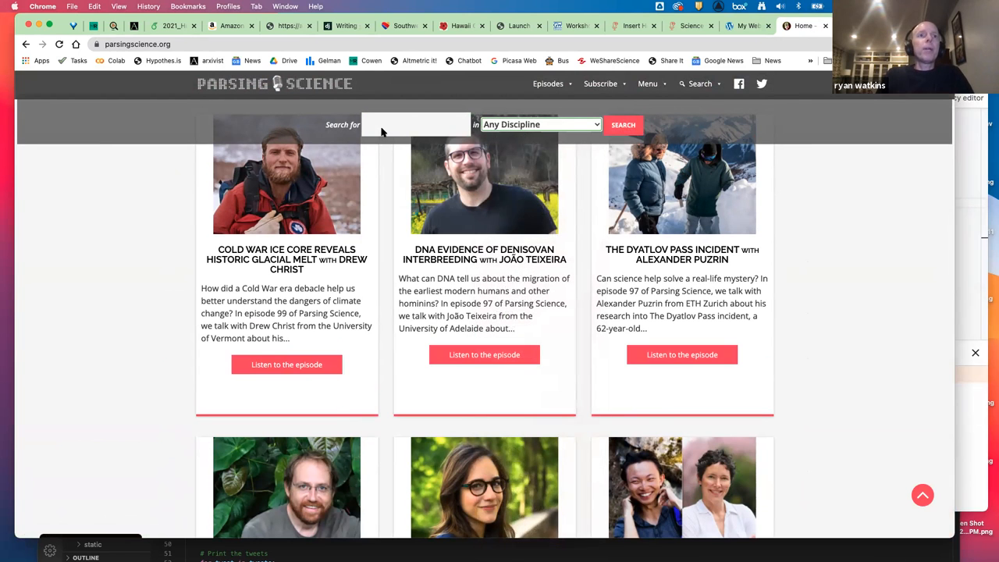
pyautogui.scroll(3)
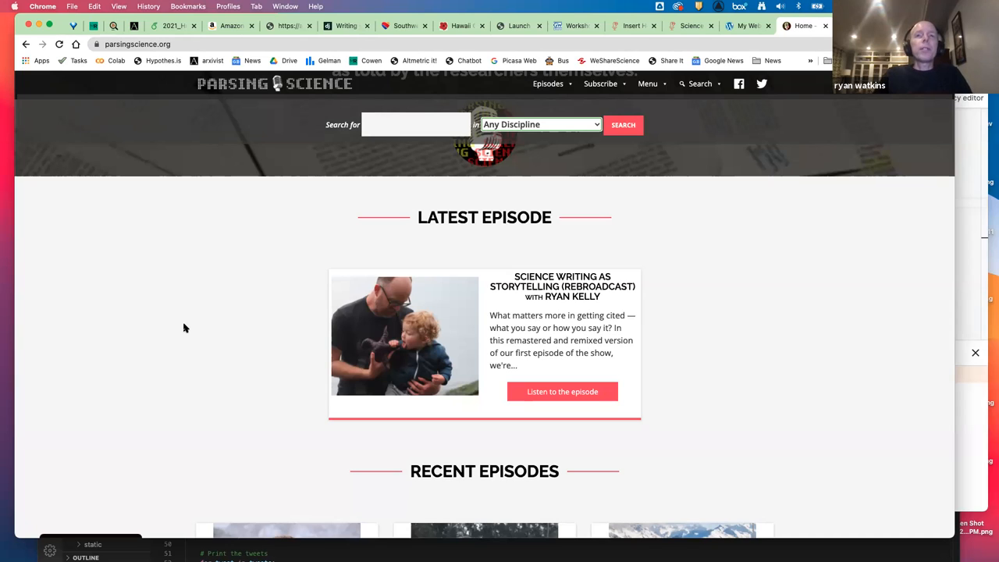
pyautogui.moveTo(518, 225)
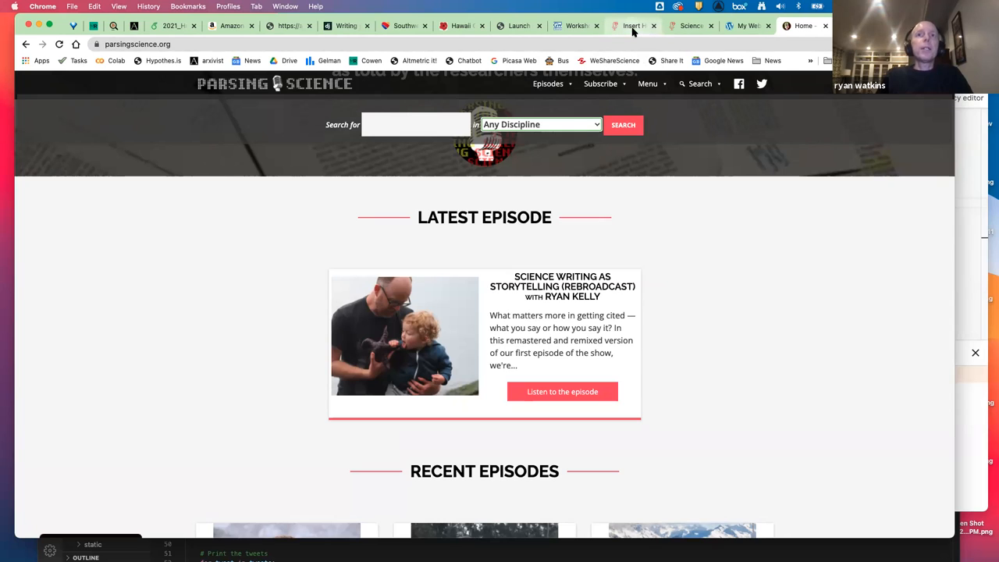
pyautogui.moveTo(690, 25)
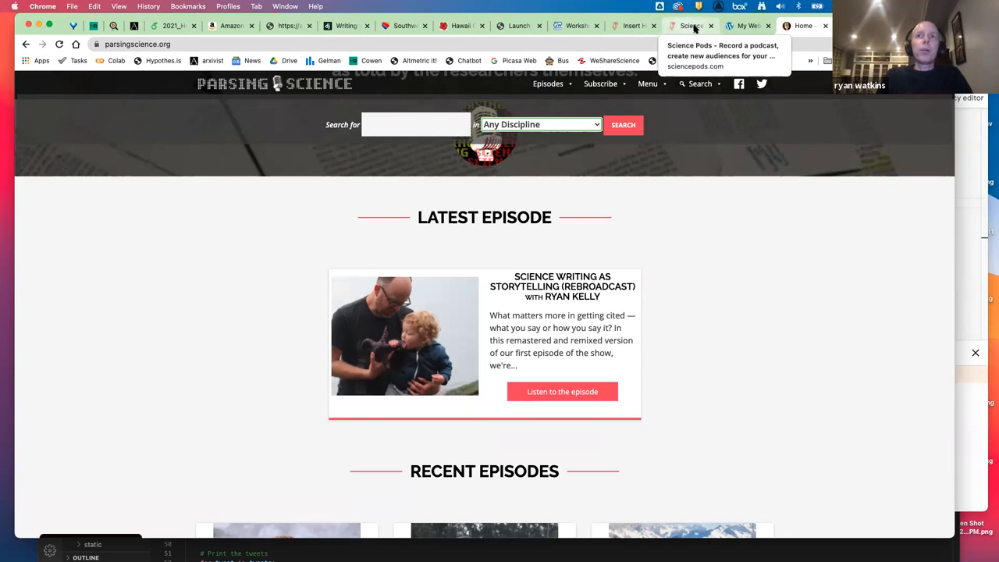
# Browse the Science Pods site's podcast recording page.
pyautogui.click(690, 25)
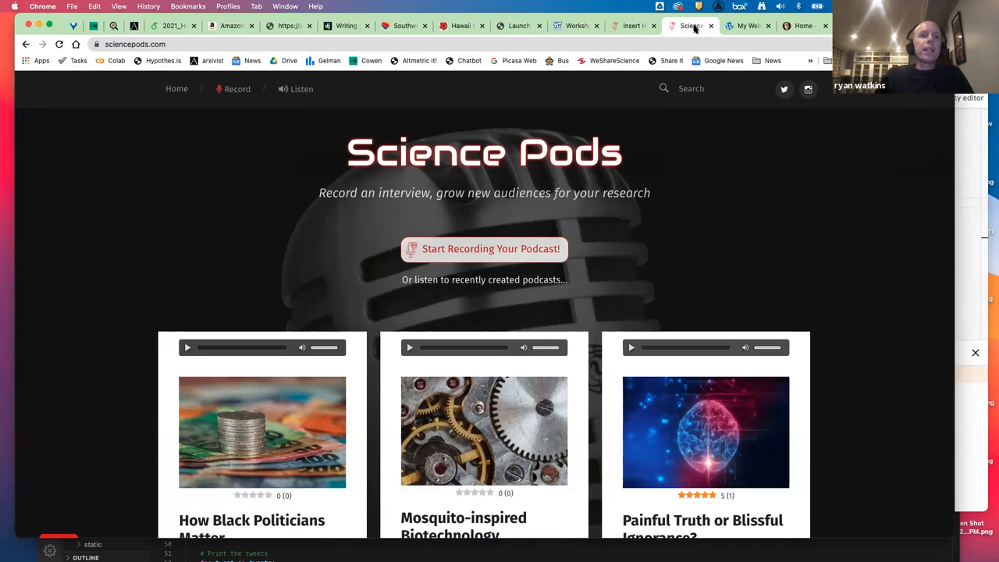
pyautogui.click(483, 250)
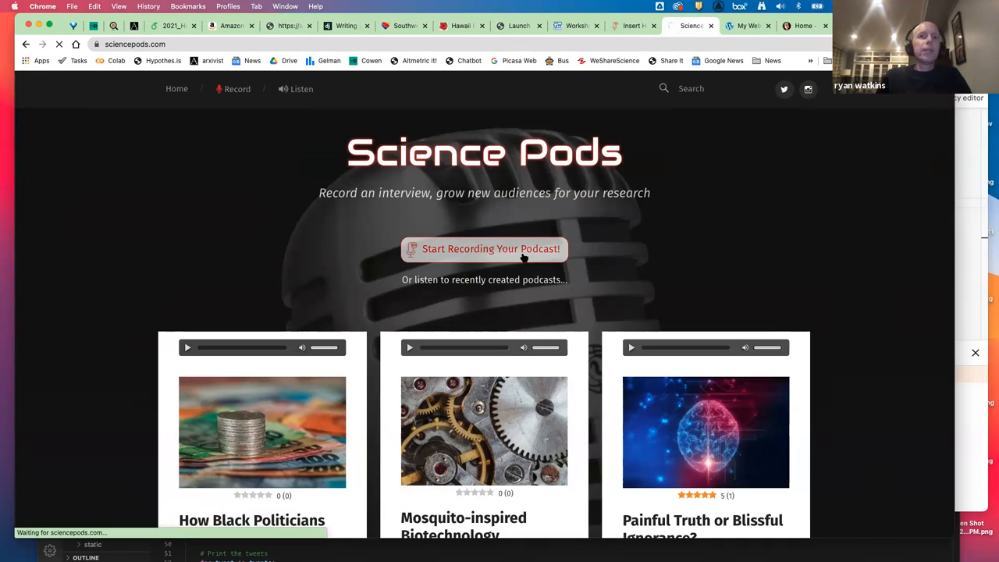
pyautogui.click(484, 248)
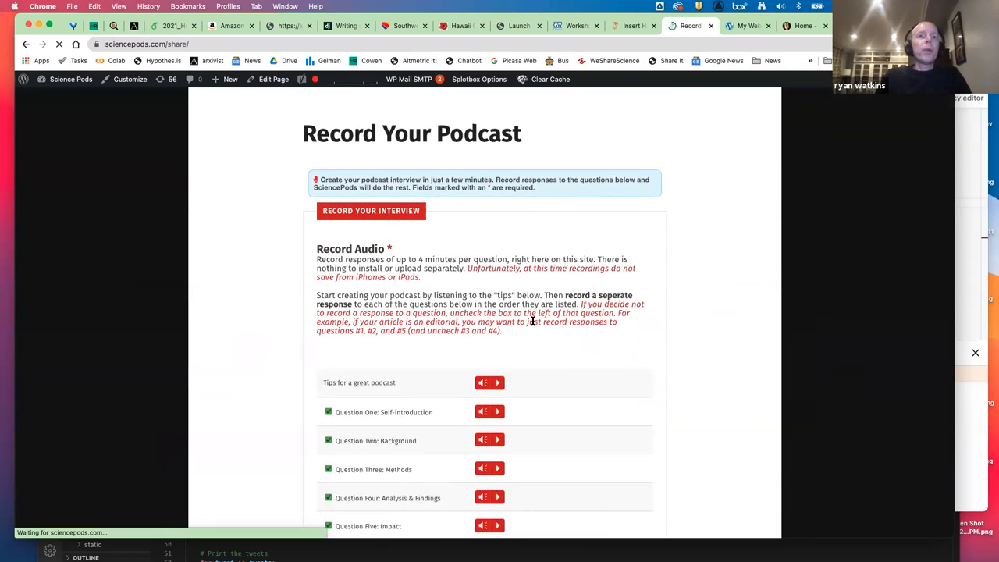
pyautogui.scroll(-3)
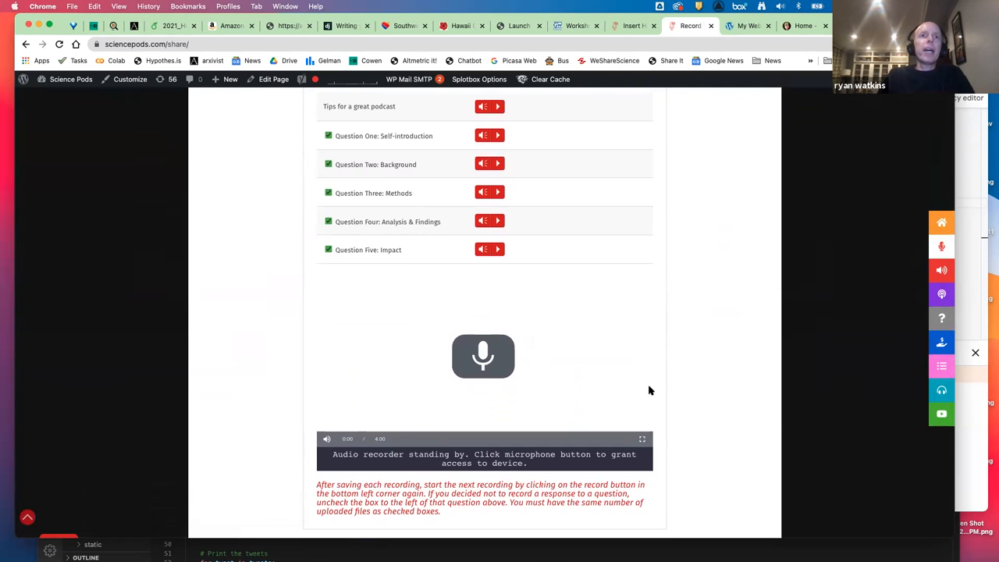
pyautogui.scroll(3)
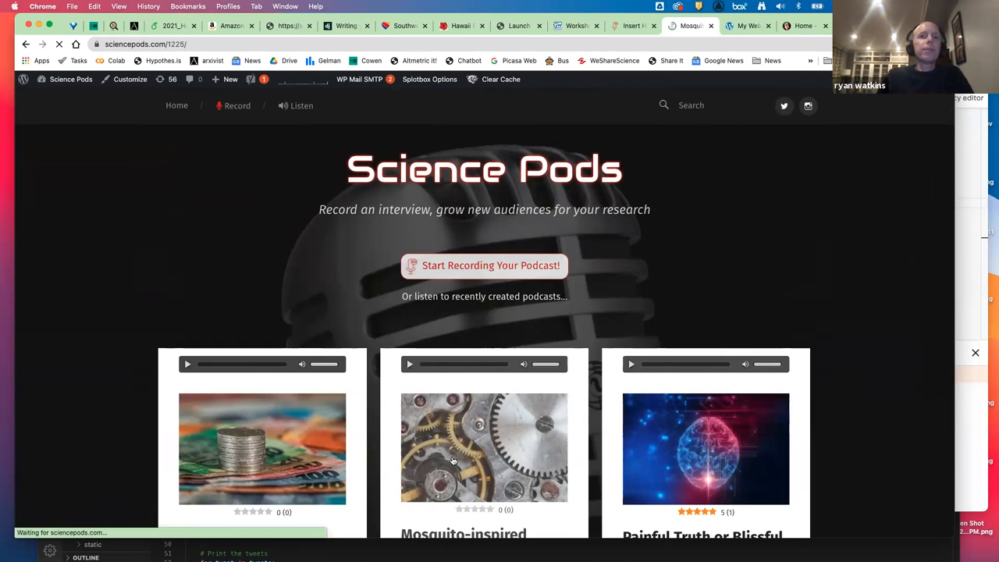
# Read through the Mosquito-inspired Biotechnology episode page, then go to the WordPress admin's Insert Headers and Footers settings.
pyautogui.click(484, 447)
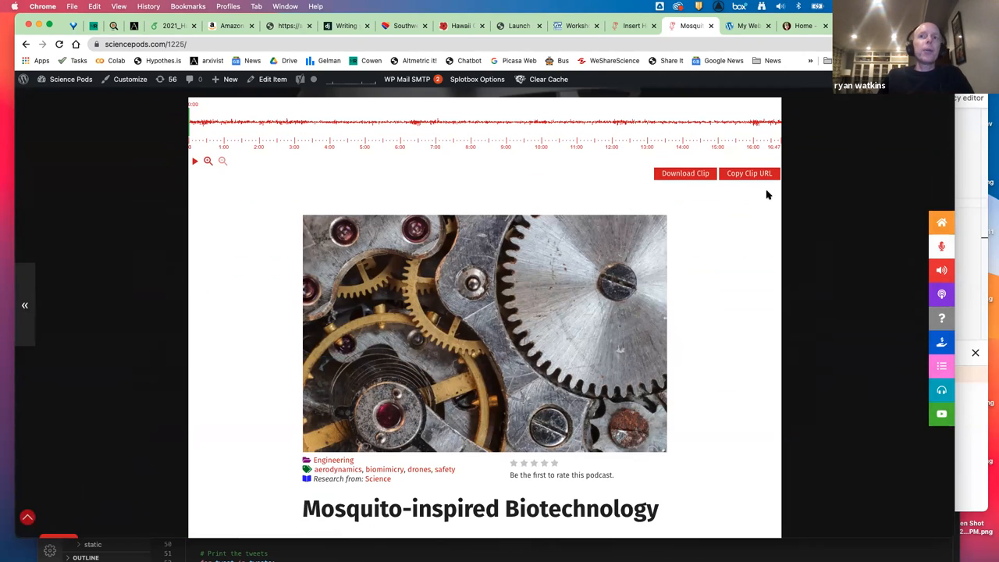
pyautogui.scroll(-3)
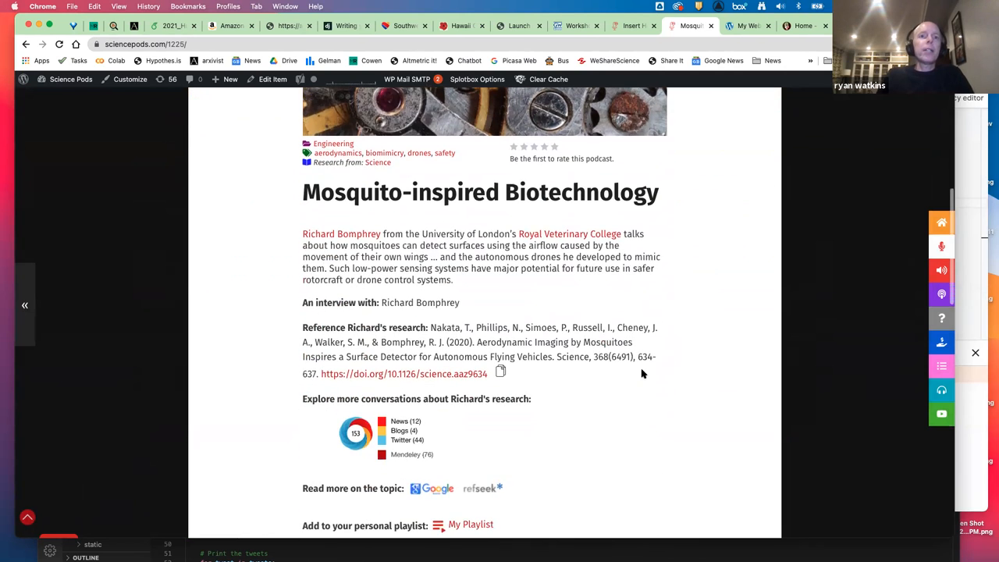
pyautogui.scroll(-3)
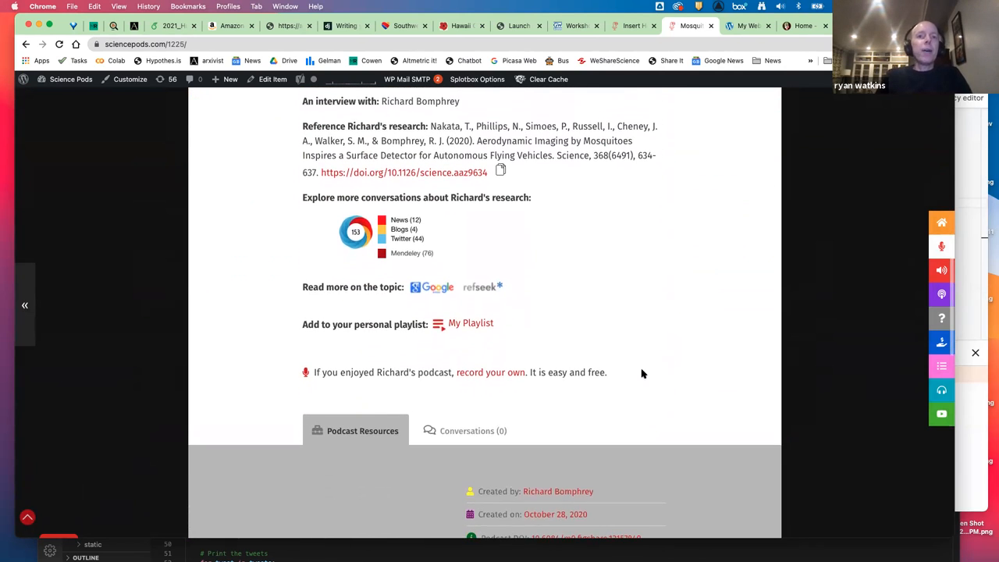
pyautogui.scroll(-3)
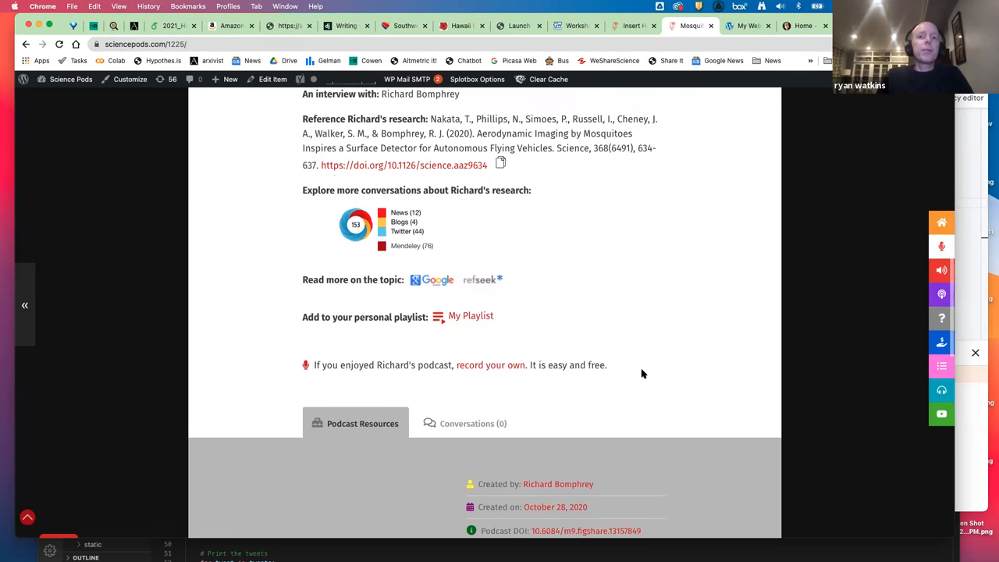
pyautogui.scroll(-3)
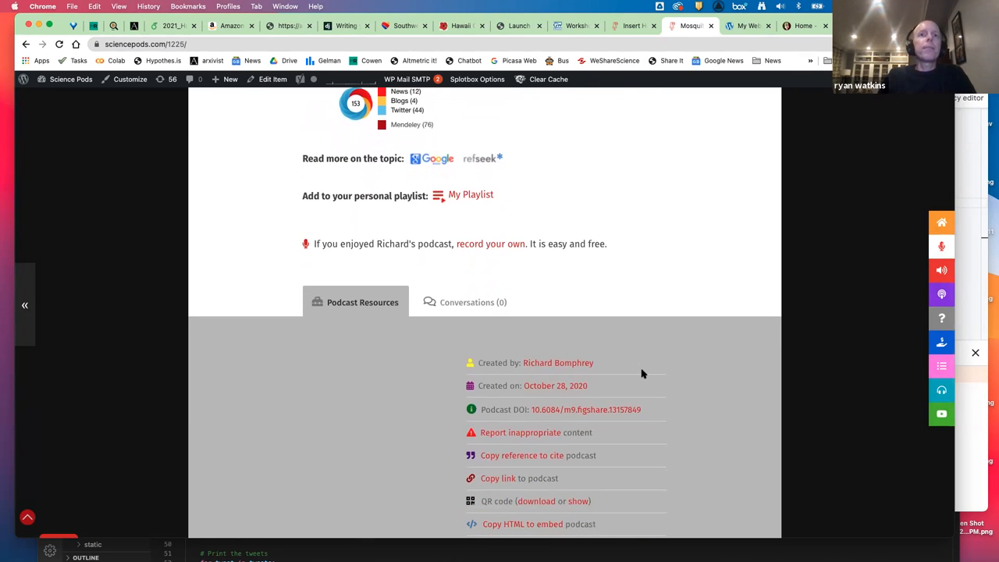
pyautogui.moveTo(611, 128)
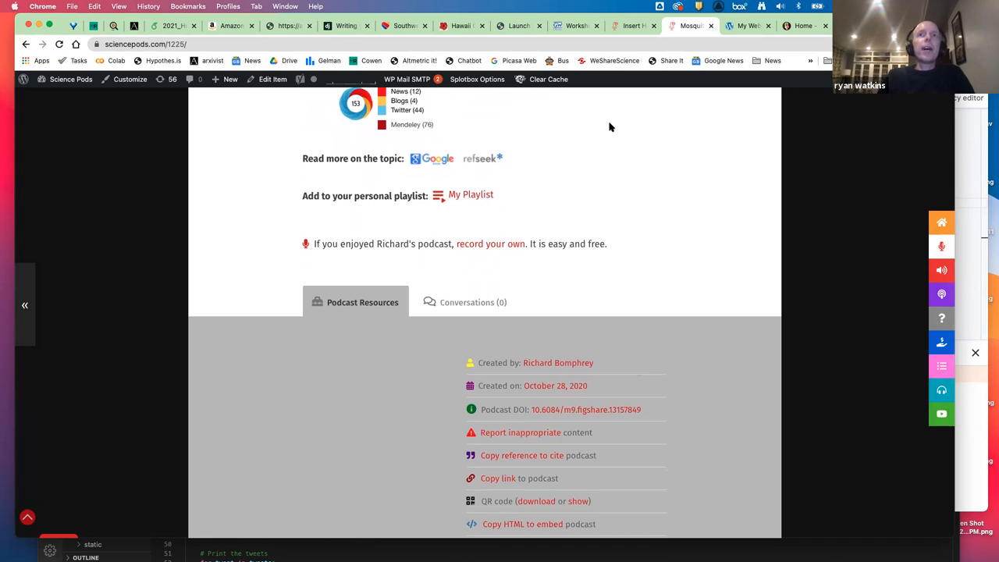
pyautogui.moveTo(632, 25)
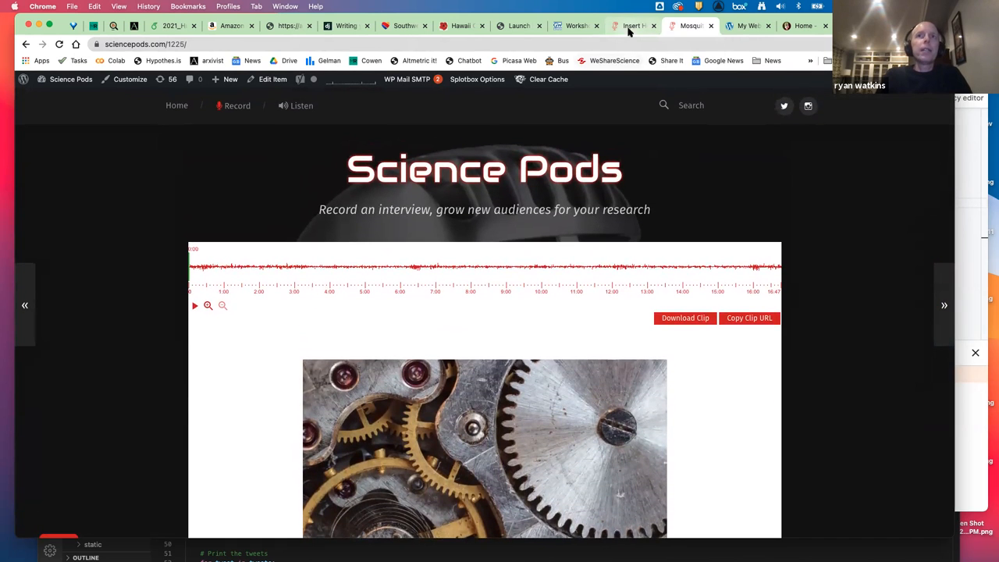
pyautogui.click(632, 25)
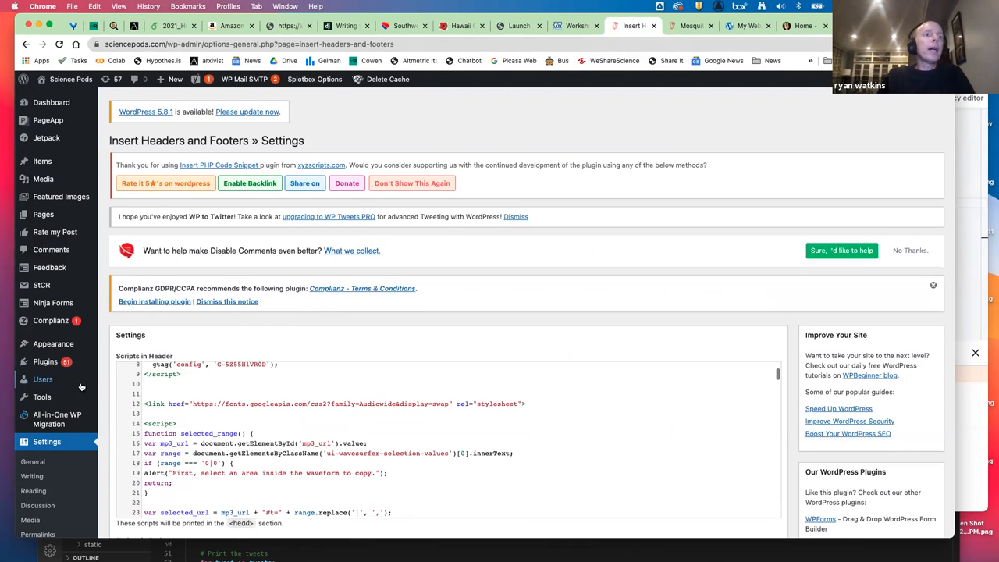
# List the Science Pods site's installed plugins and scroll to Insert Headers and Footers and Jetpack.
pyautogui.click(45, 362)
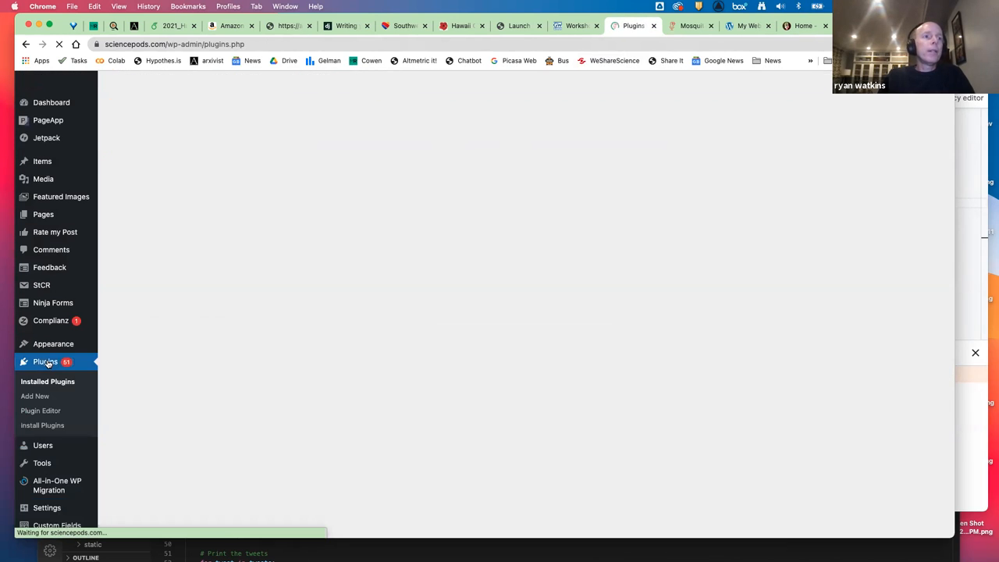
pyautogui.click(46, 362)
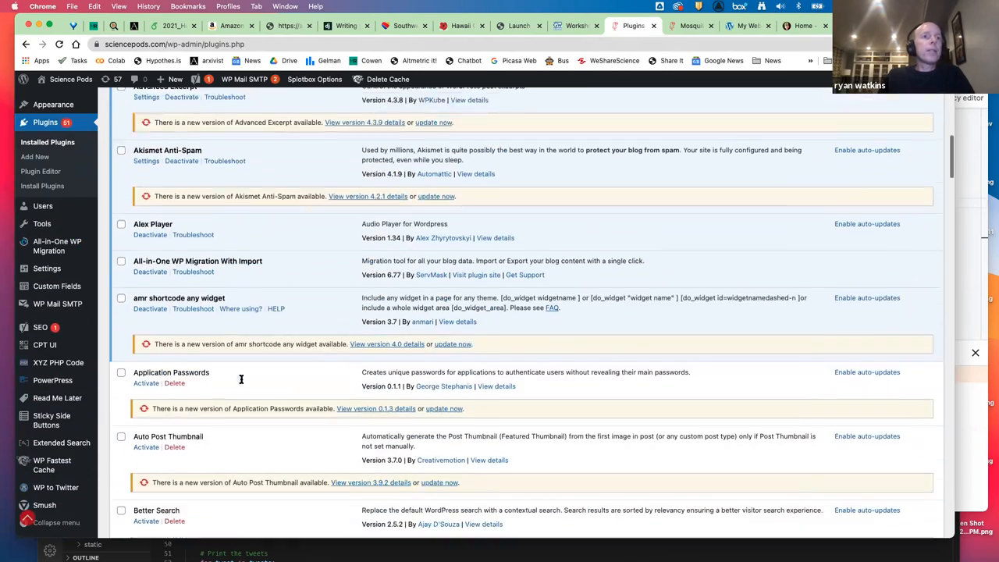
pyautogui.scroll(-3)
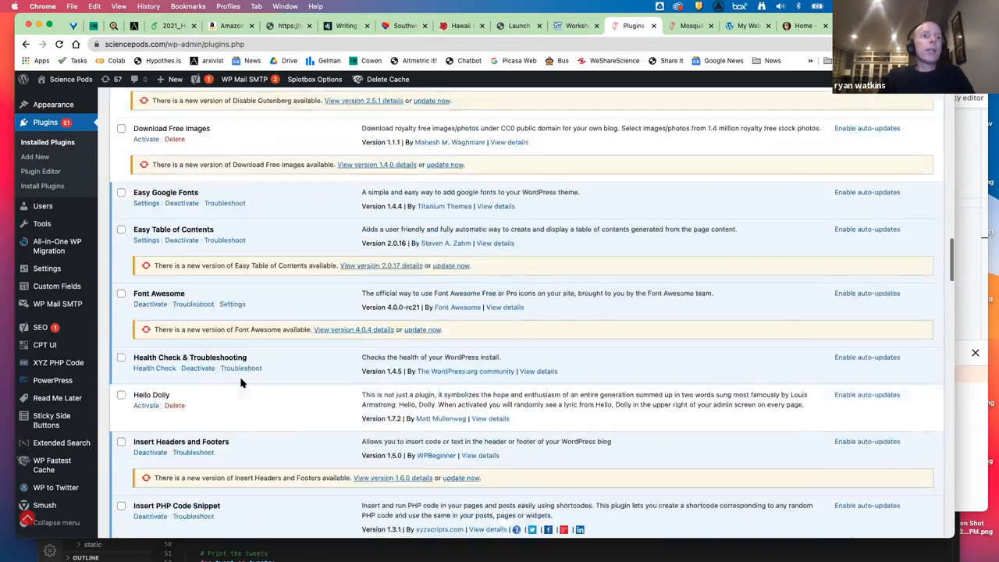
pyautogui.scroll(-3)
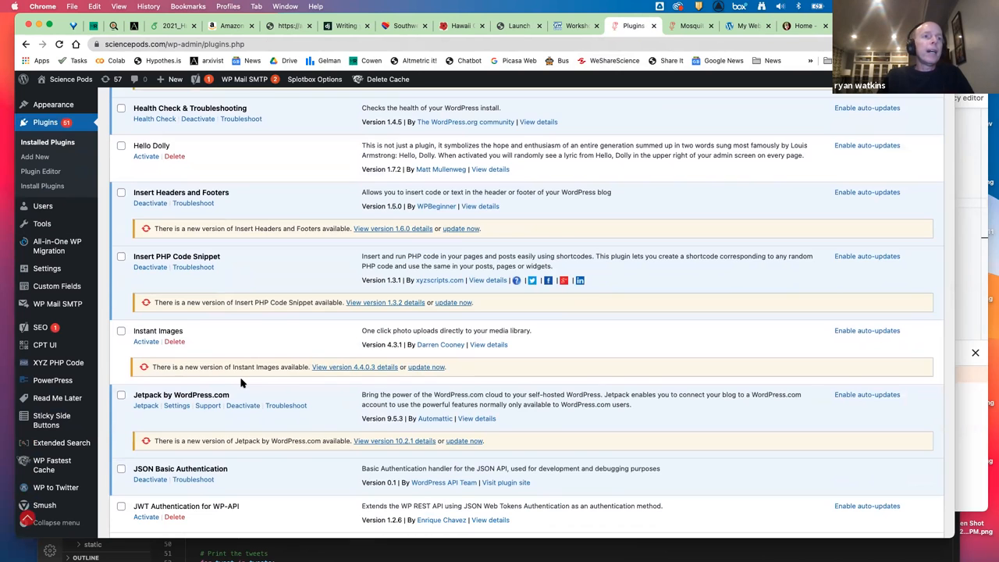
pyautogui.scroll(-3)
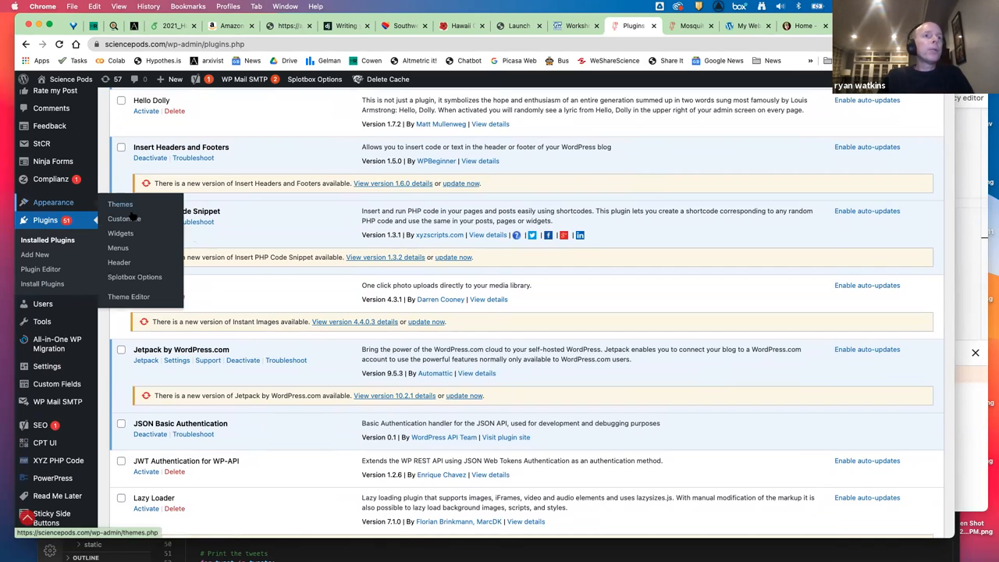
# Go to Appearance > Theme Editor and look over the Splotbox stylesheet.
pyautogui.click(128, 297)
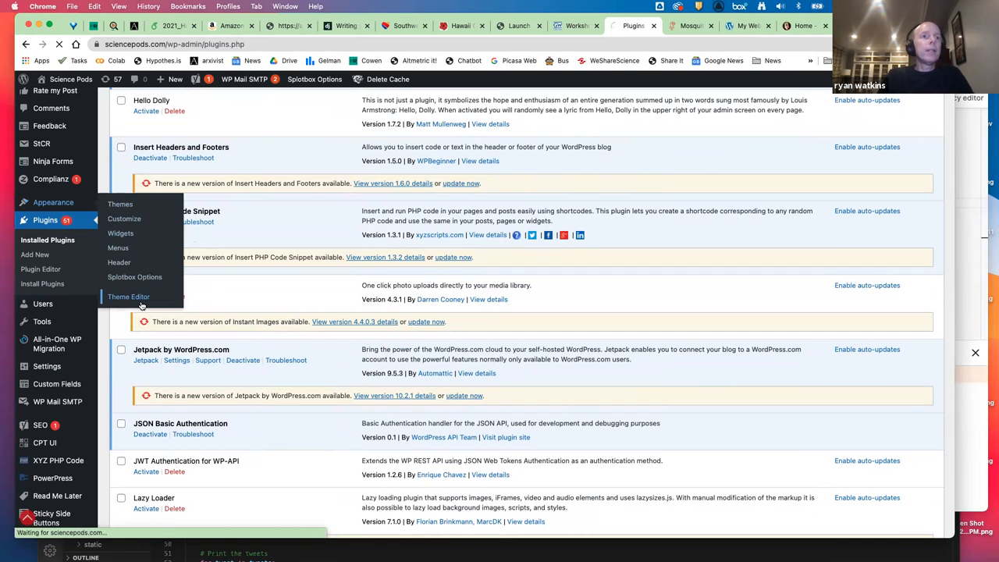
pyautogui.click(128, 297)
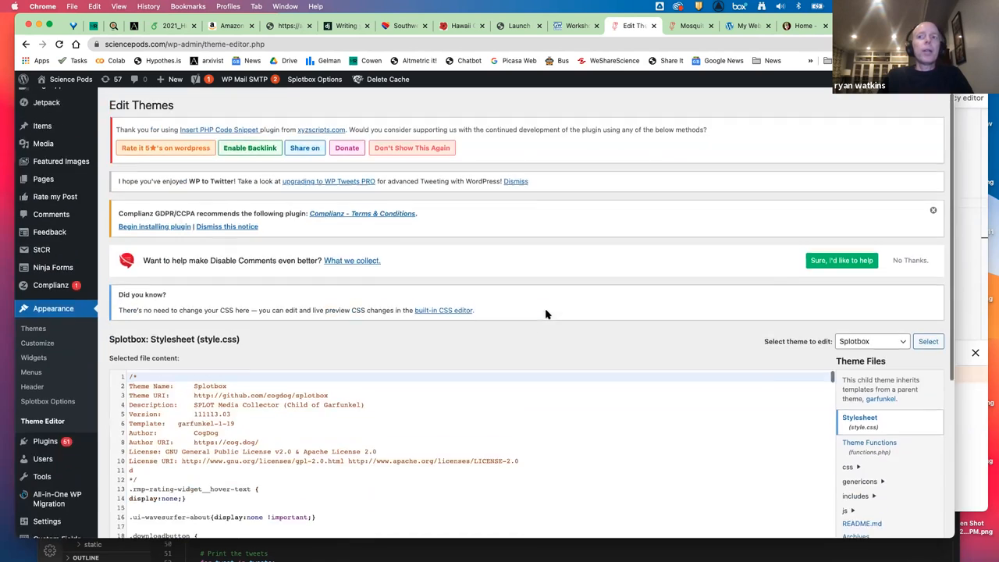
pyautogui.scroll(-3)
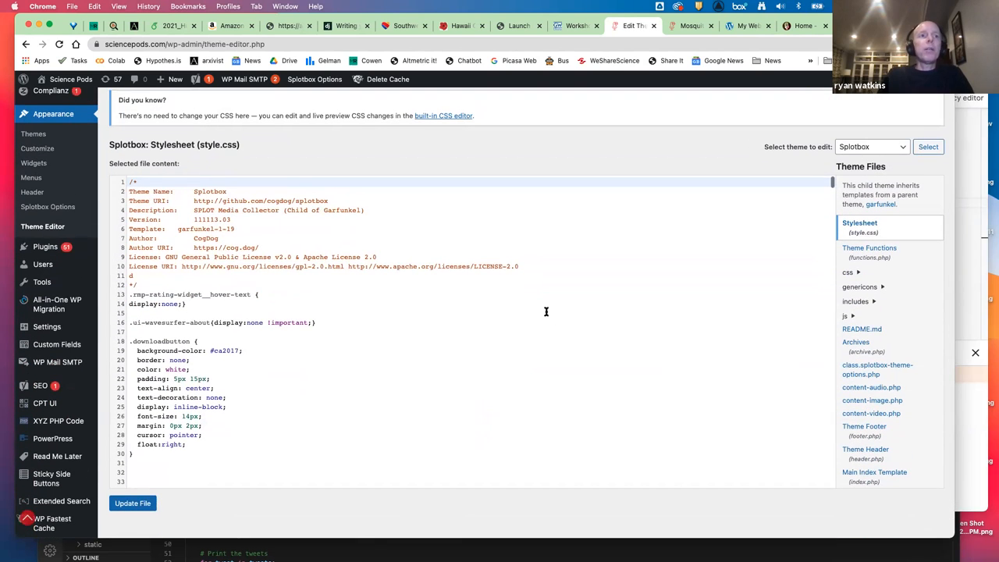
pyautogui.moveTo(786, 397)
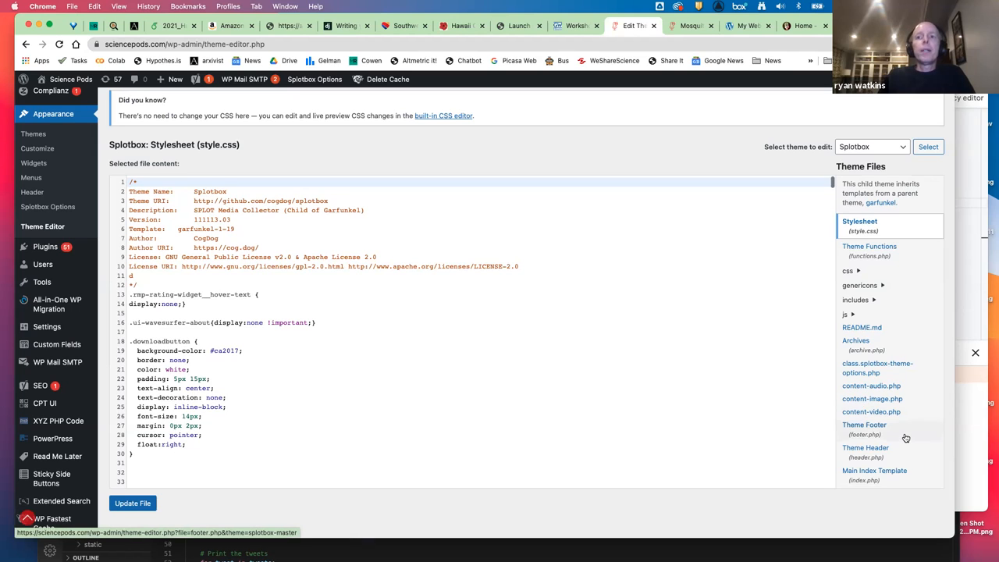
pyautogui.scroll(-3)
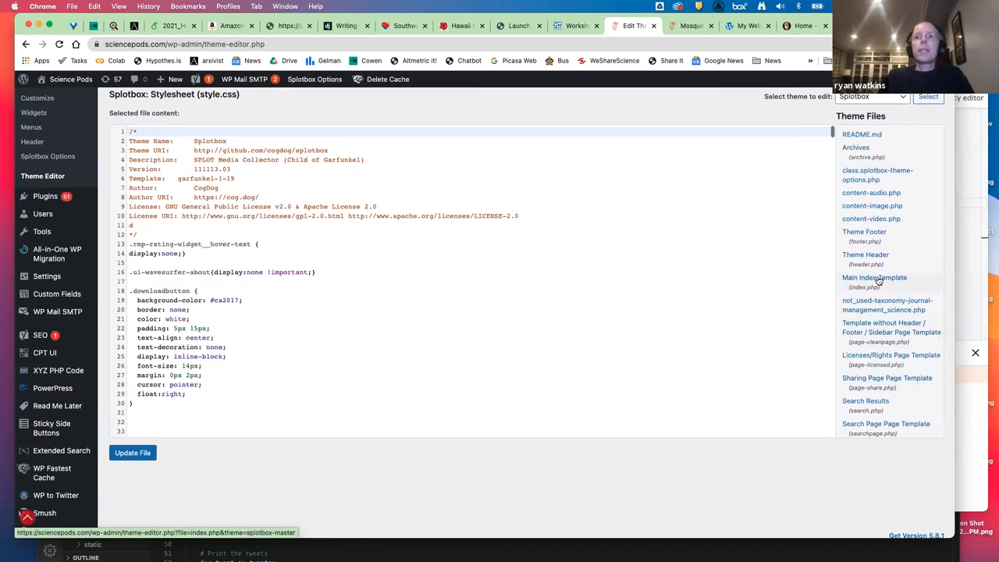
# Load the Main Index Template (index.php) and scroll through its code.
pyautogui.click(874, 277)
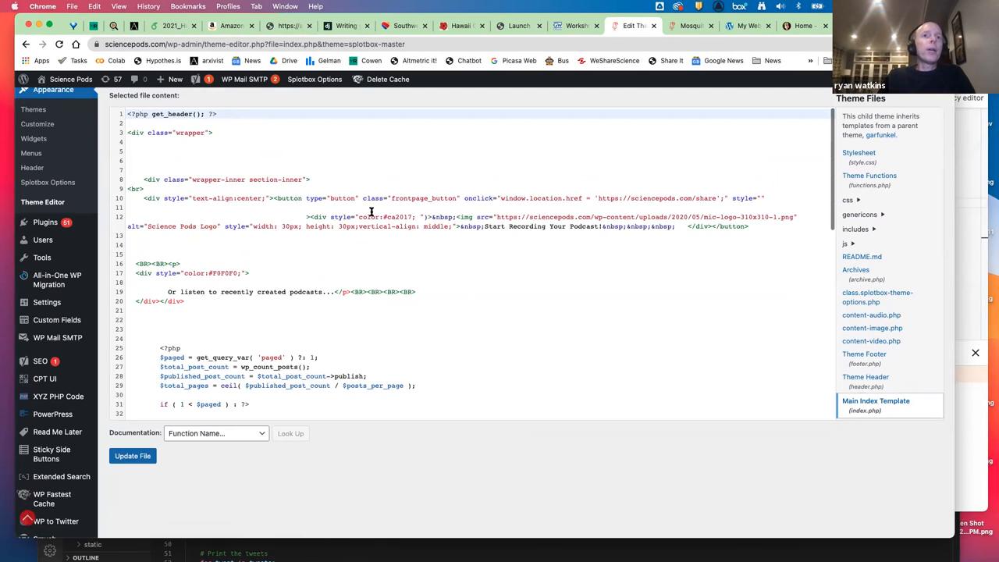
pyautogui.moveTo(467, 304)
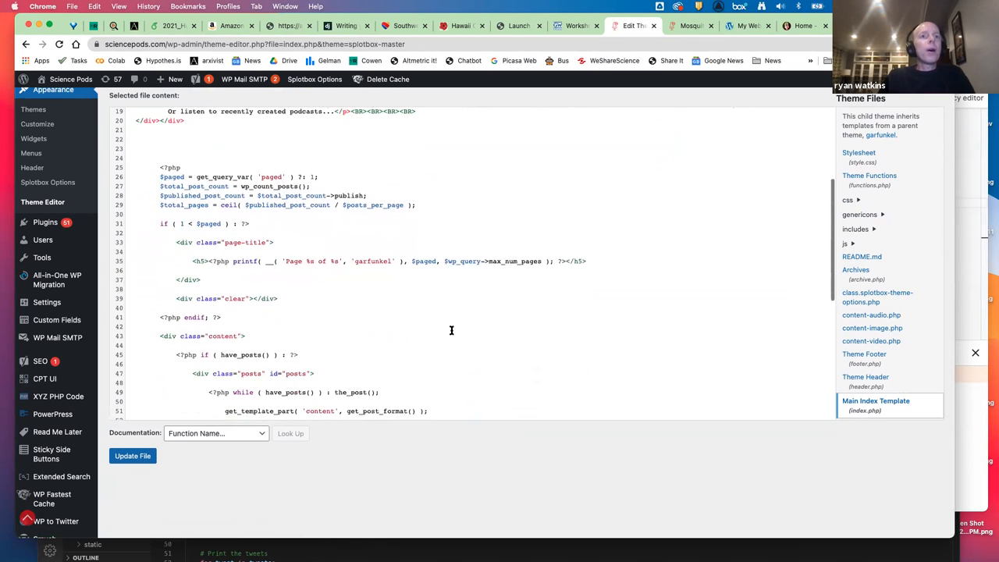
pyautogui.scroll(-3)
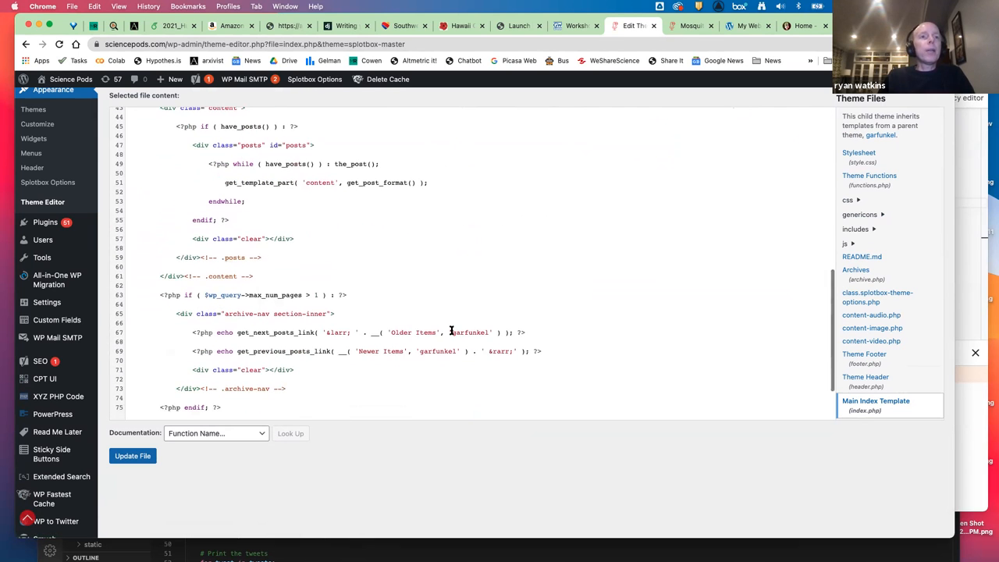
pyautogui.scroll(-3)
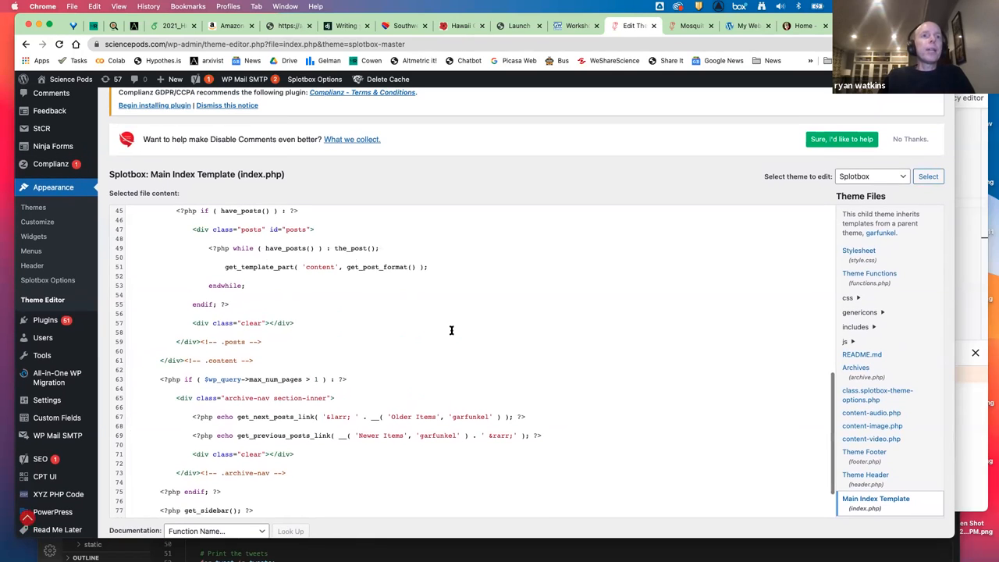
pyautogui.moveTo(896, 341)
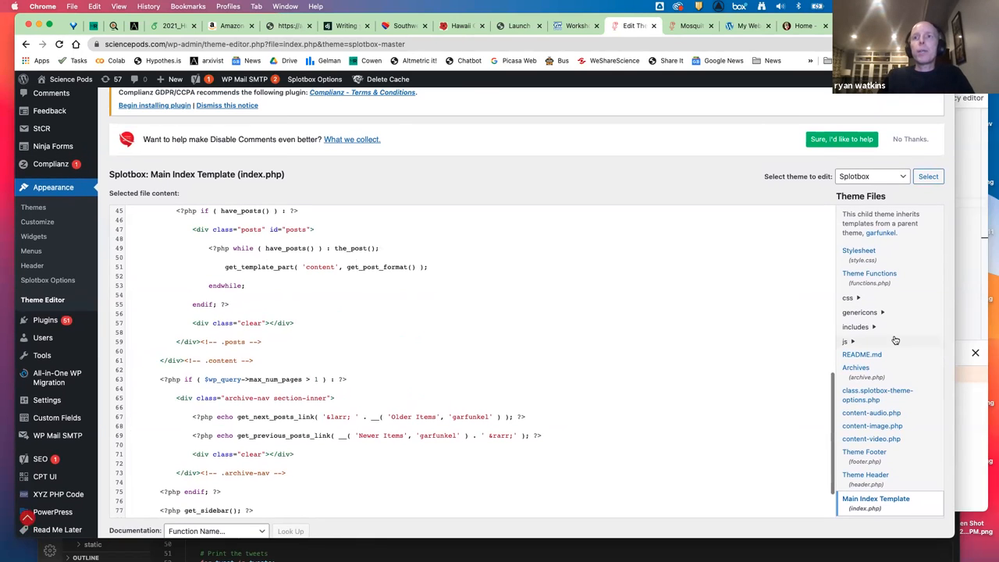
pyautogui.scroll(-3)
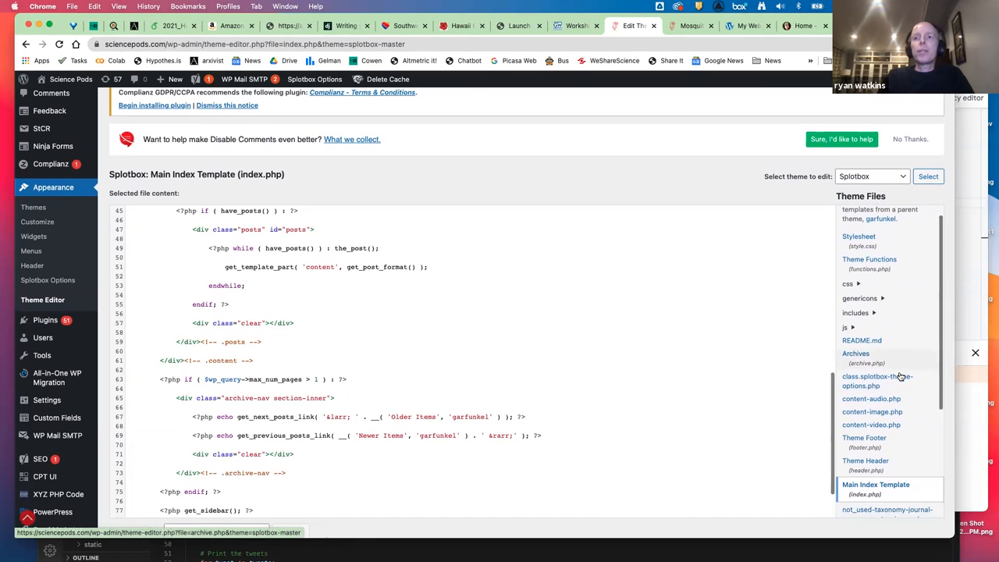
# Load the Splotbox content-audio.php template with its audio embed and device-detection code.
pyautogui.click(870, 399)
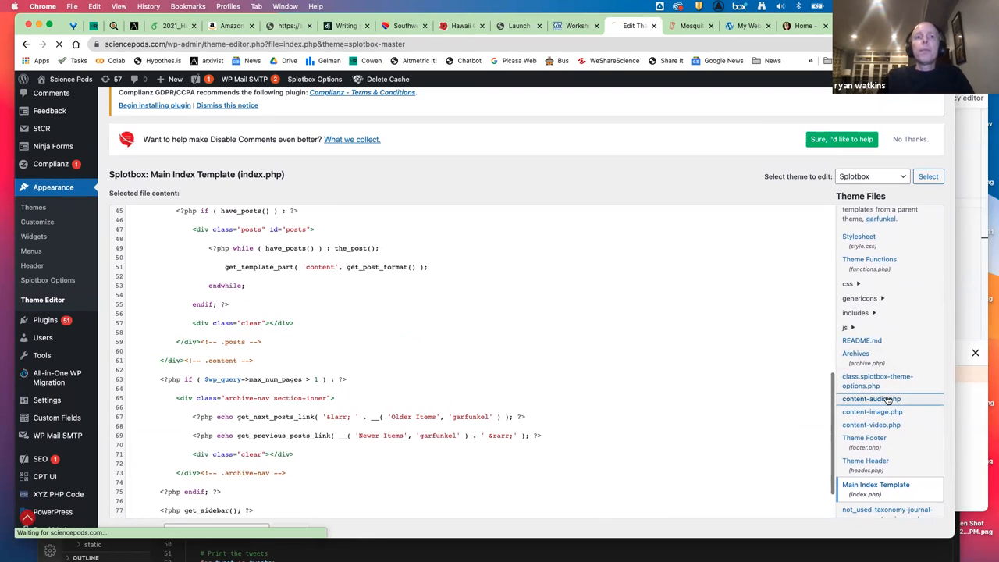
pyautogui.click(868, 400)
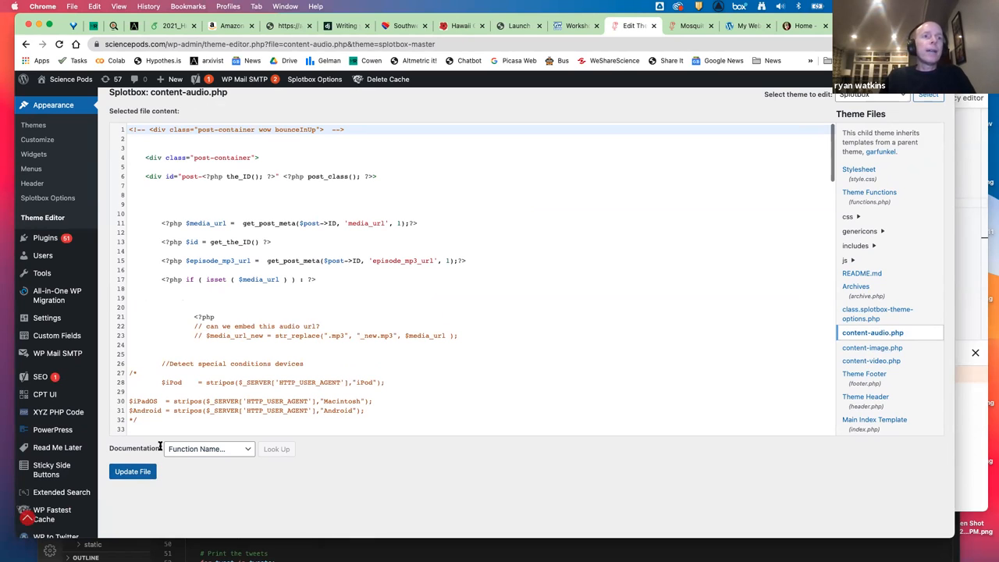
pyautogui.moveTo(219, 383)
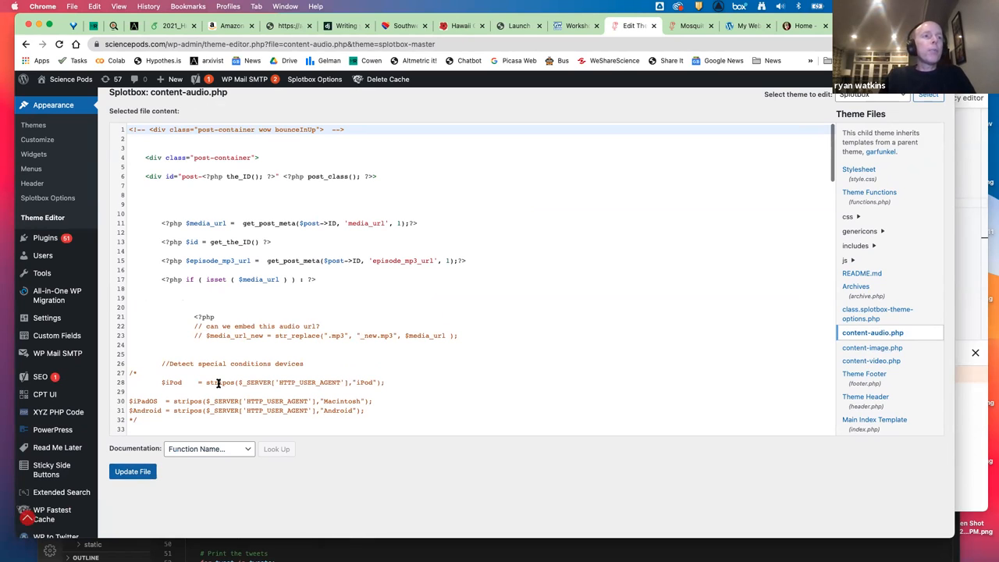
pyautogui.moveTo(312, 387)
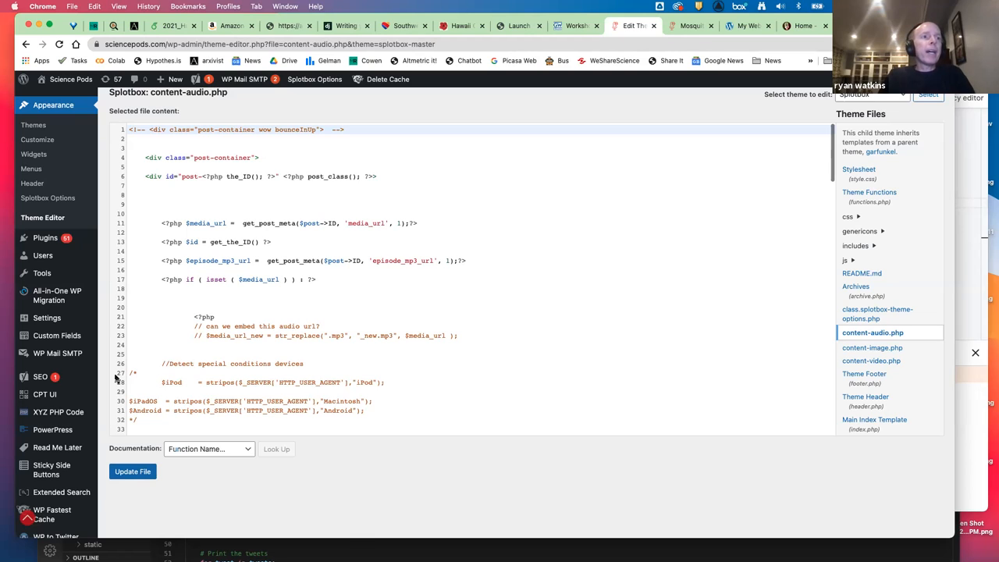
pyautogui.moveTo(100, 303)
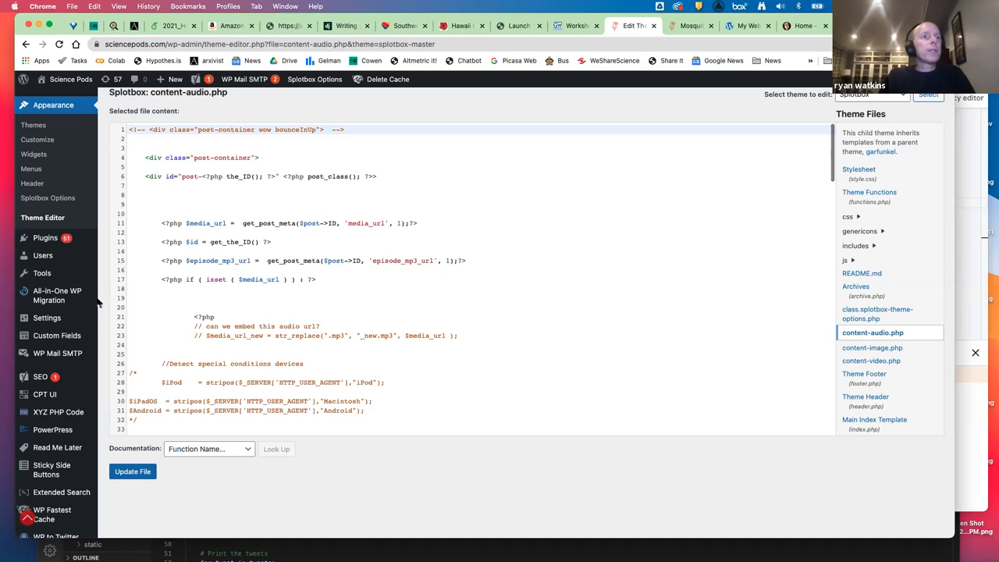
pyautogui.moveTo(100, 349)
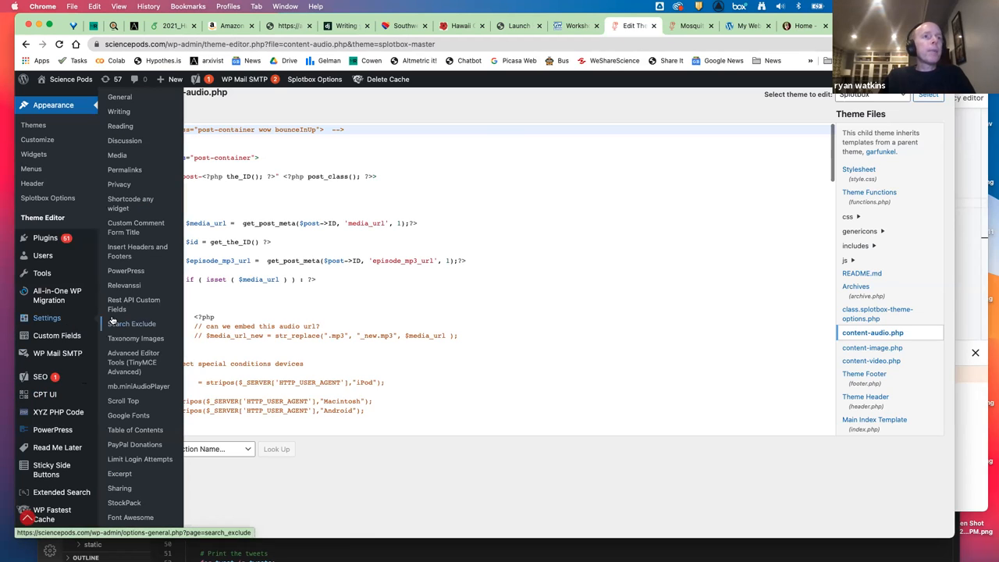
pyautogui.moveTo(137, 249)
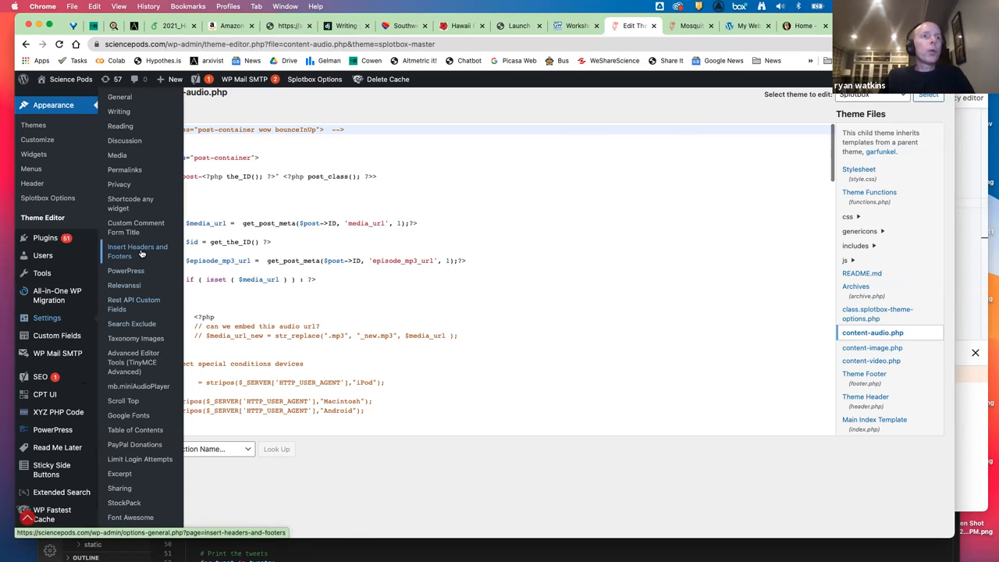
pyautogui.click(137, 251)
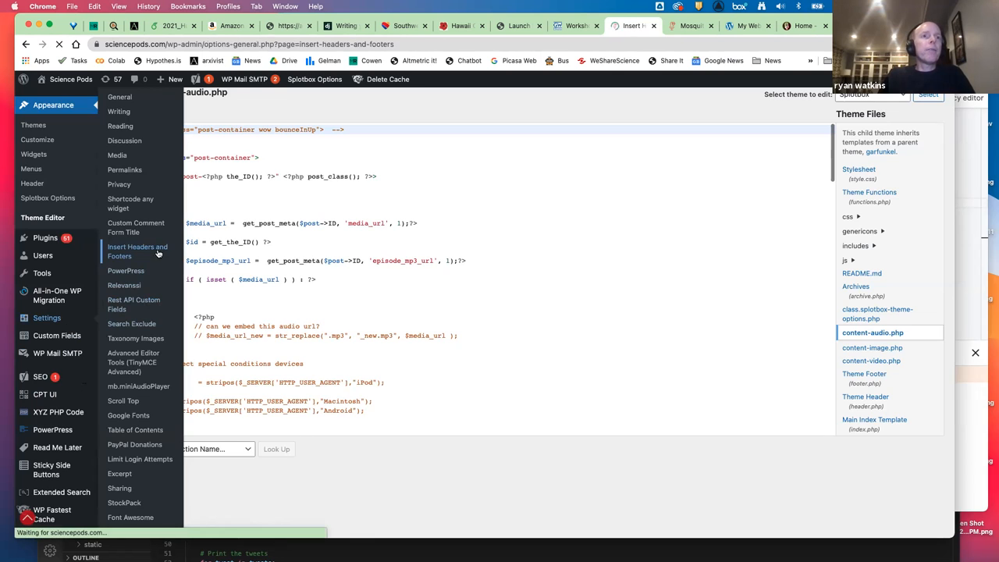
pyautogui.click(138, 252)
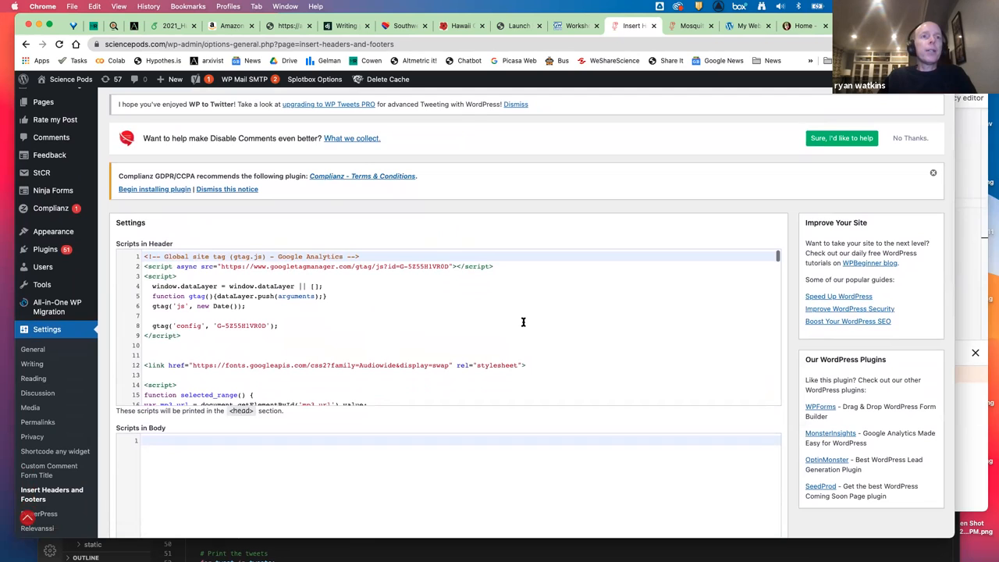
pyautogui.moveTo(329, 317)
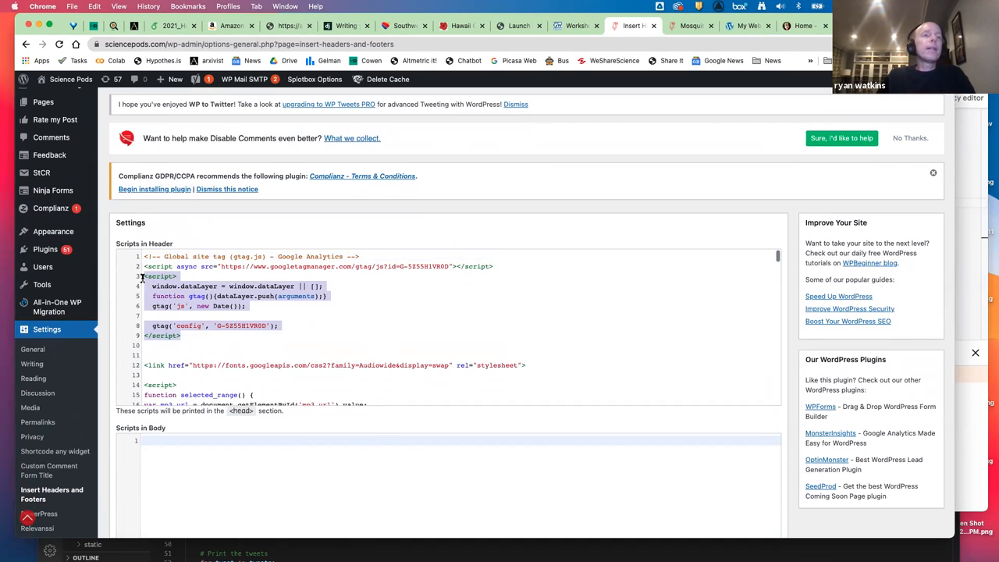
pyautogui.moveTo(191, 316)
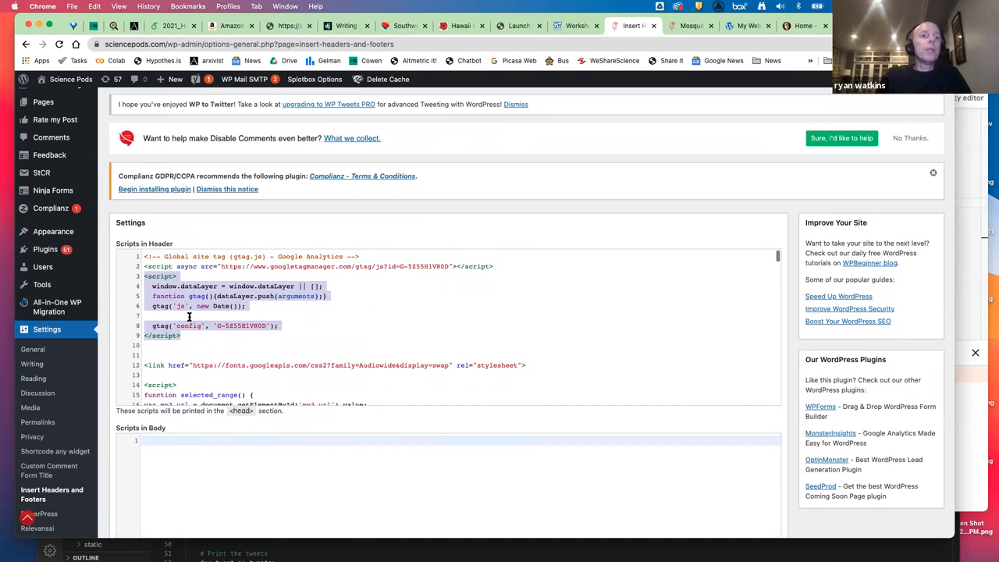
pyautogui.scroll(-3)
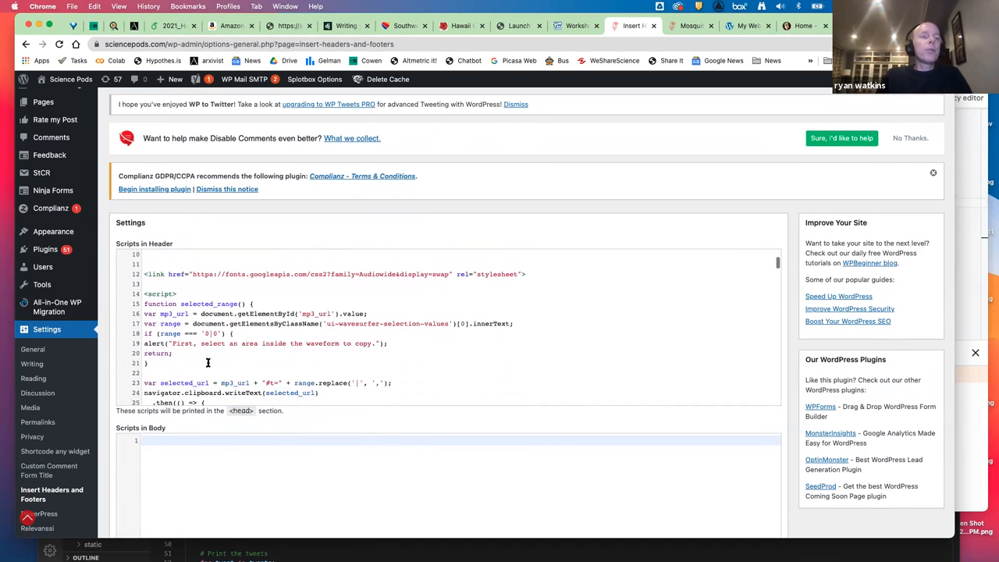
pyautogui.scroll(-3)
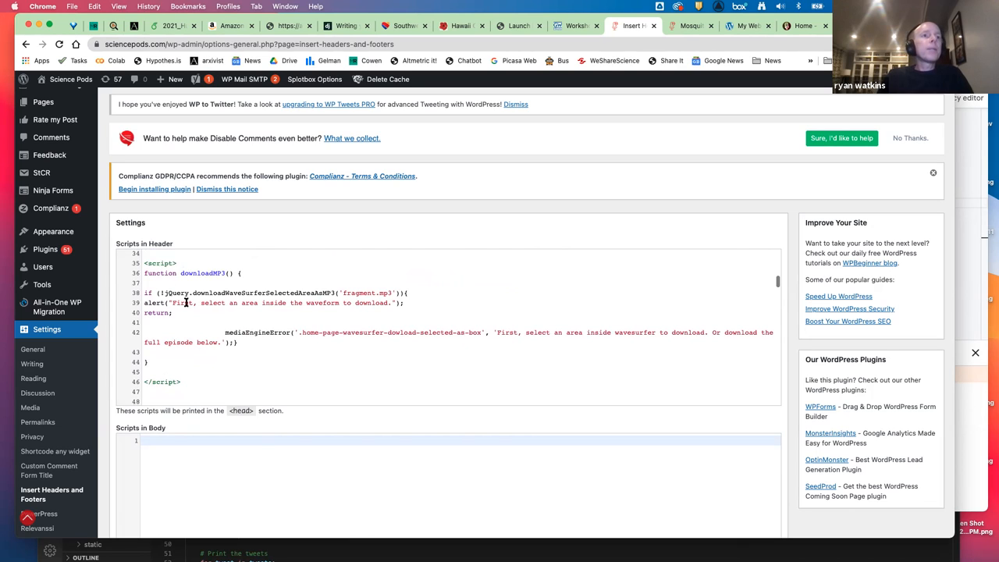
pyautogui.doubleClick(181, 271)
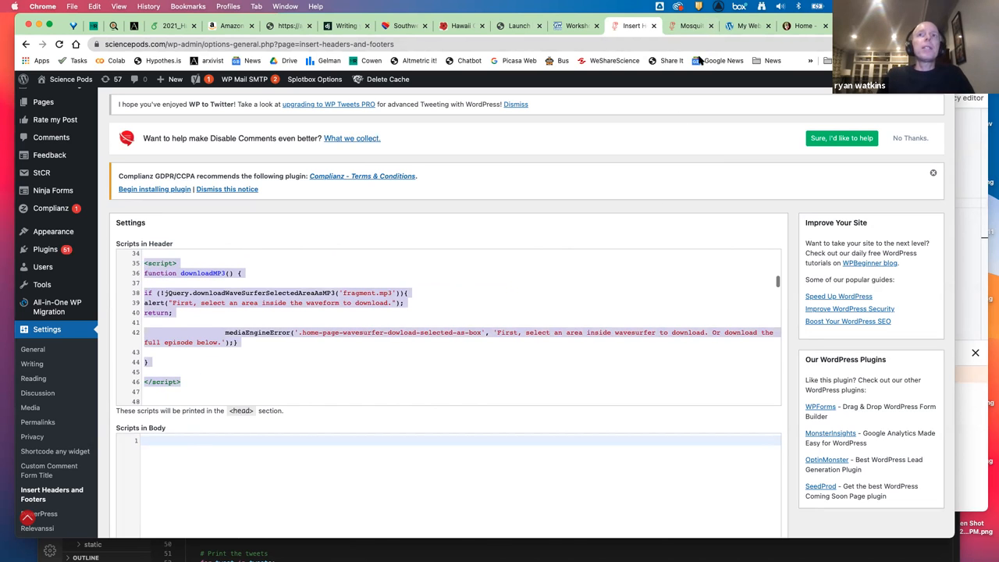
pyautogui.click(690, 25)
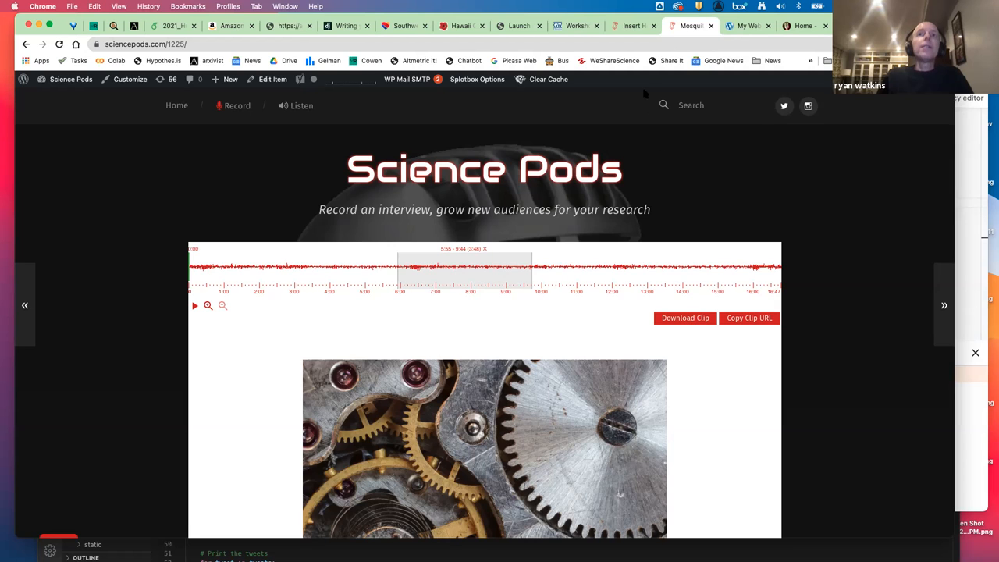
pyautogui.click(632, 25)
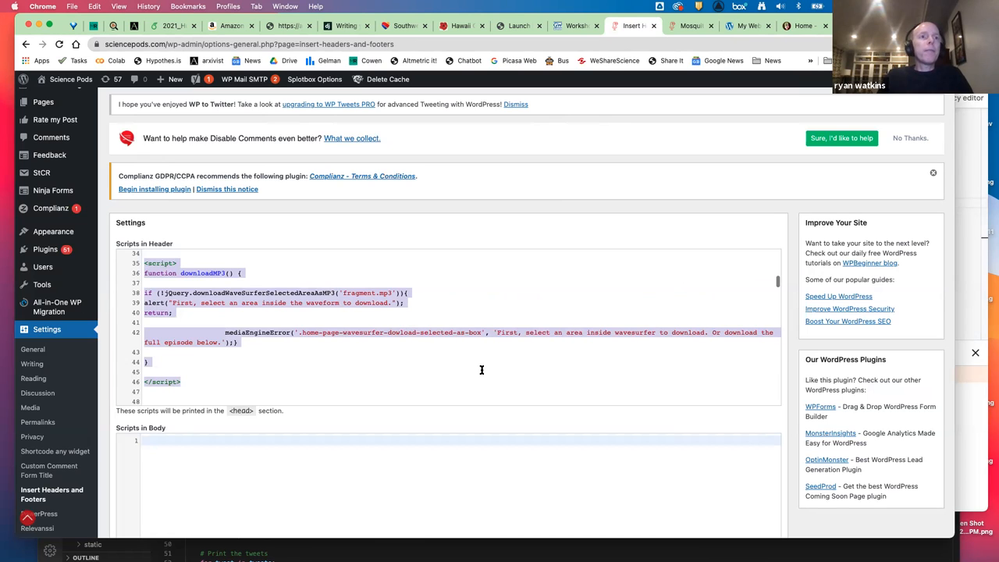
pyautogui.moveTo(55, 451)
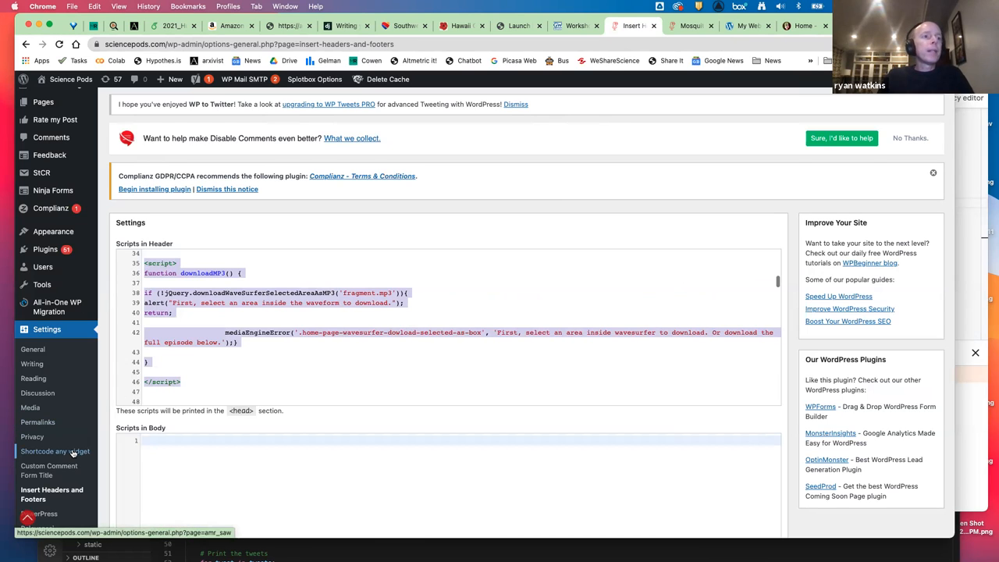
pyautogui.scroll(-3)
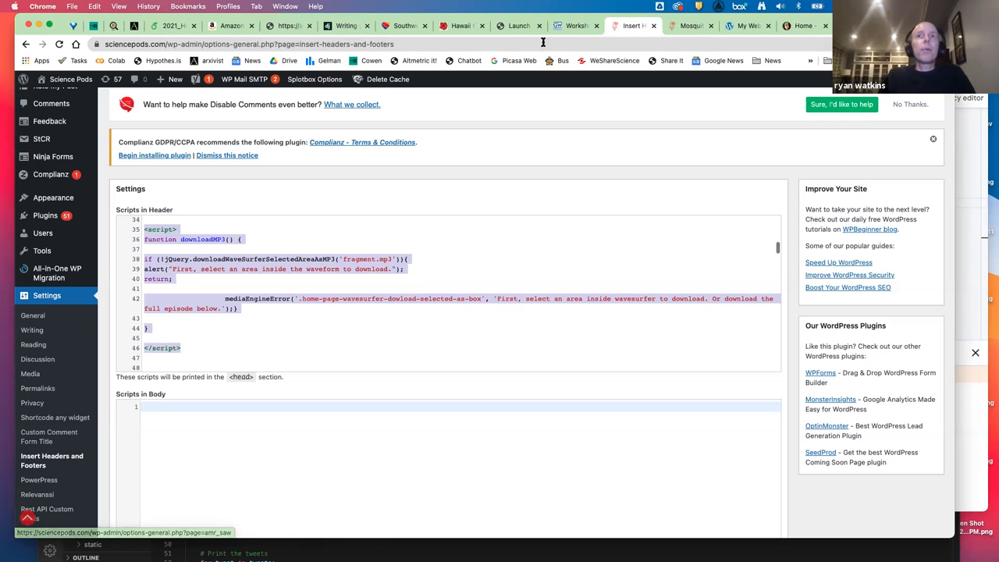
# Switch to the live sciencepods.com home page and scroll to the recent podcast cards.
pyautogui.click(690, 25)
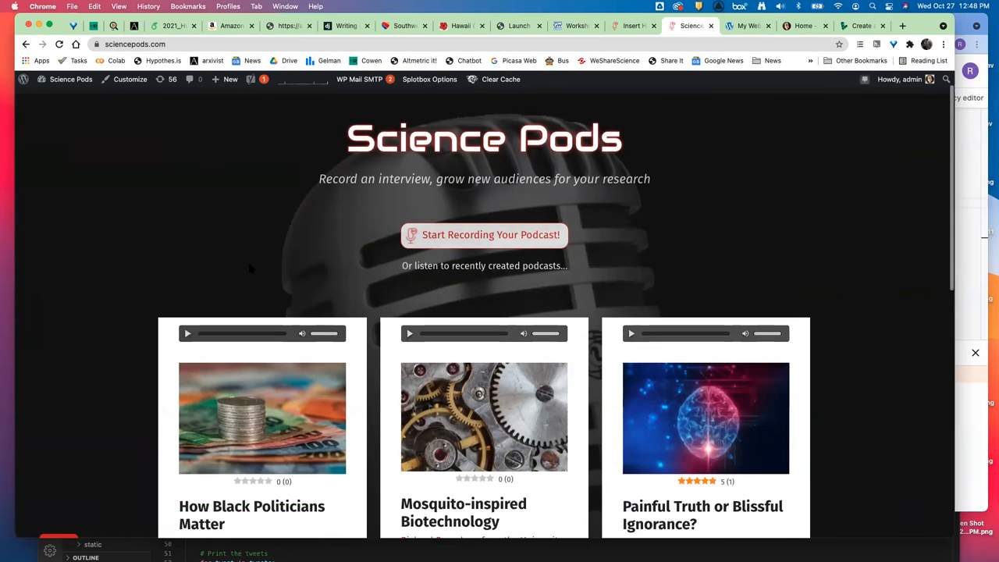
pyautogui.scroll(-3)
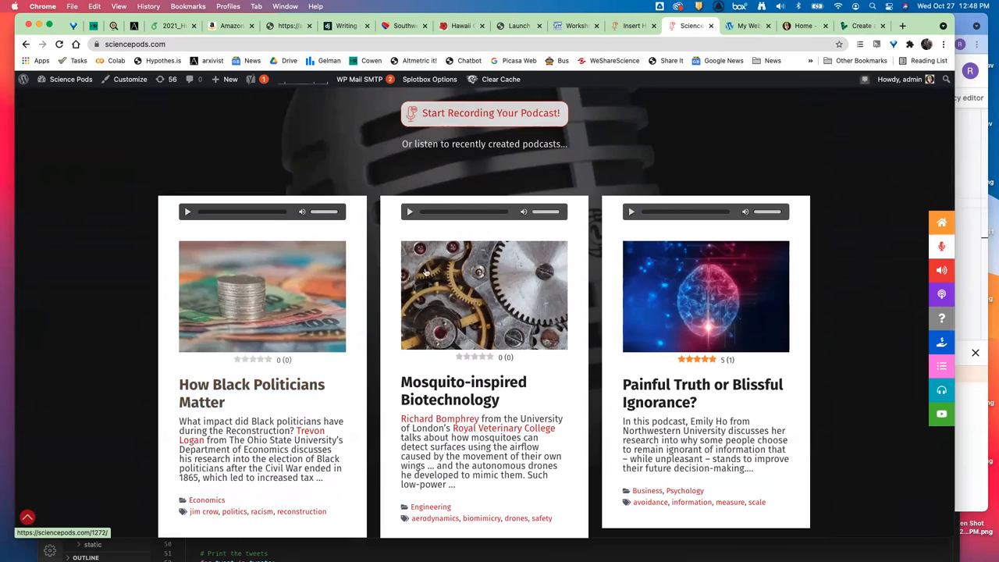
pyautogui.moveTo(792, 381)
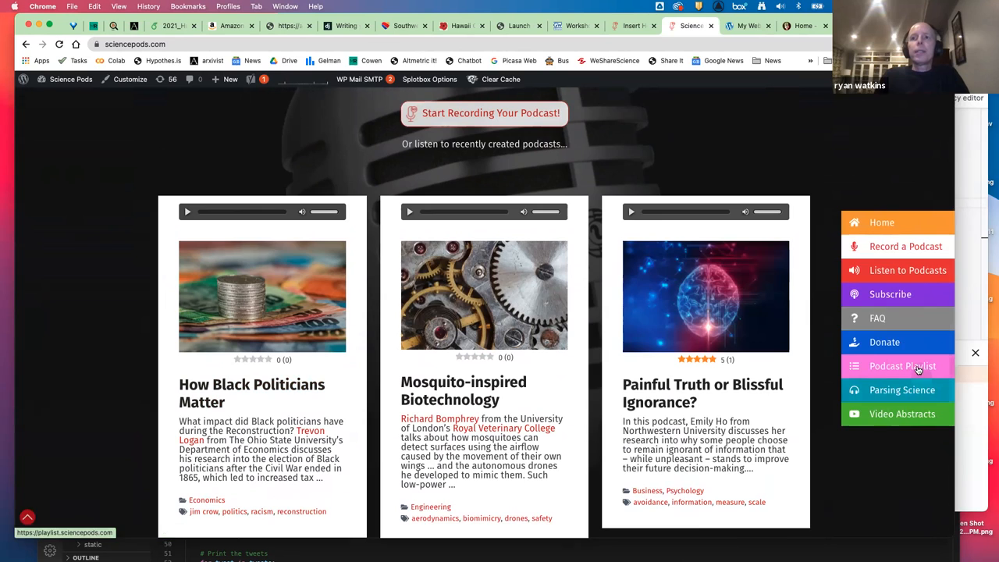
pyautogui.click(902, 365)
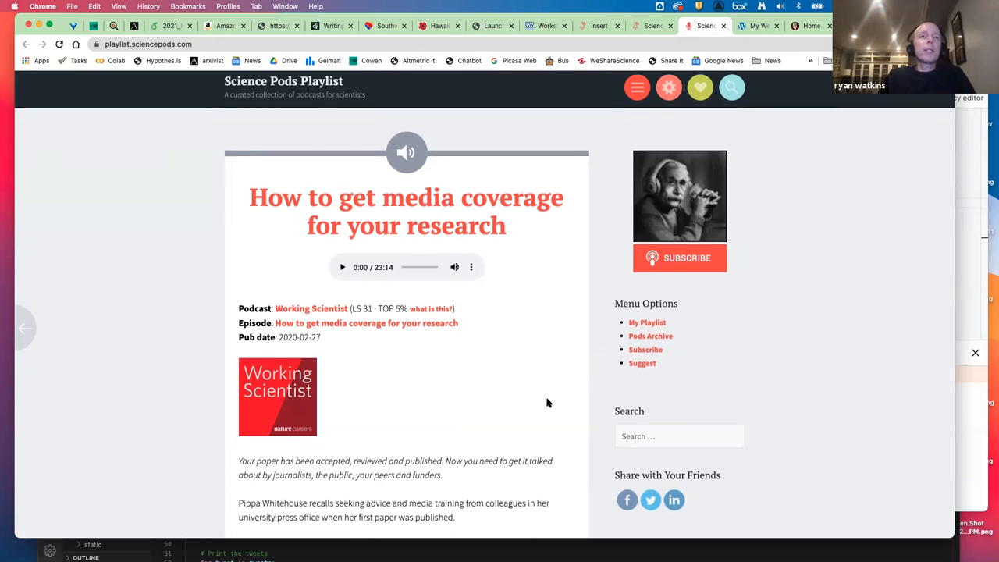
pyautogui.scroll(-3)
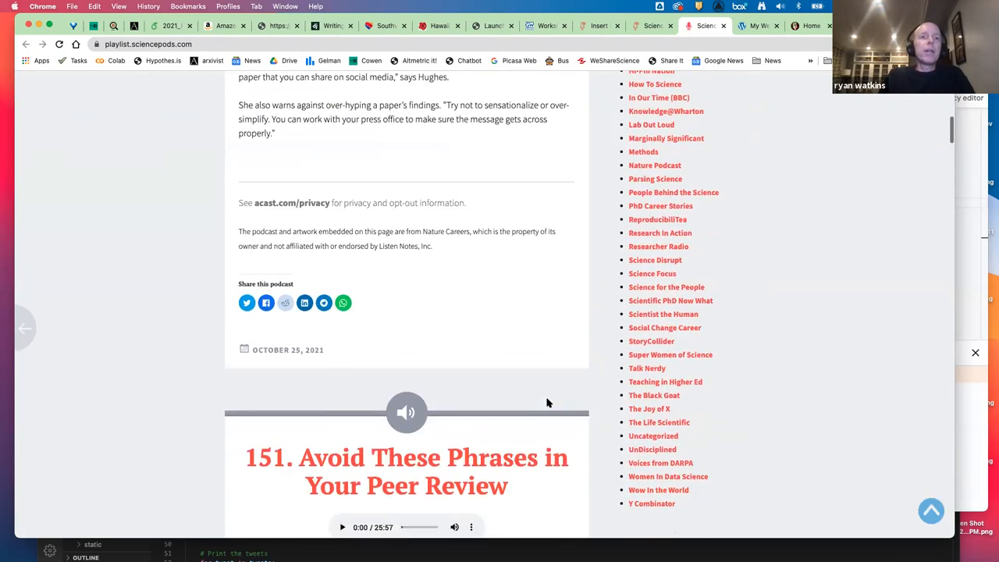
pyautogui.scroll(-3)
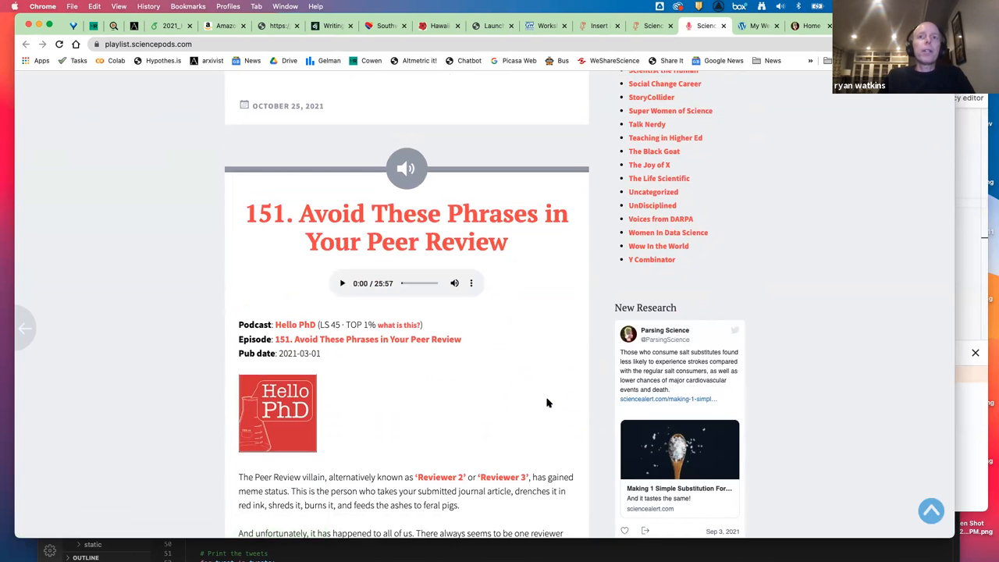
pyautogui.scroll(-3)
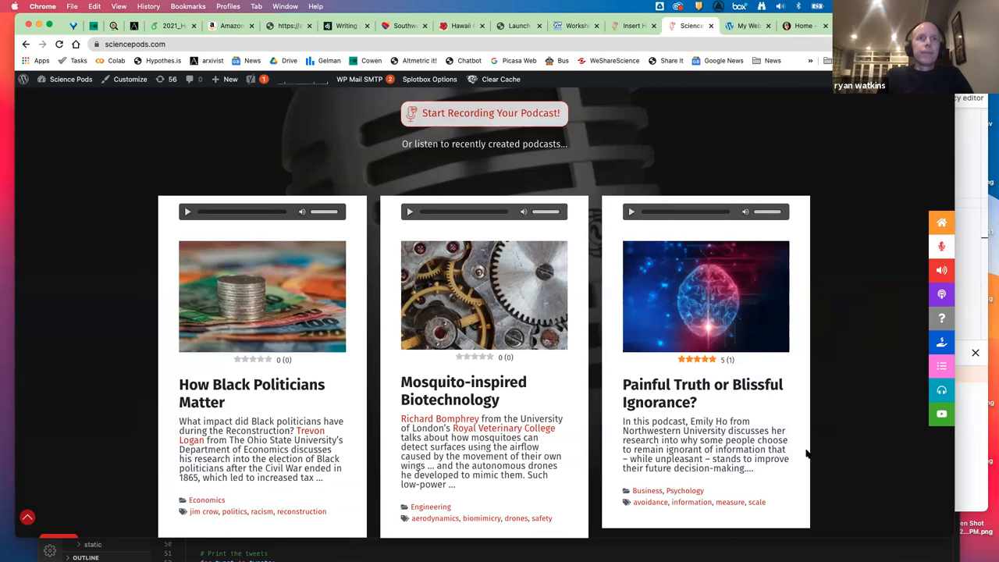
pyautogui.scroll(-3)
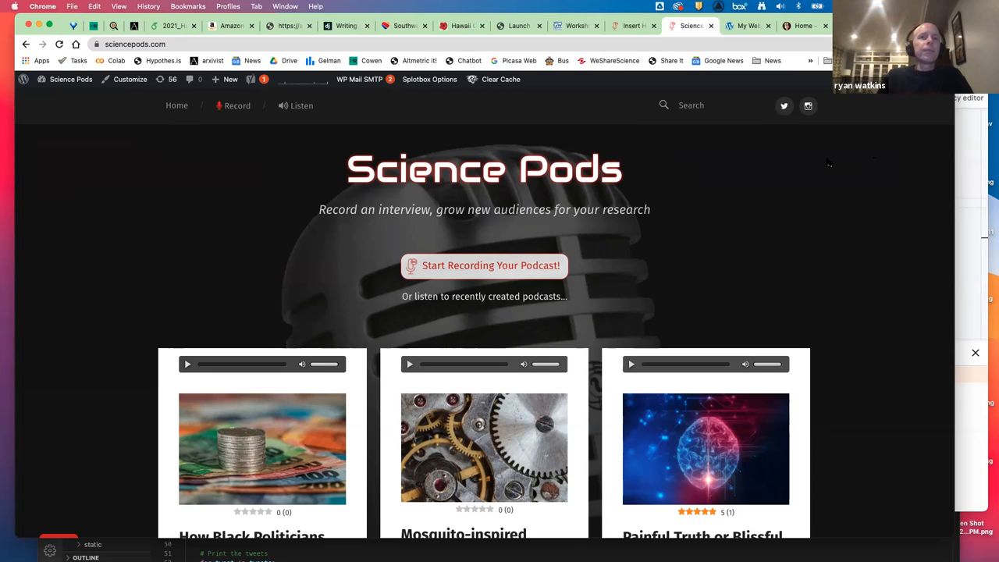
pyautogui.moveTo(819, 216)
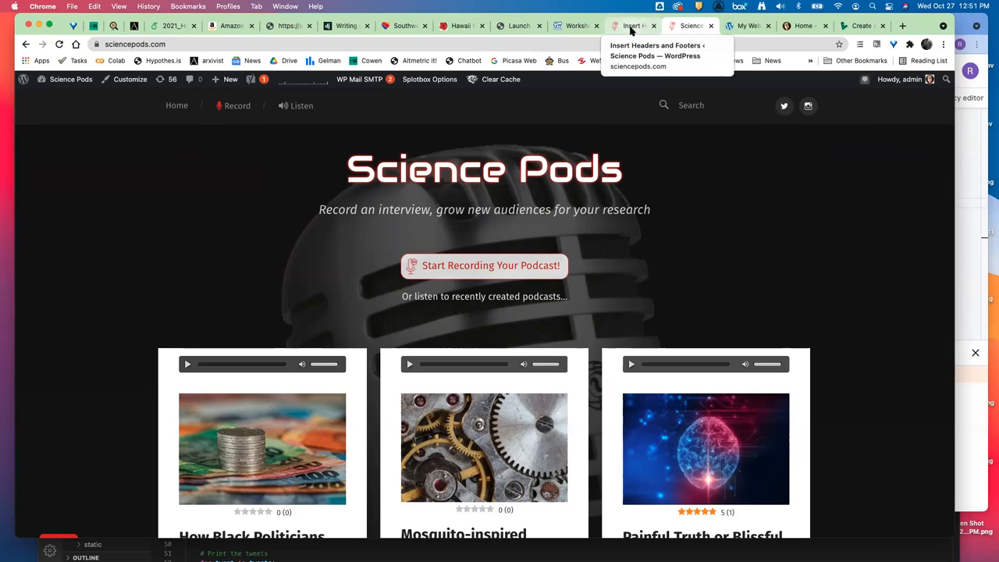
# Return to wp-admin and review the 76 installed plugins, noting those flagged for updates.
pyautogui.click(632, 25)
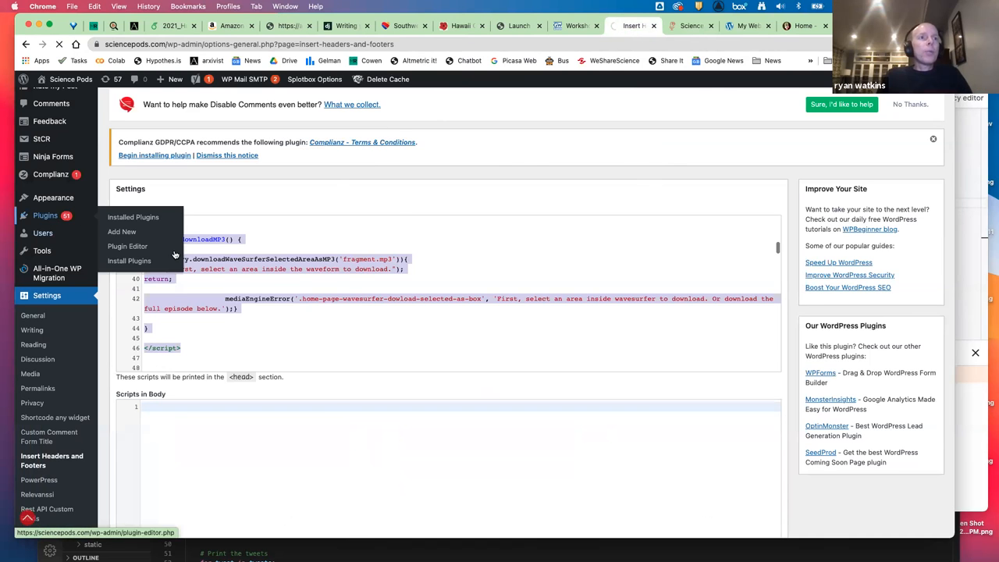
pyautogui.click(133, 217)
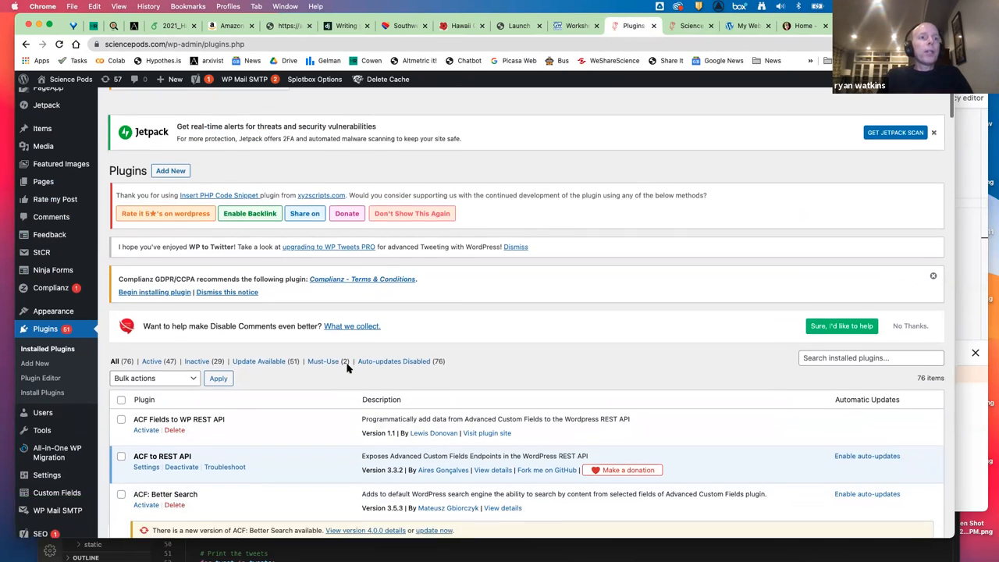
pyautogui.scroll(-3)
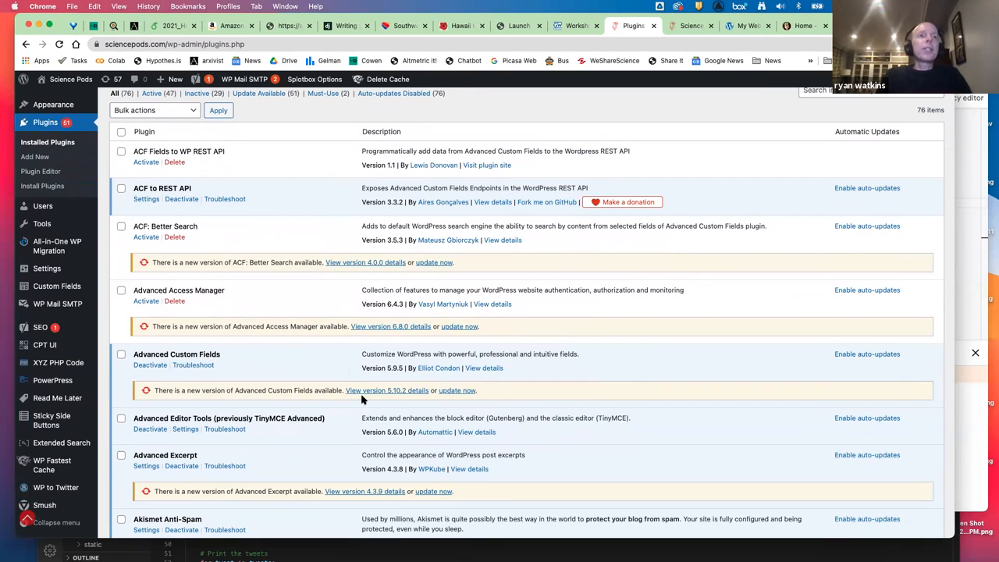
pyautogui.scroll(-3)
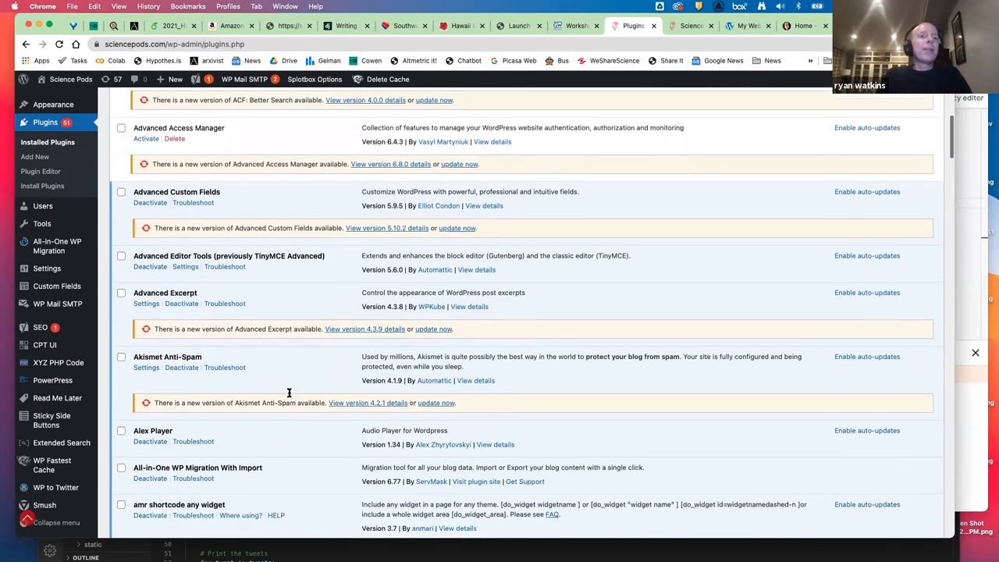
pyautogui.scroll(-3)
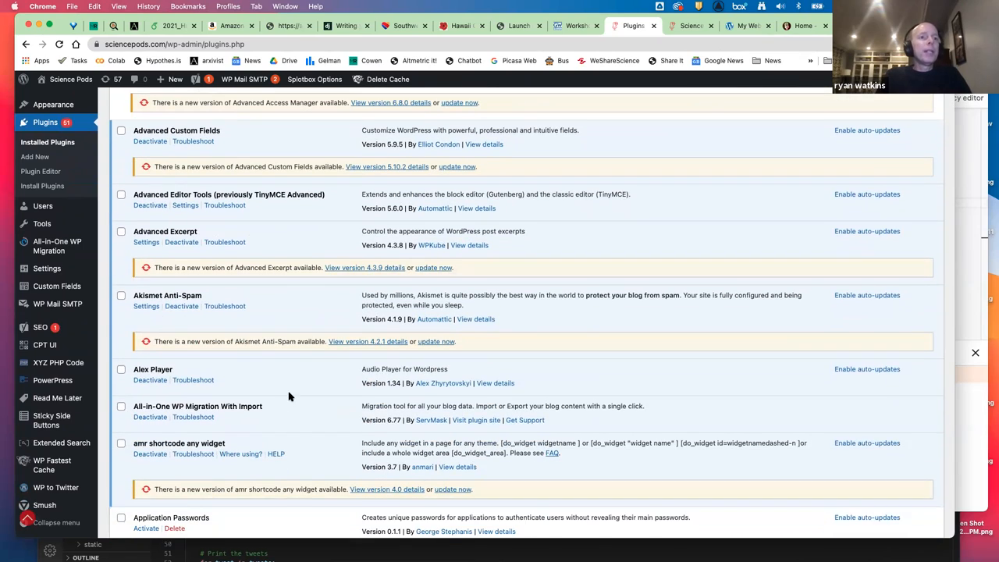
pyautogui.scroll(-3)
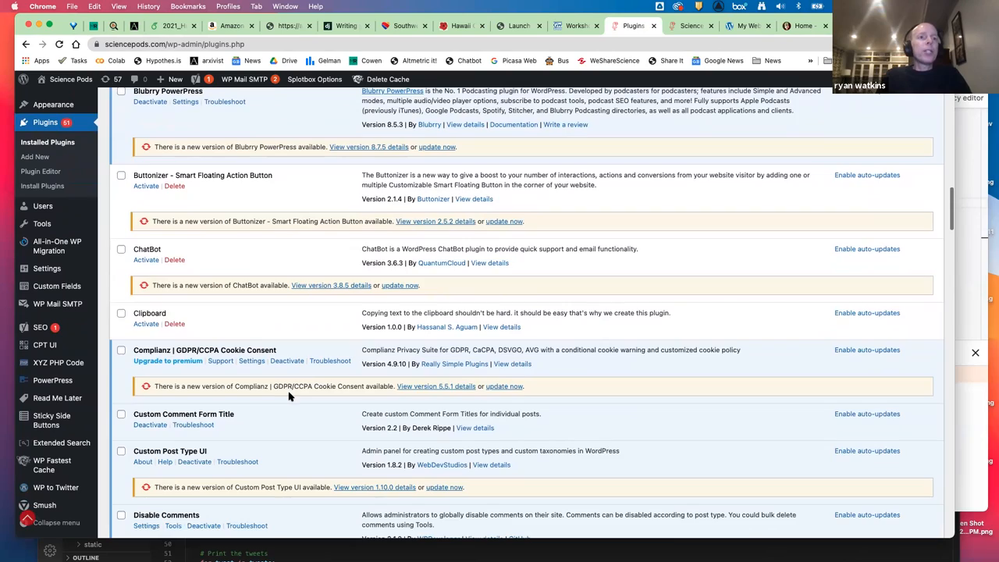
pyautogui.scroll(-3)
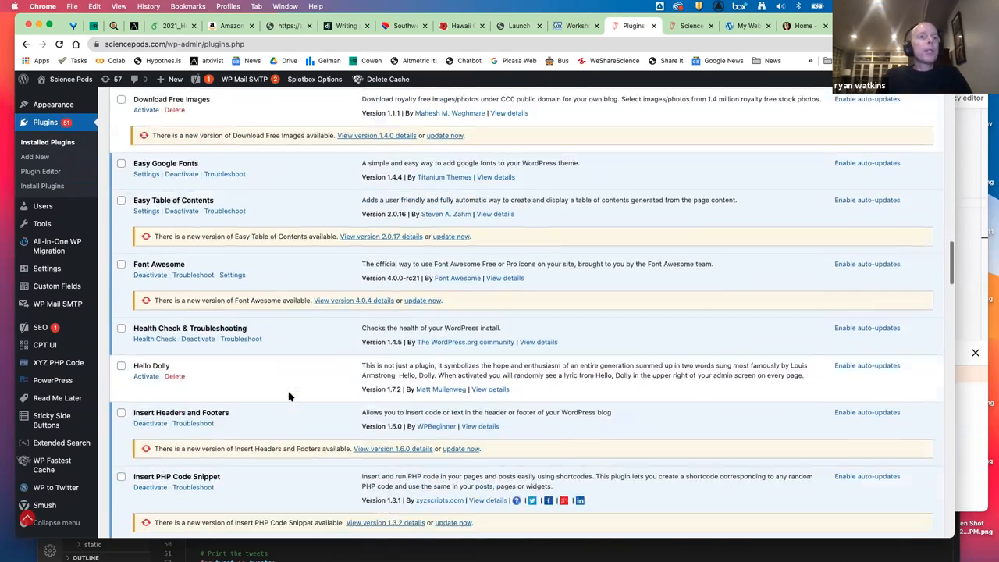
pyautogui.scroll(-3)
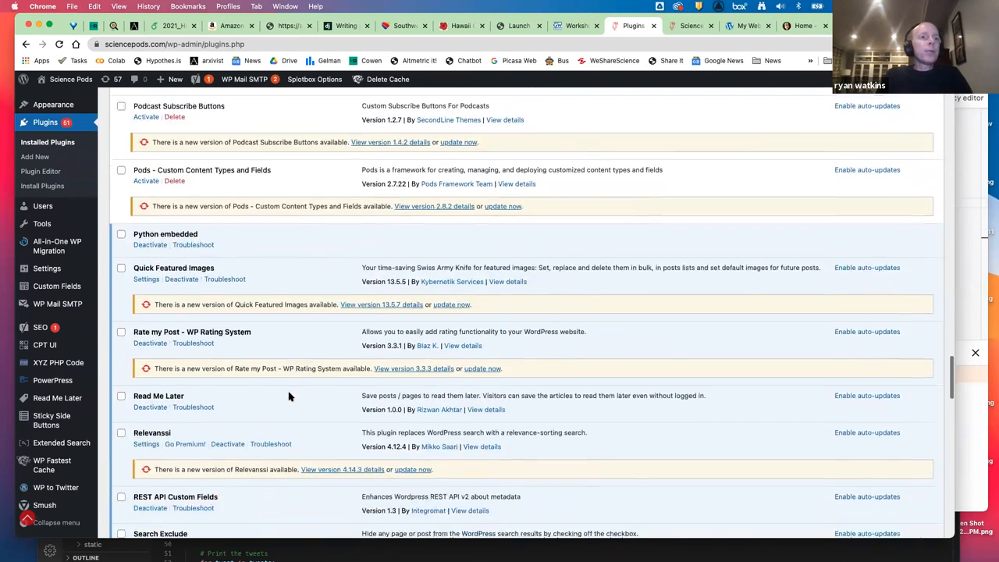
pyautogui.scroll(-3)
pyautogui.write('seo')
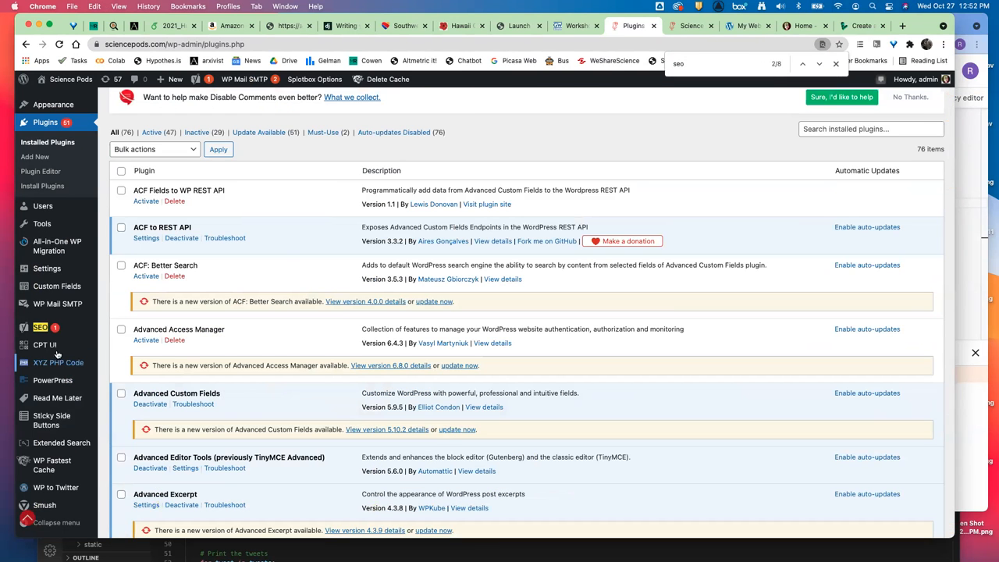
# View Yoast SEO's General dashboard, then its Social settings with the organisation's Twitter username.
pyautogui.click(40, 327)
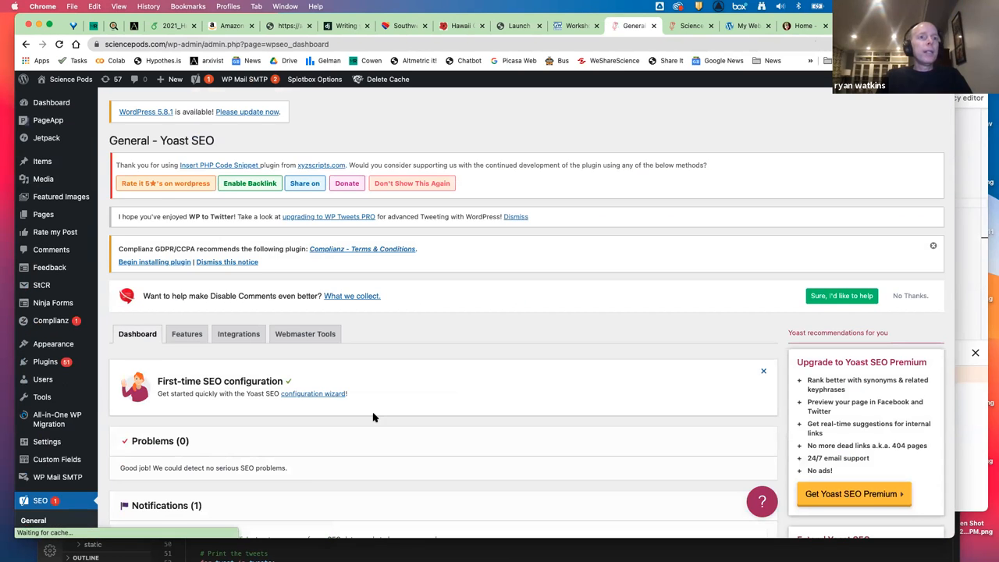
pyautogui.scroll(-3)
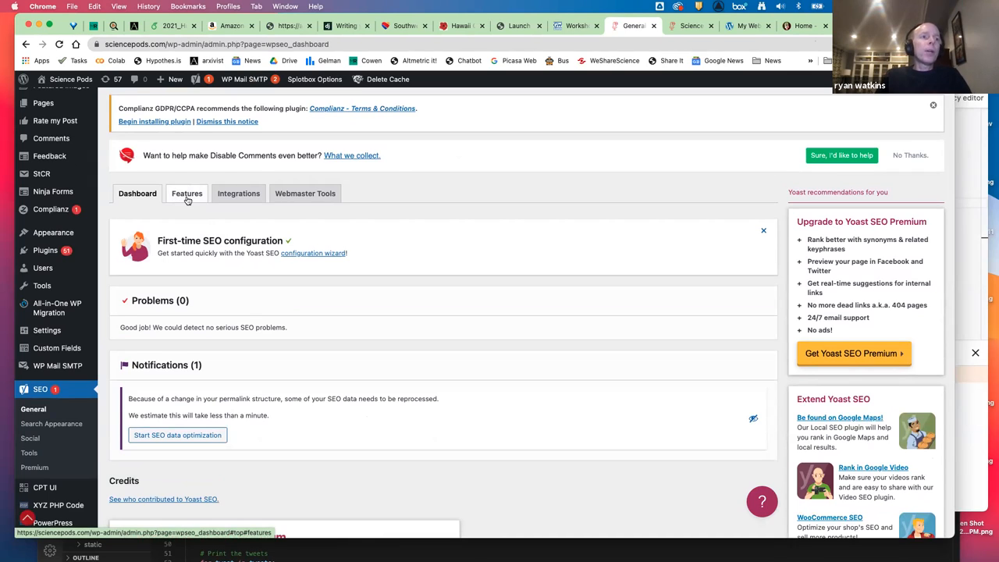
pyautogui.moveTo(139, 356)
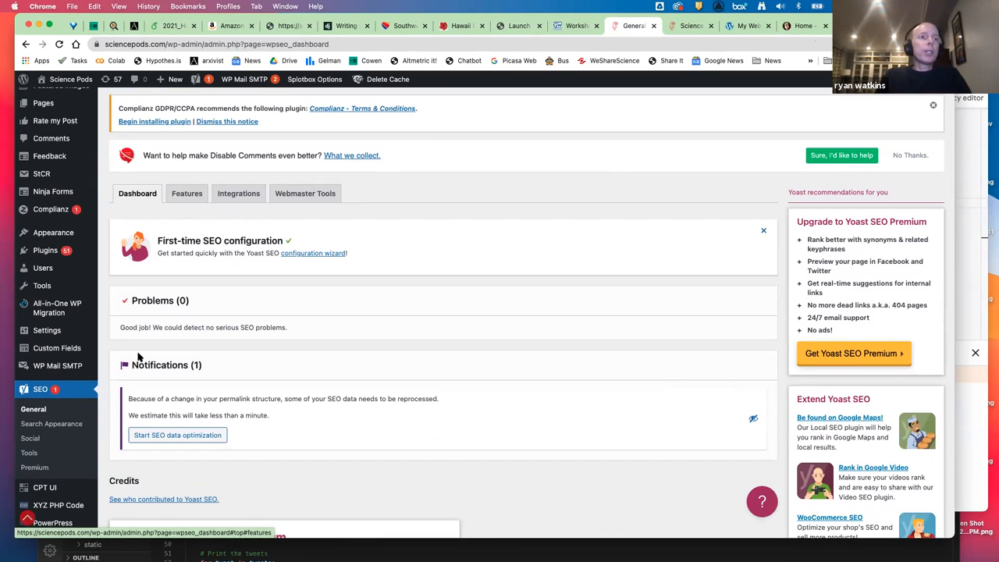
pyautogui.click(30, 437)
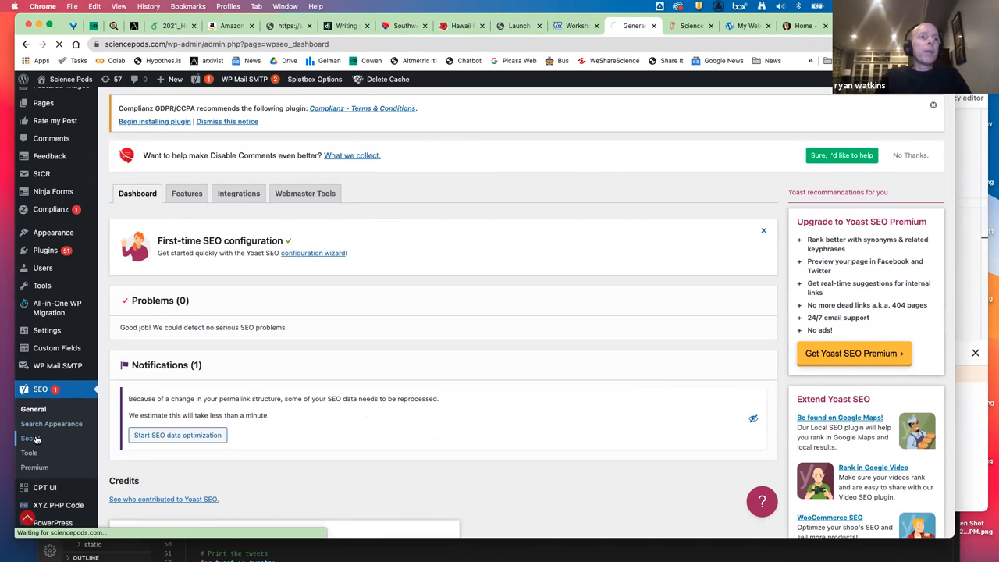
pyautogui.click(32, 437)
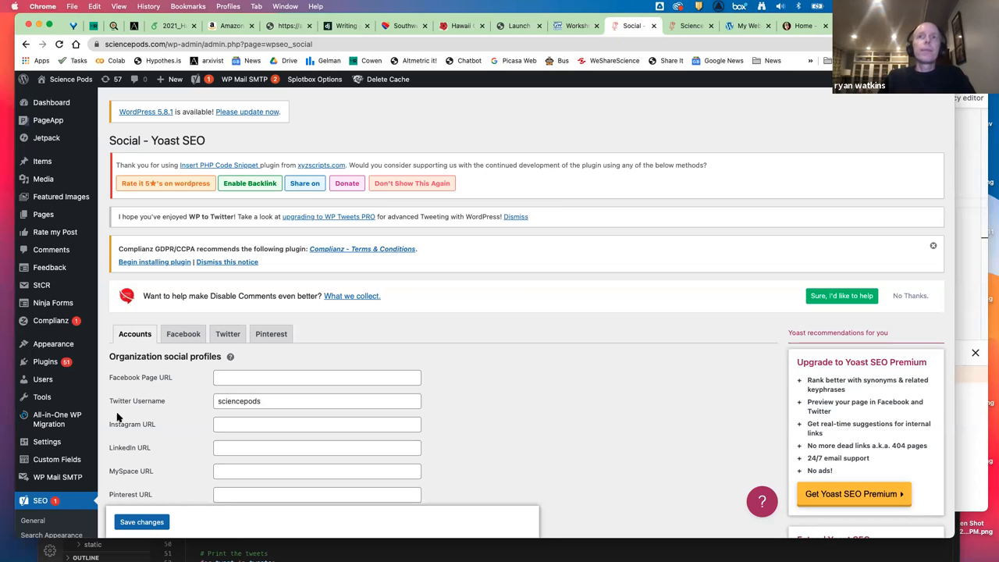
pyautogui.moveTo(117, 418)
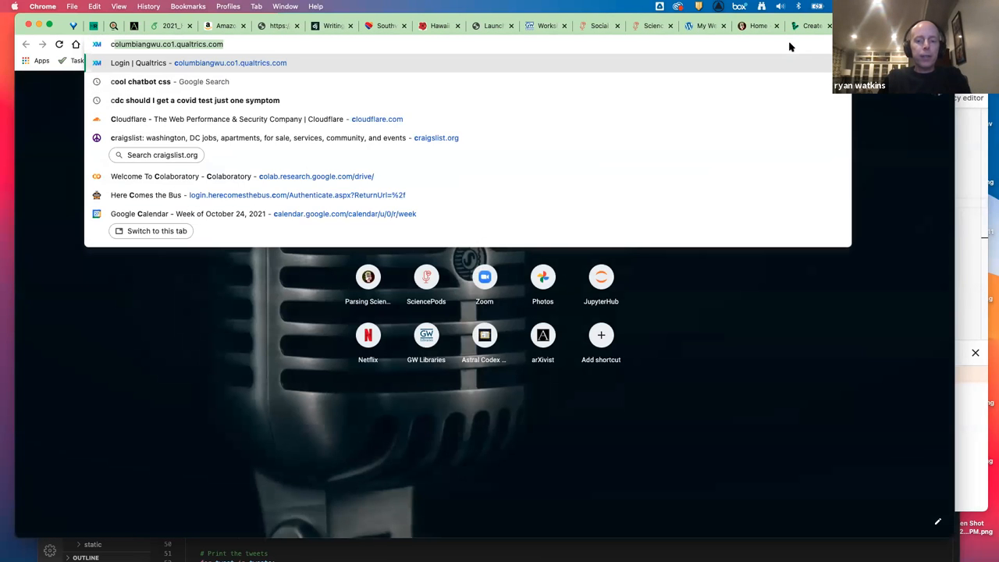
# Sign in at cloudflare.com to reach the dashboard listing seven sites including sciencepods.com.
pyautogui.write('cloudflare.com')
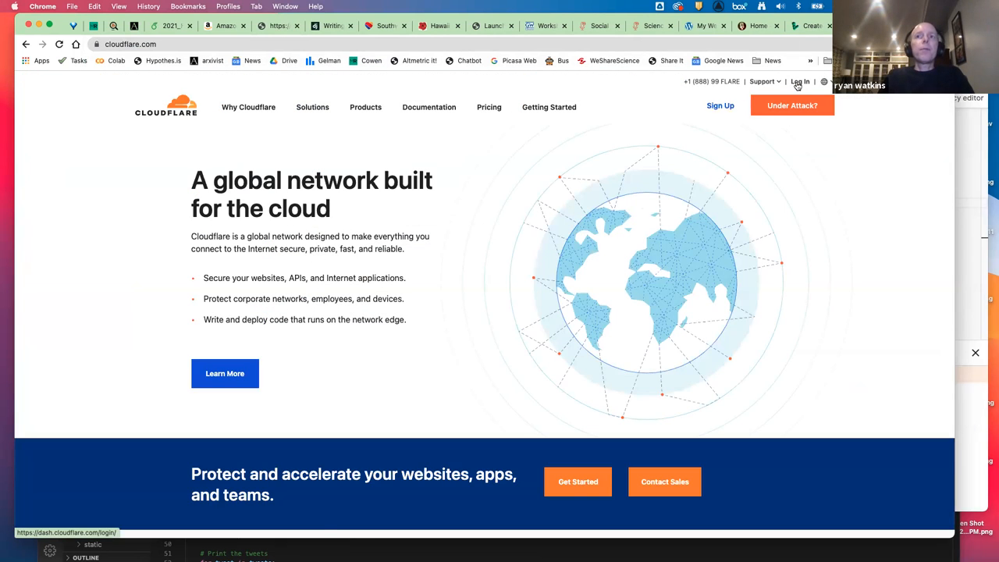
pyautogui.click(799, 82)
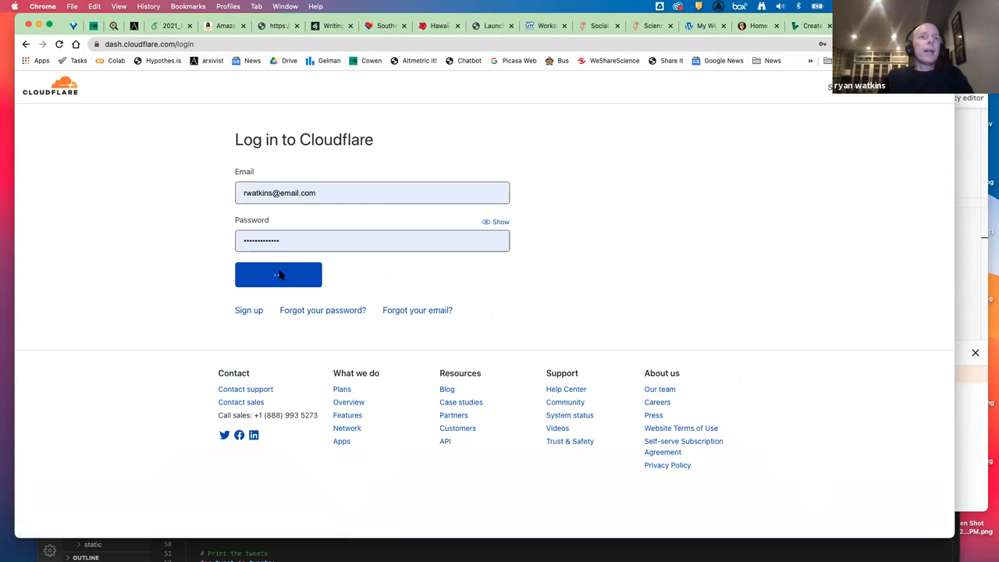
pyautogui.click(277, 275)
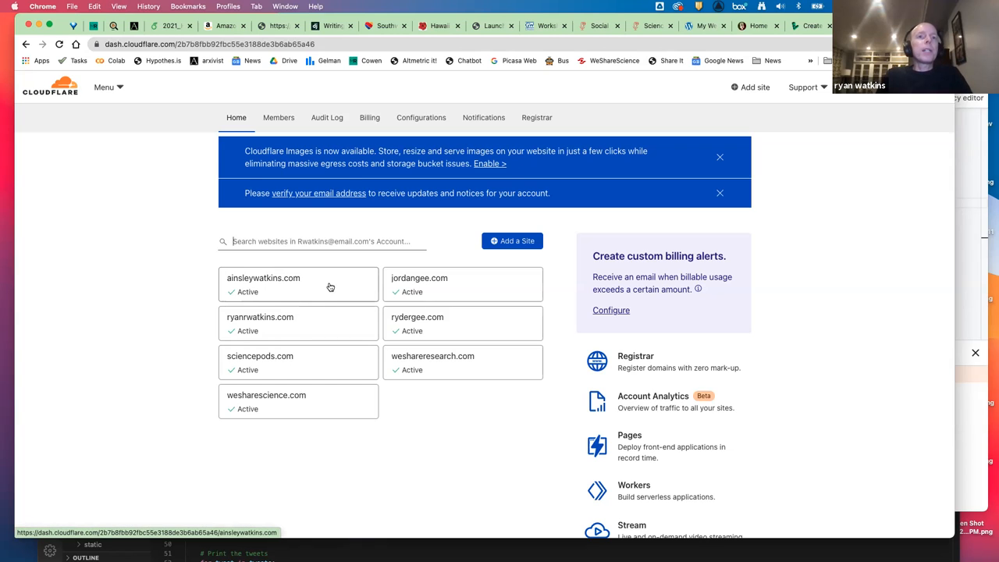
pyautogui.moveTo(397, 419)
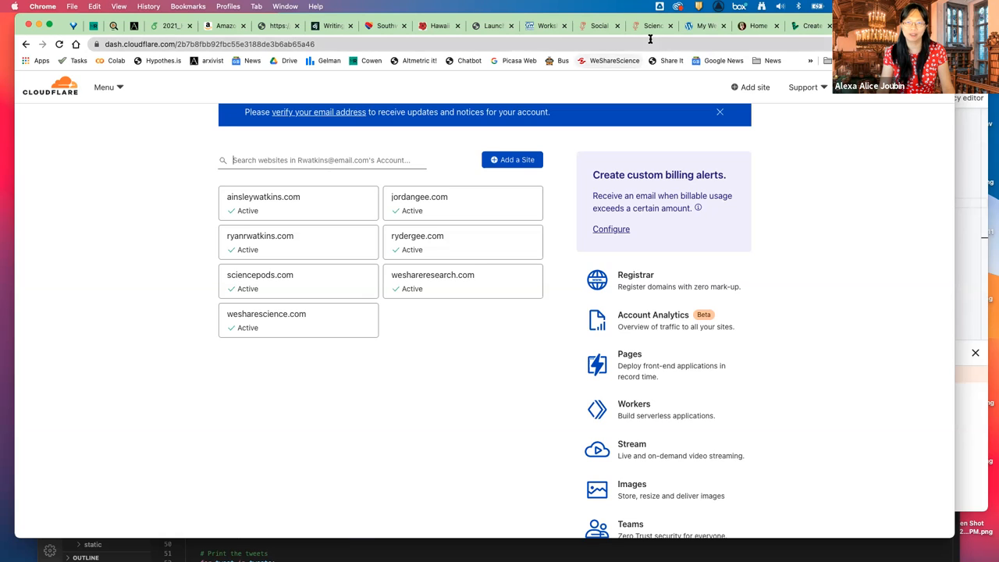
pyautogui.moveTo(652, 25)
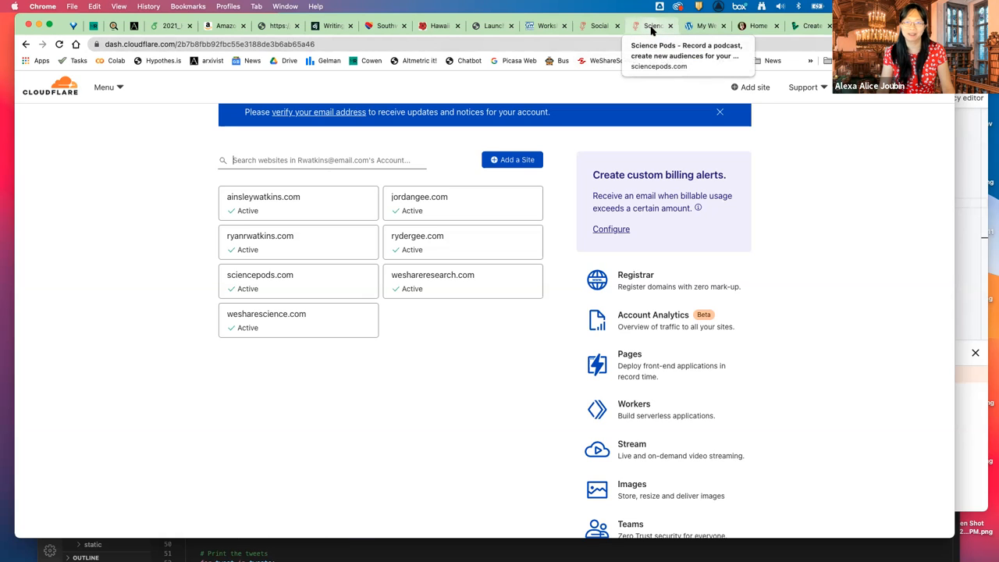
# Inspect the Science Pods homepage in DevTools with mobile device emulation enabled.
pyautogui.click(652, 25)
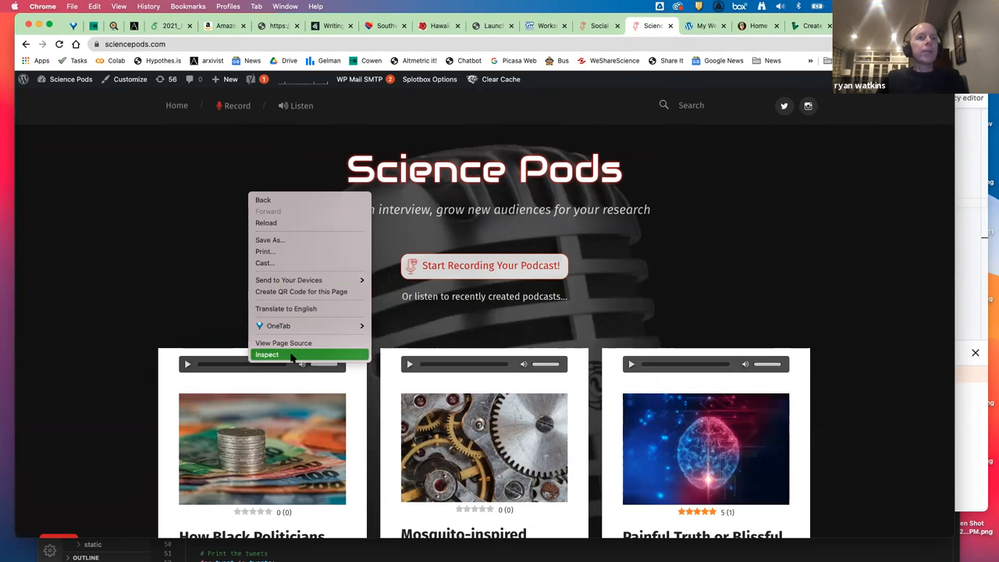
pyautogui.click(267, 354)
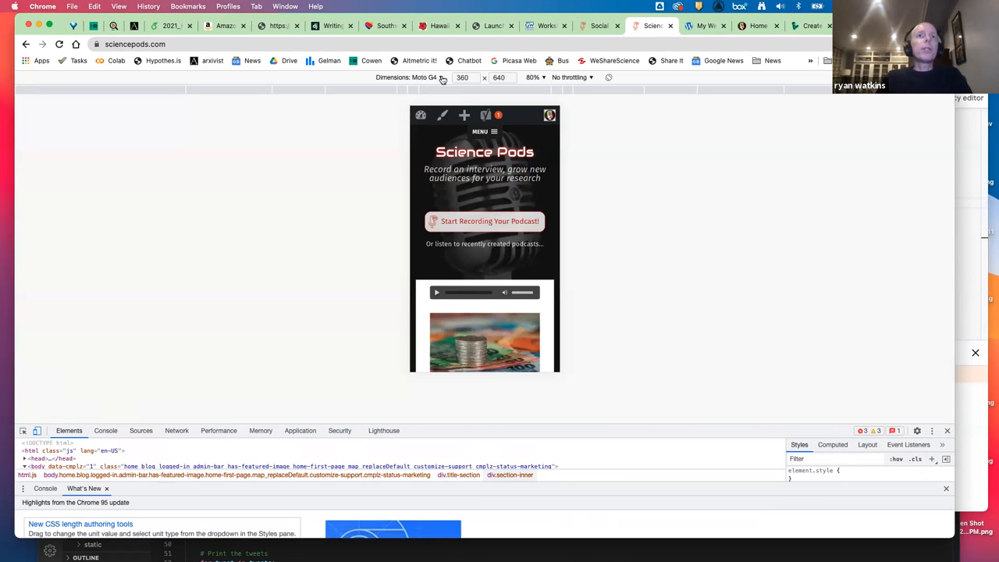
# Preview the homepage at iPhone X and then iPad size, settling on the iPad view.
pyautogui.click(409, 76)
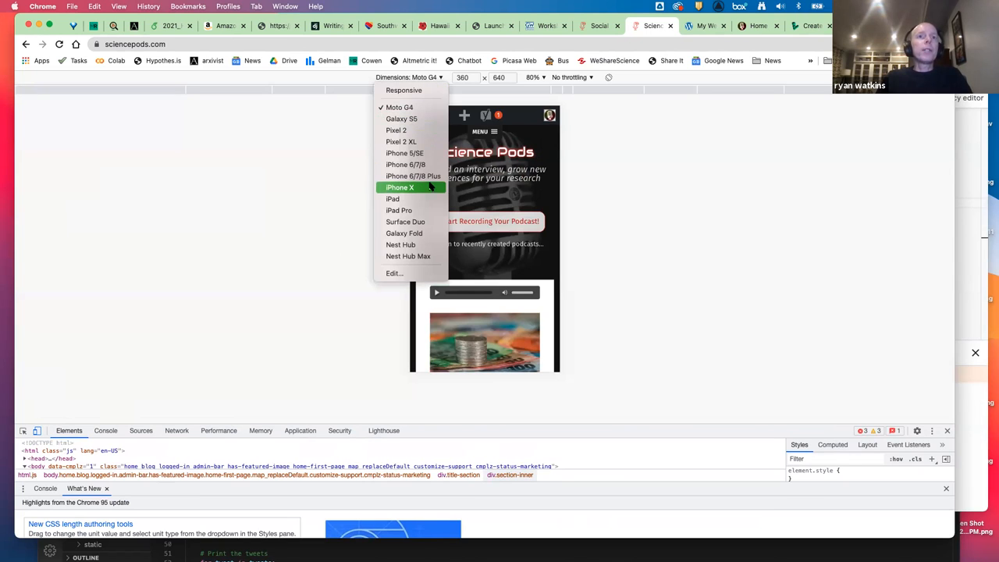
pyautogui.click(399, 187)
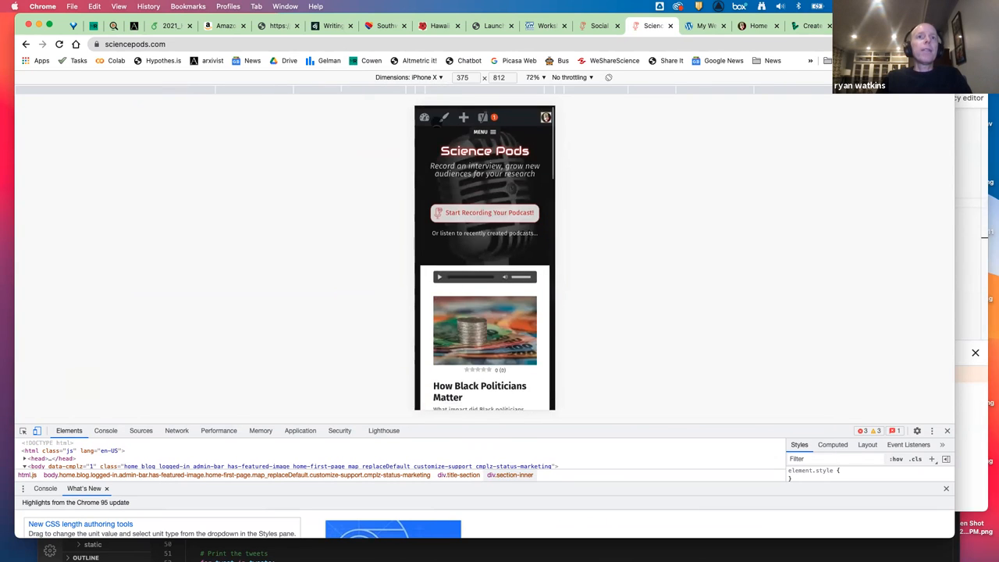
pyautogui.click(409, 77)
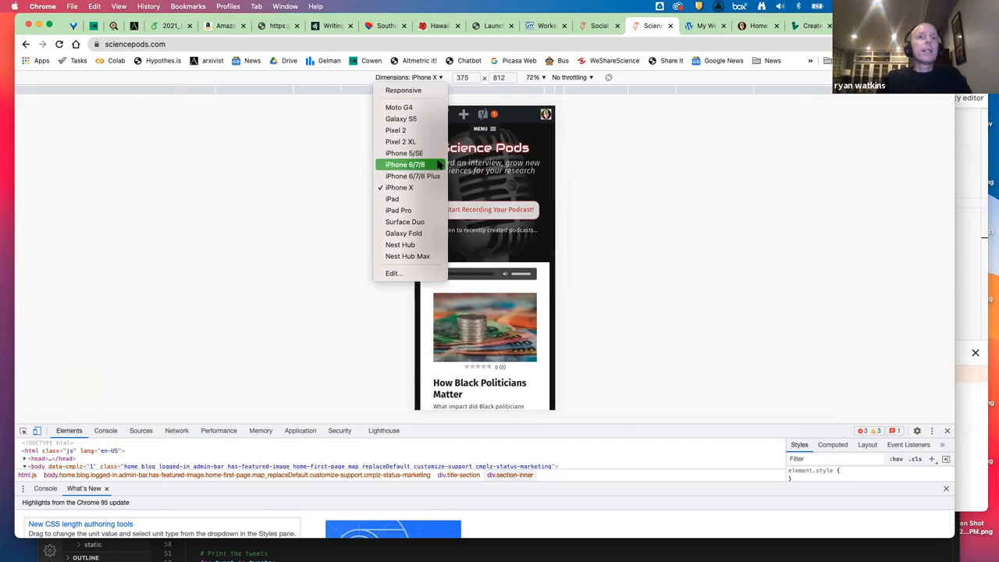
pyautogui.click(391, 199)
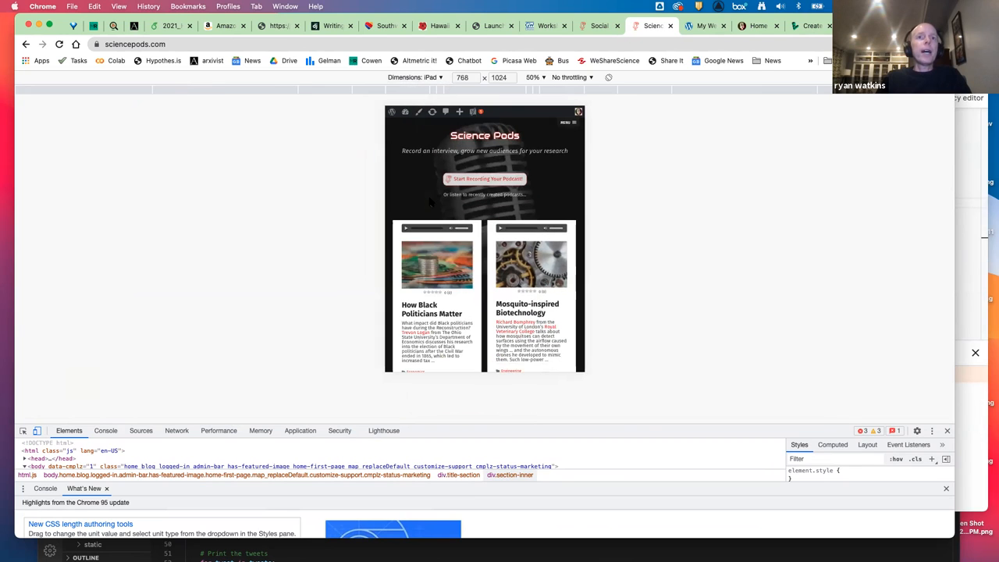
pyautogui.click(431, 78)
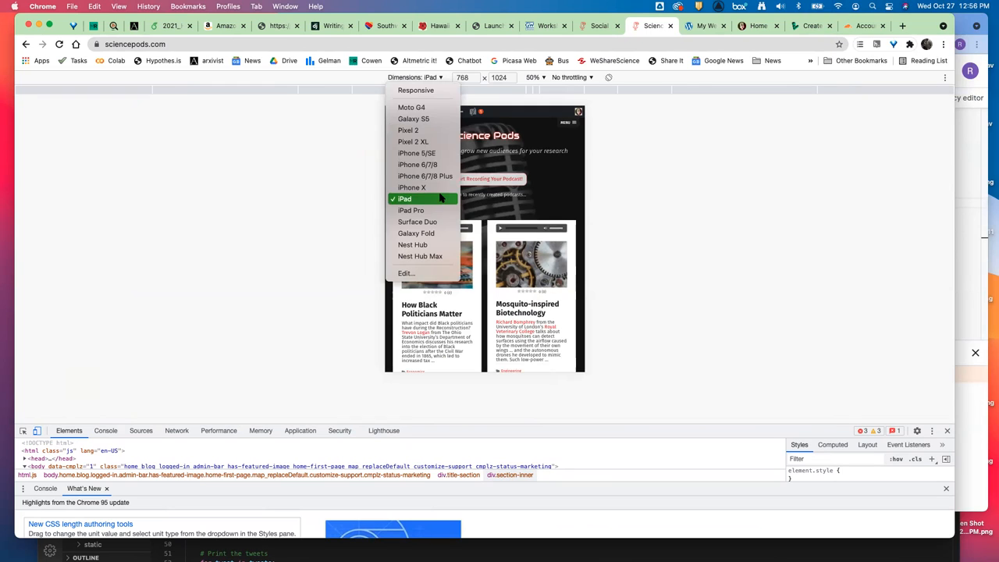
pyautogui.moveTo(417, 222)
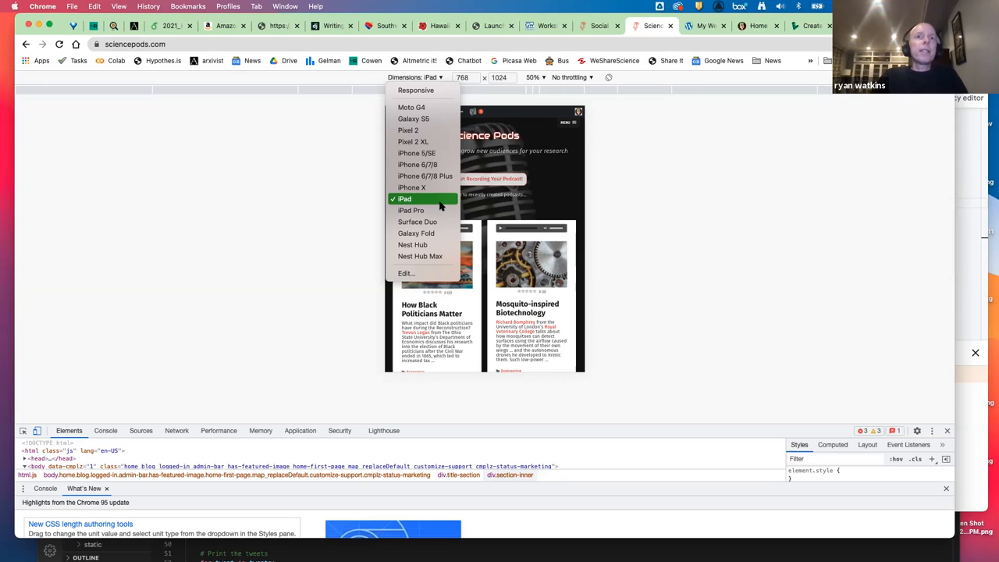
pyautogui.moveTo(440, 204)
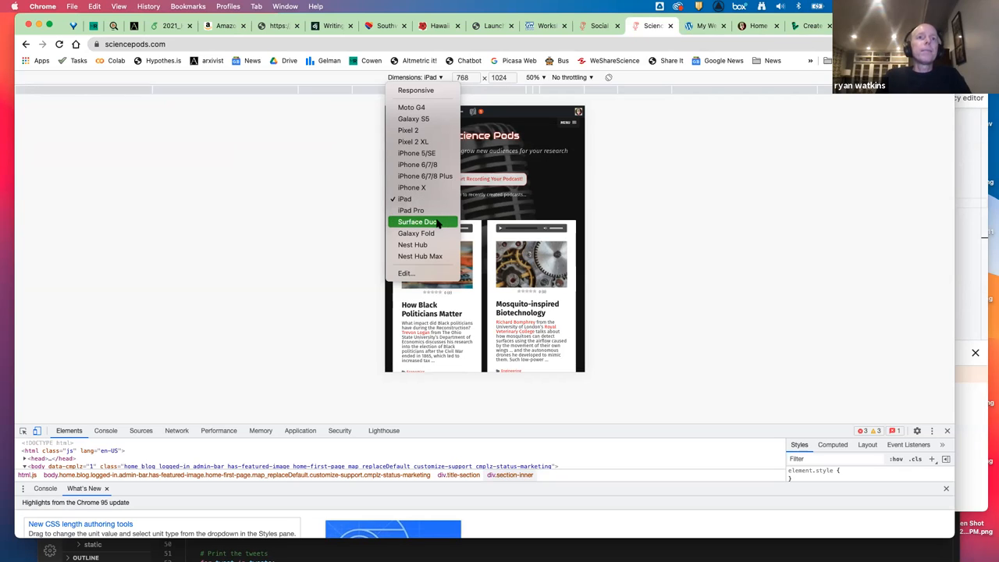
pyautogui.moveTo(412, 209)
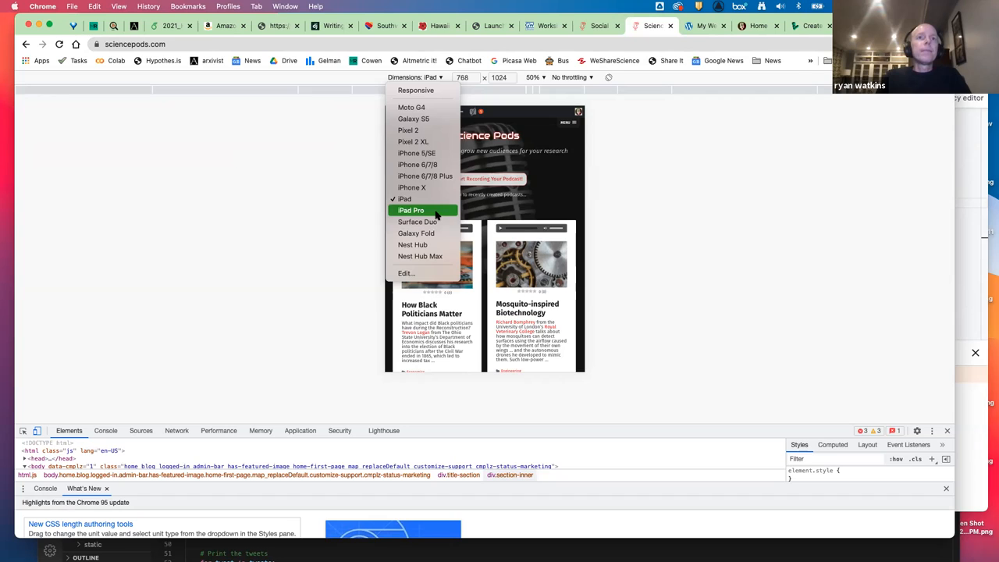
pyautogui.click(412, 209)
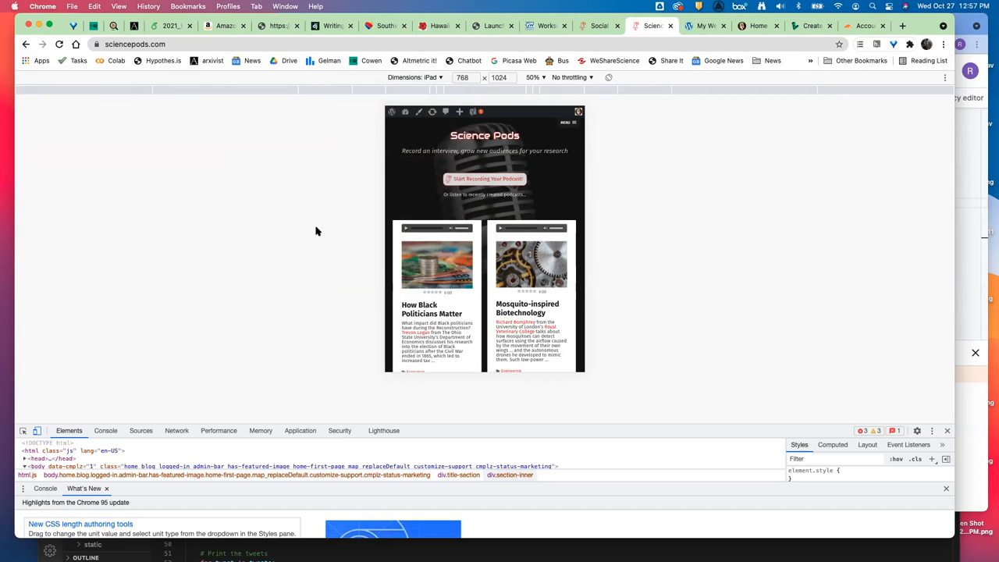
# Switch back to the Yoast SEO Social settings tab in the WordPress admin.
pyautogui.click(598, 25)
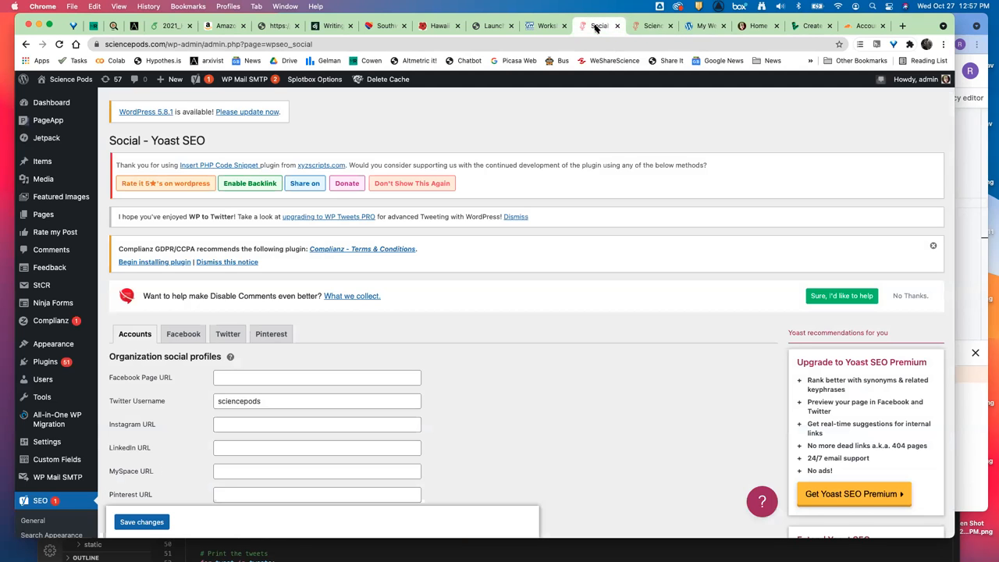